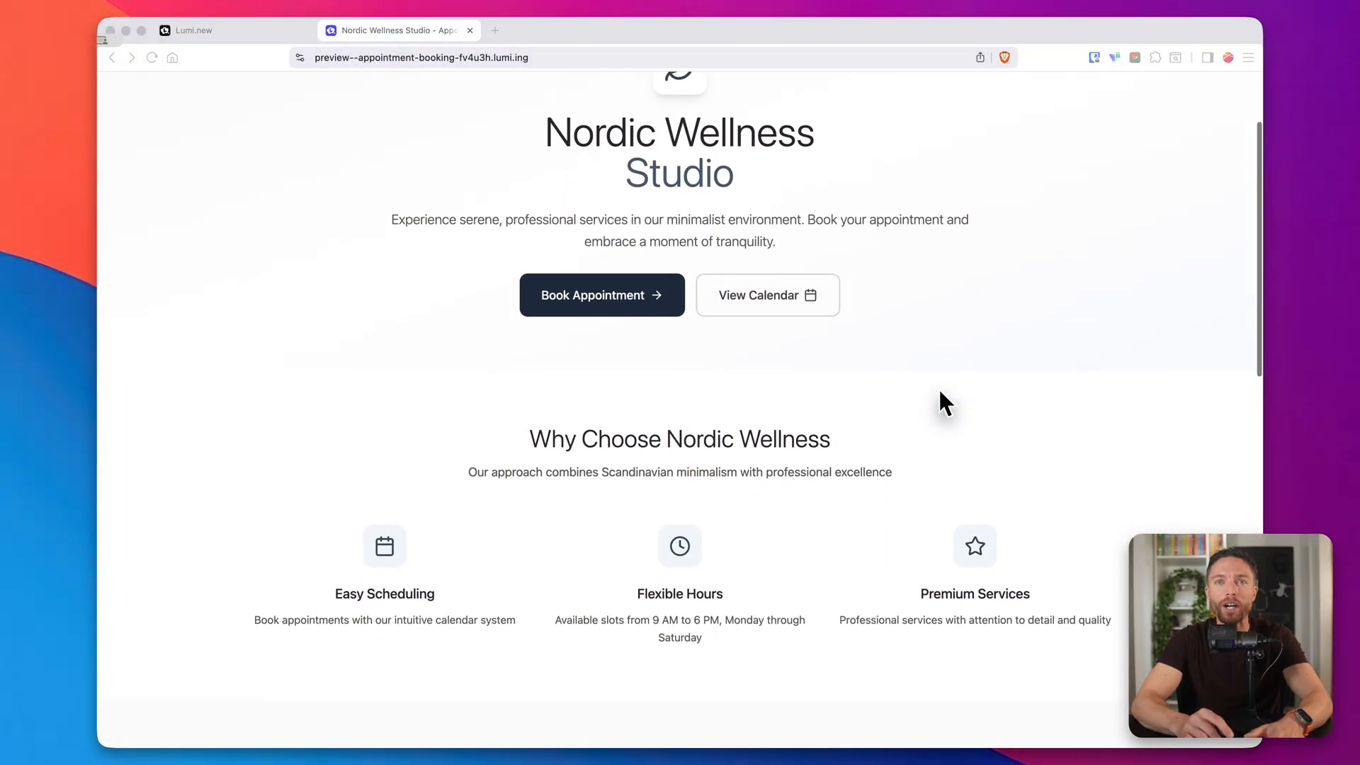
- Open the Nordic Wellness Book Appointment form and scroll through its services and schedule fields
scroll("down", 3)
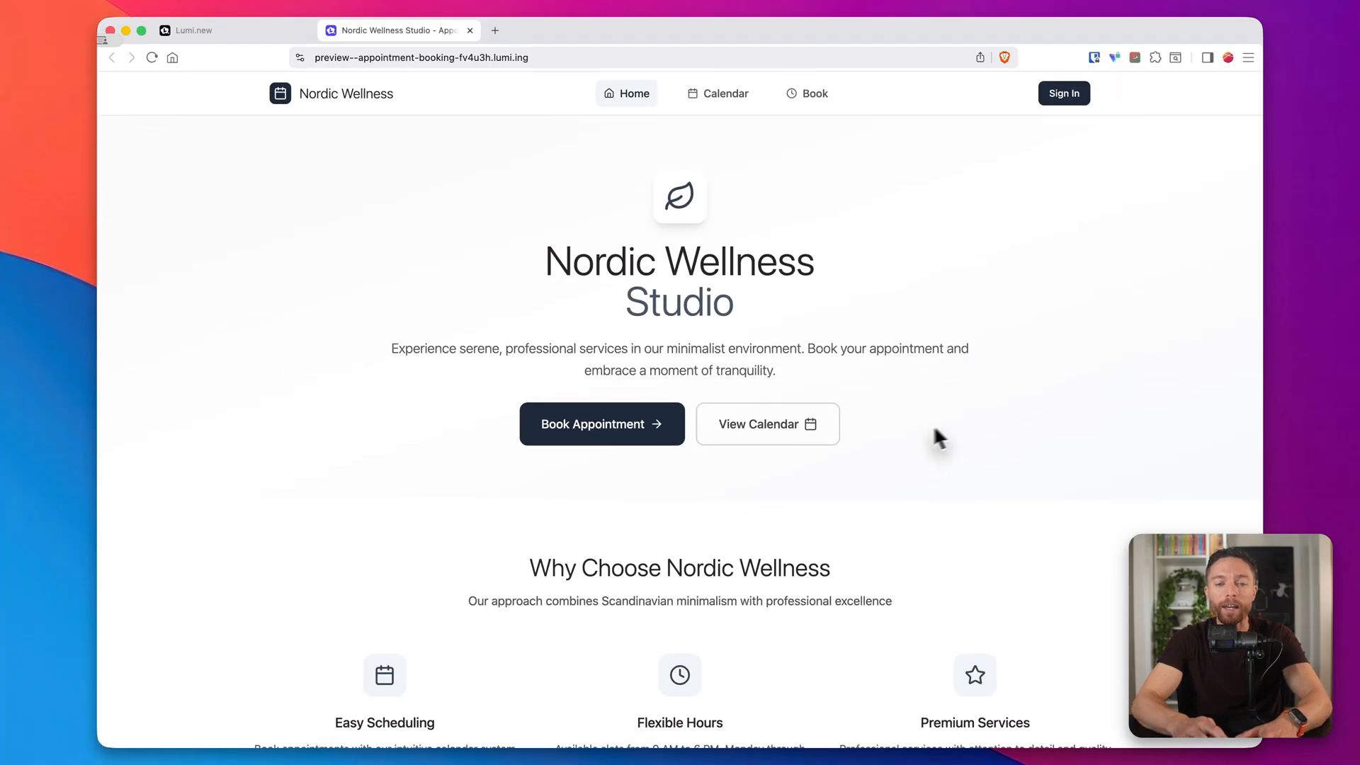
left_click(601, 424)
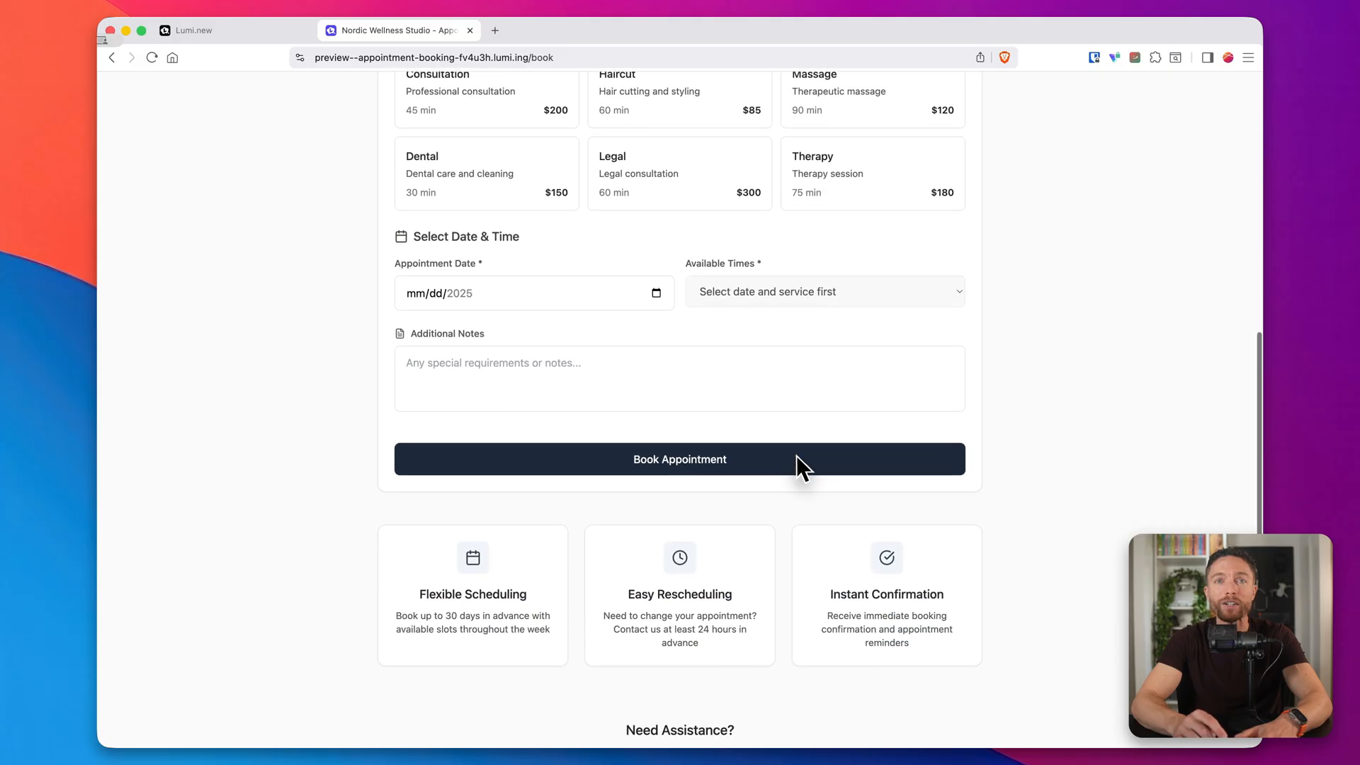
scroll("down", 3)
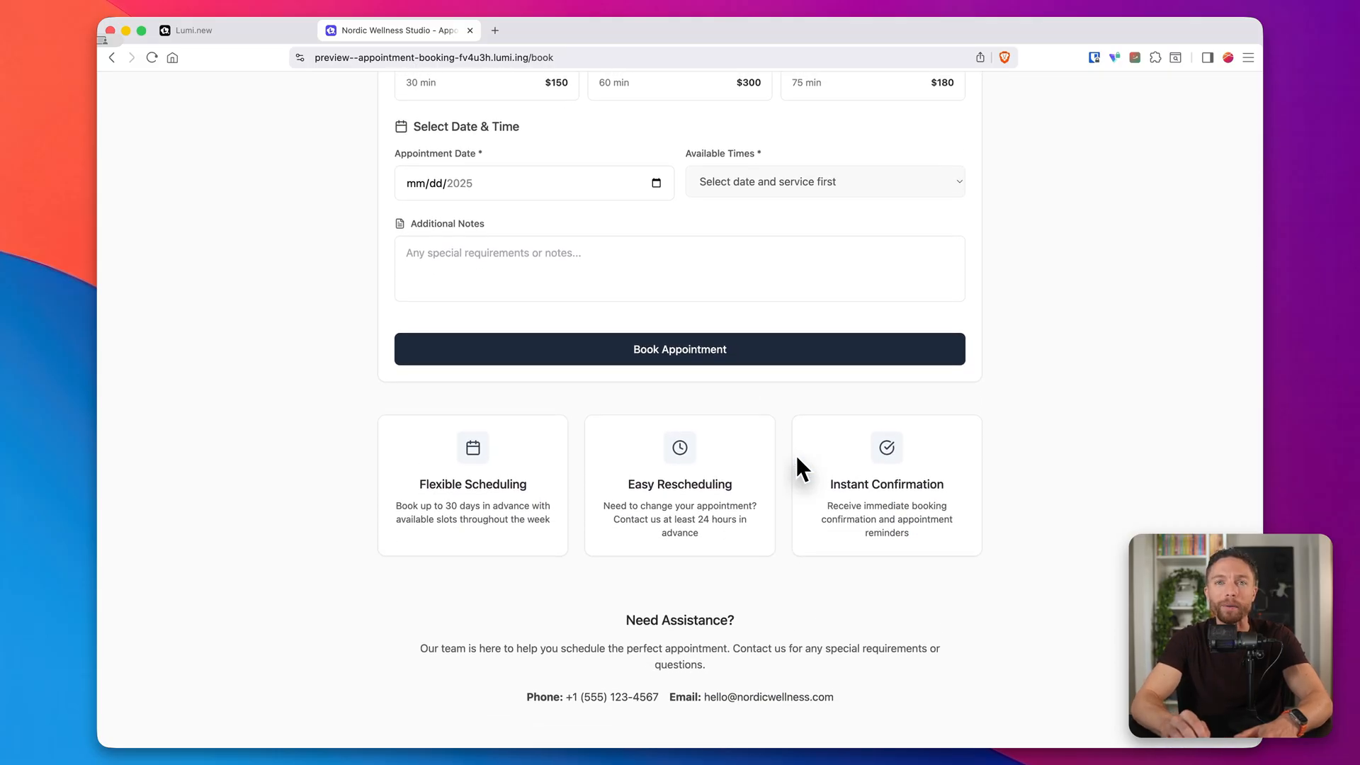
left_click(233, 30)
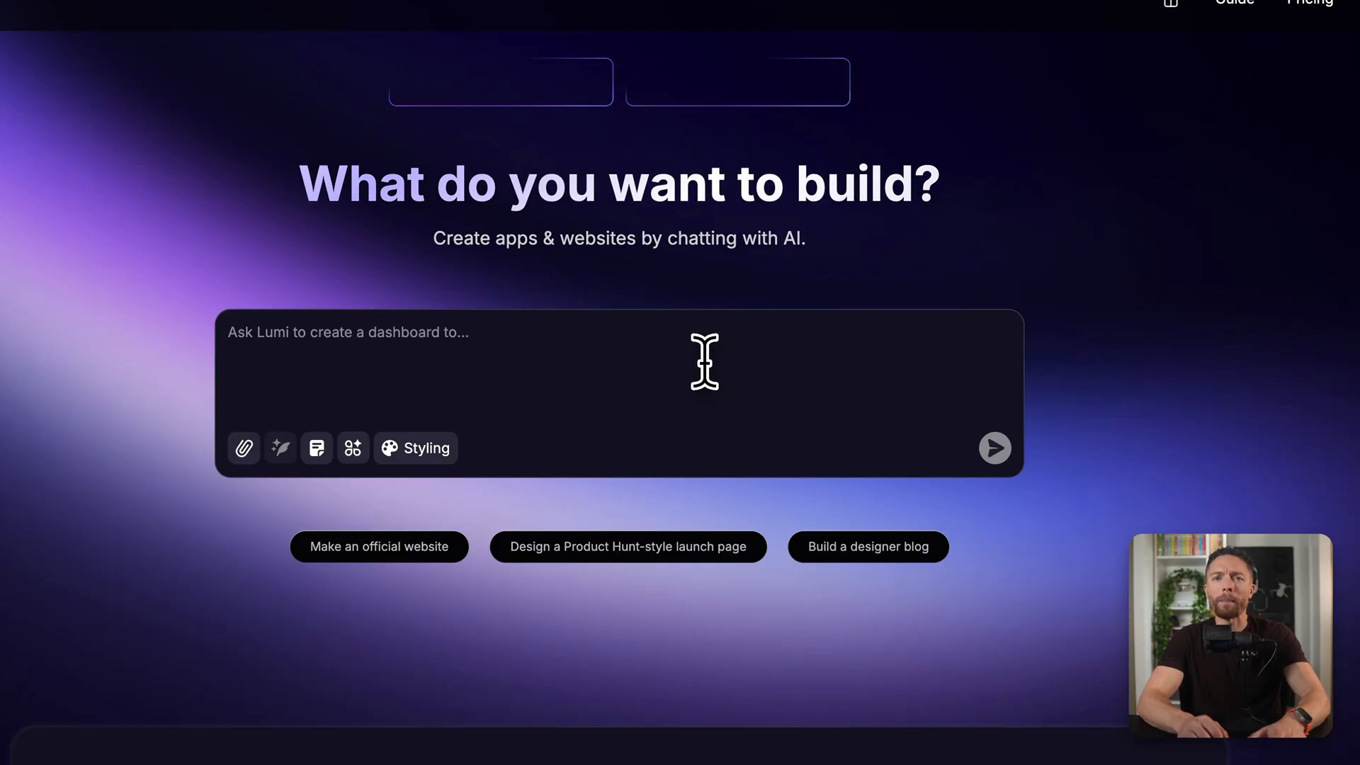
type("create a landing page f")
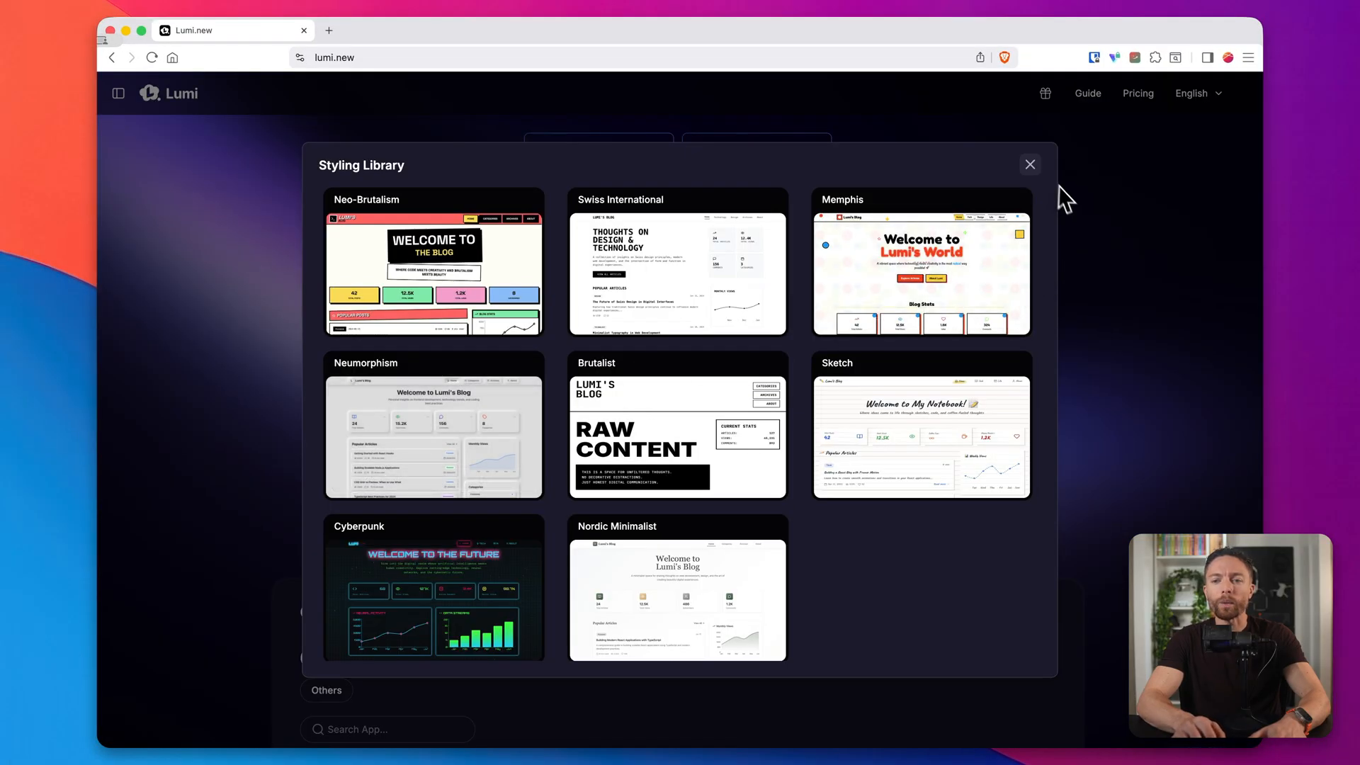
left_click(1029, 164)
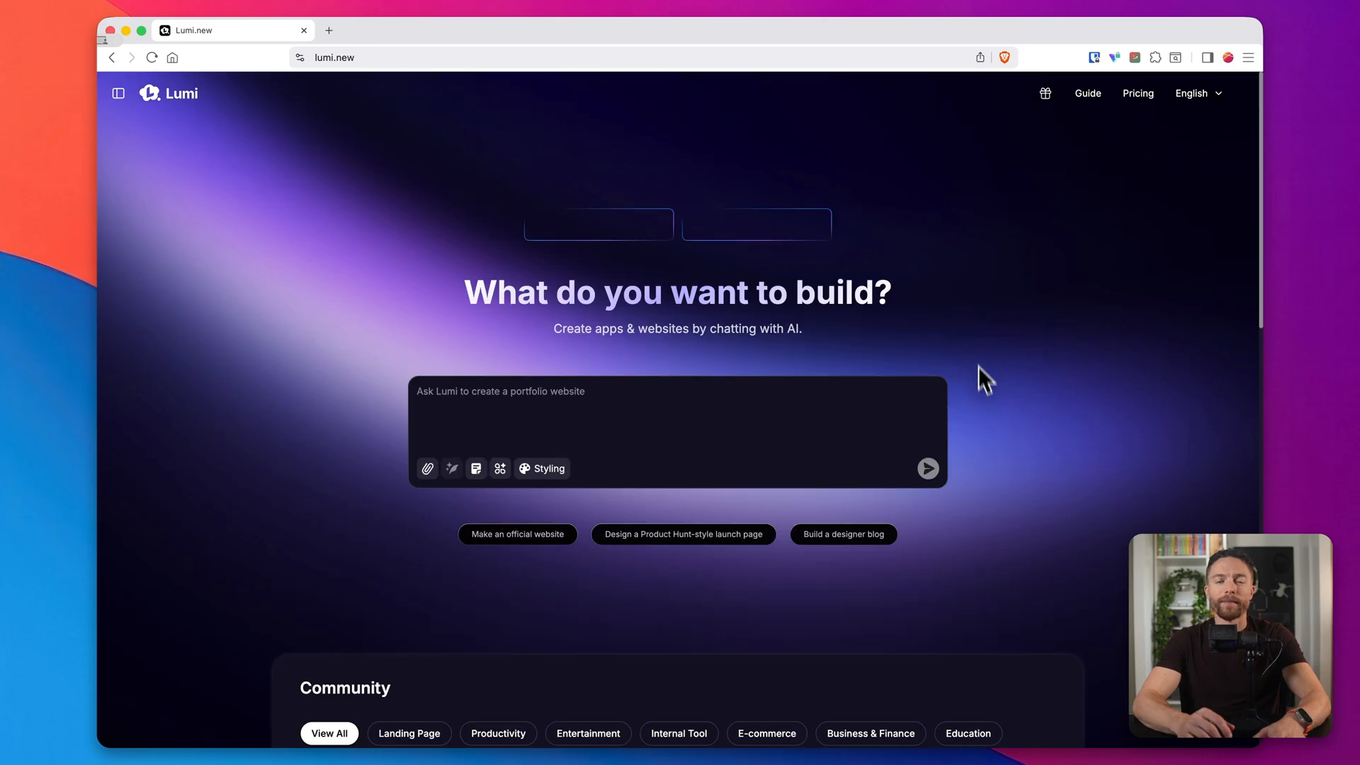
- Scroll down the lumi.new home page through the Community project cards
scroll("down", 3)
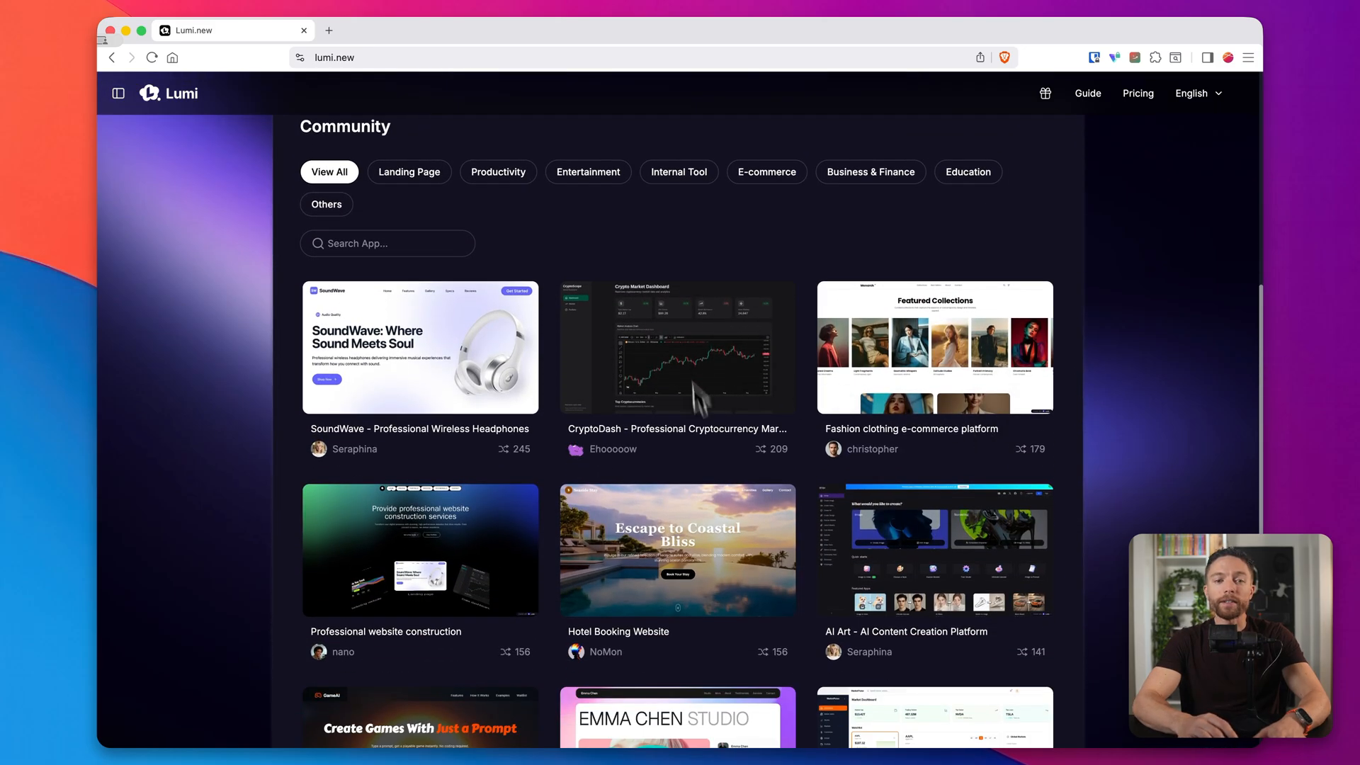
scroll("down", 3)
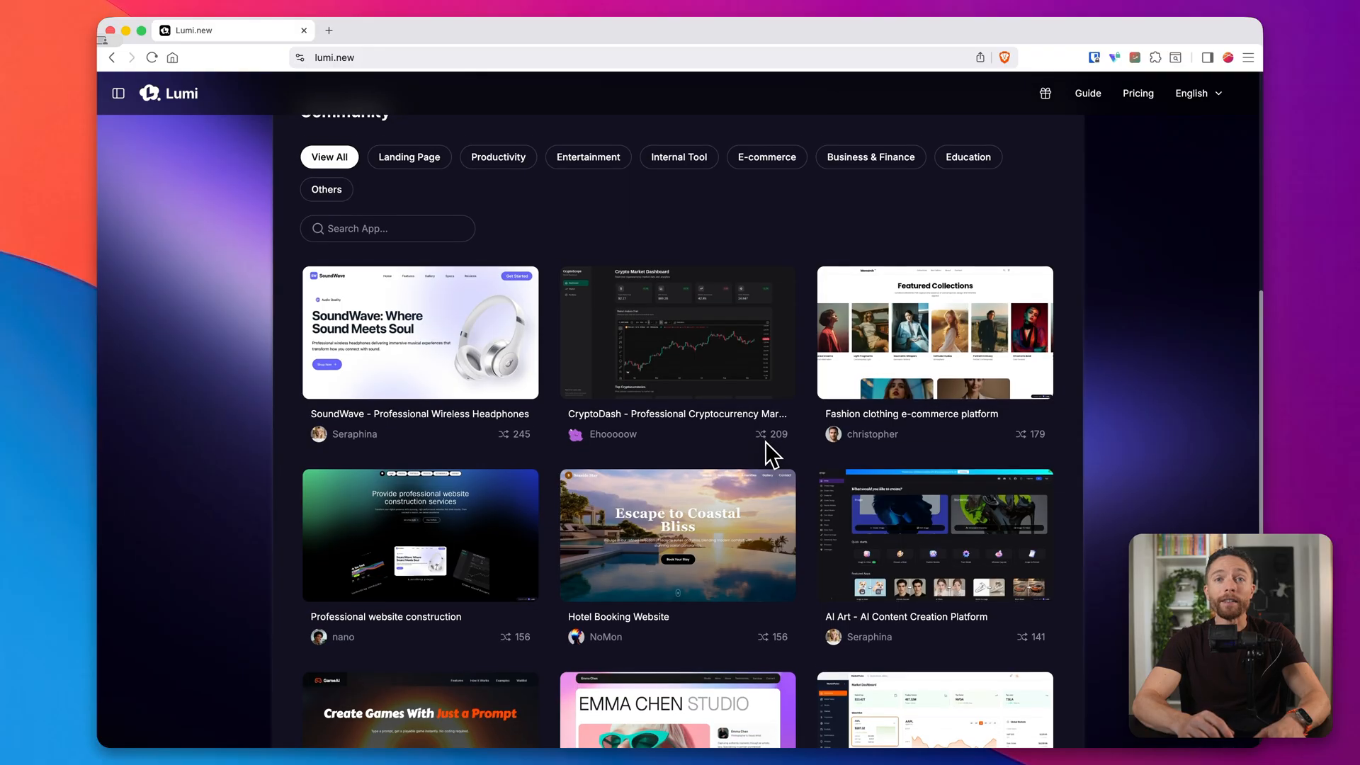
scroll("down", 3)
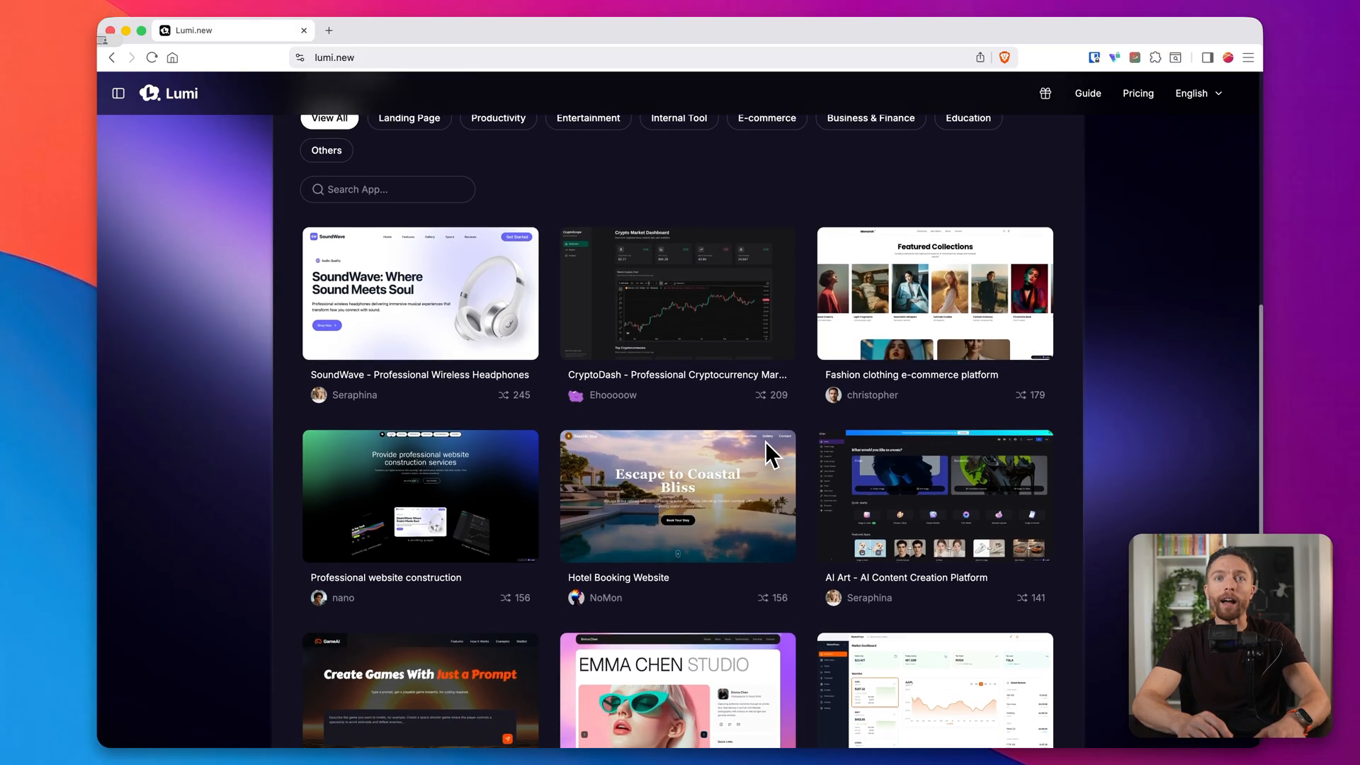
scroll("down", 3)
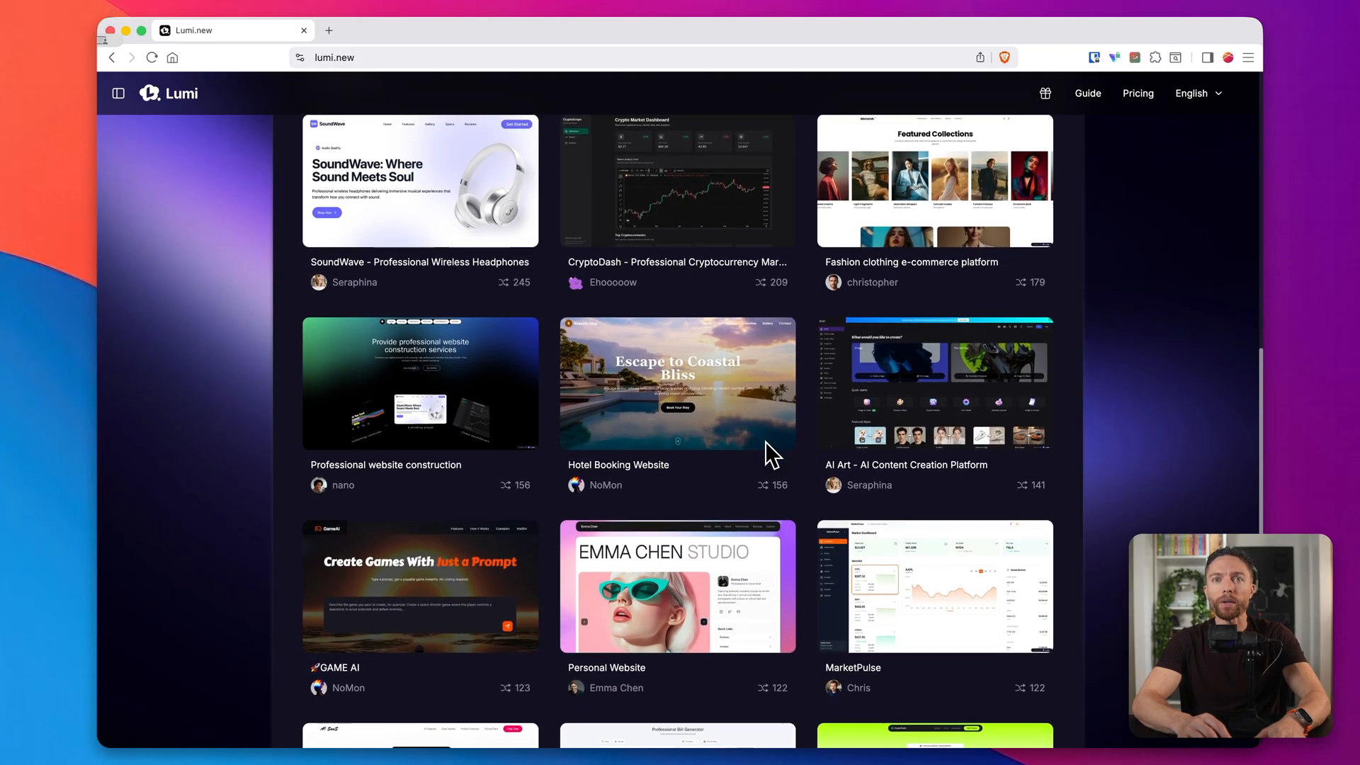
scroll("down", 3)
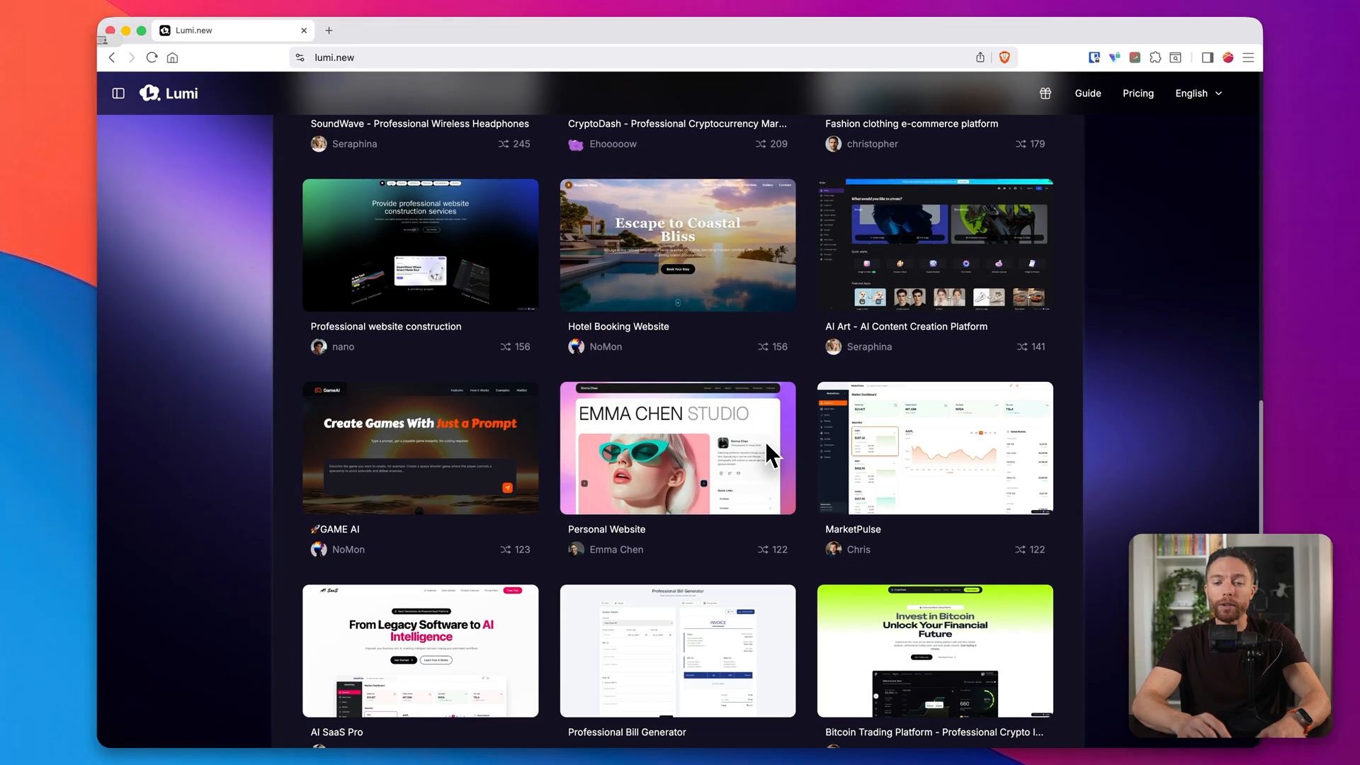
scroll("down", 3)
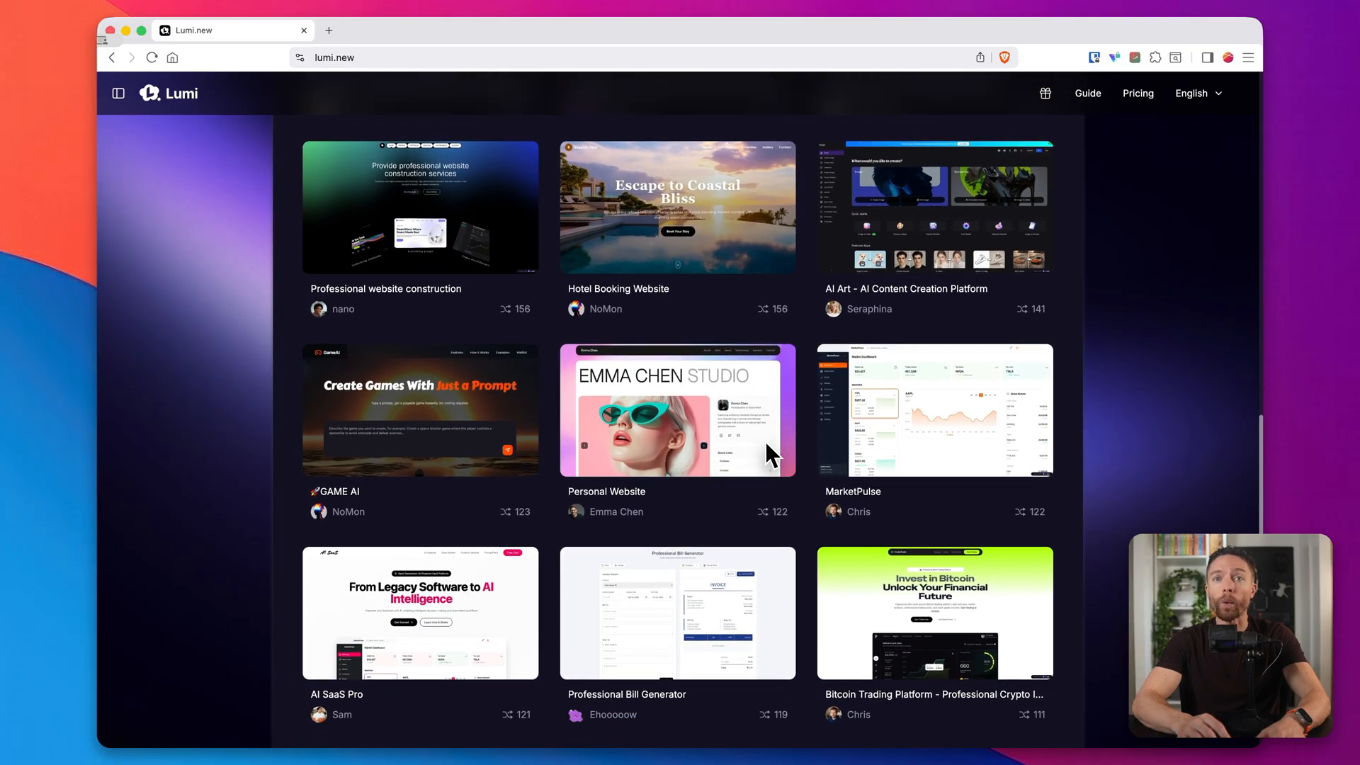
scroll("down", 3)
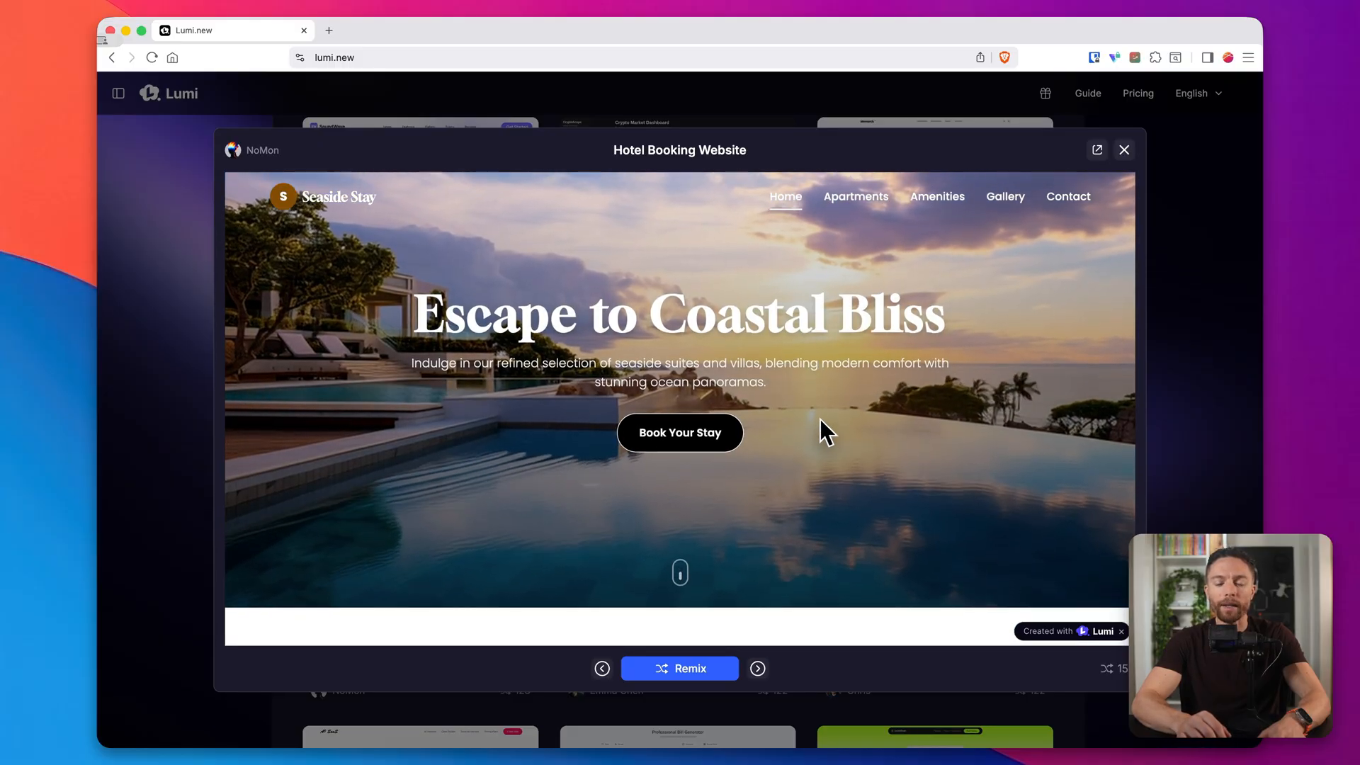
- Tour the Seaside Stay hotel site's Book Your Stay, Gallery and home pages
left_click(680, 433)
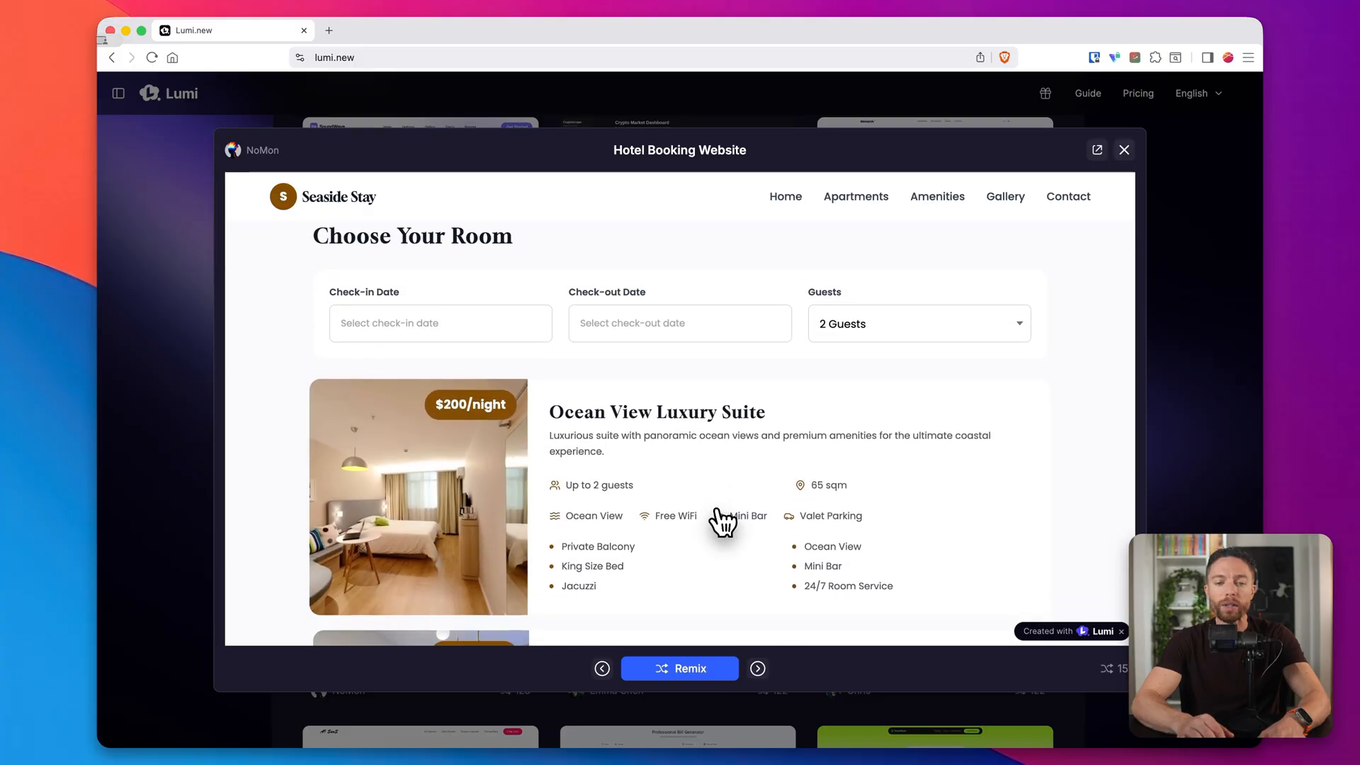
scroll("down", 3)
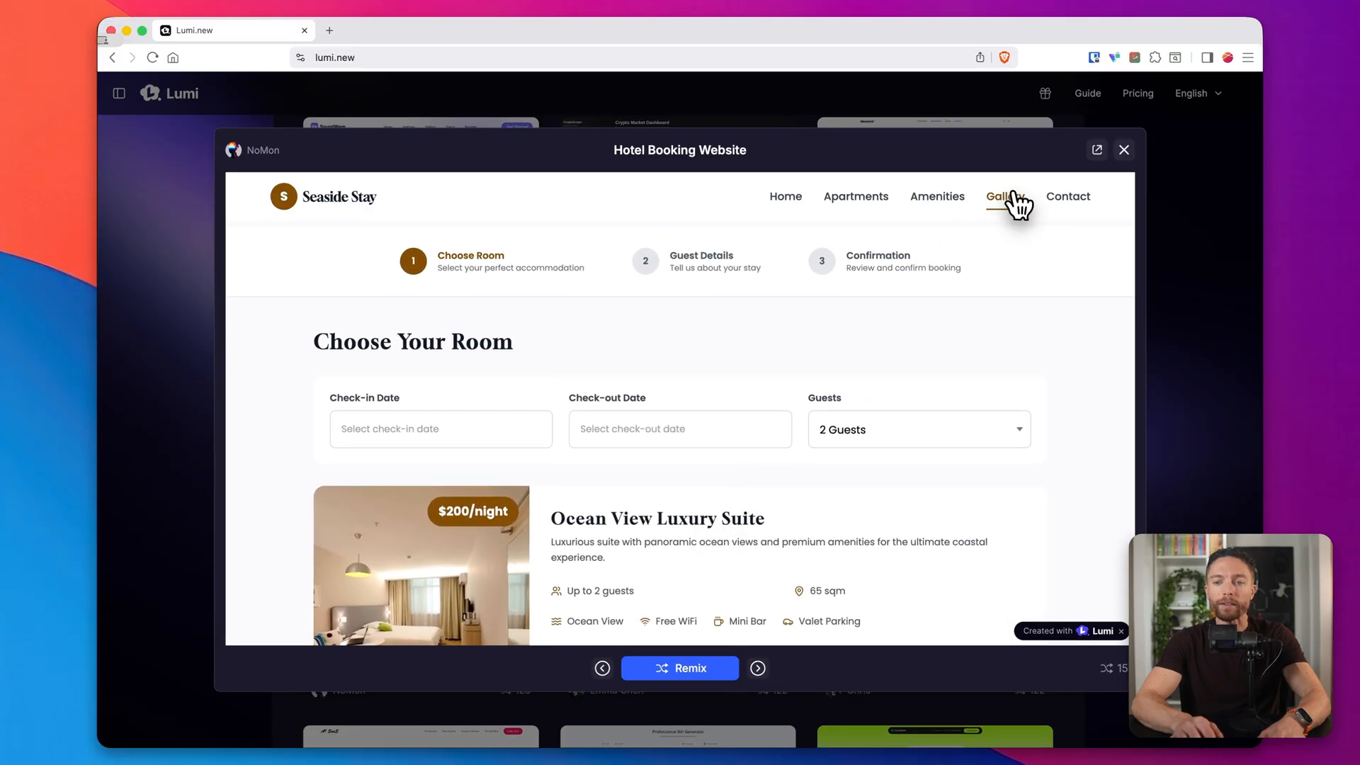
left_click(1004, 197)
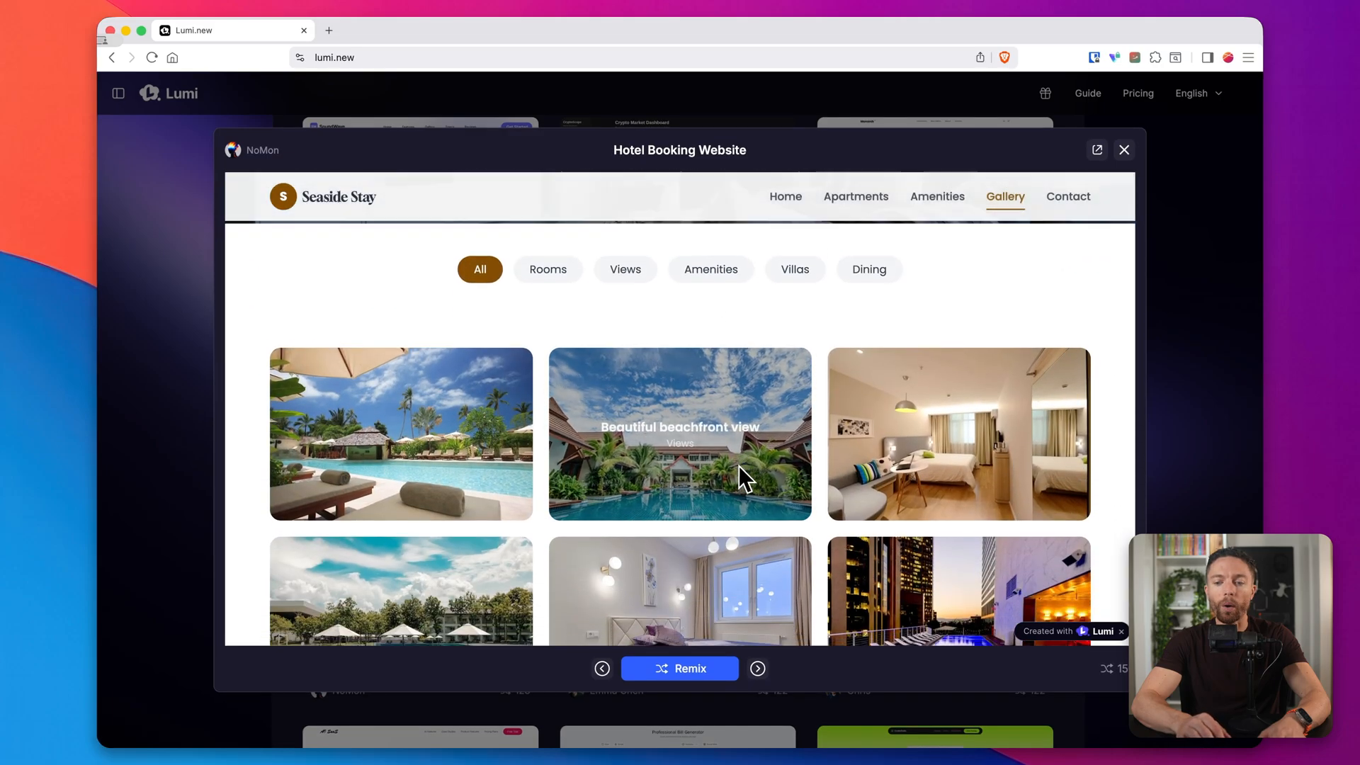
scroll("down", 3)
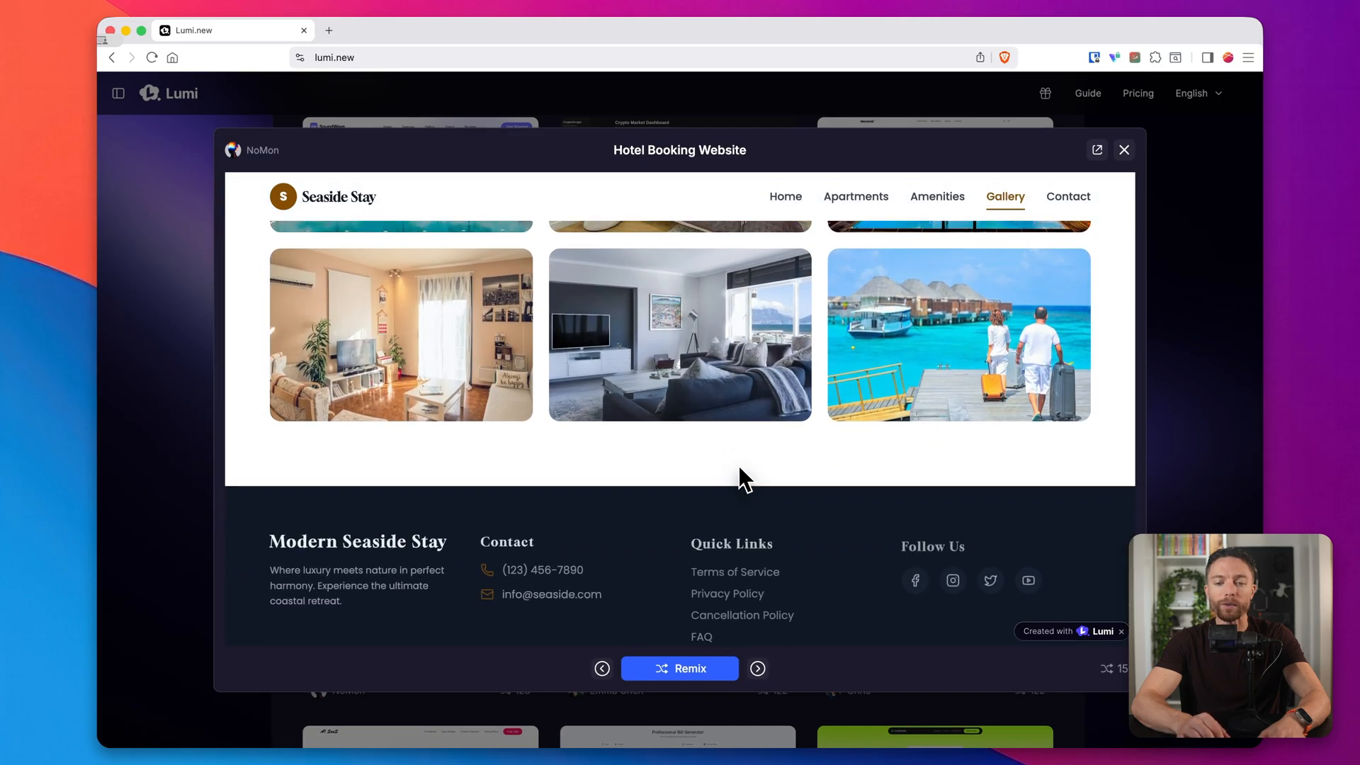
scroll("up", 3)
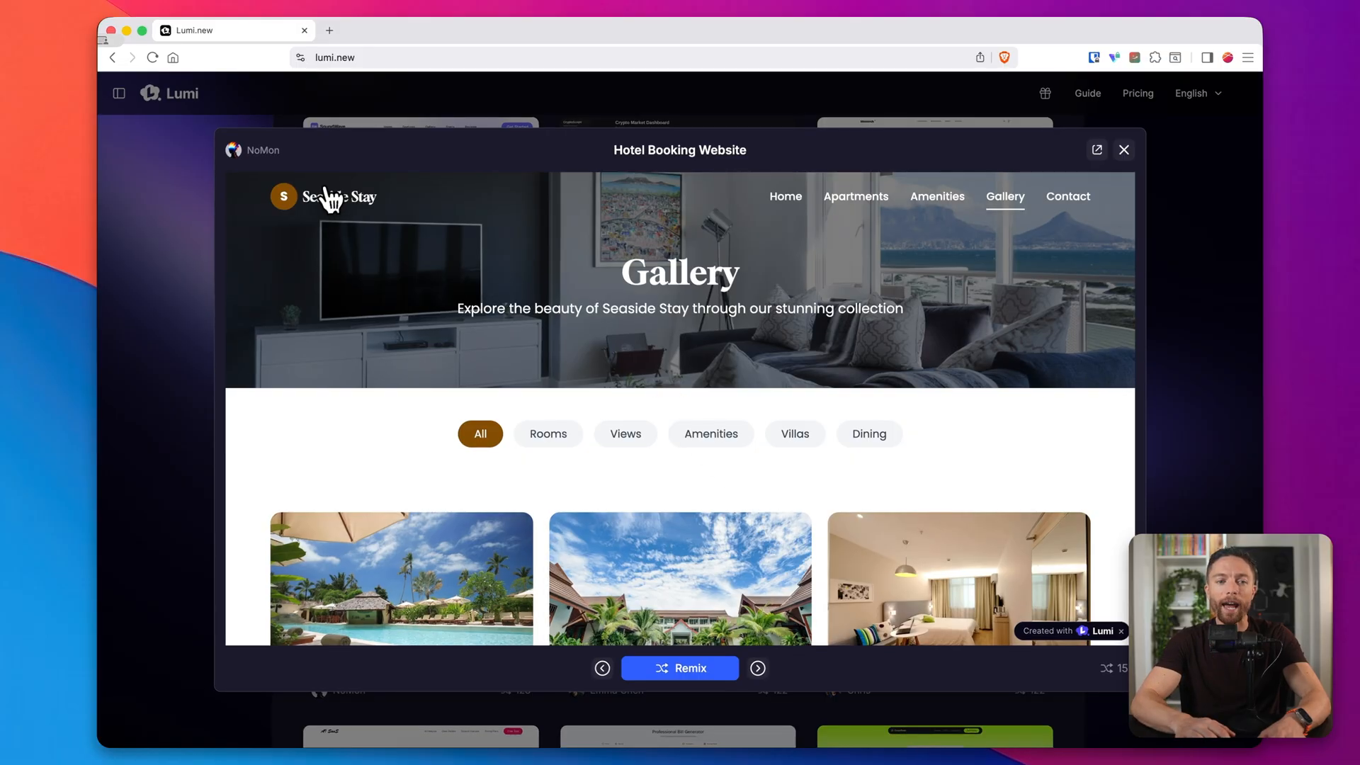
left_click(784, 196)
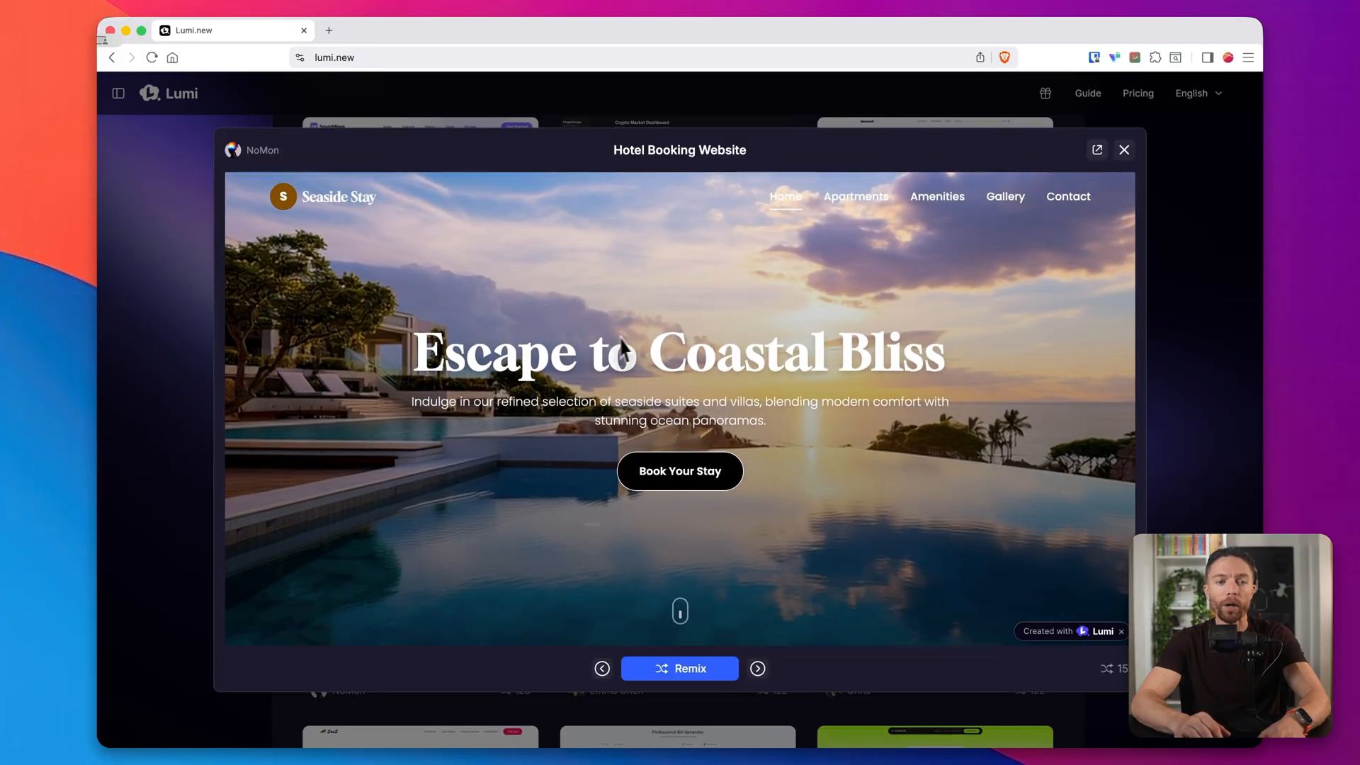
left_click(1124, 150)
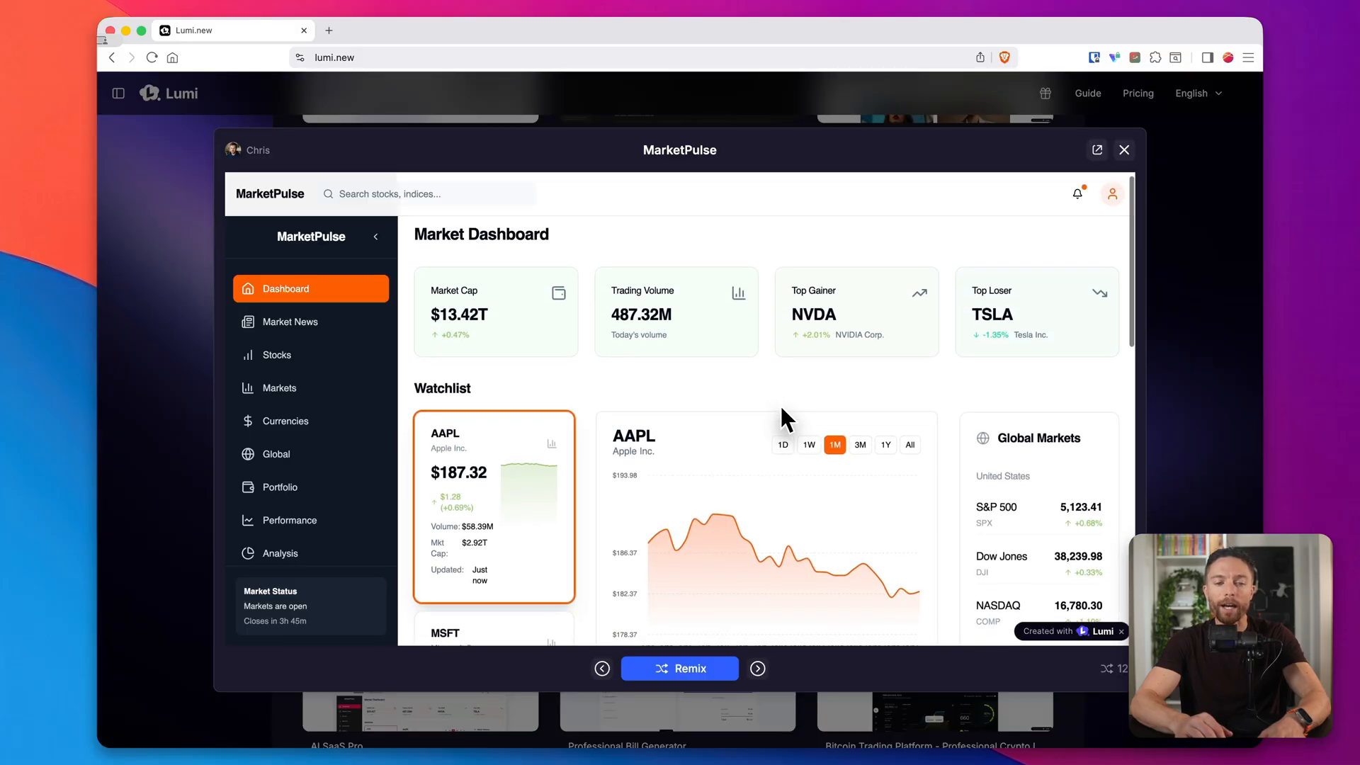
- Switch MarketPulse's MSFT chart to 1Y and All, view Currencies, Portfolio, Performance, then Remix
scroll("down", 3)
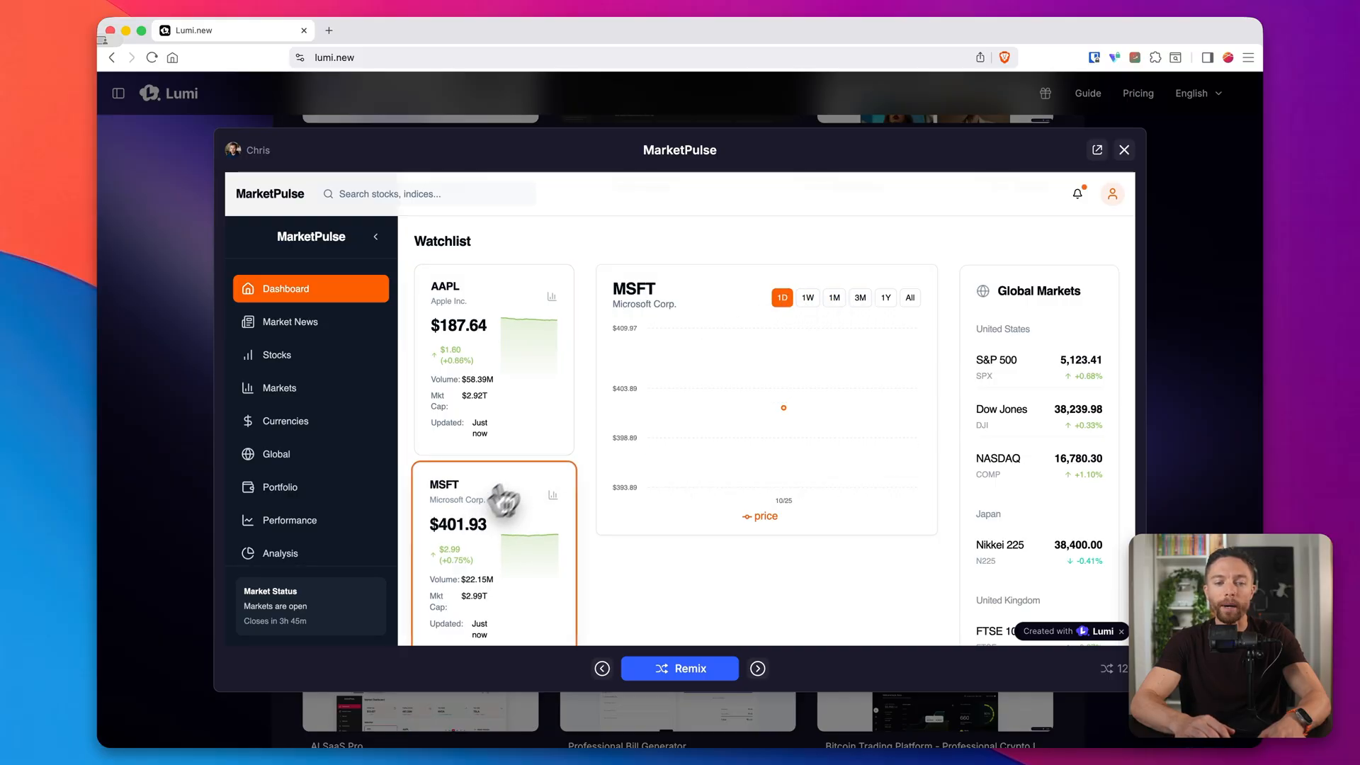
left_click(885, 298)
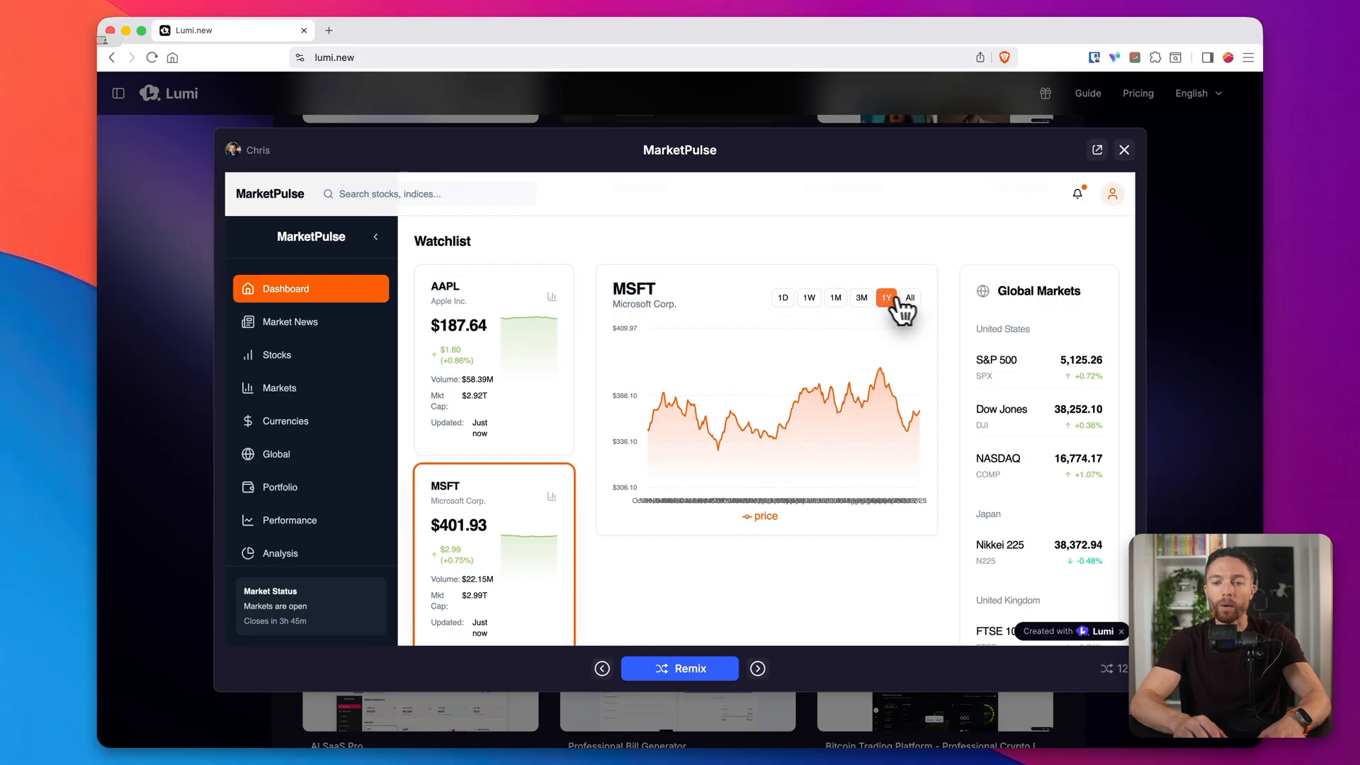
left_click(909, 297)
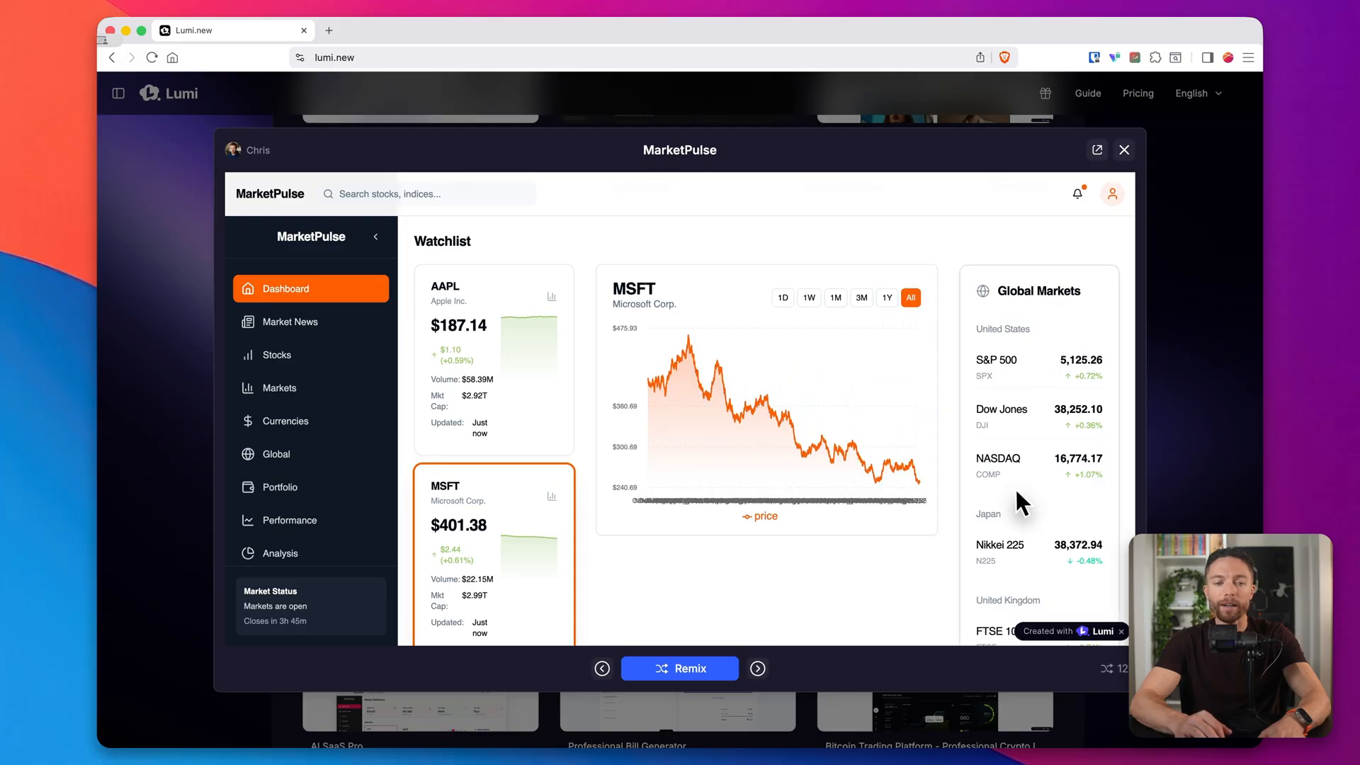
left_click(285, 420)
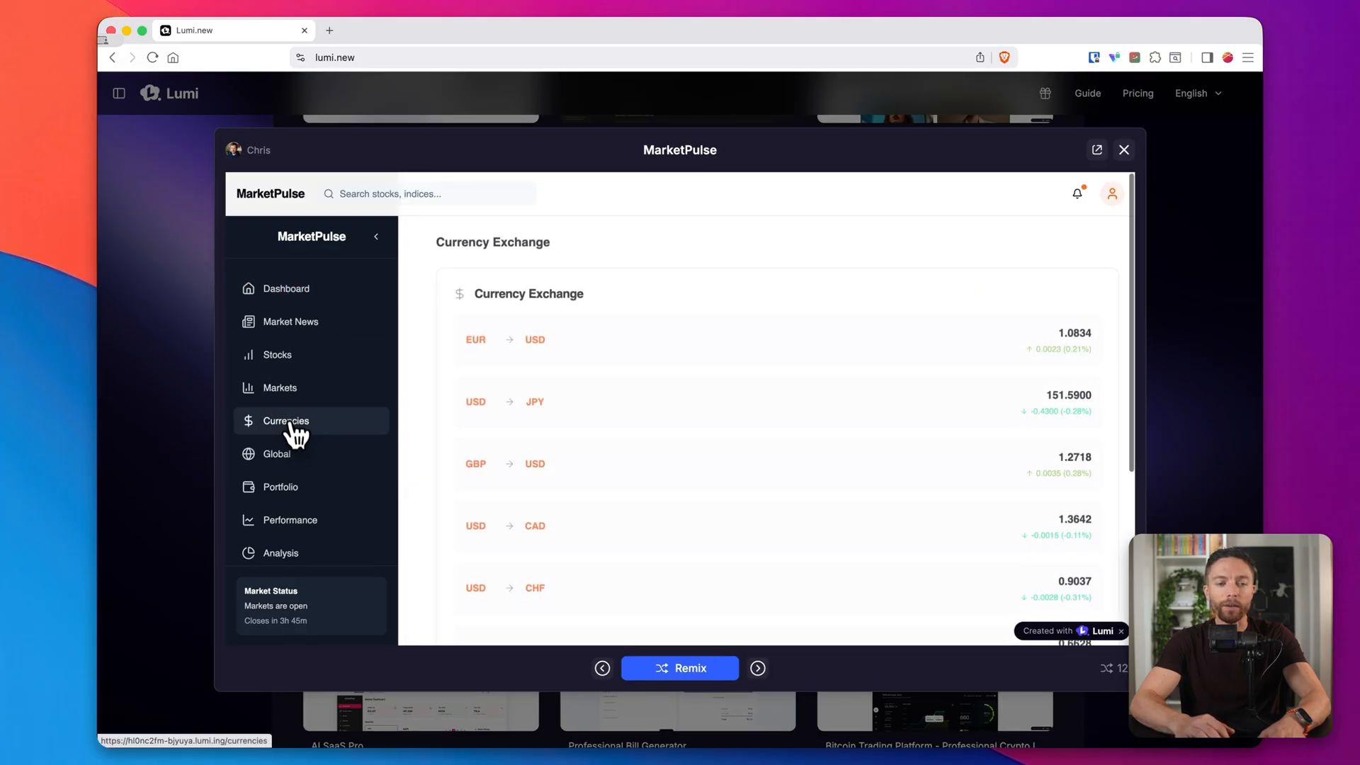
left_click(281, 487)
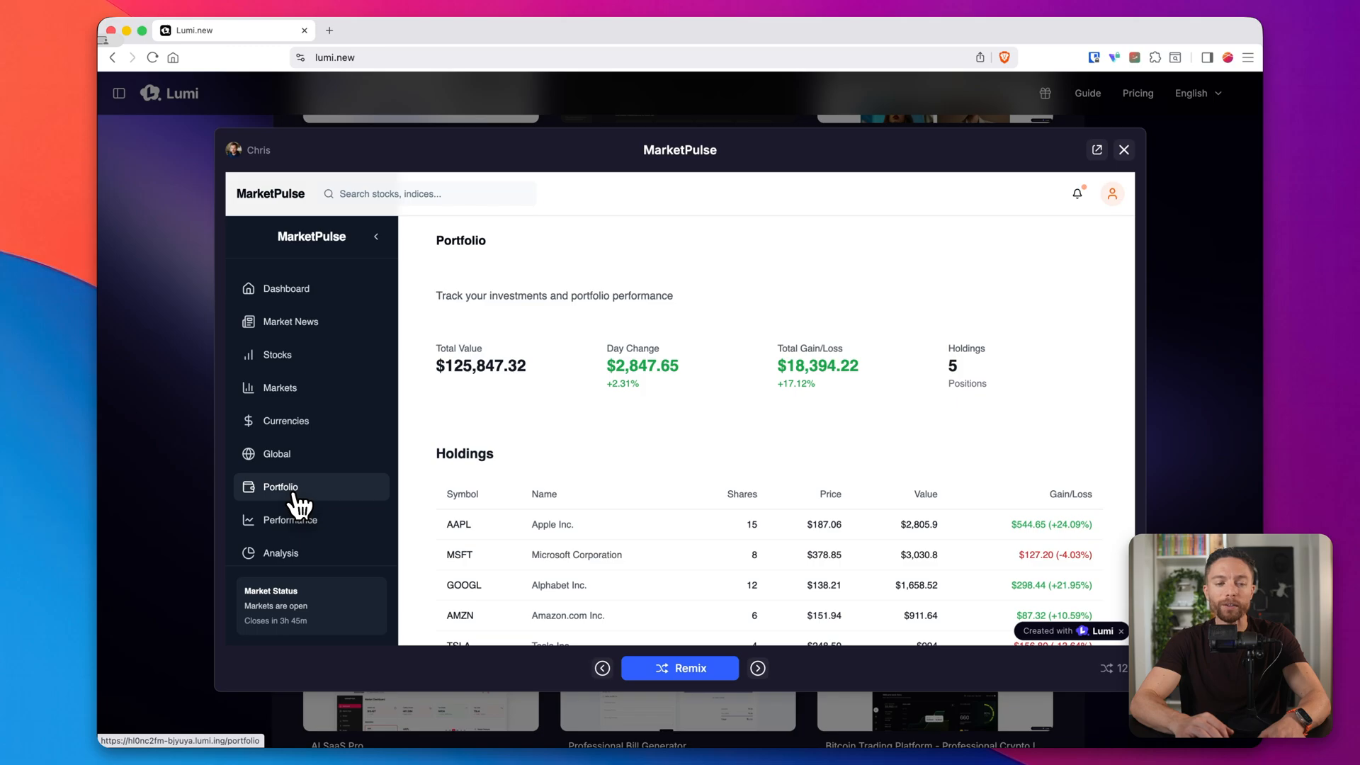
left_click(290, 519)
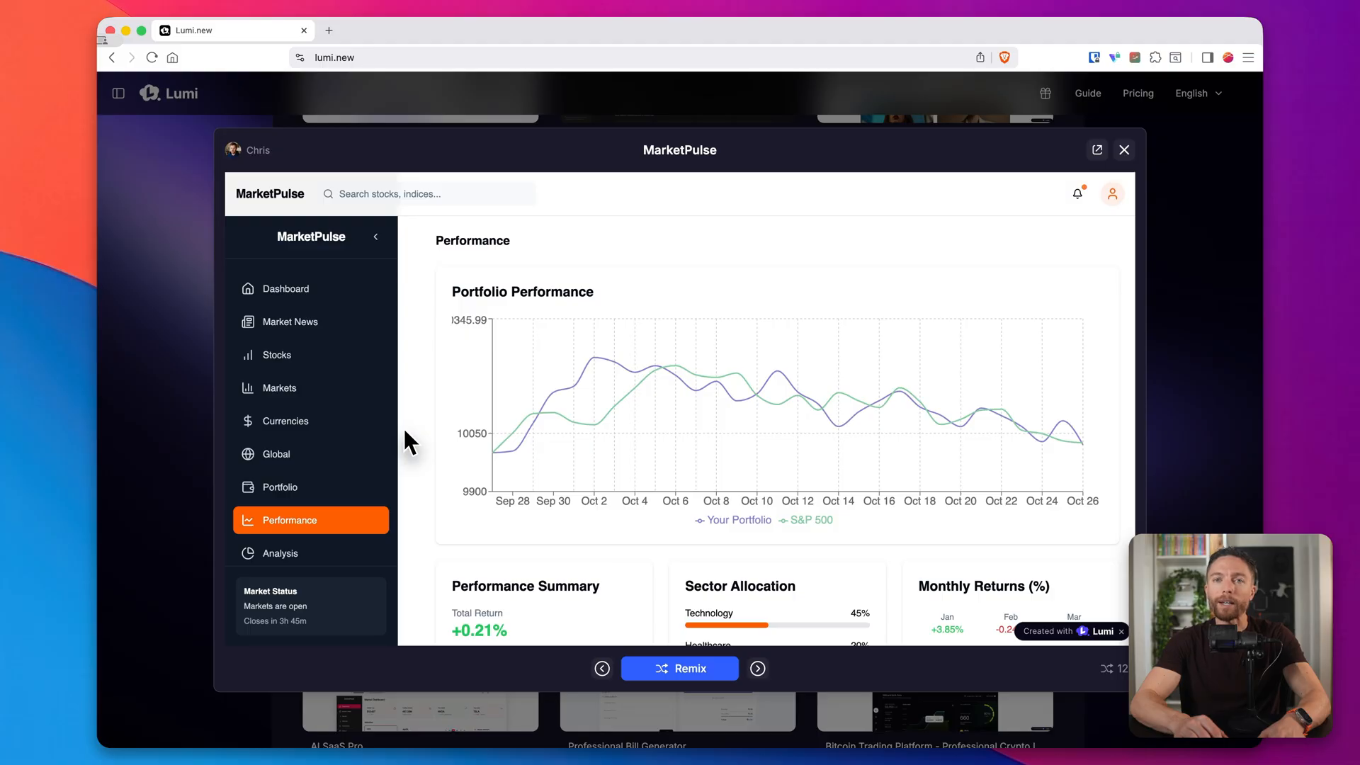
mouse_move(675, 375)
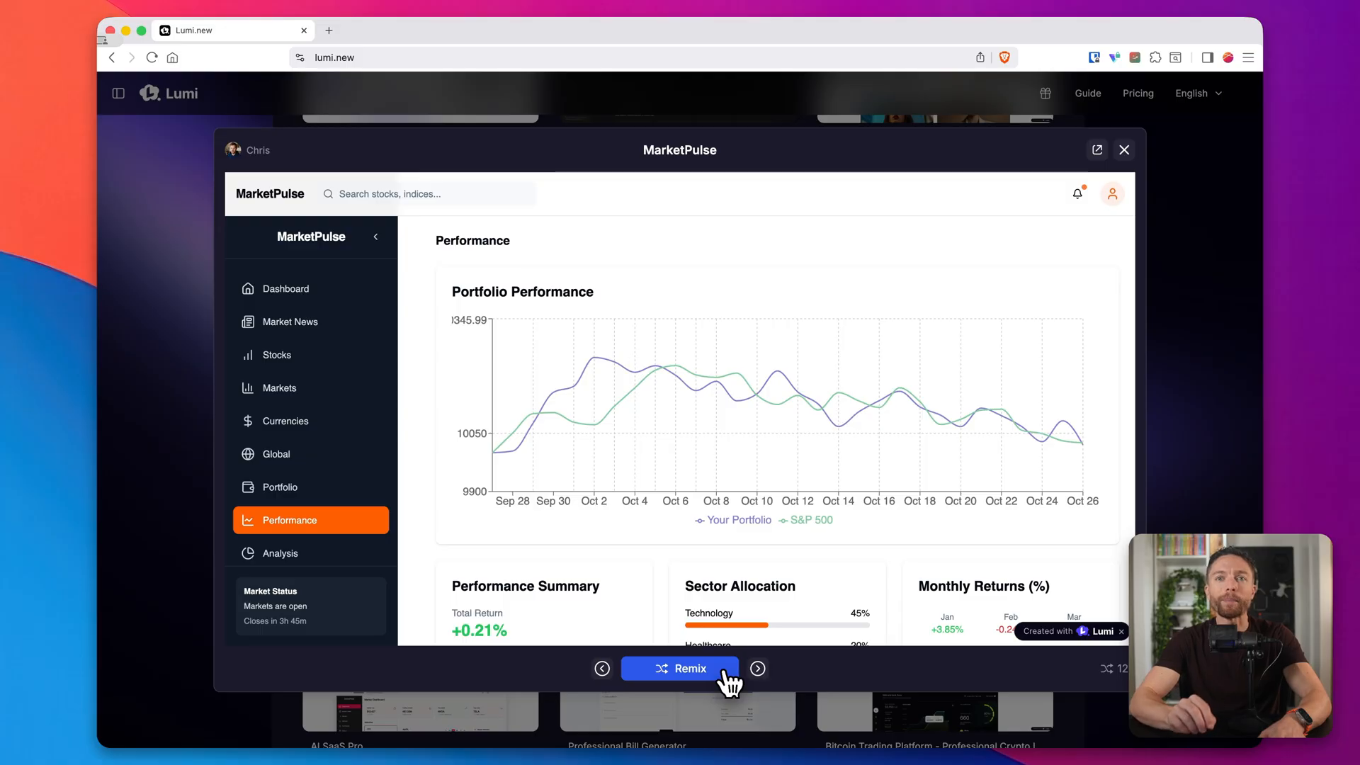
left_click(1124, 150)
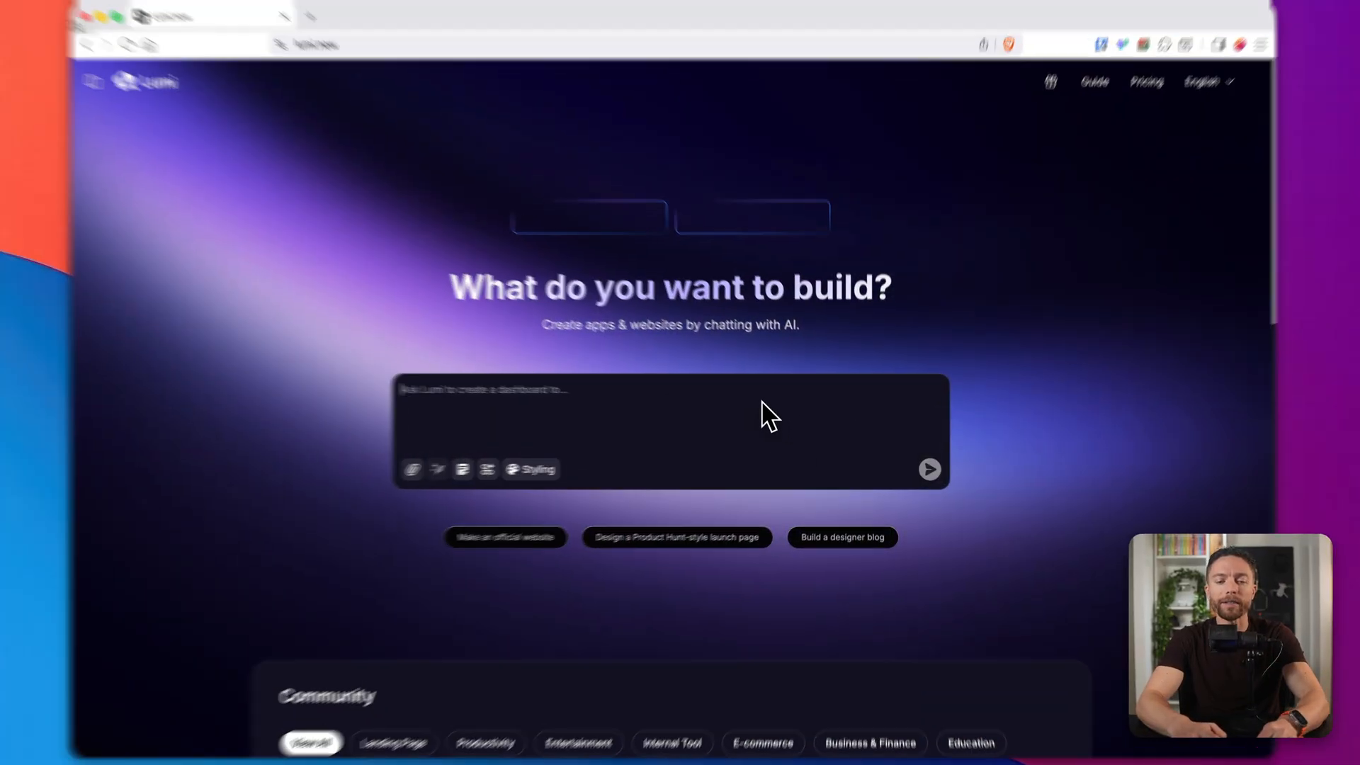
- Enter the booking-system prompt with calendar view, then close the Toolbox overview
type("Create an appointment booking system for a local business. Include a calendar view, ability for clients to book available time slots, and a way for the business owner to manage bookings")
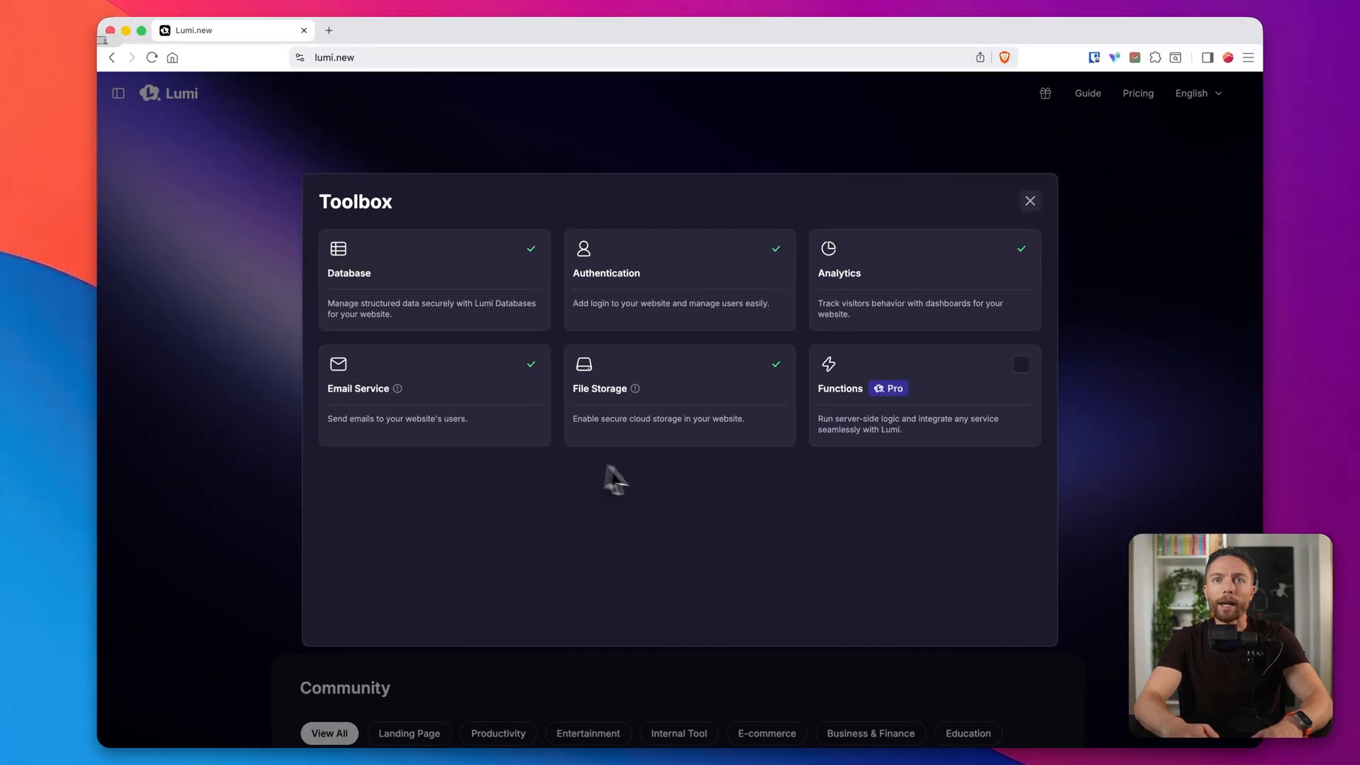
mouse_move(669, 494)
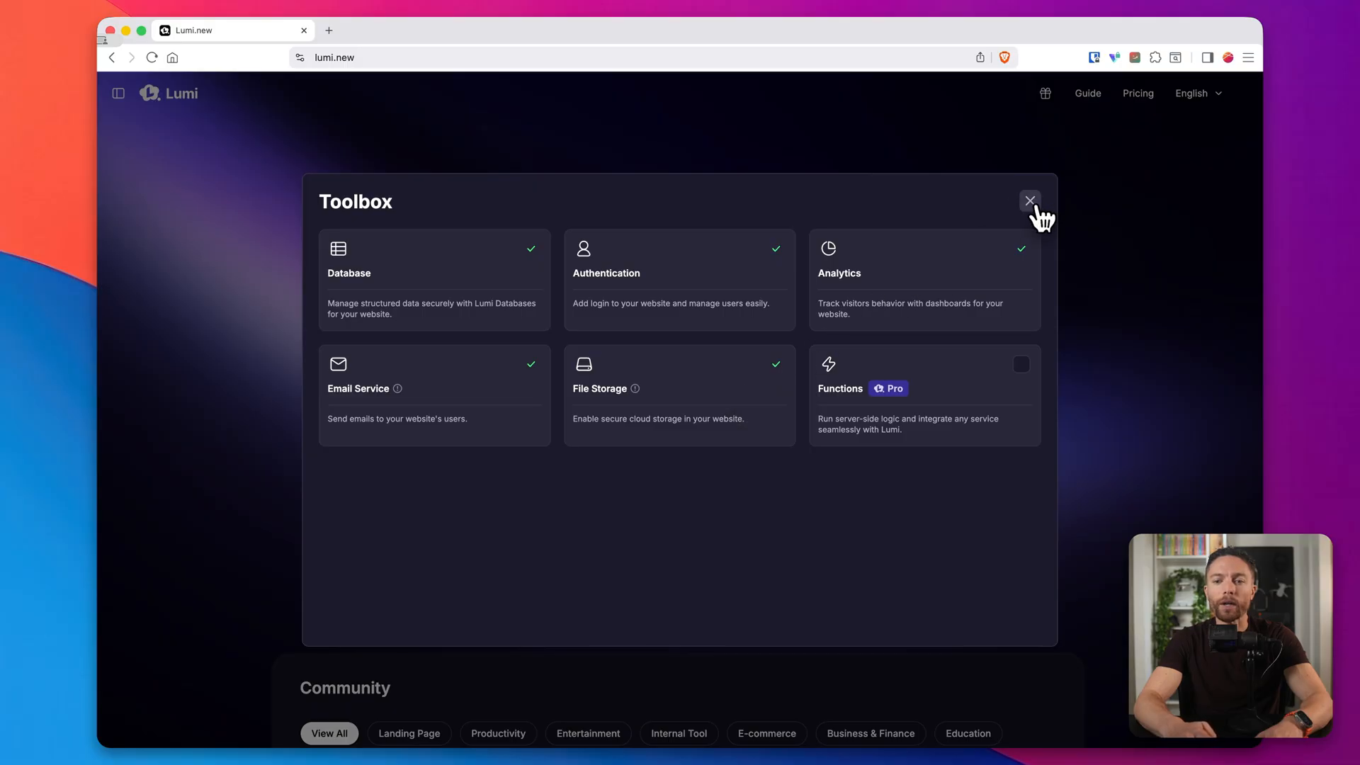
left_click(1029, 200)
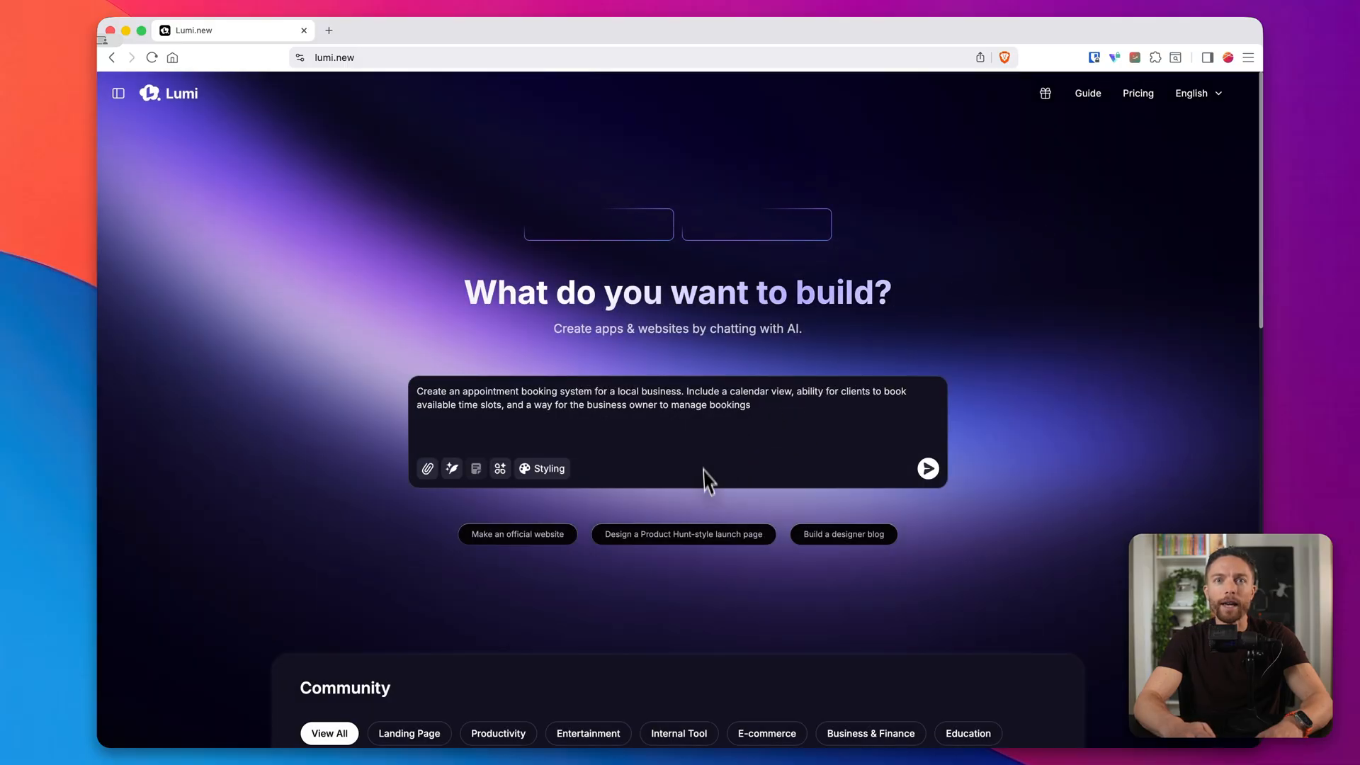
mouse_move(541, 469)
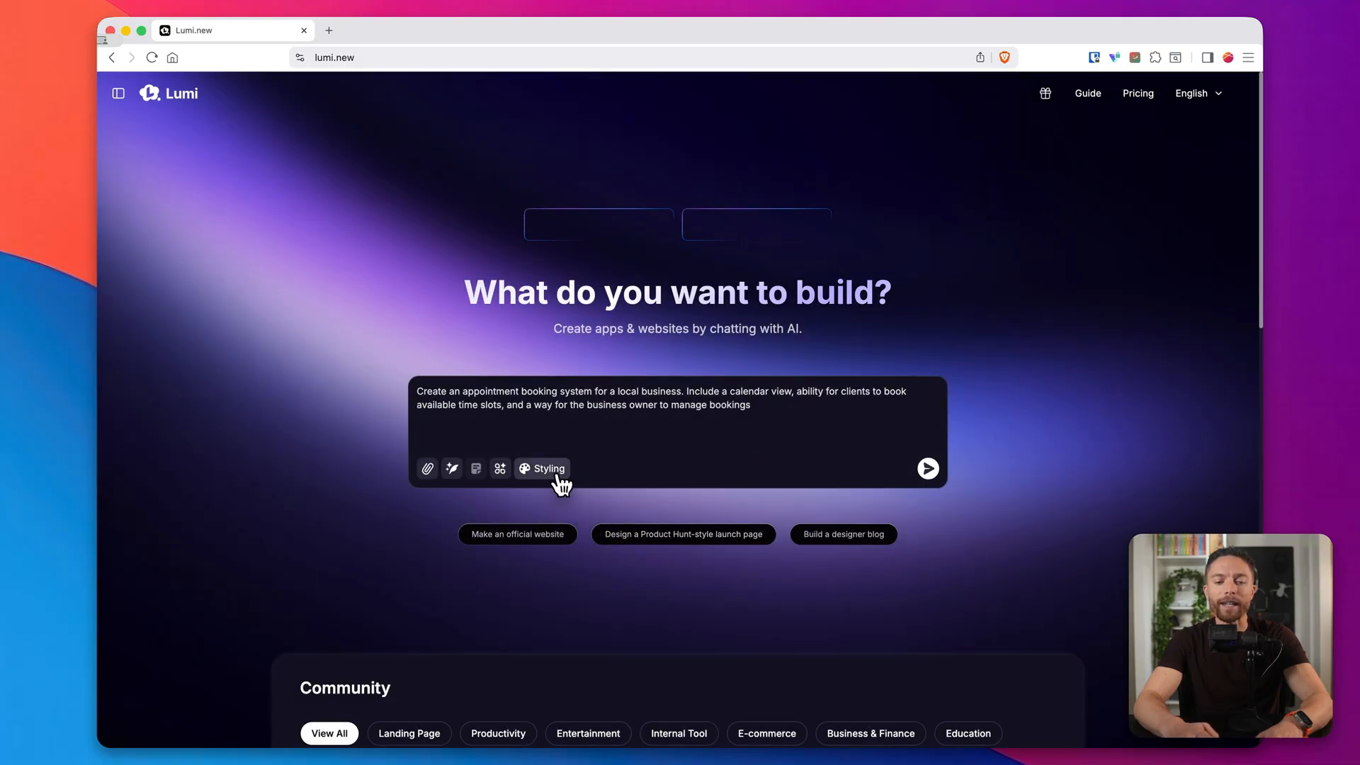
- Attach the Nordic Minimalist style to the booking request and send it for generation
left_click(541, 468)
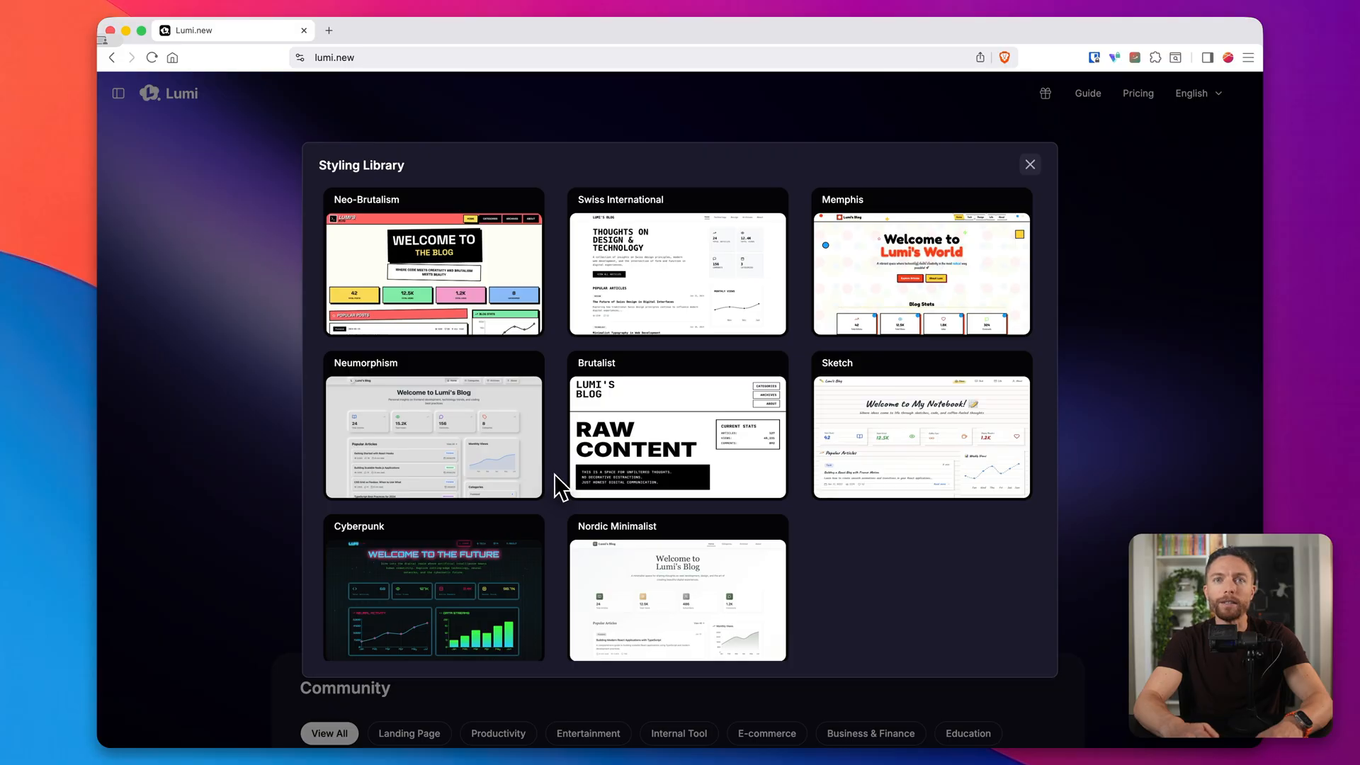
mouse_move(564, 374)
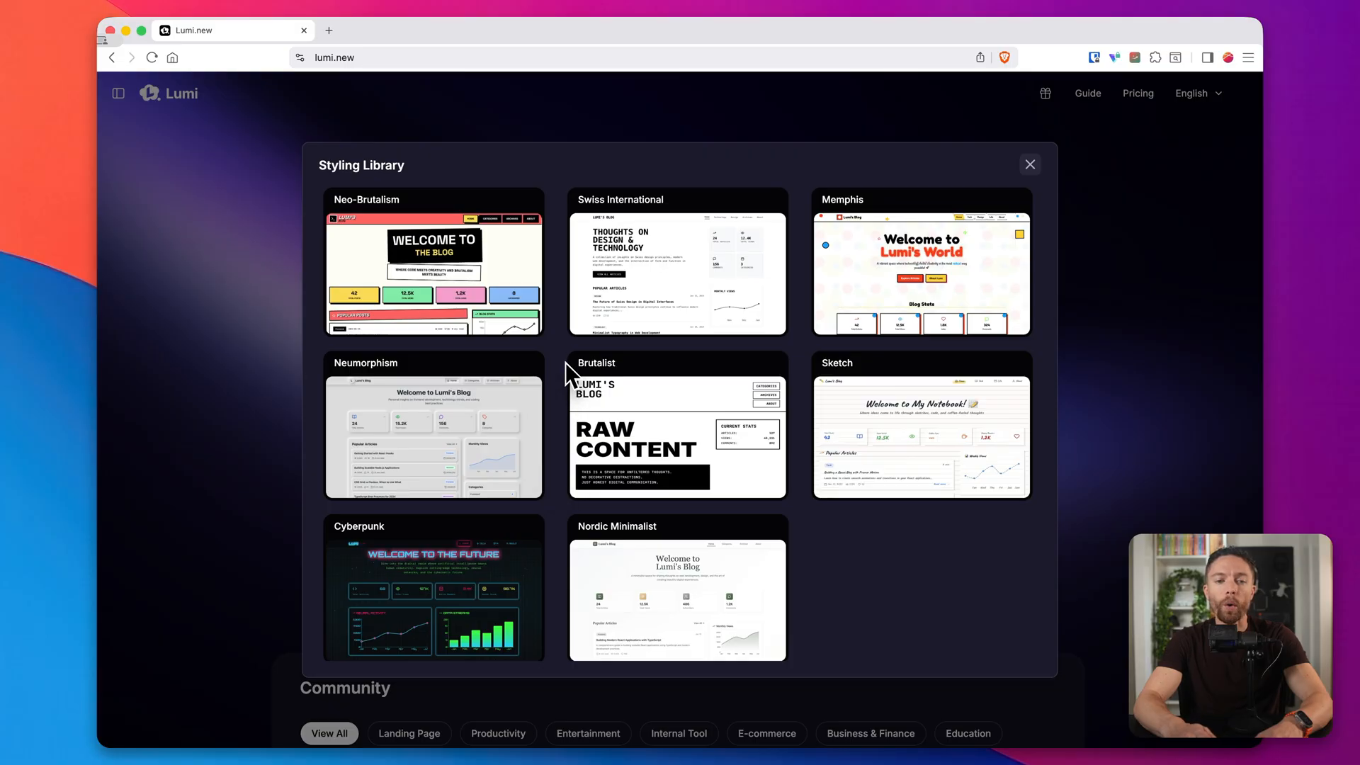
mouse_move(570, 369)
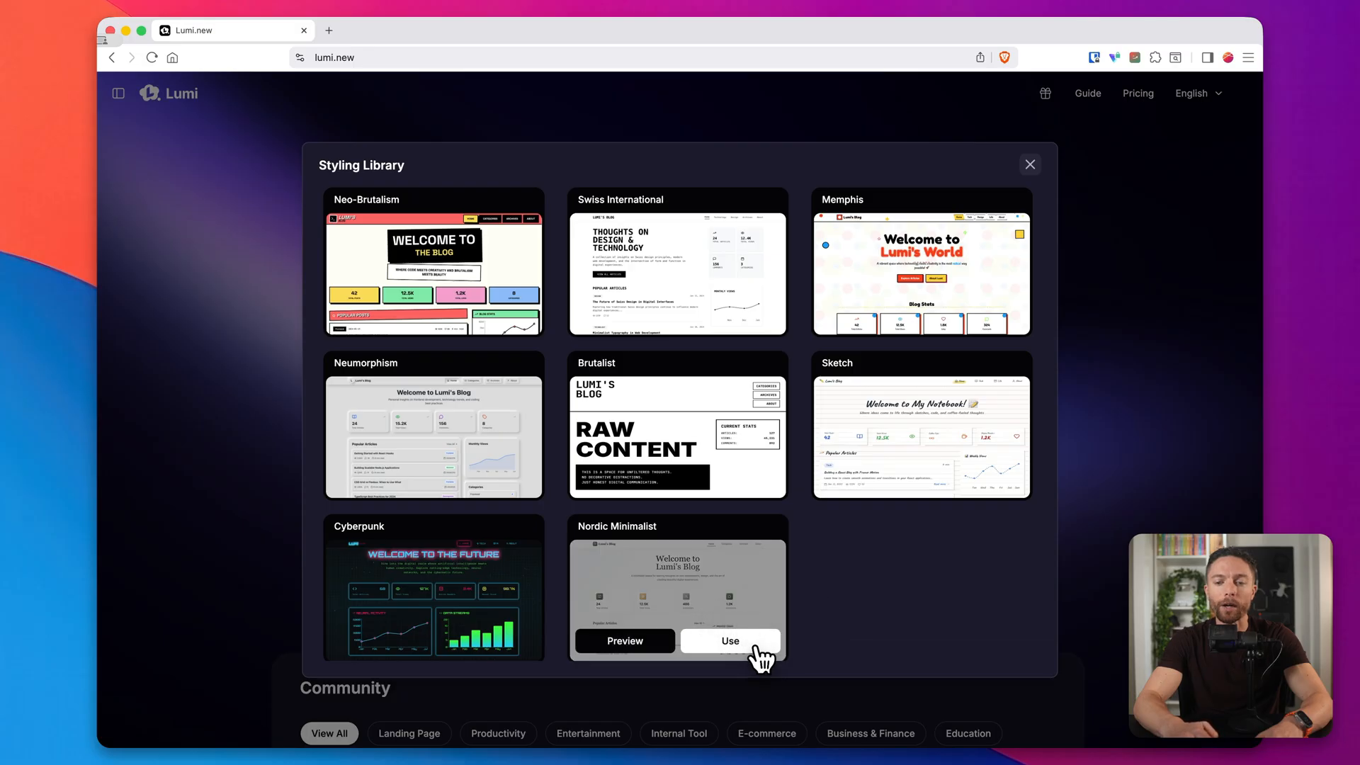
mouse_move(672, 577)
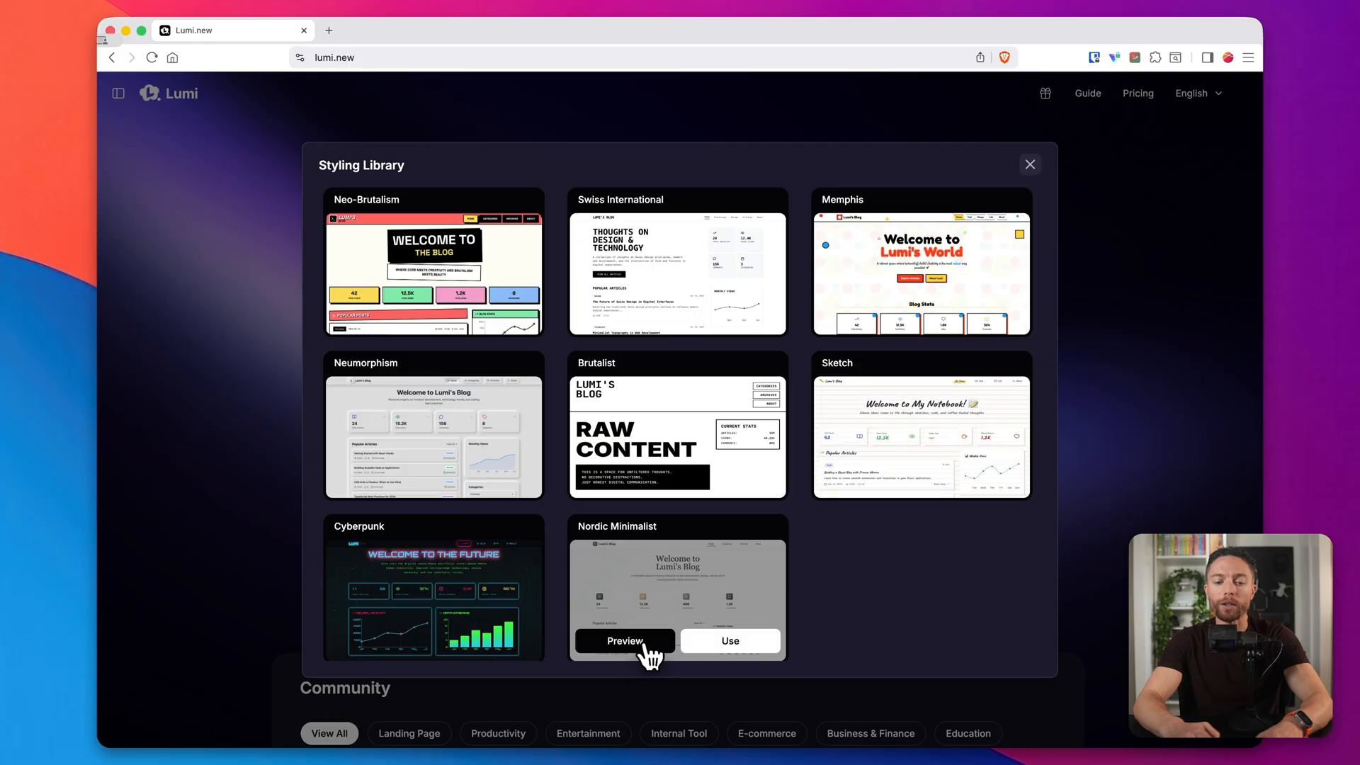
left_click(623, 641)
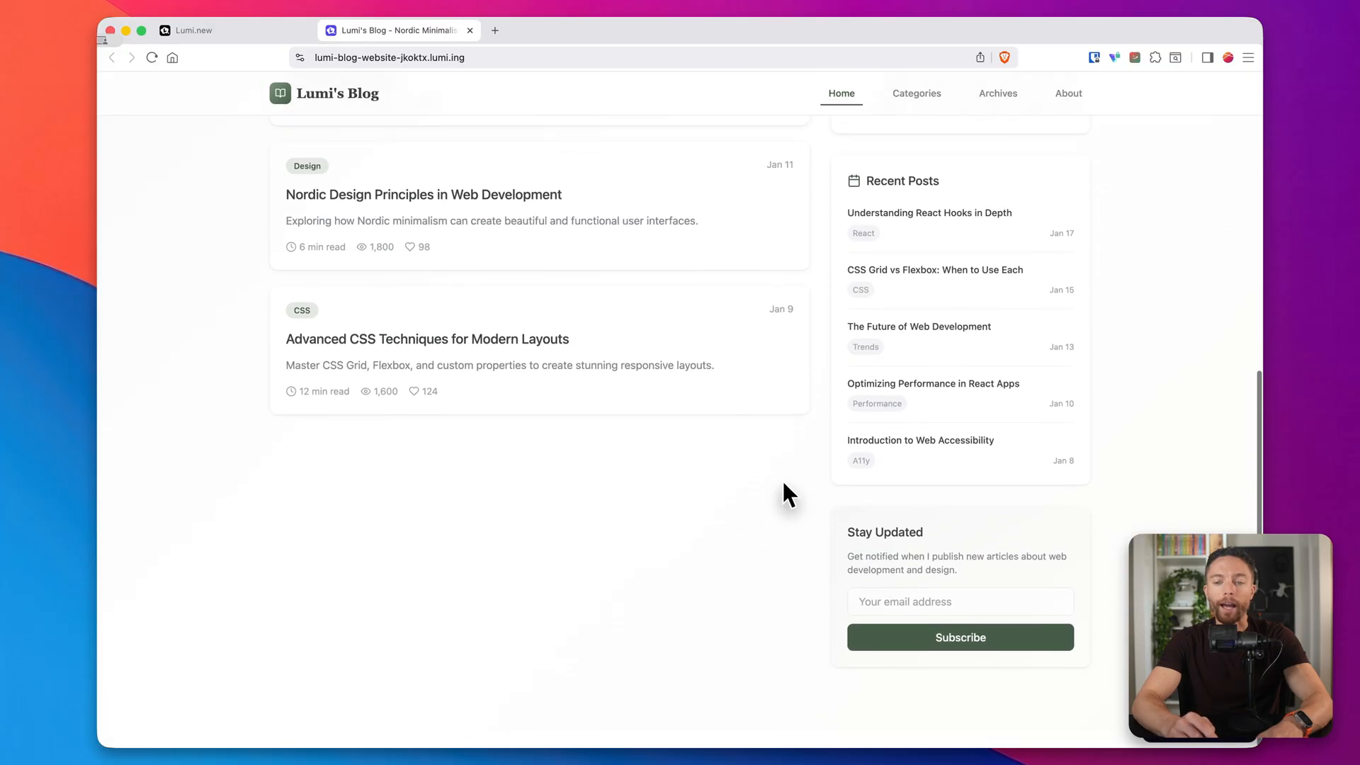
scroll("up", 3)
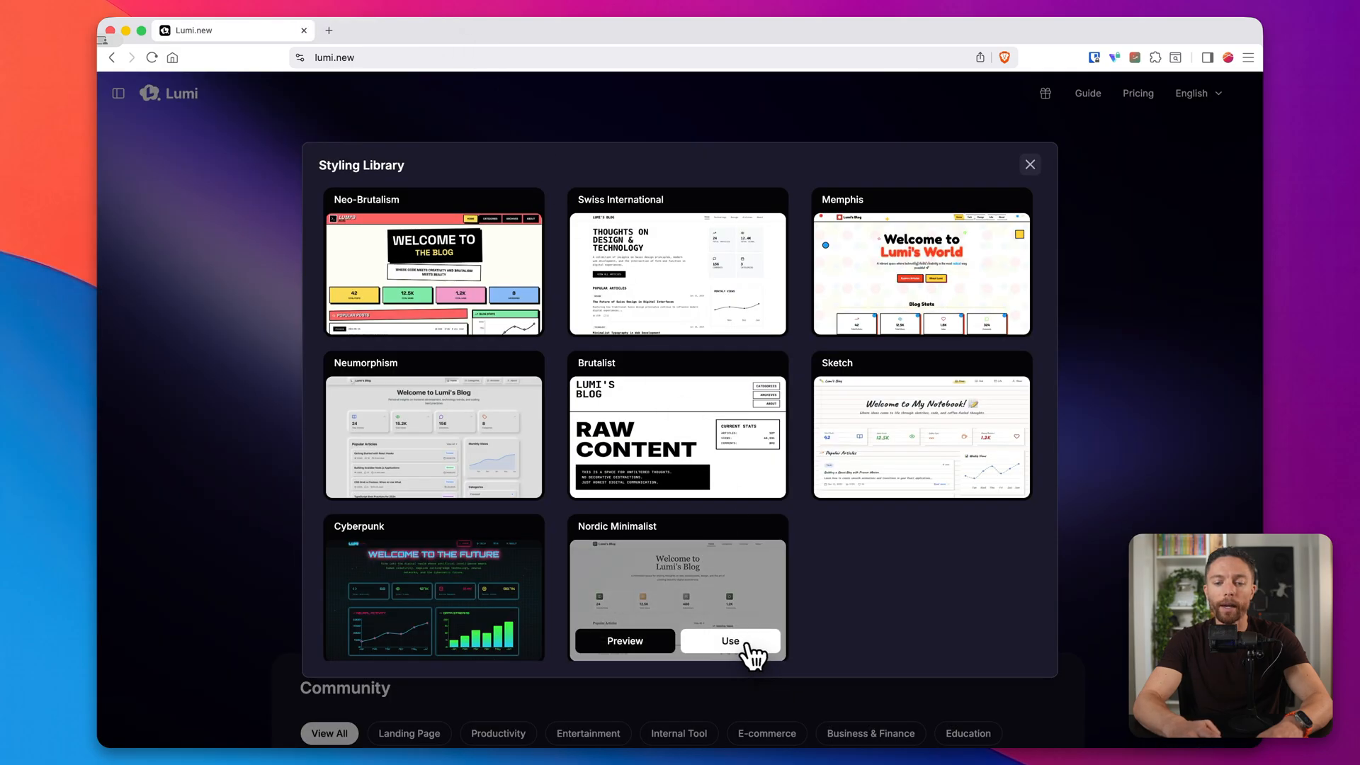
left_click(730, 640)
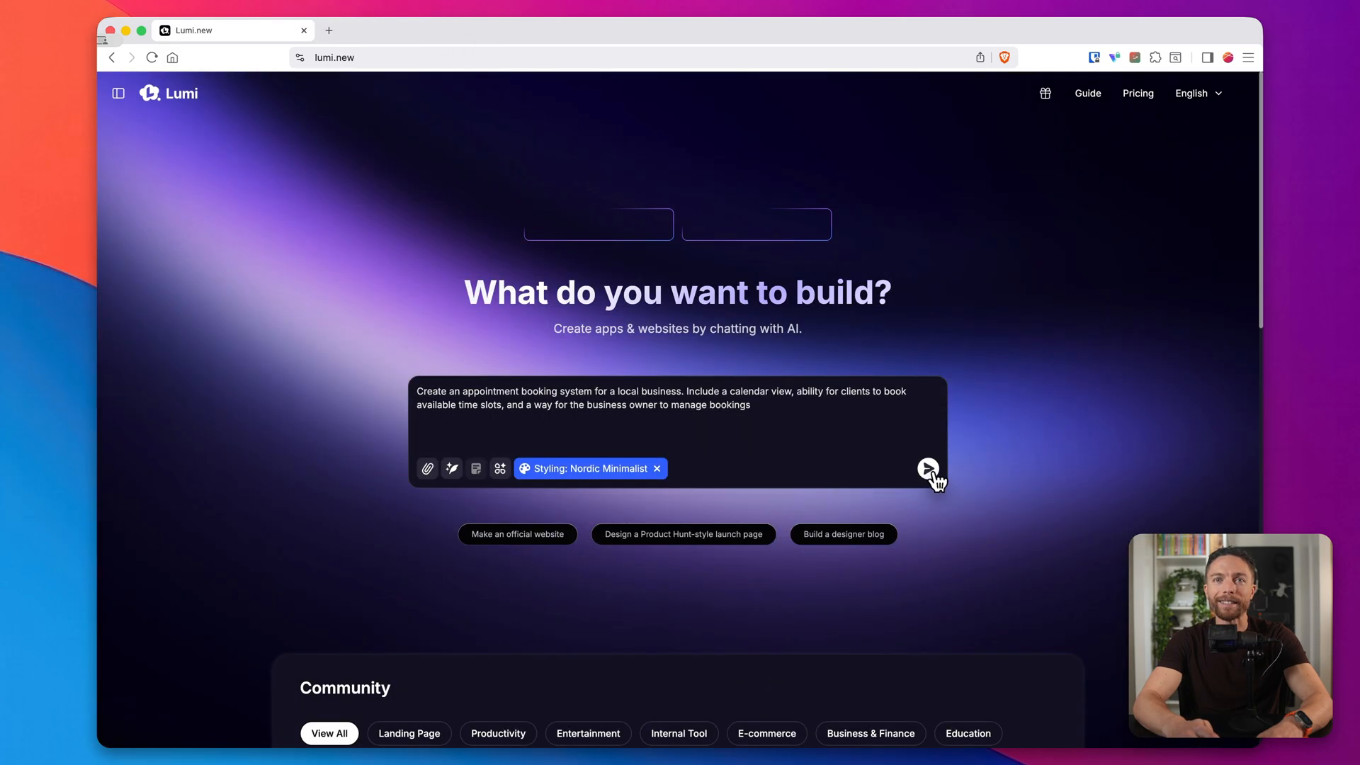
left_click(929, 468)
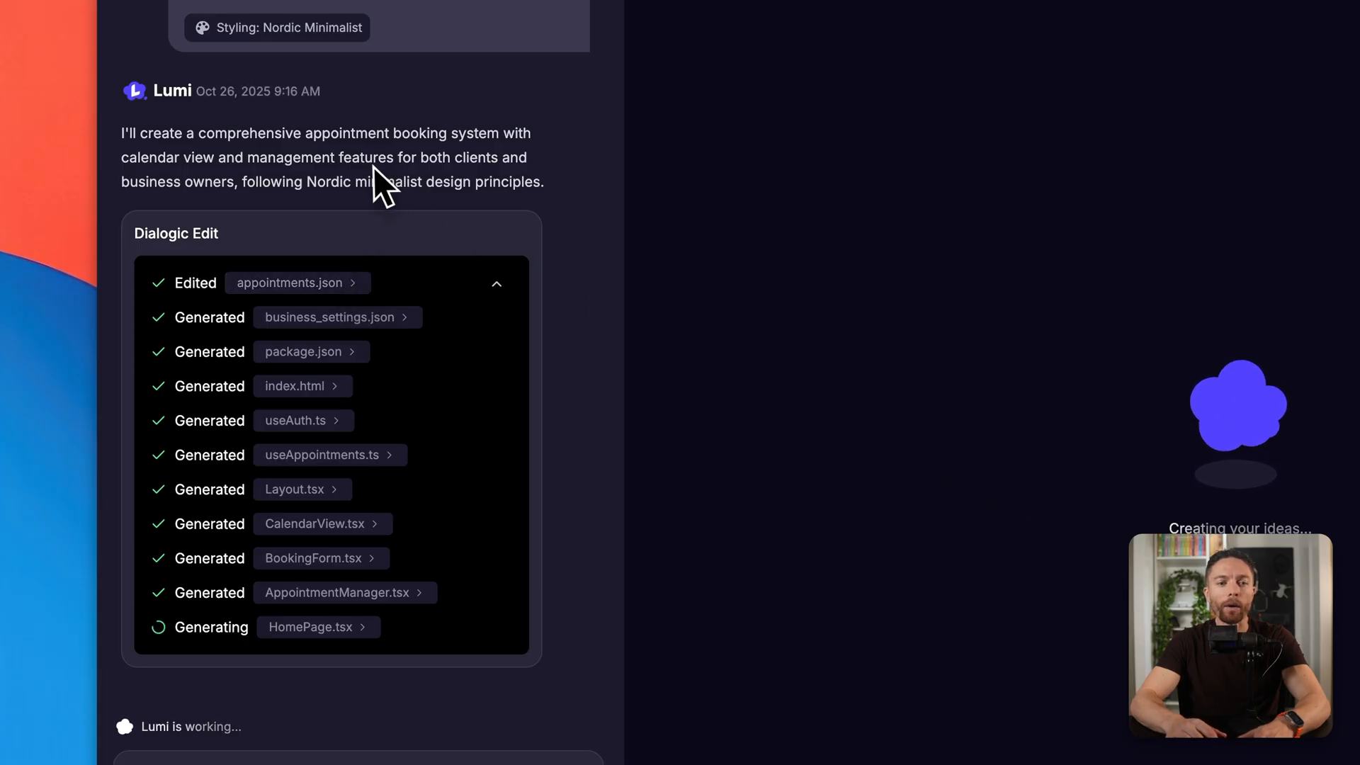
mouse_move(200, 165)
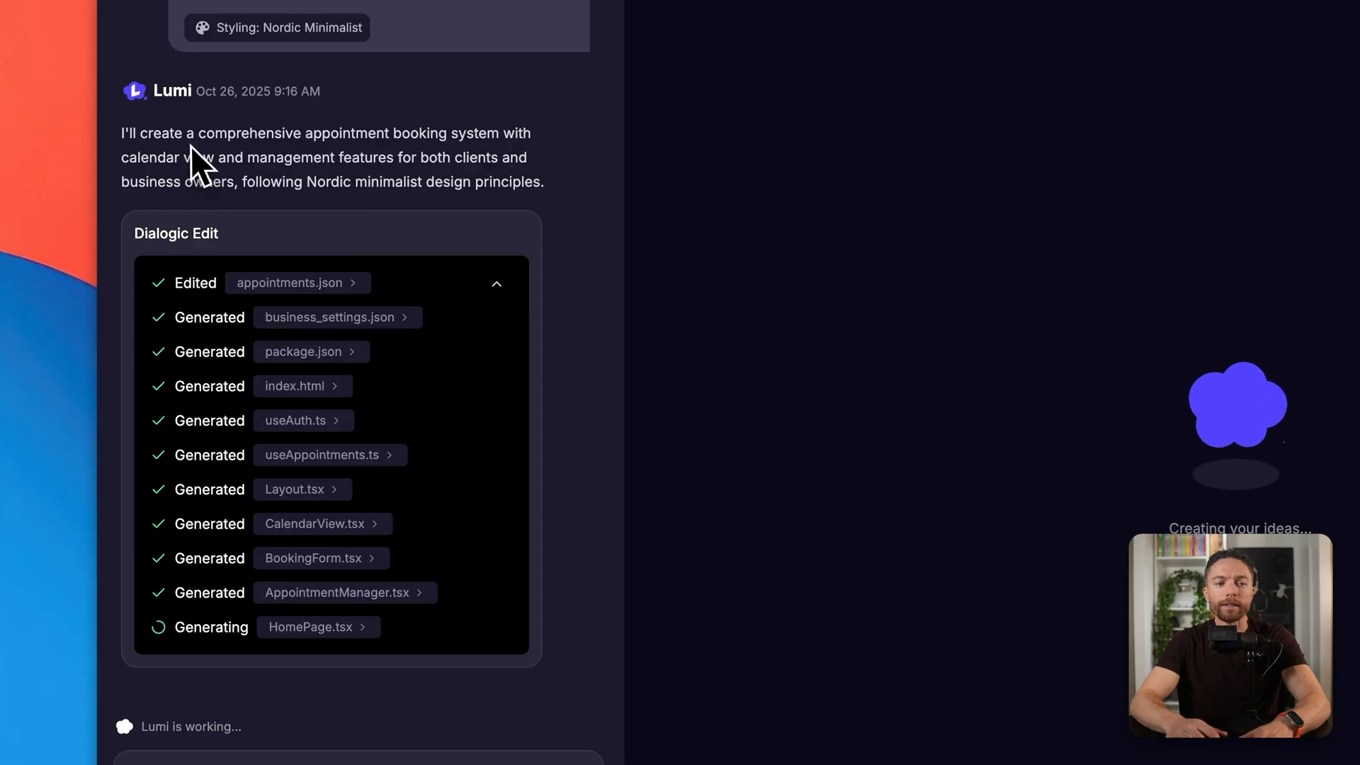
mouse_move(421, 160)
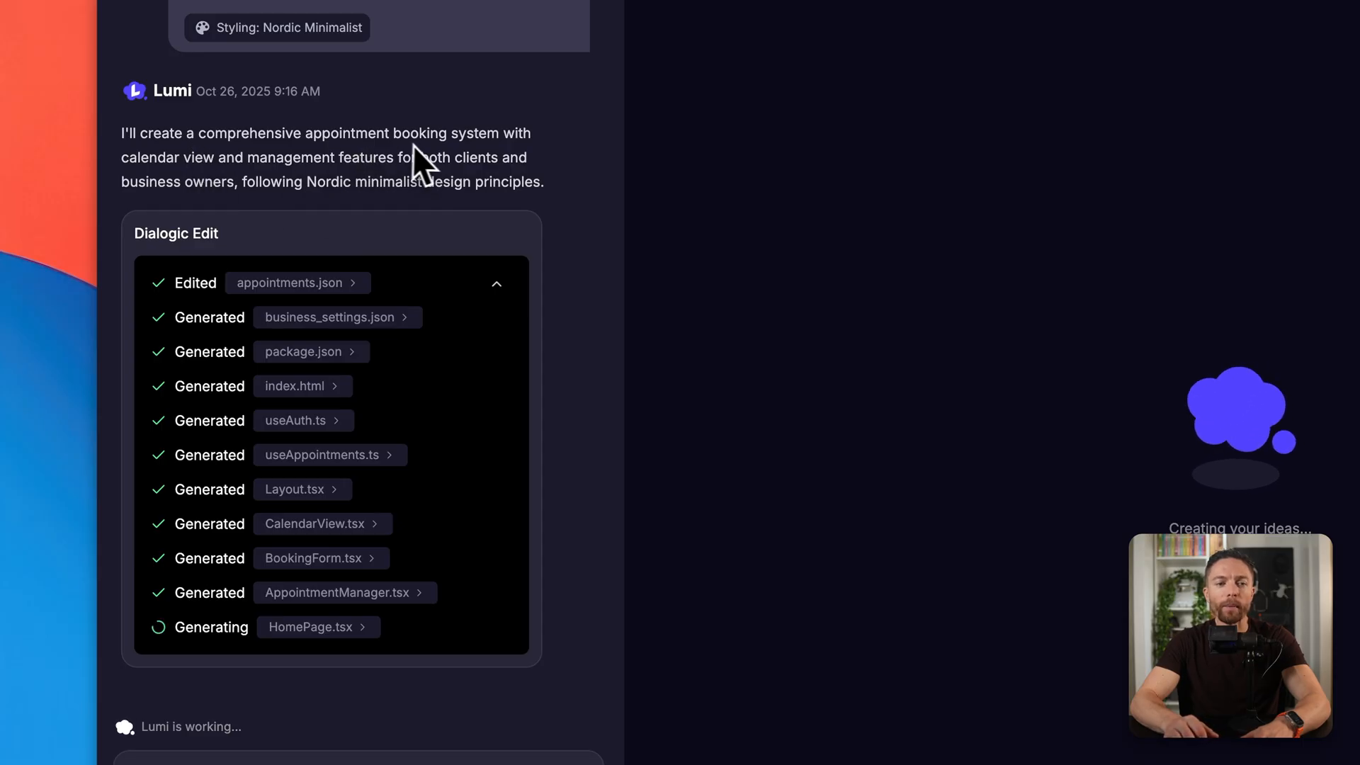
mouse_move(358, 221)
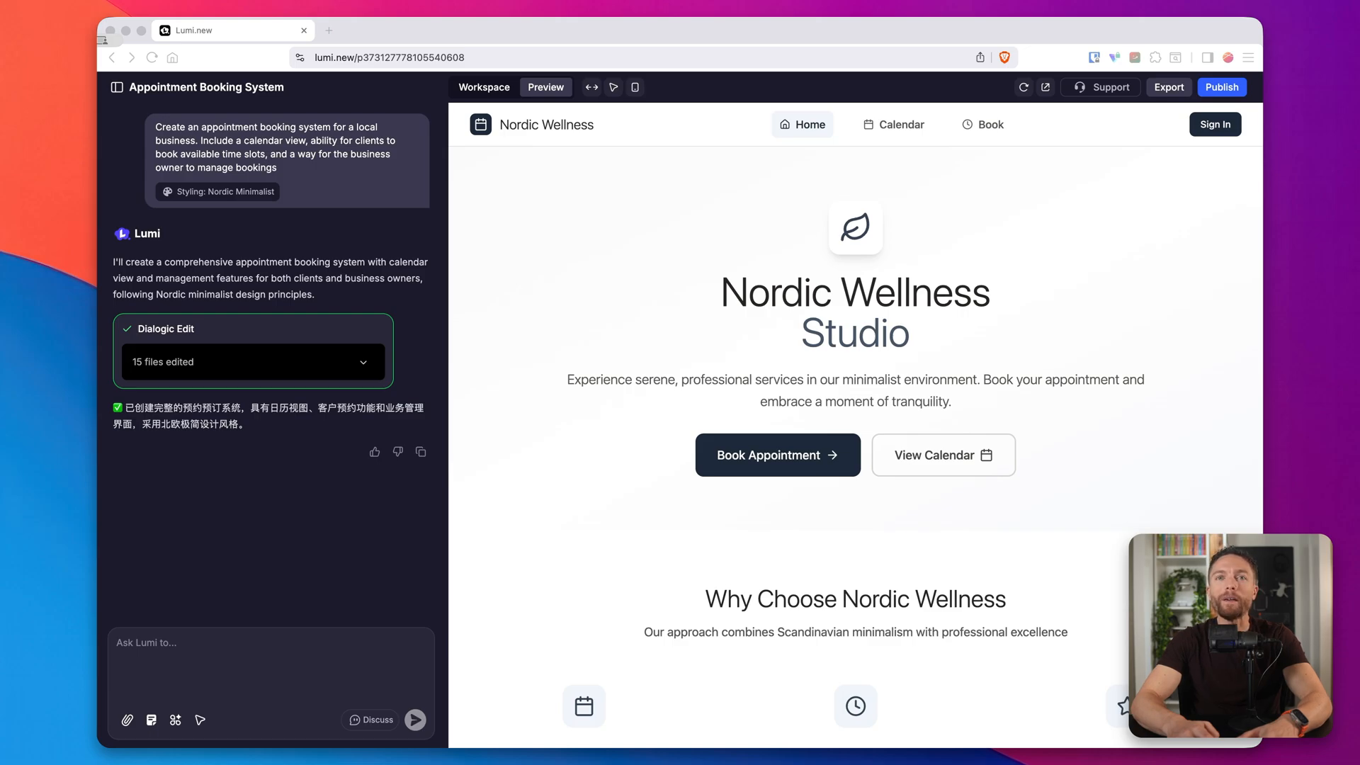
mouse_move(916, 425)
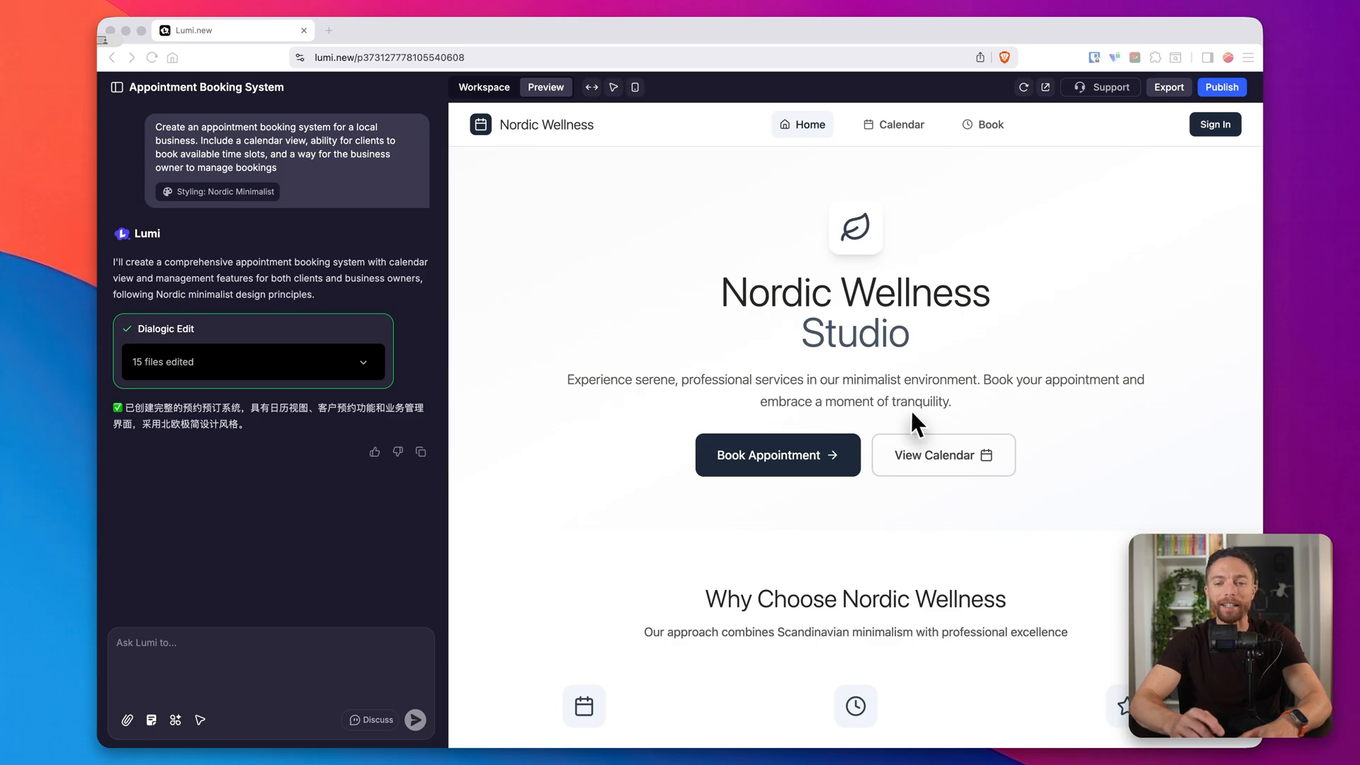
- Scroll the generated app's home page, view the calendar, then open Book Appointment
scroll("down", 3)
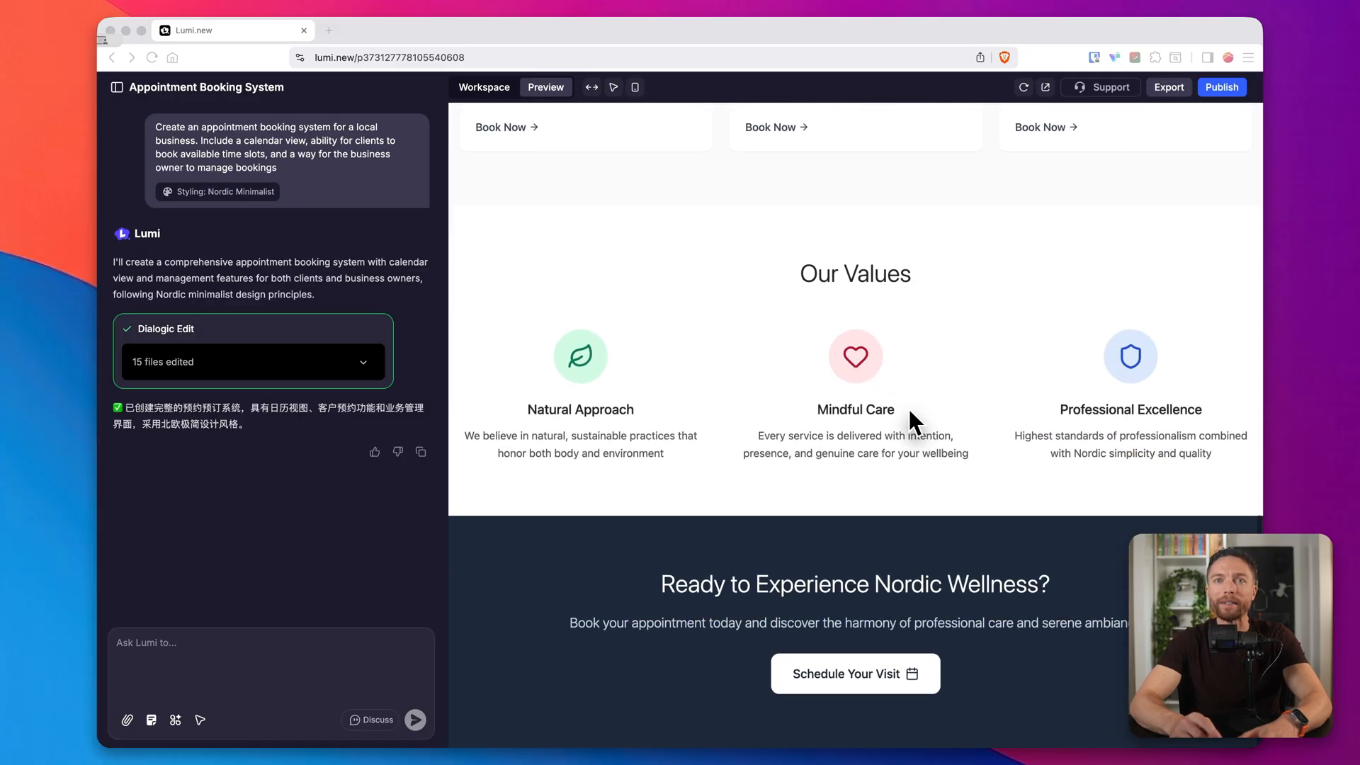
scroll("down", 3)
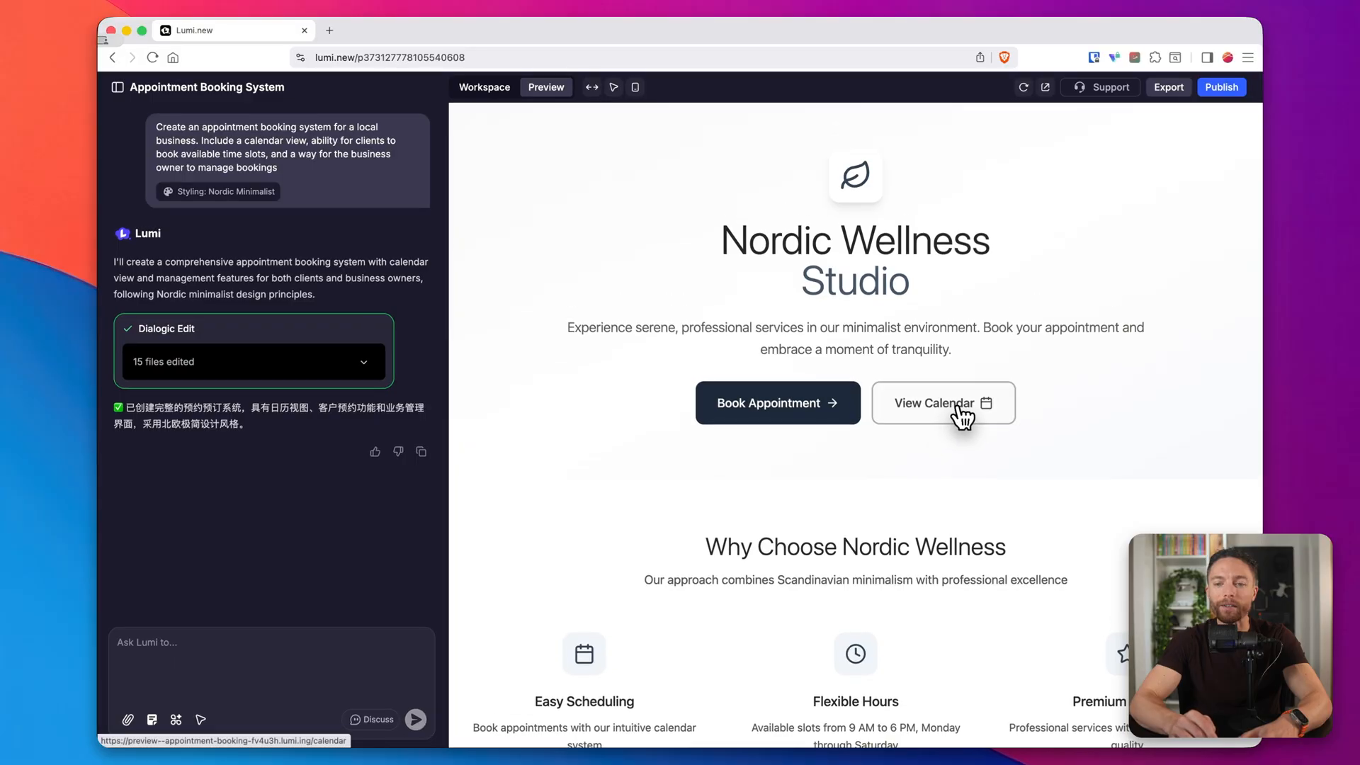
left_click(941, 403)
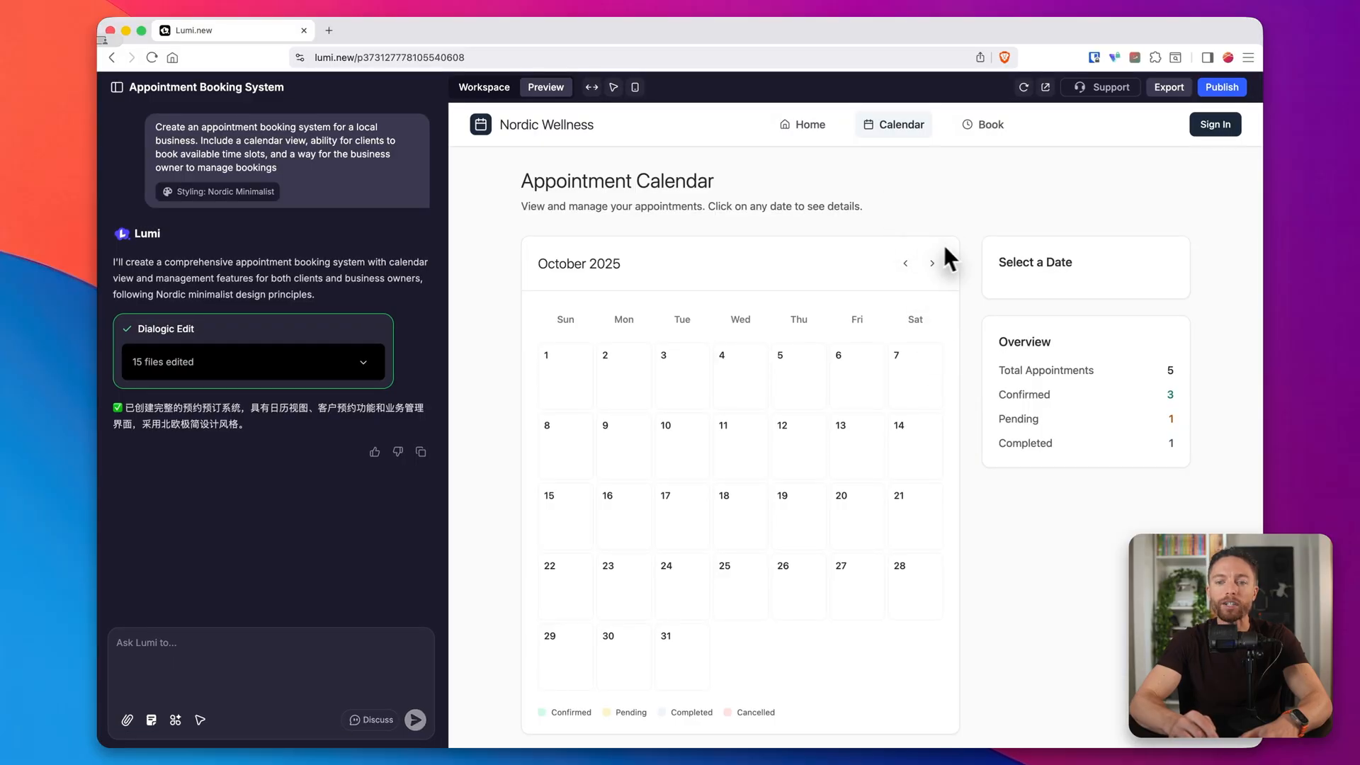
left_click(802, 124)
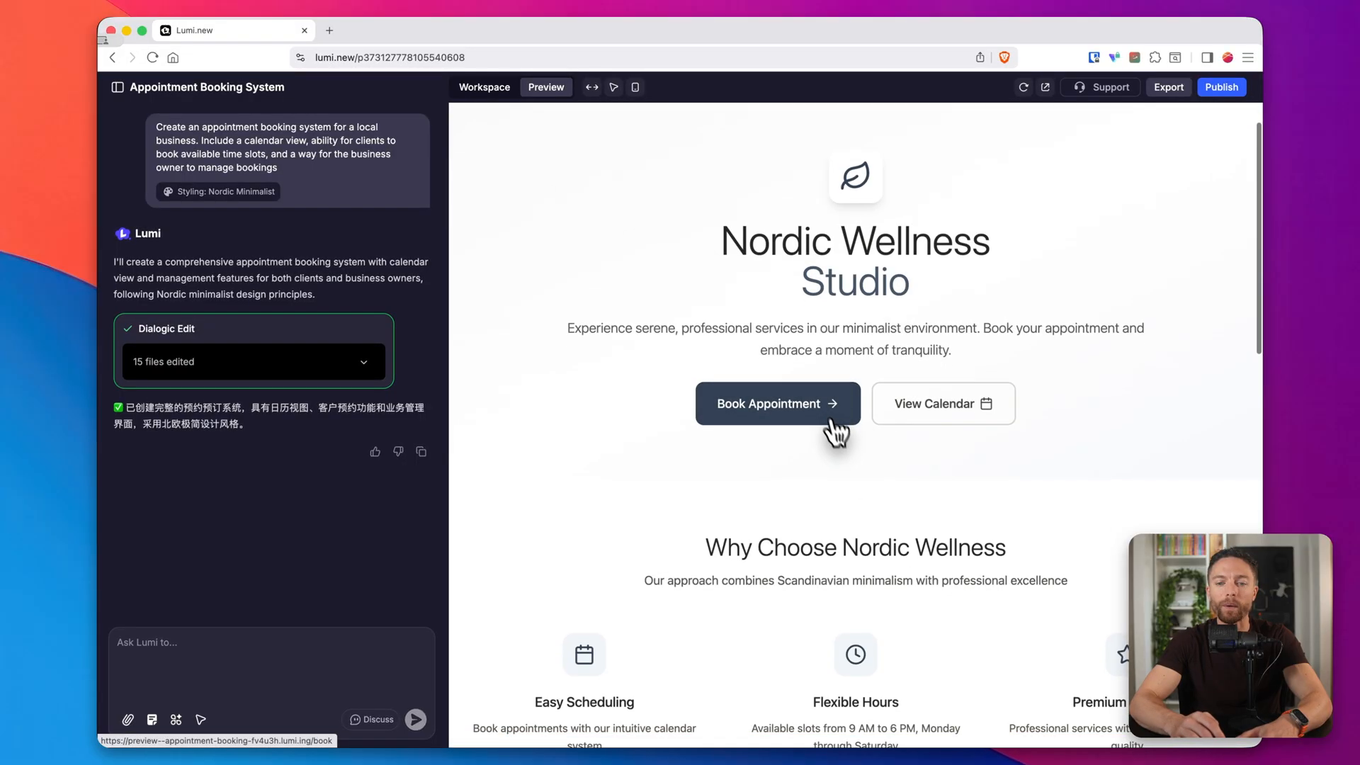
left_click(777, 402)
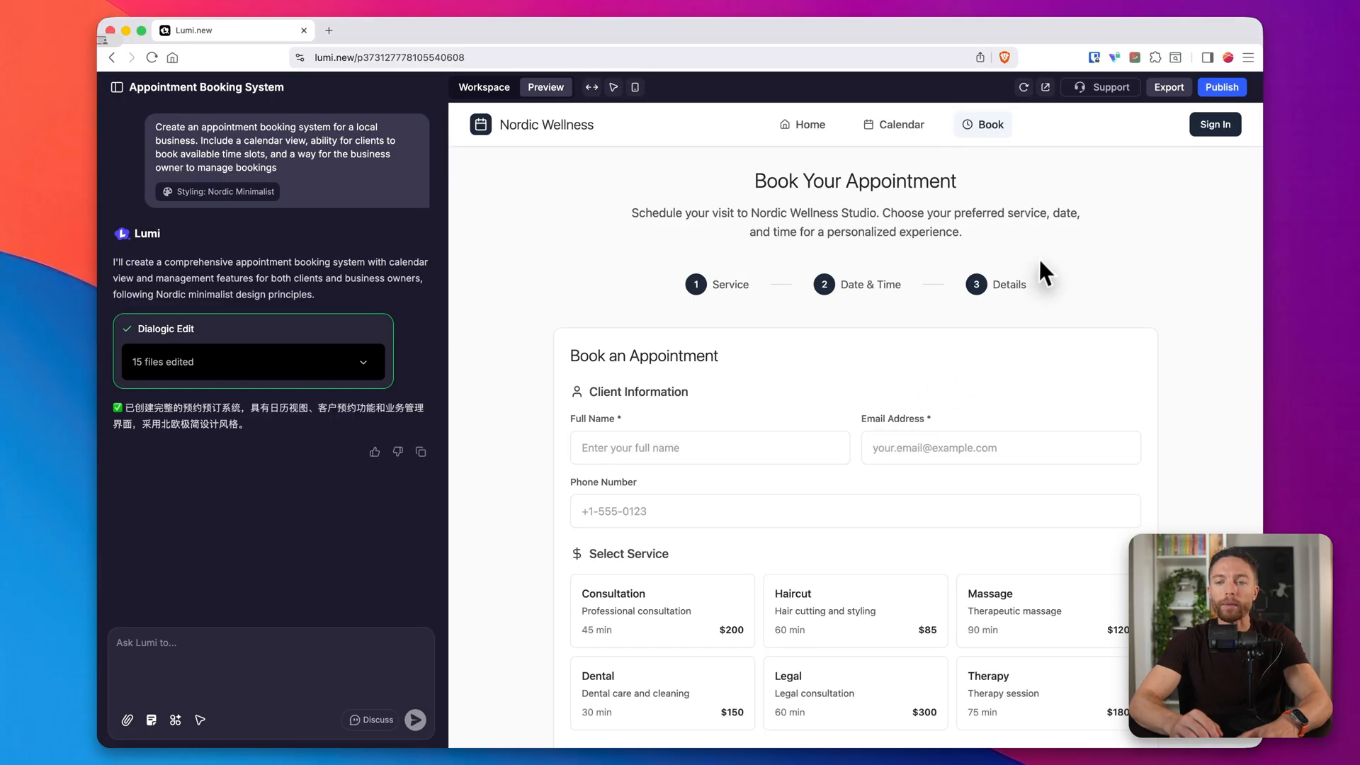
mouse_move(1032, 174)
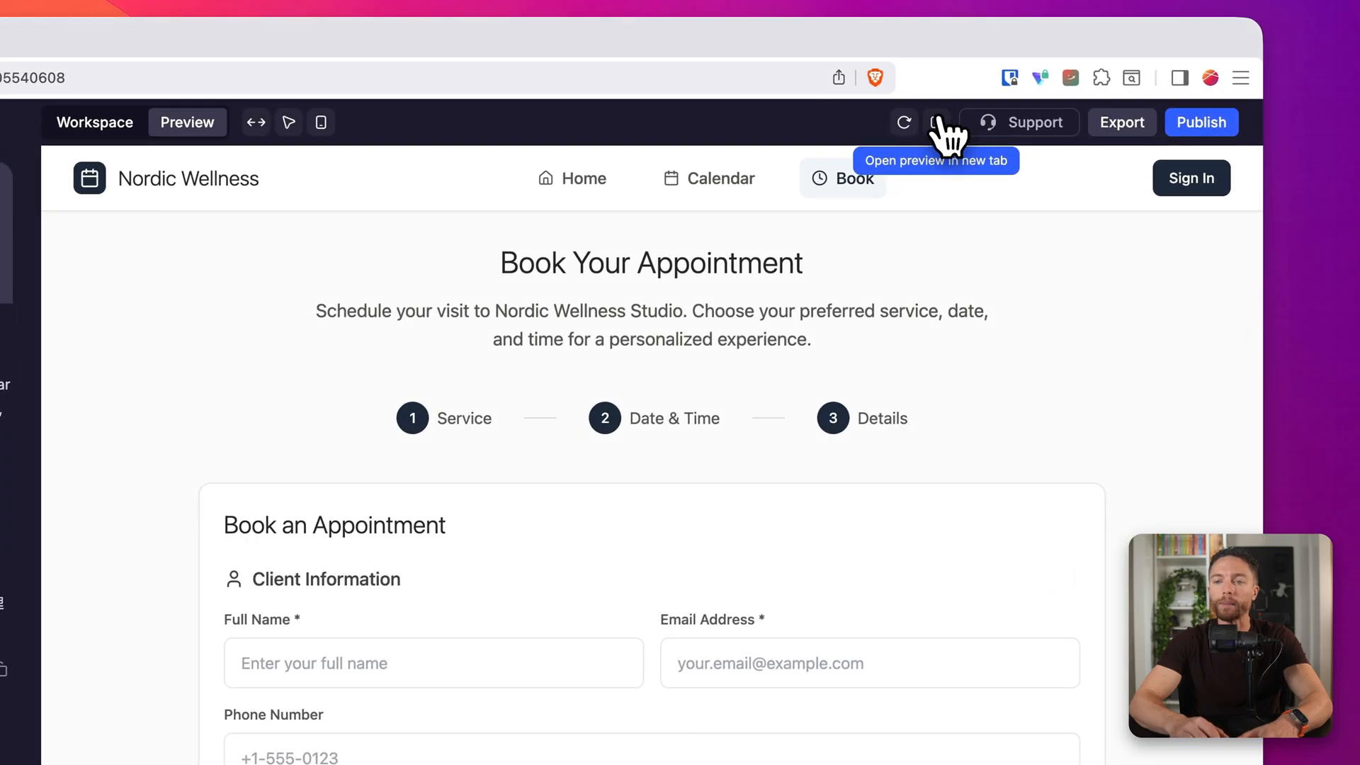
- Open the Nordic Wellness preview in its own browser tab and scroll its home page
left_click(938, 122)
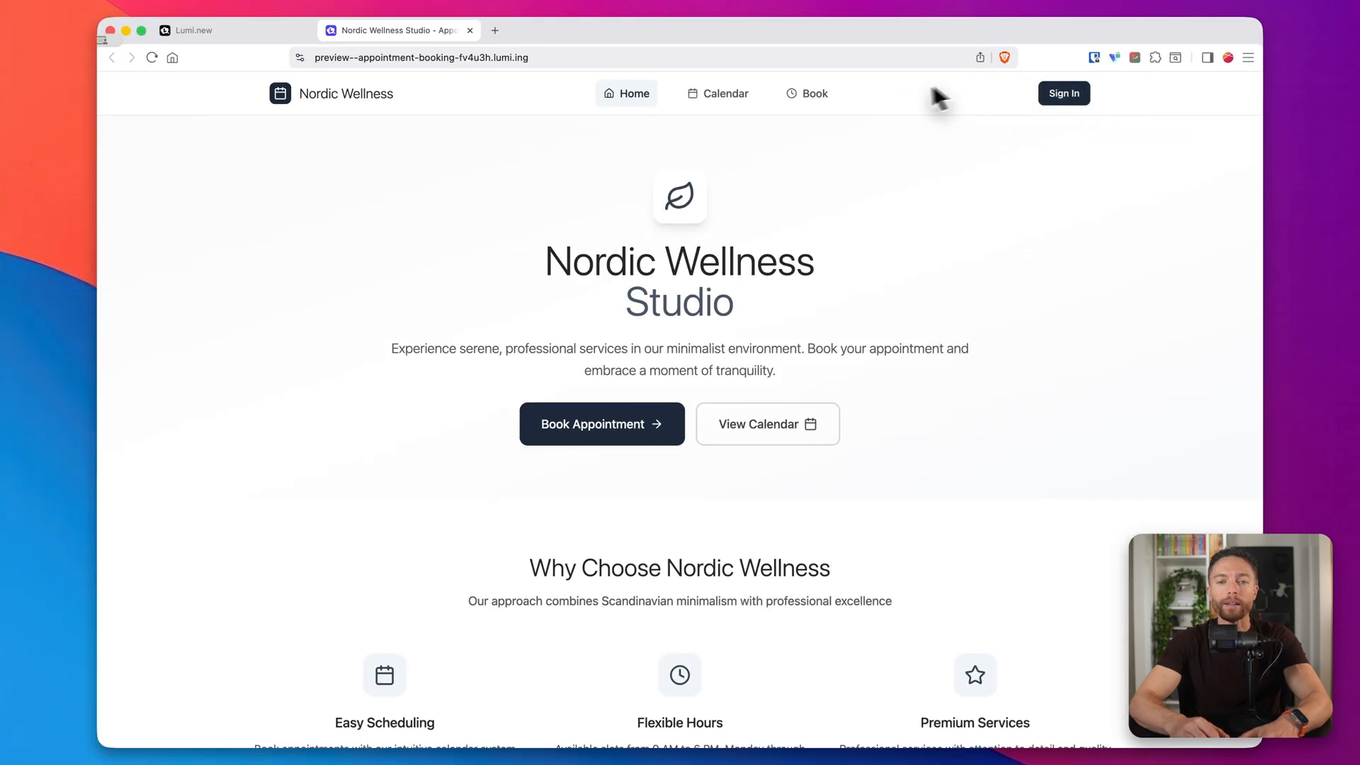
scroll("down", 3)
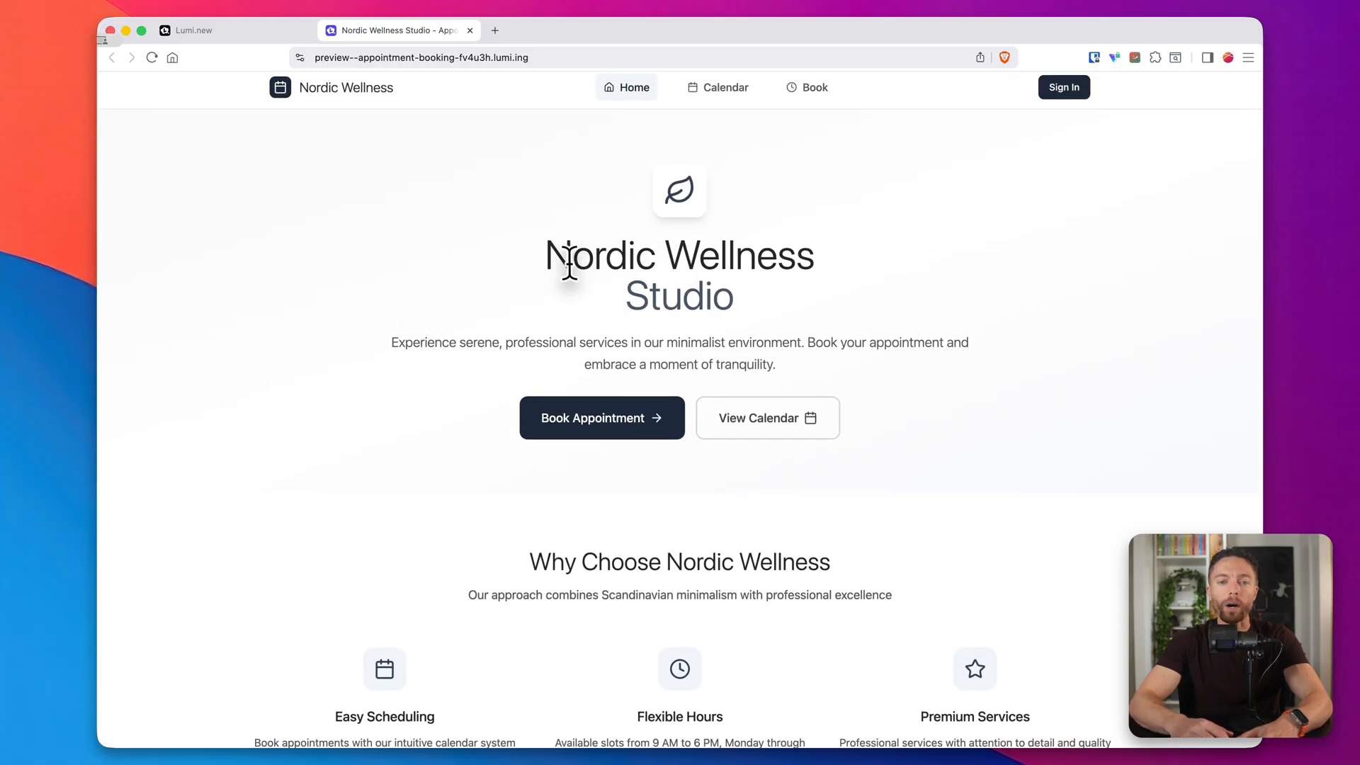
mouse_move(751, 308)
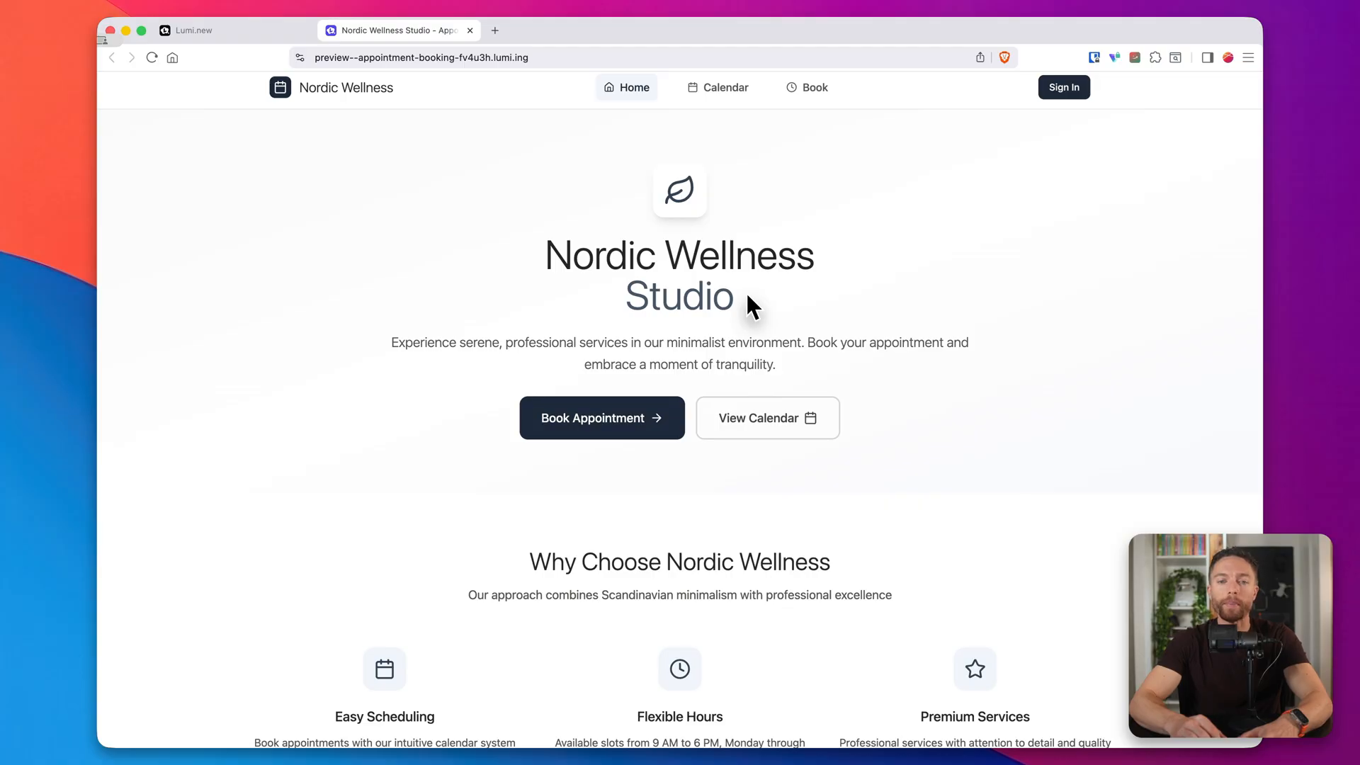
scroll("down", 3)
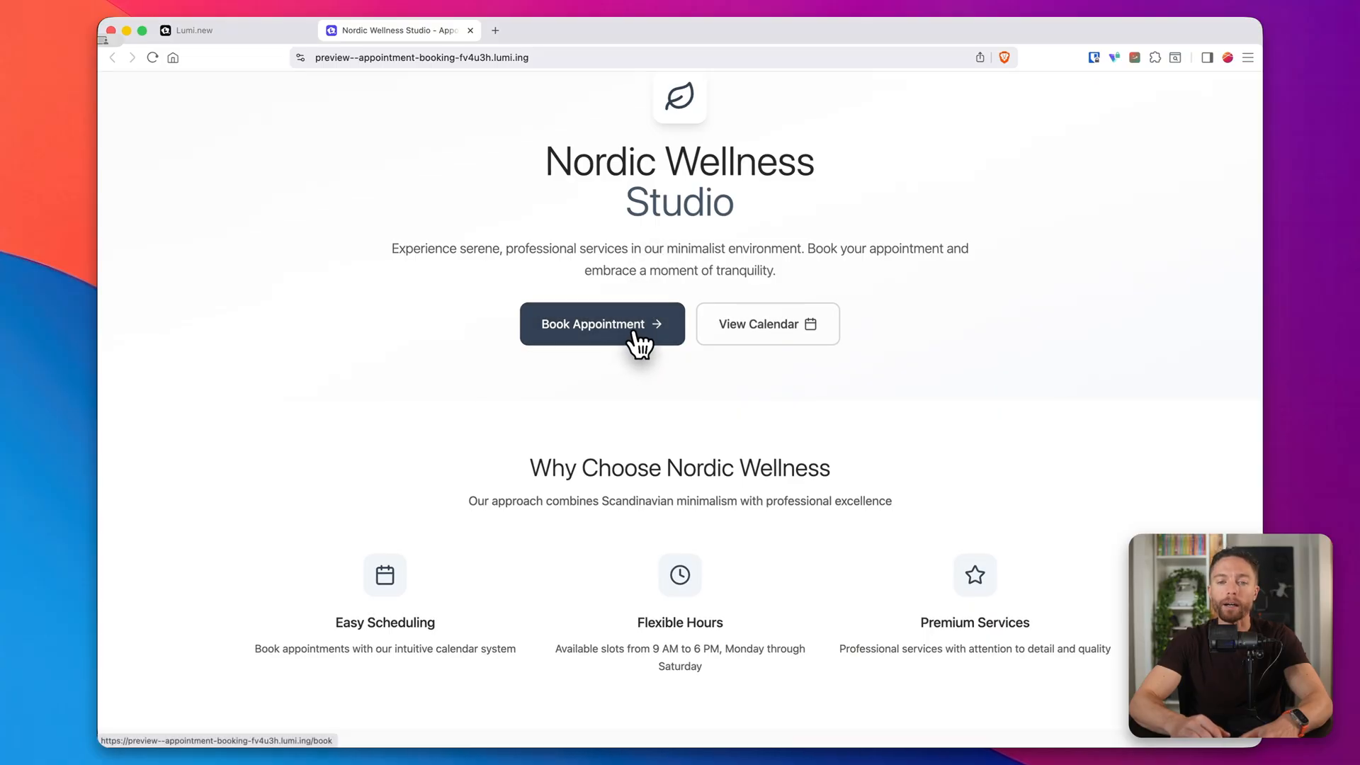
- Open the booking form and scroll down through services, scheduling and contact details
left_click(602, 324)
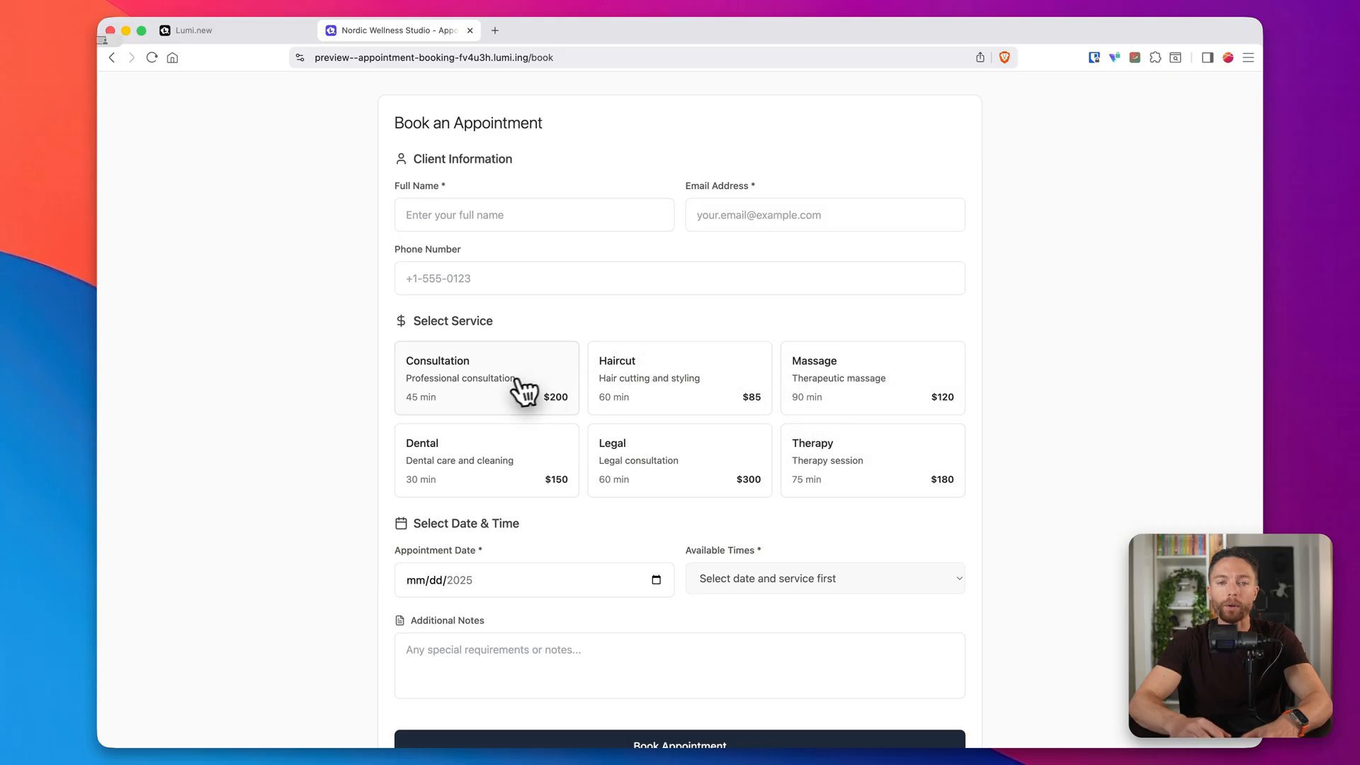
mouse_move(699, 363)
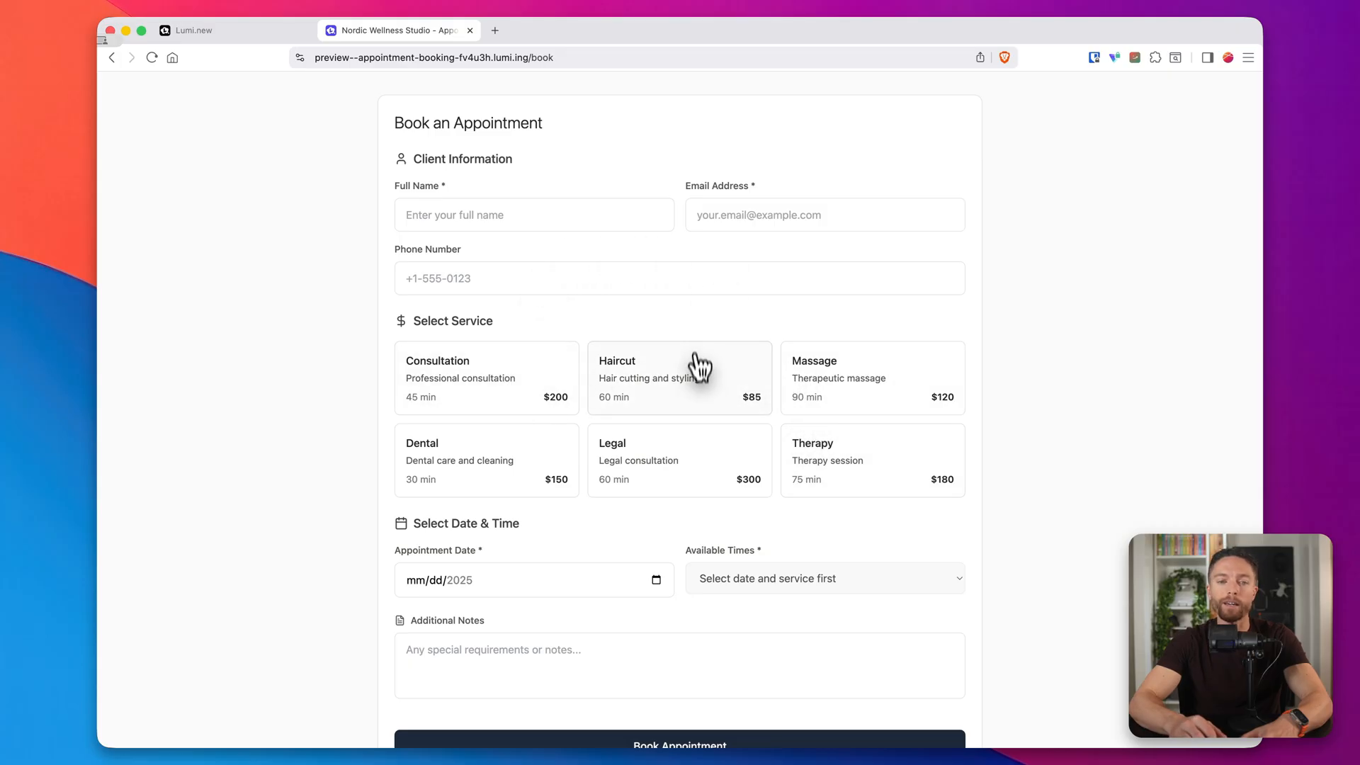
scroll("down", 3)
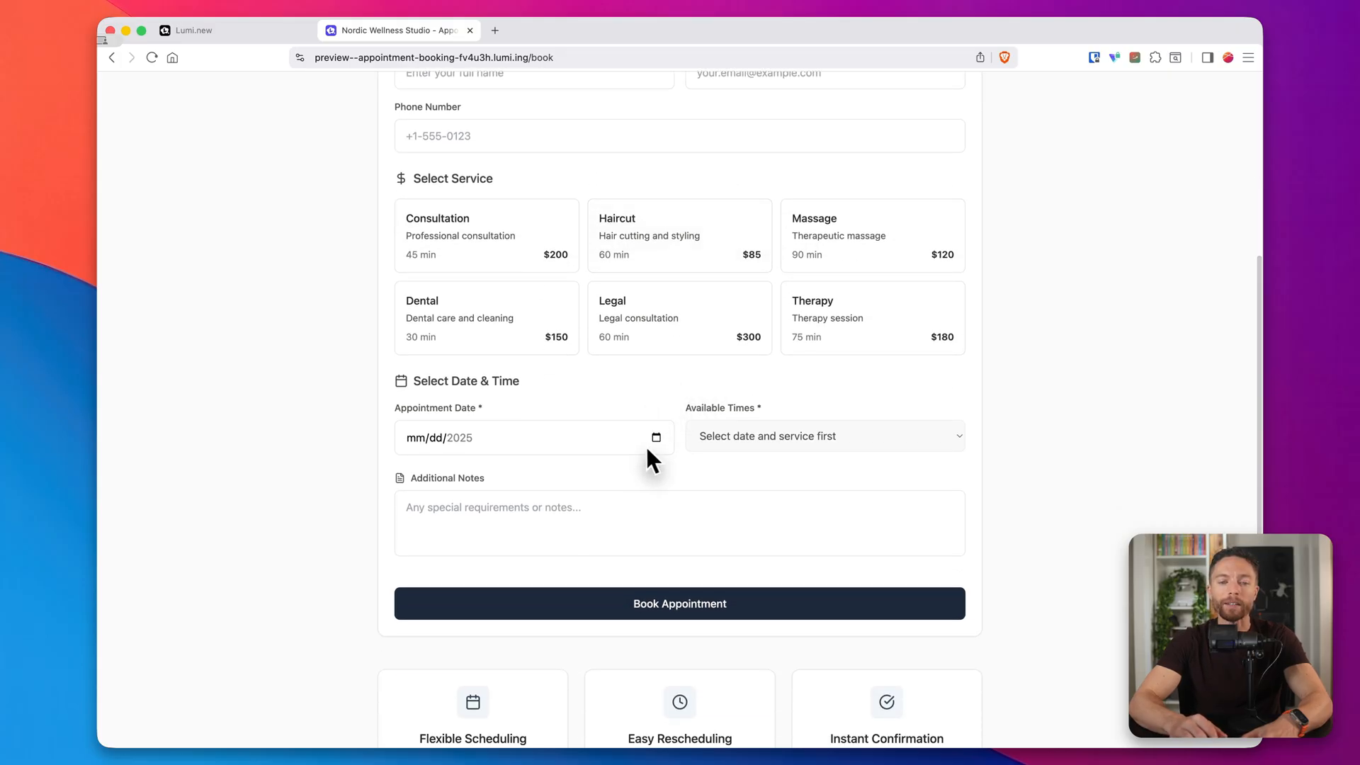
scroll("down", 3)
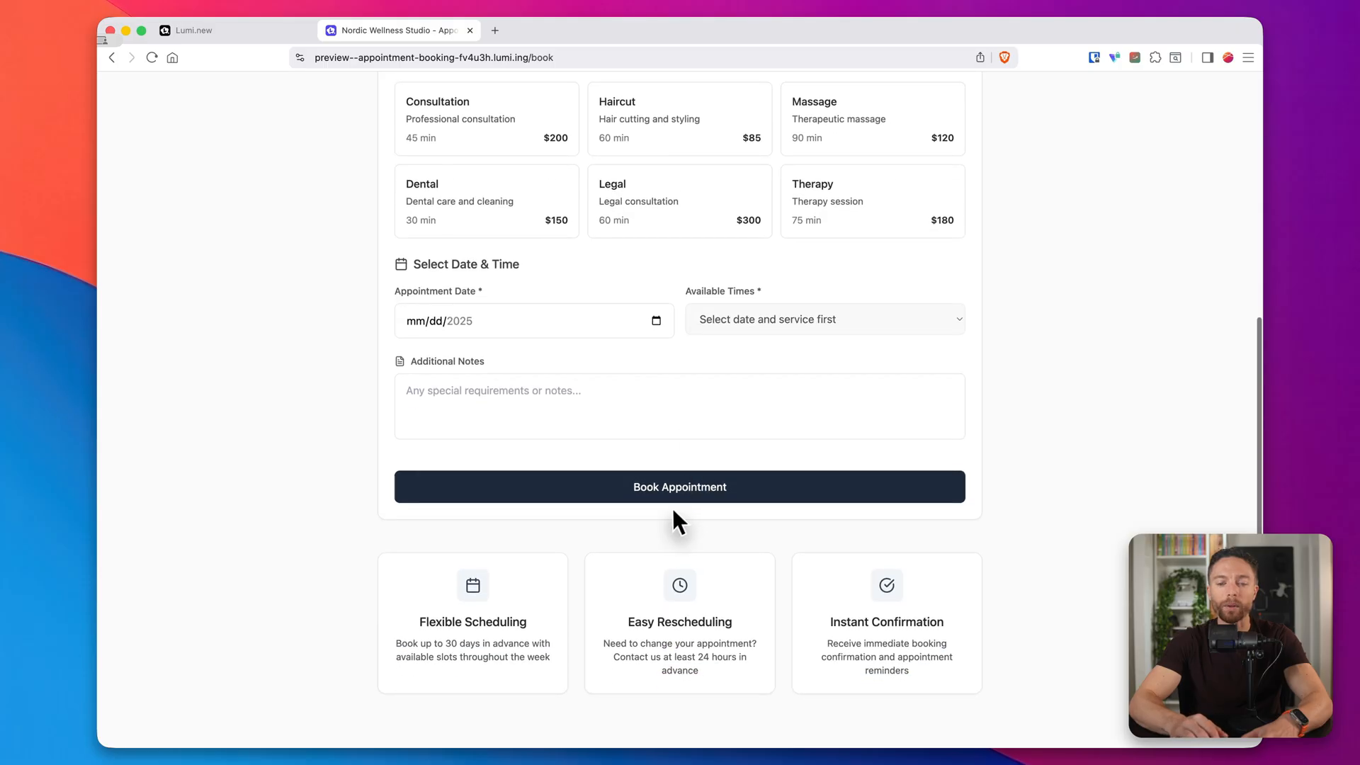
scroll("down", 3)
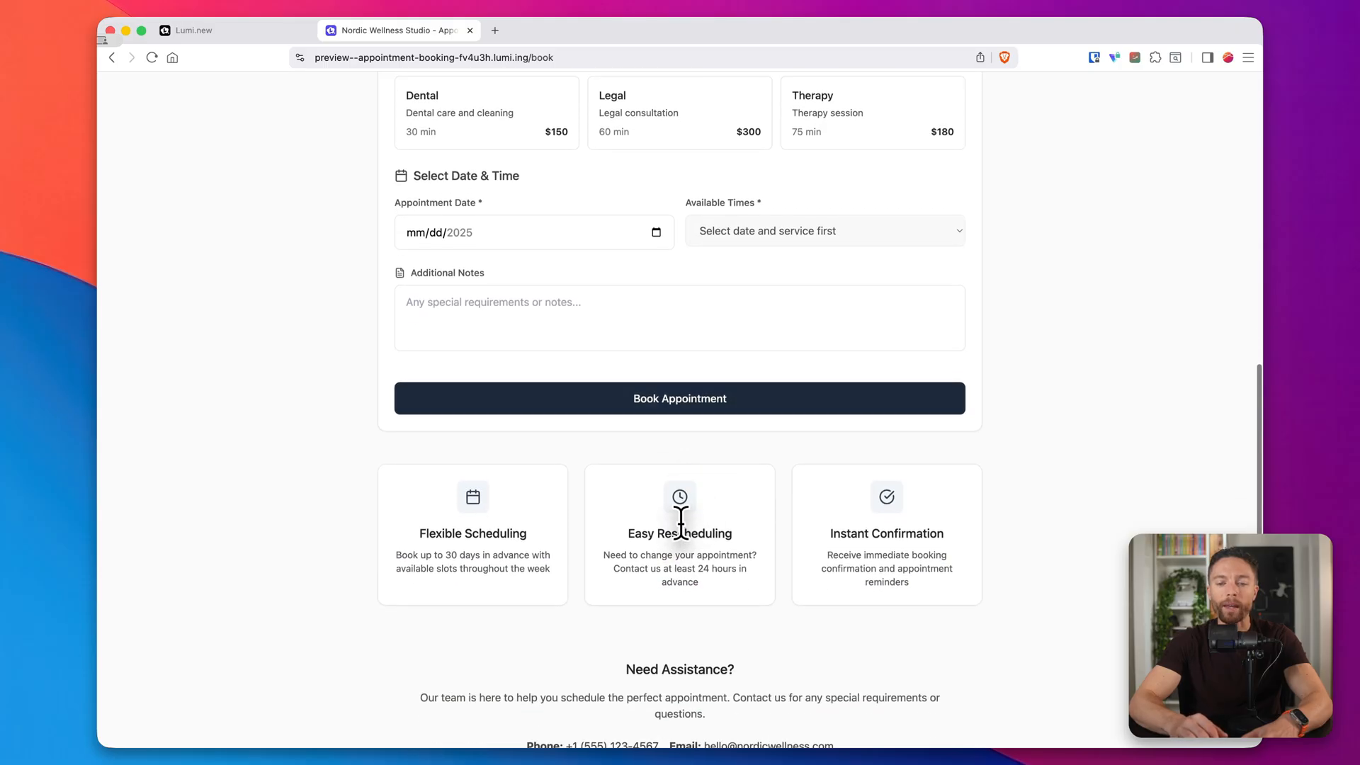
scroll("down", 3)
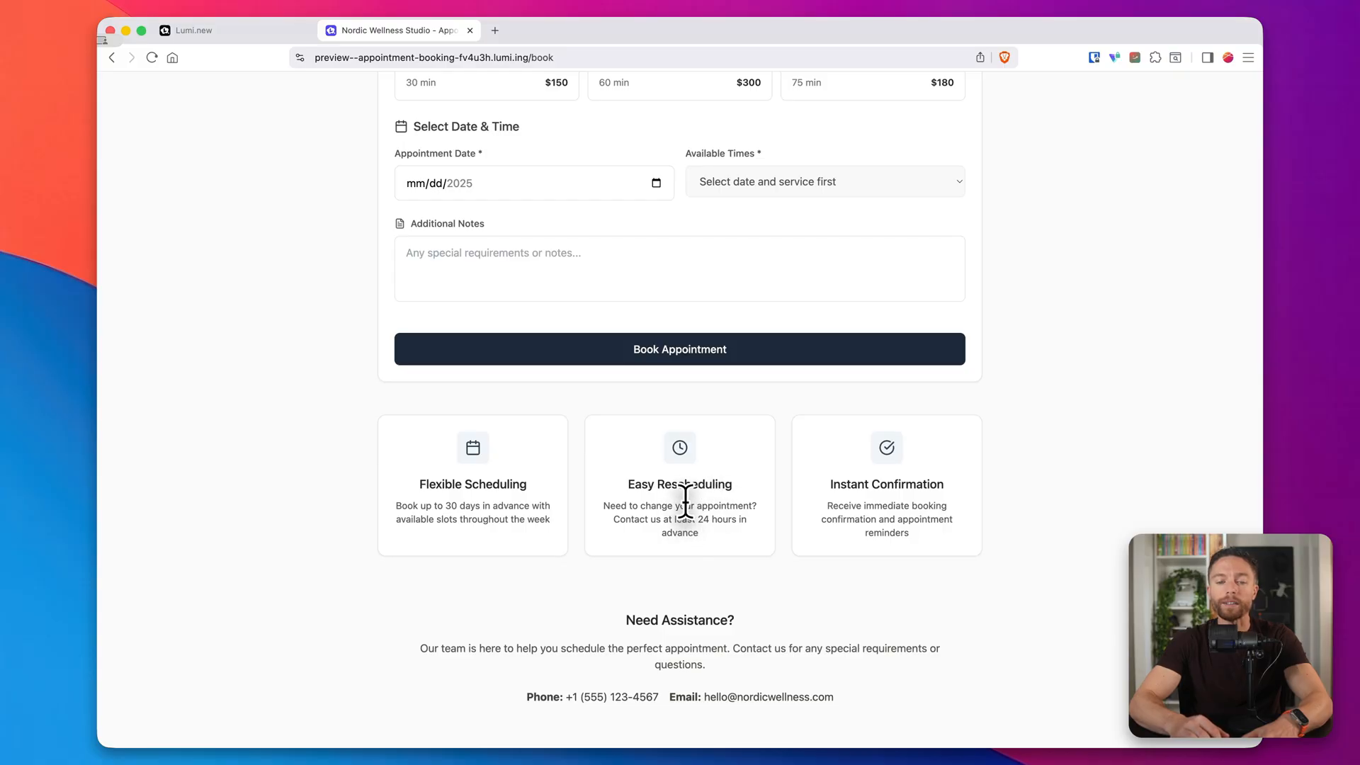
mouse_move(894, 472)
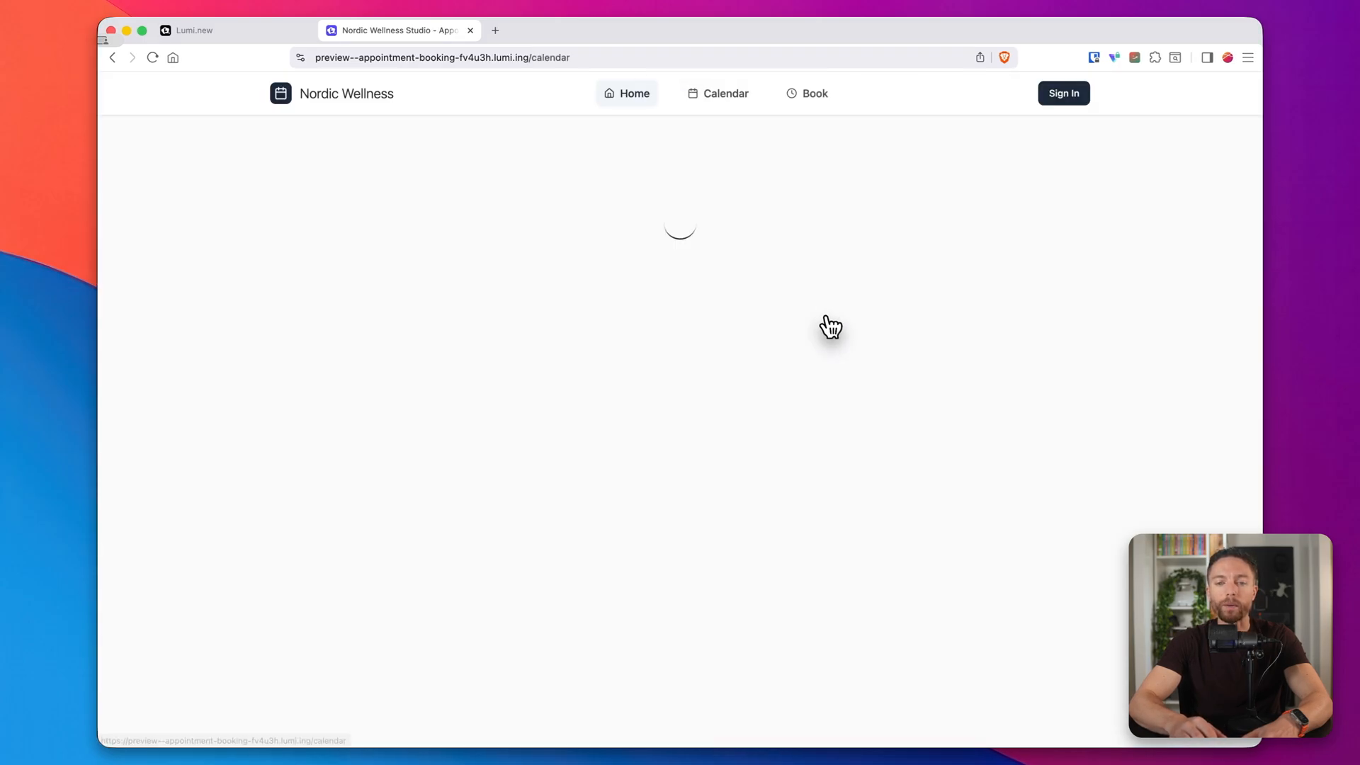
- Go Home on the standalone site, scroll Services and Values, then return to Lumi's tab
left_click(724, 92)
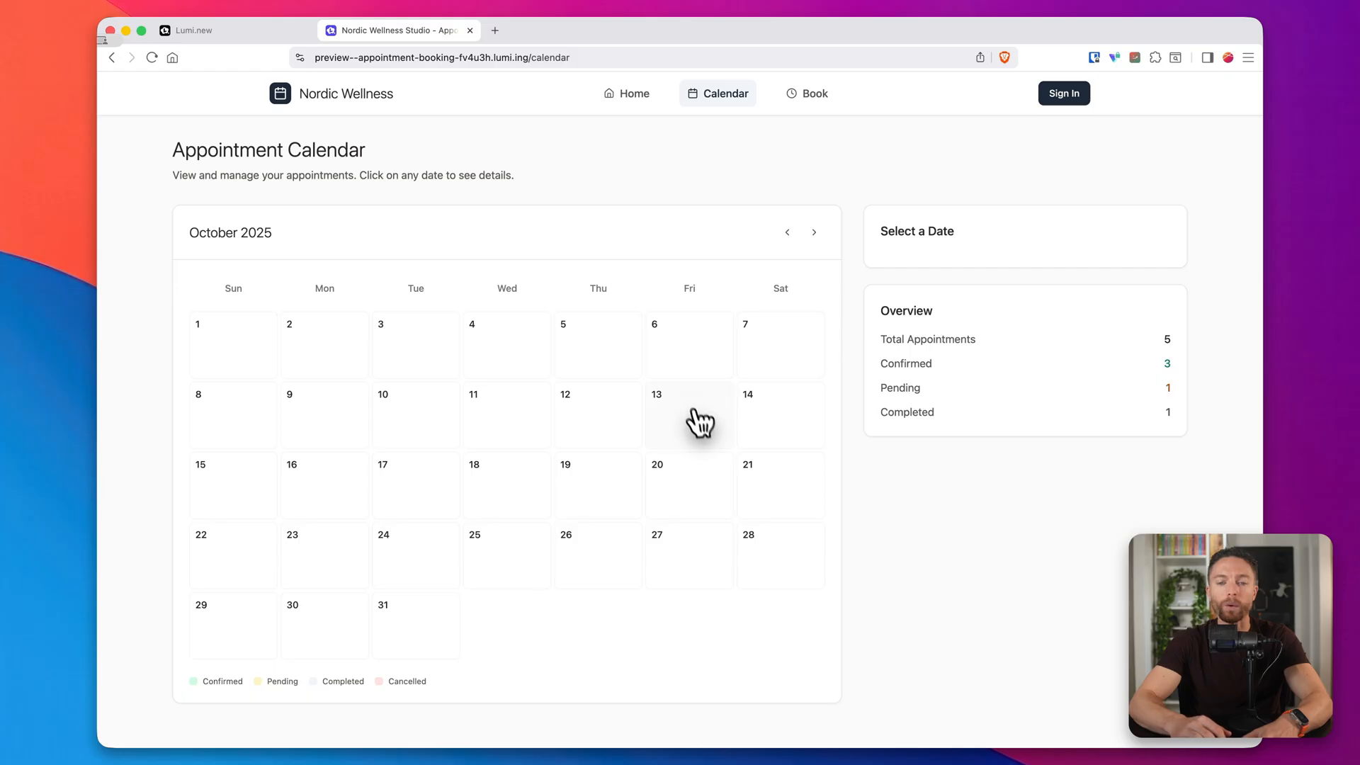
mouse_move(646, 442)
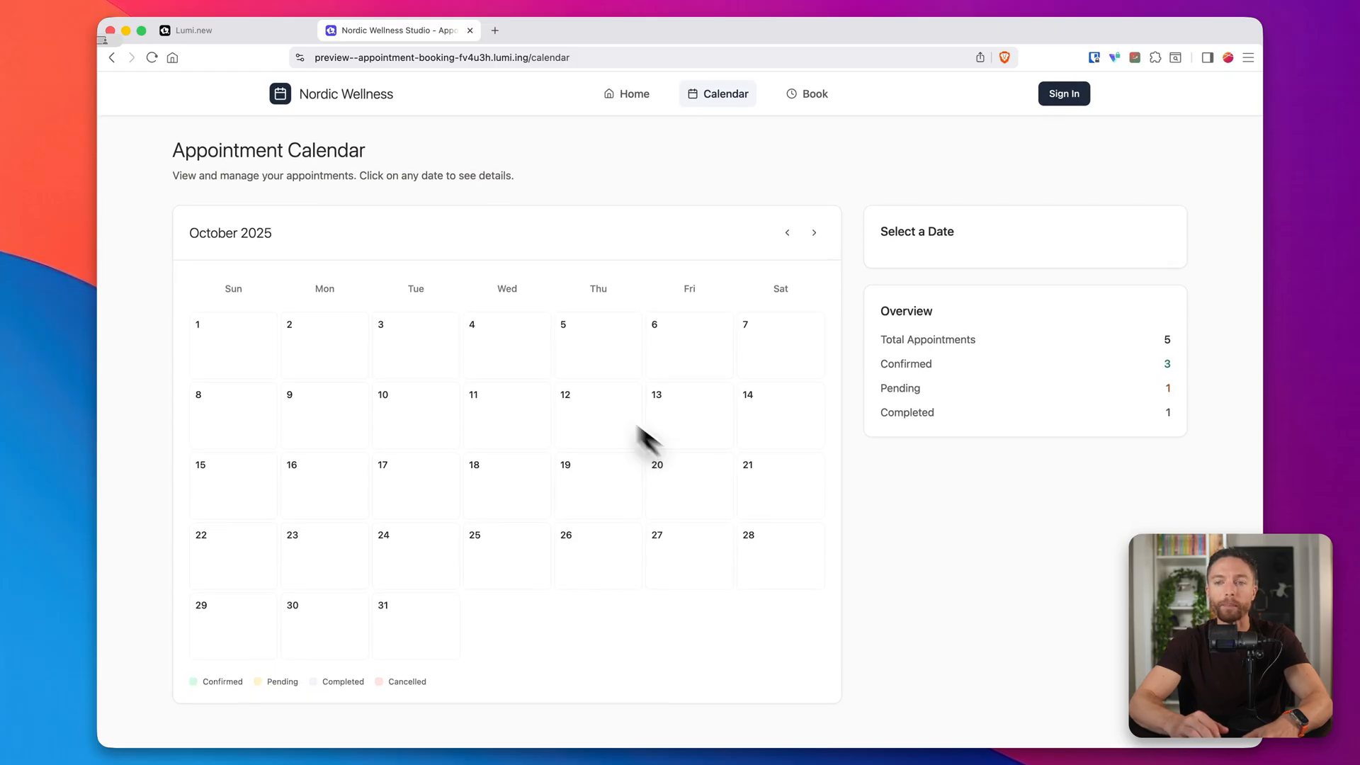
left_click(626, 94)
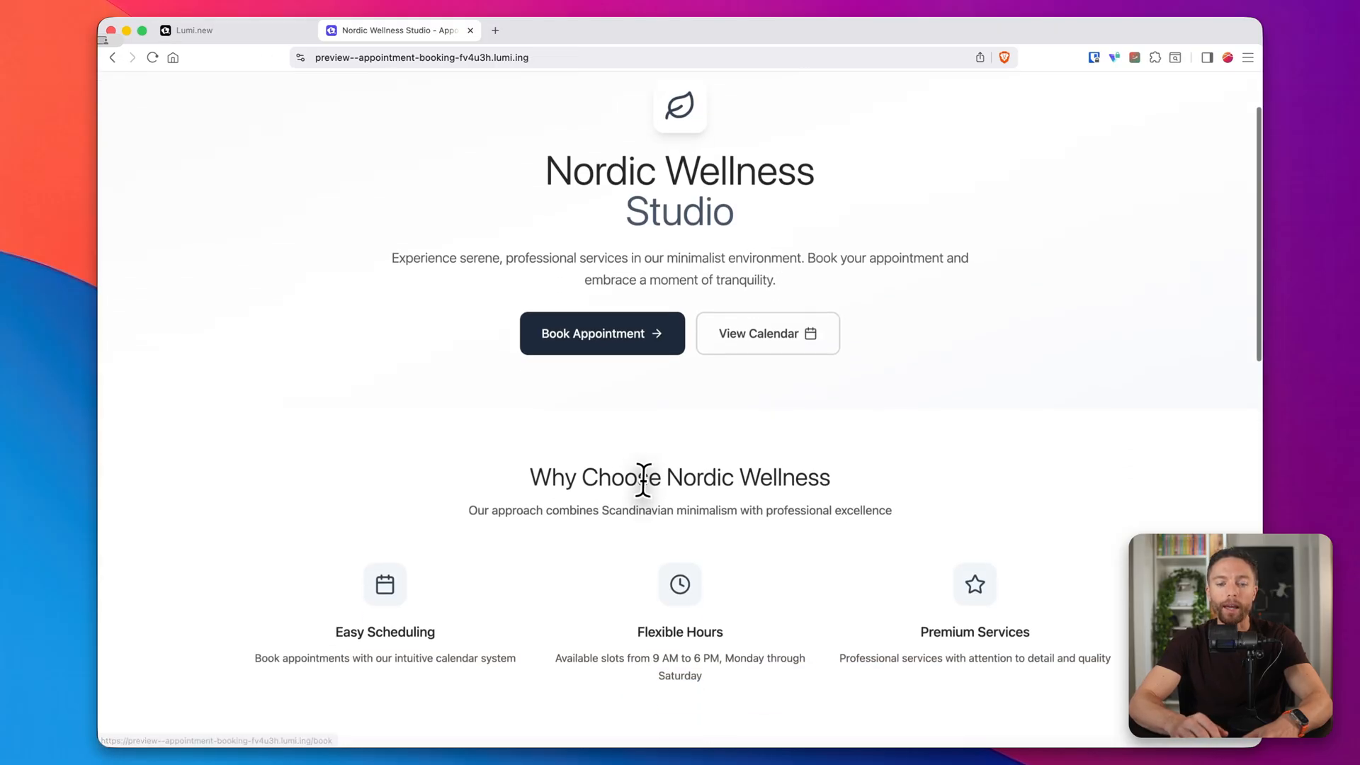
scroll("down", 3)
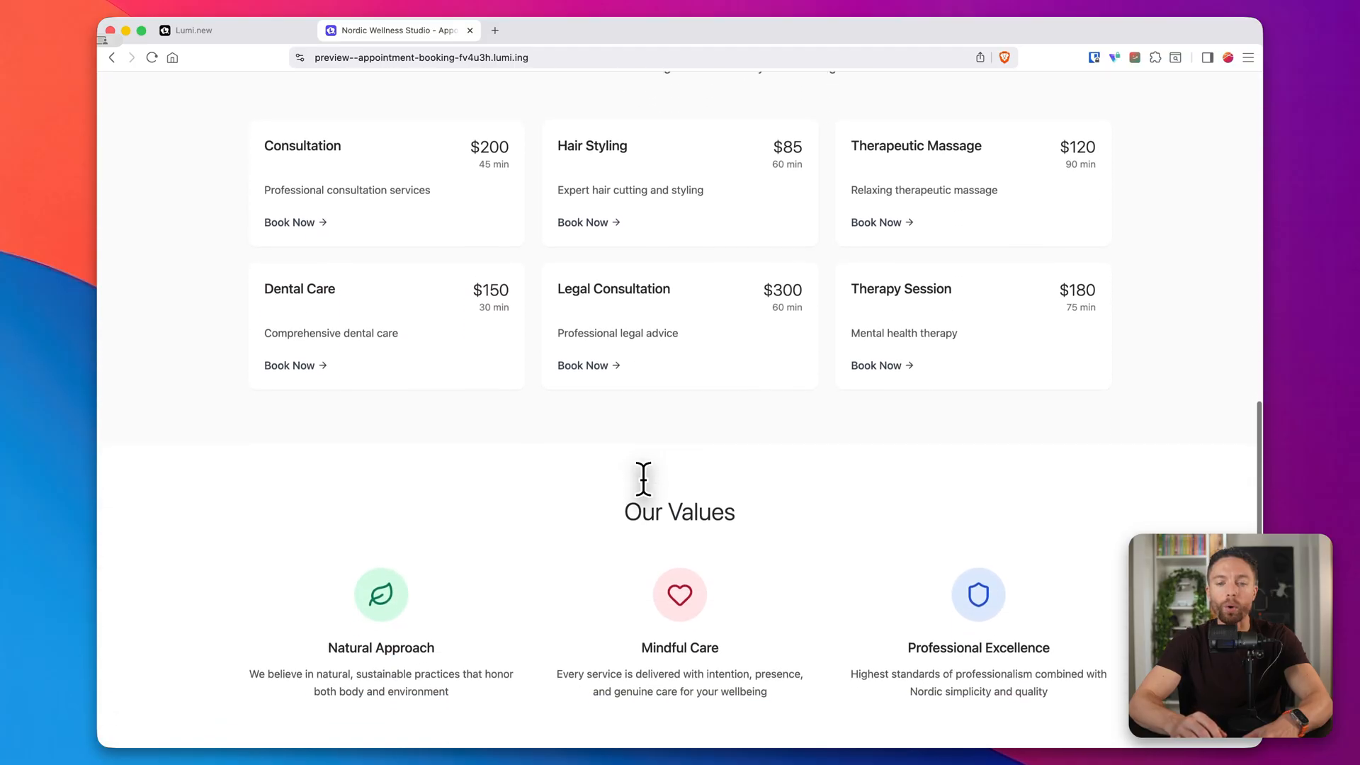
scroll("down", 3)
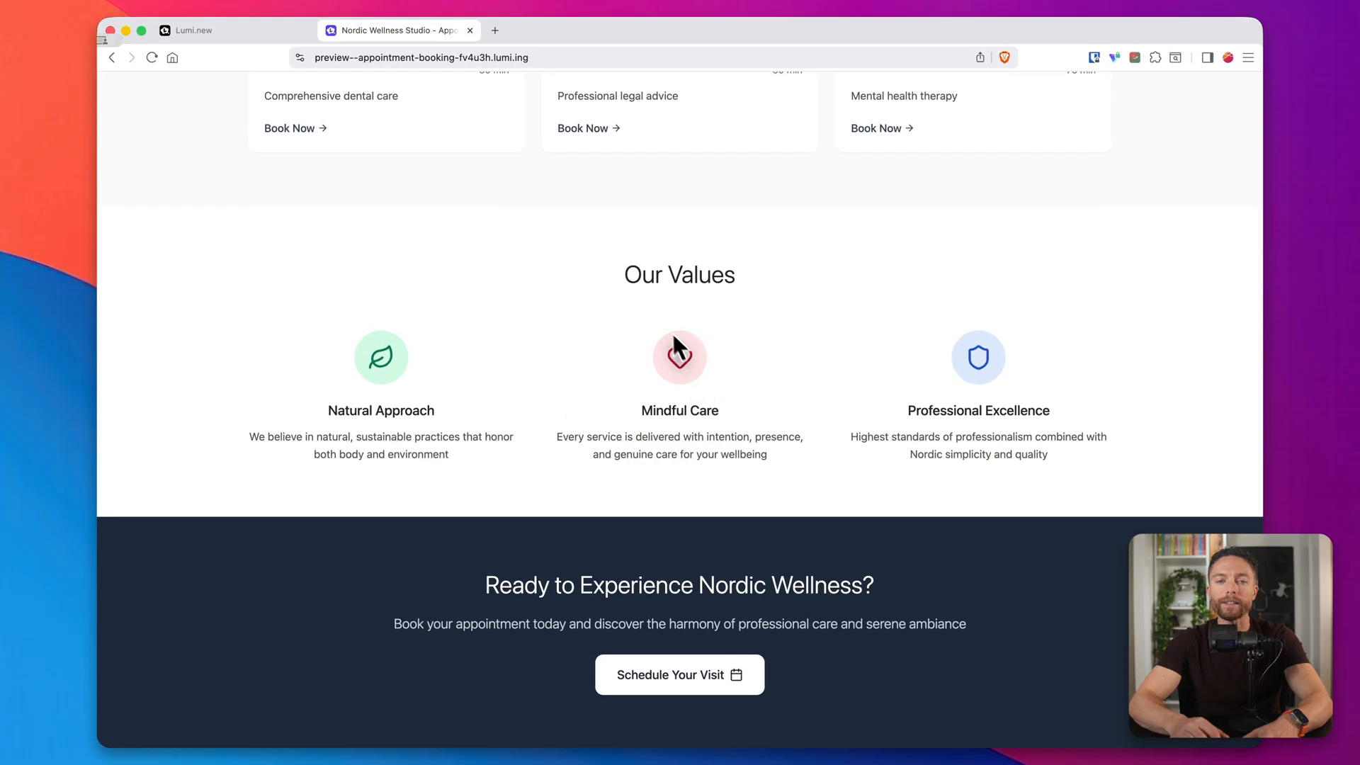
left_click(229, 30)
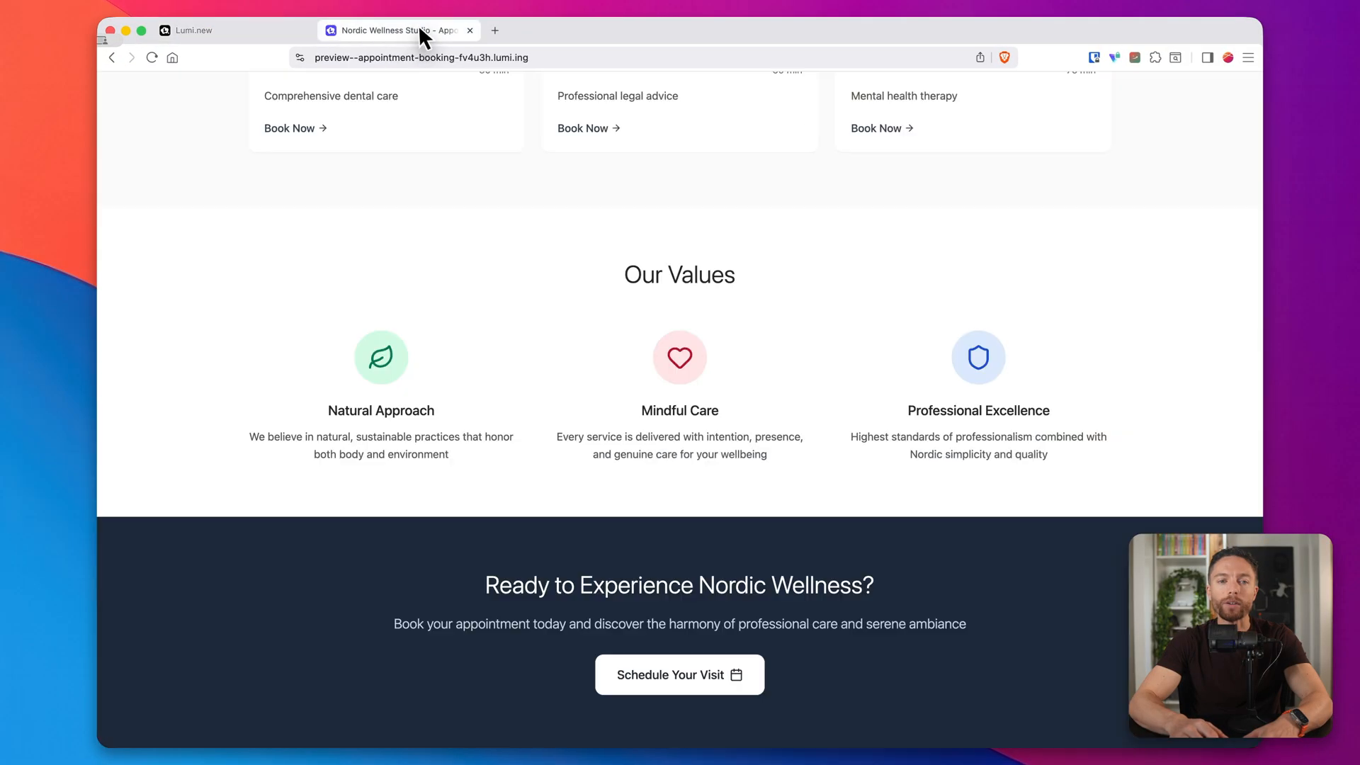
scroll("up", 3)
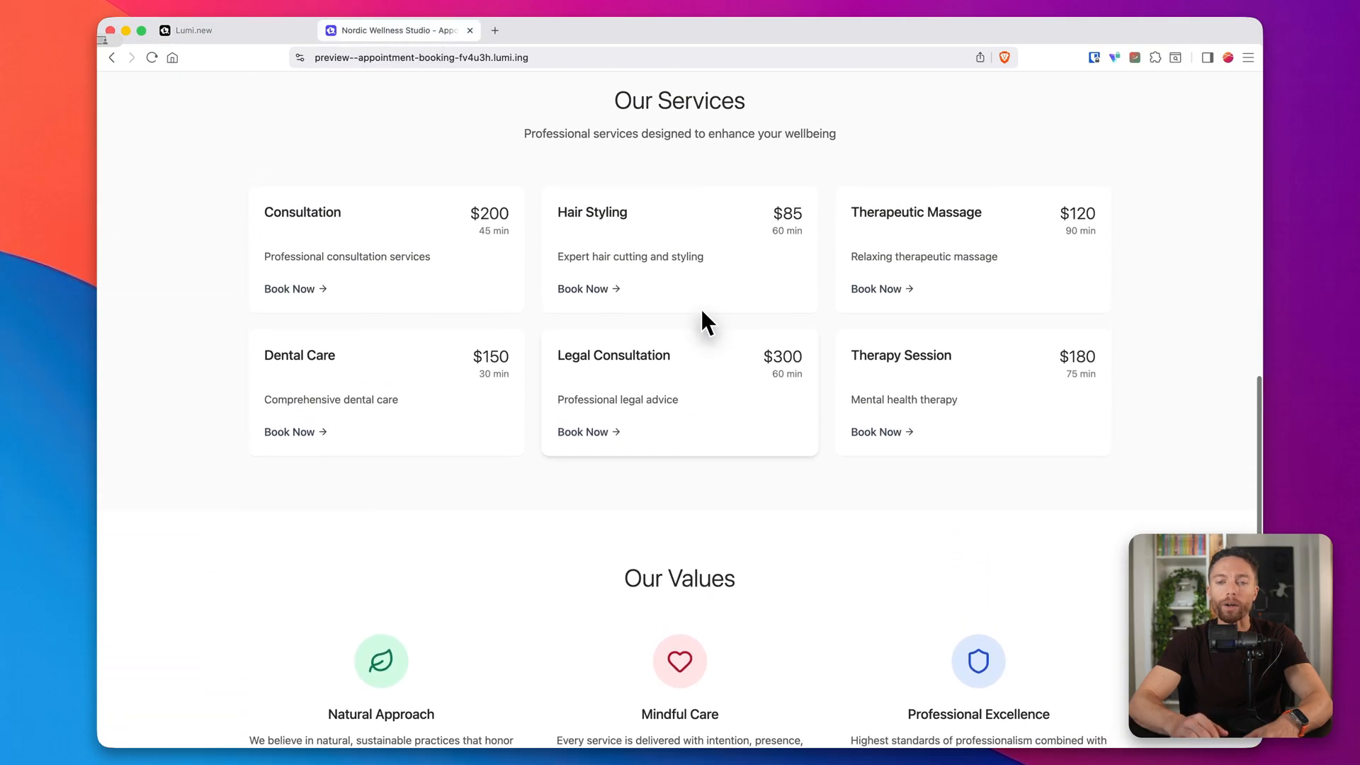
scroll("up", 3)
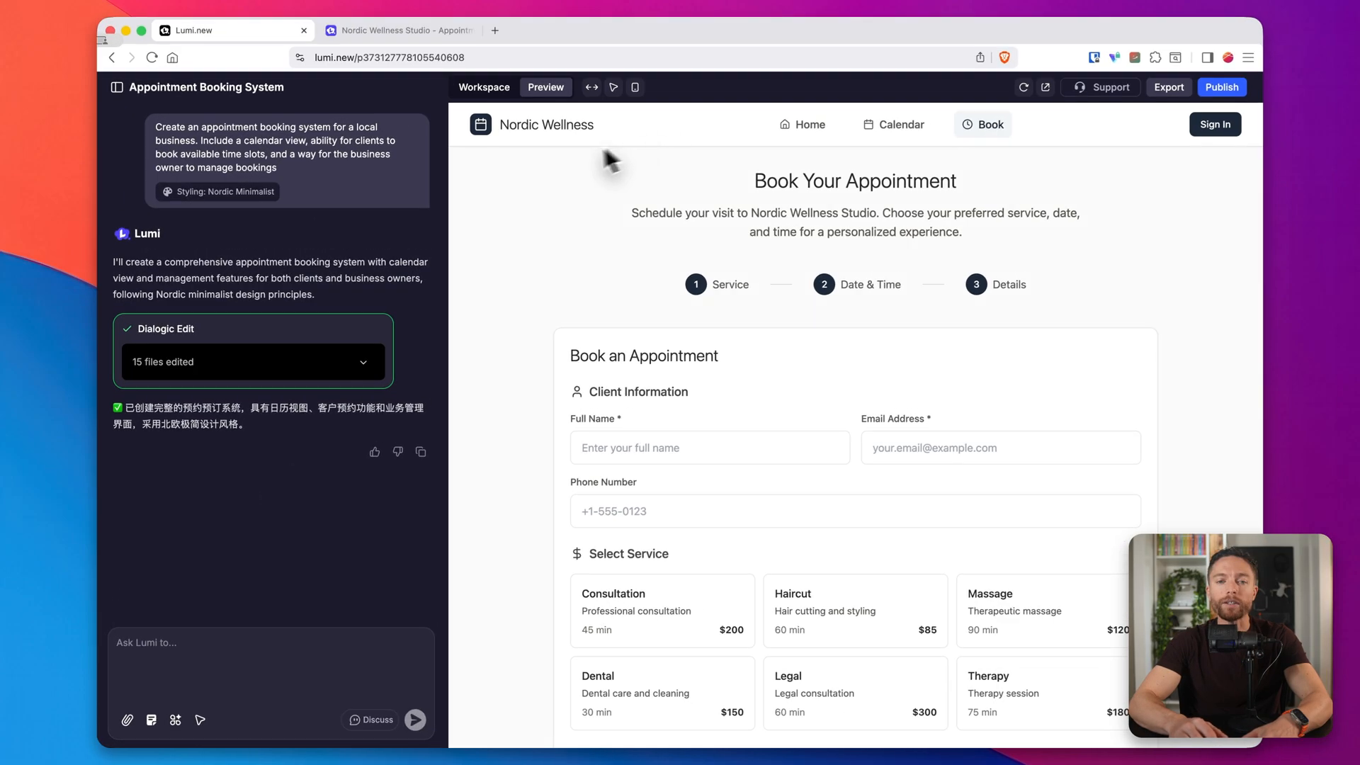
mouse_move(546, 124)
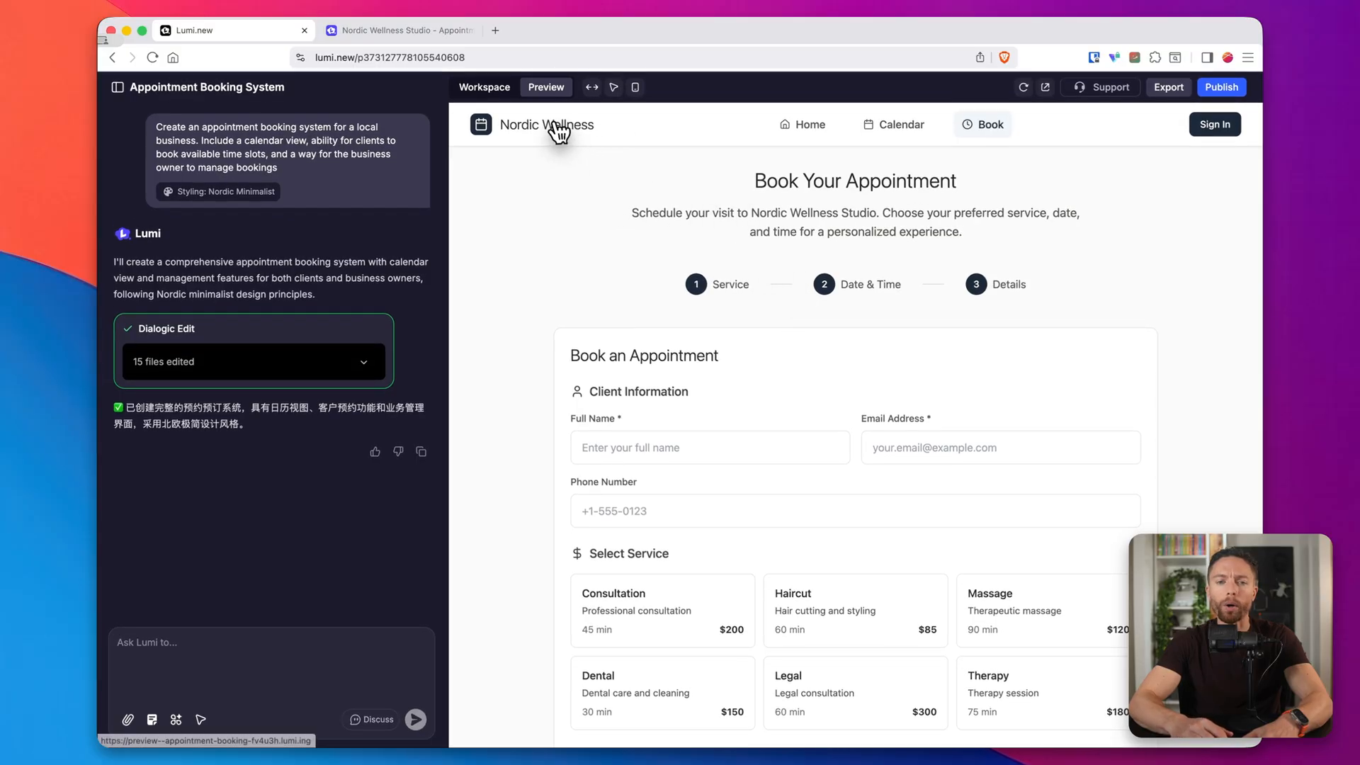
- Show the Nordic Wellness home page in the workspace preview and scroll to Our Services
left_click(802, 124)
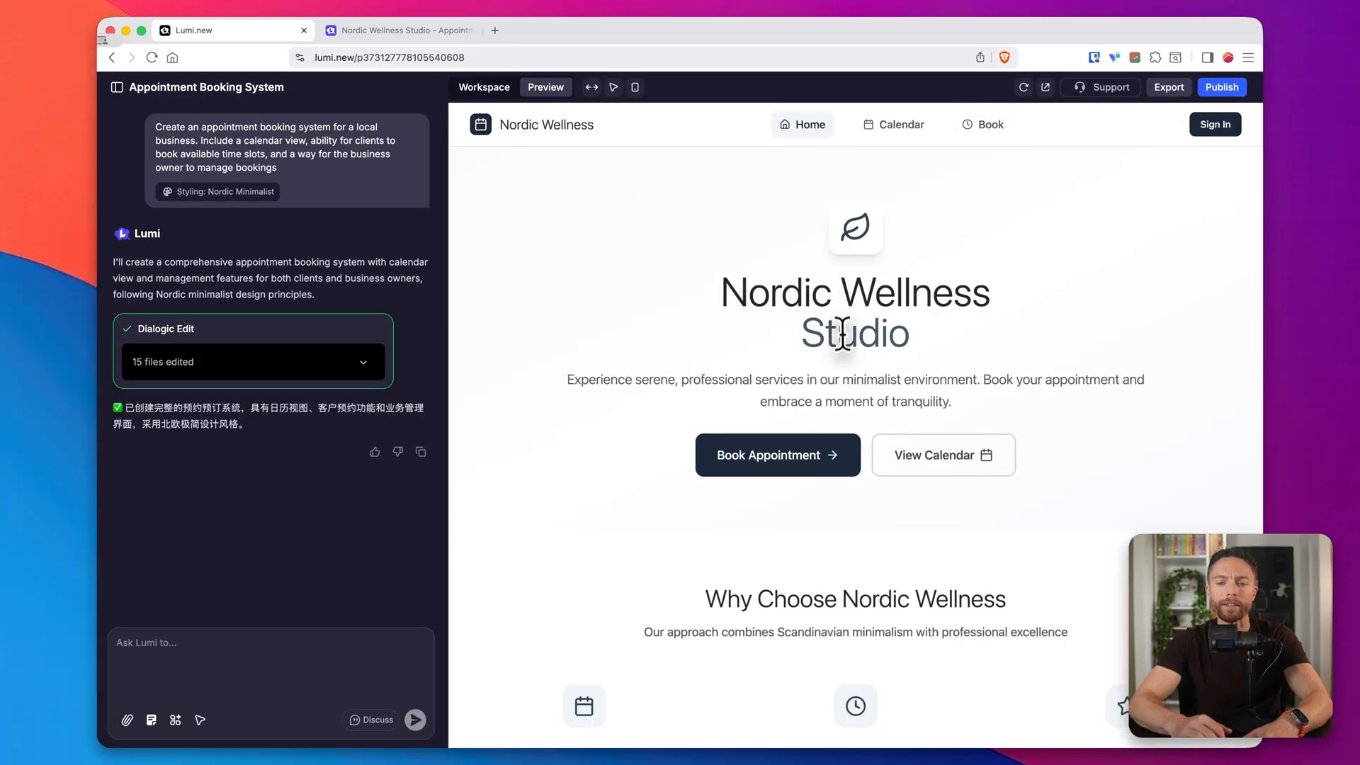
scroll("down", 3)
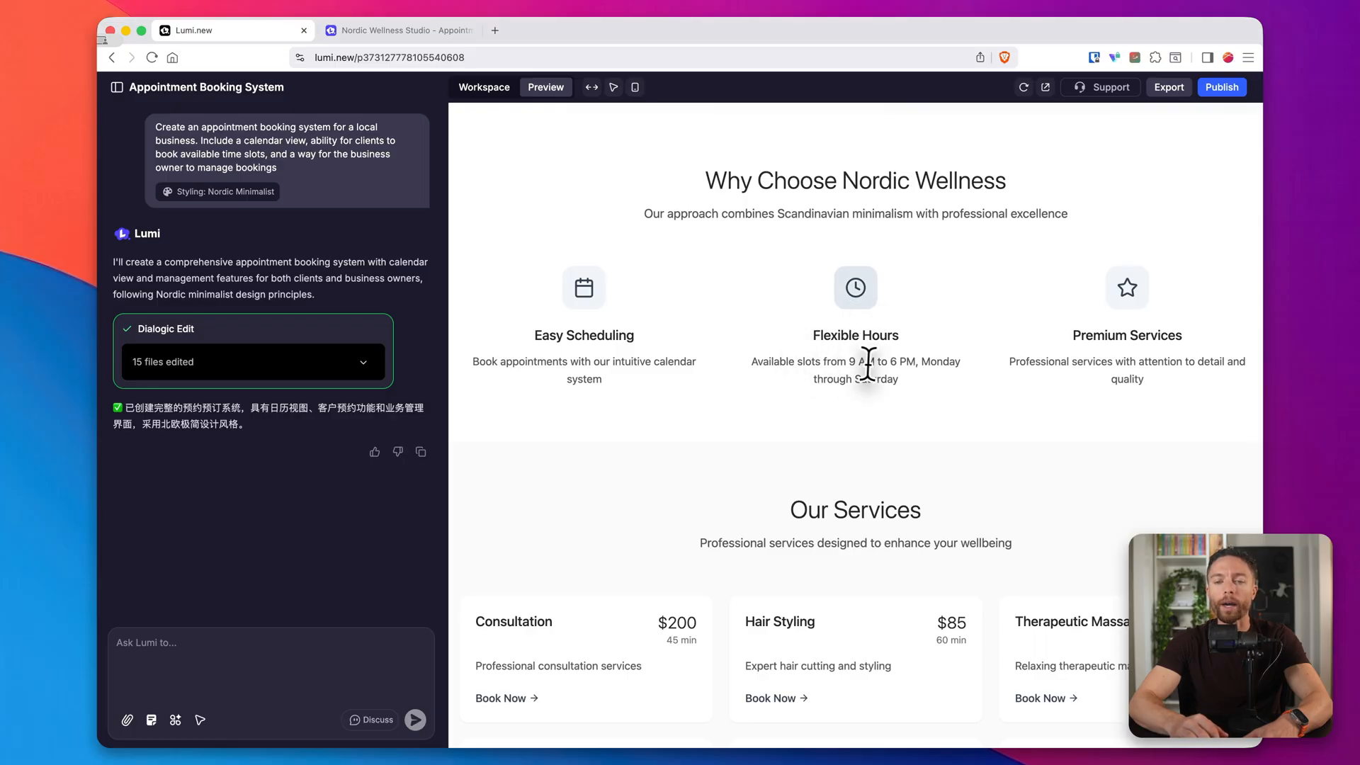
mouse_move(893, 364)
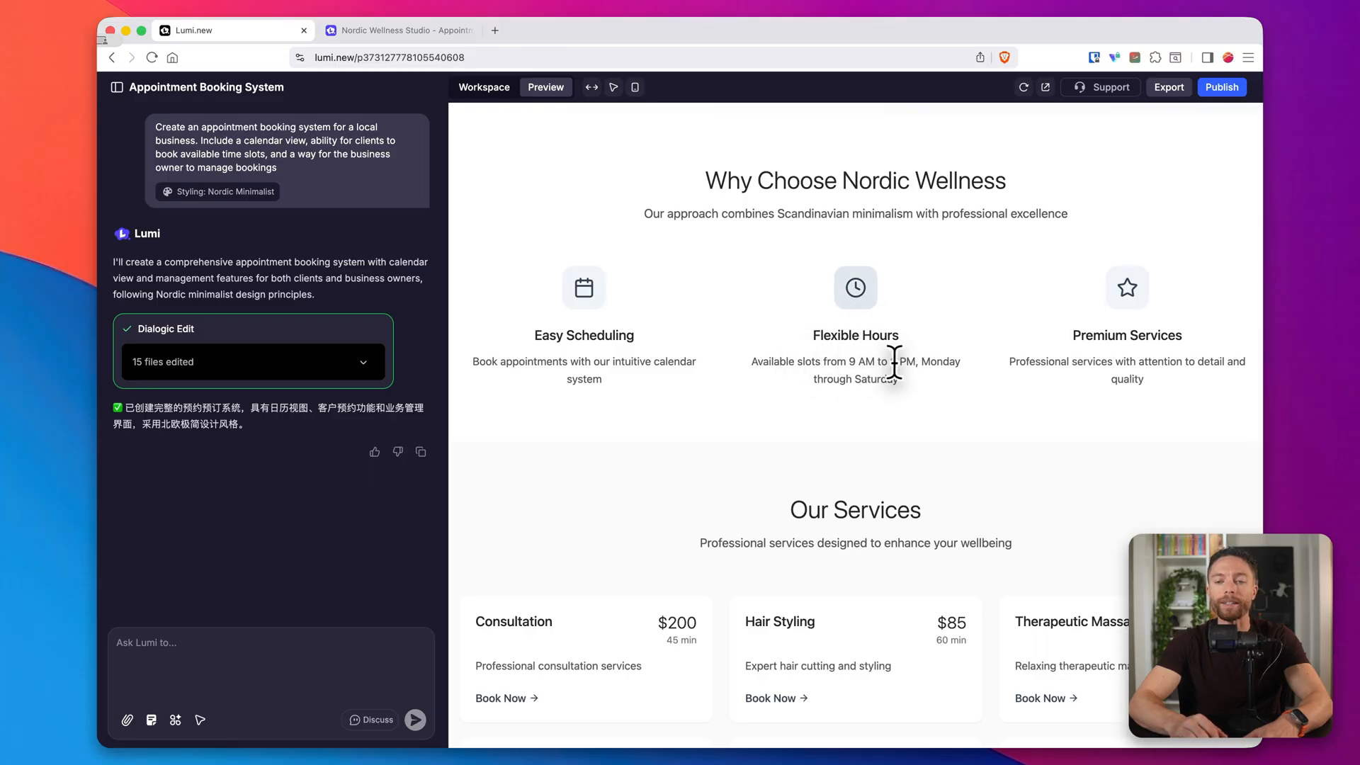
scroll("down", 3)
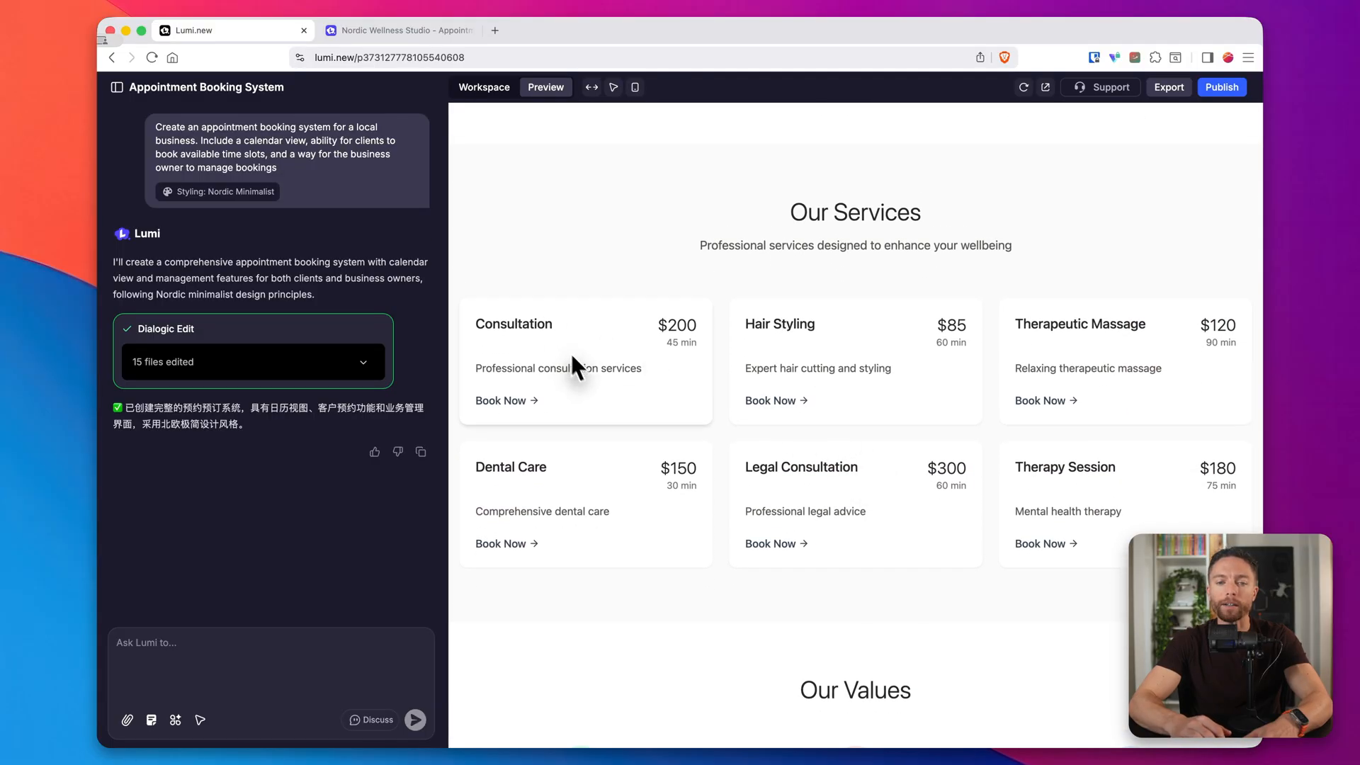
mouse_move(621, 390)
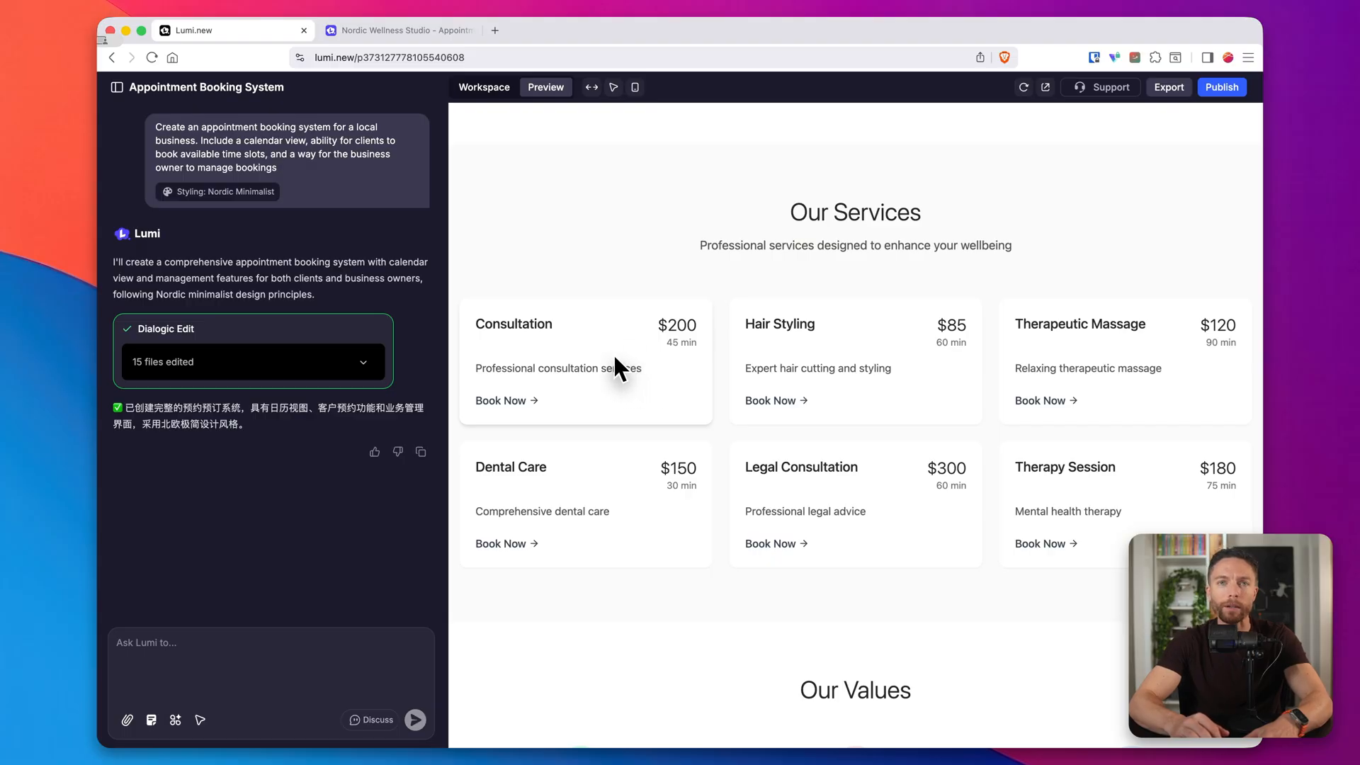
scroll("down", 3)
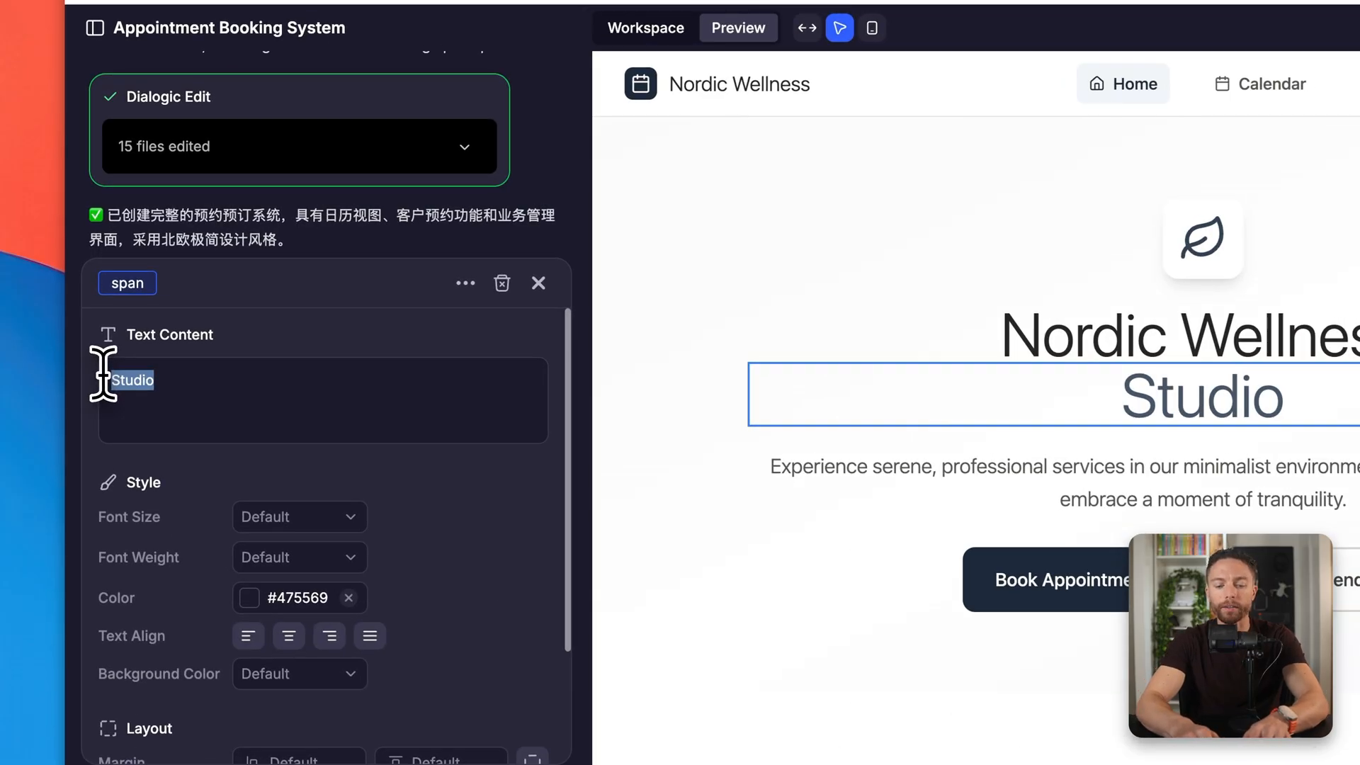
type("Experience")
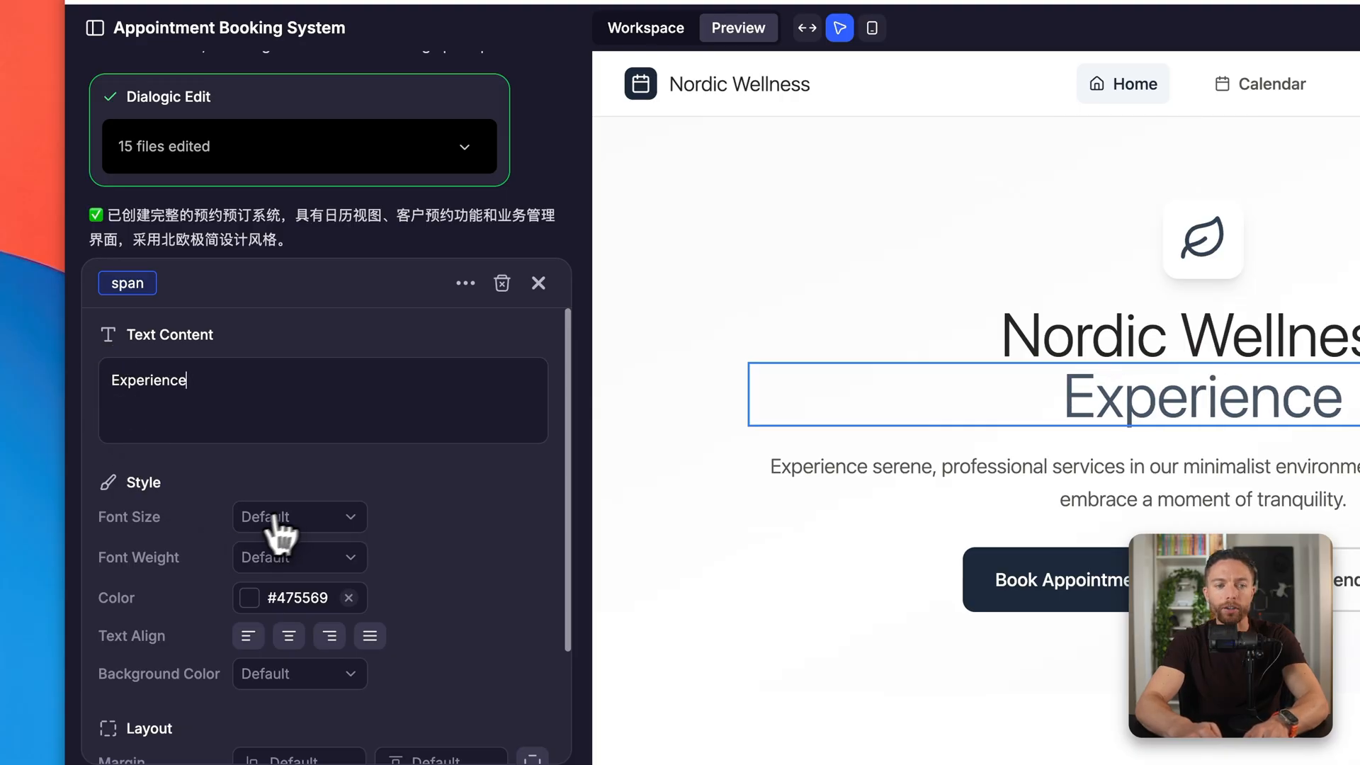
left_click(295, 517)
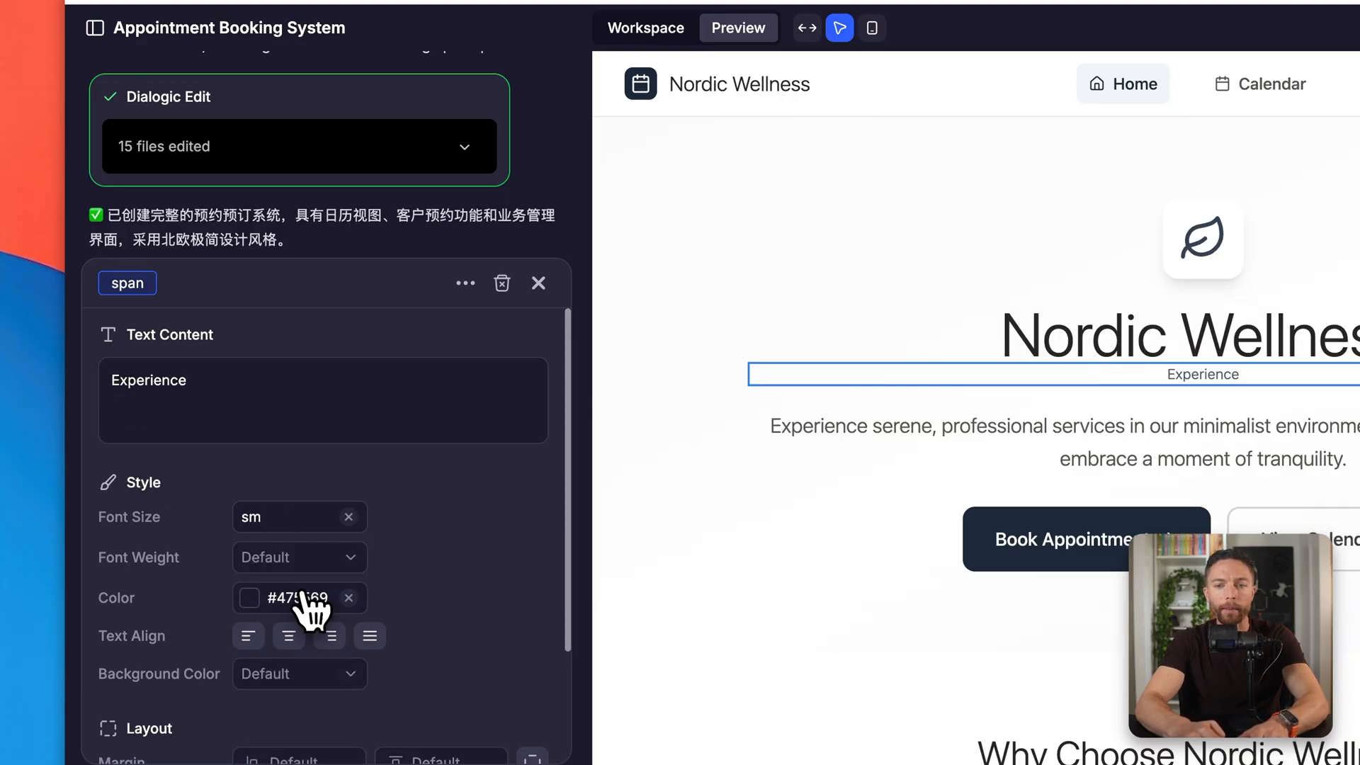
left_click(298, 517)
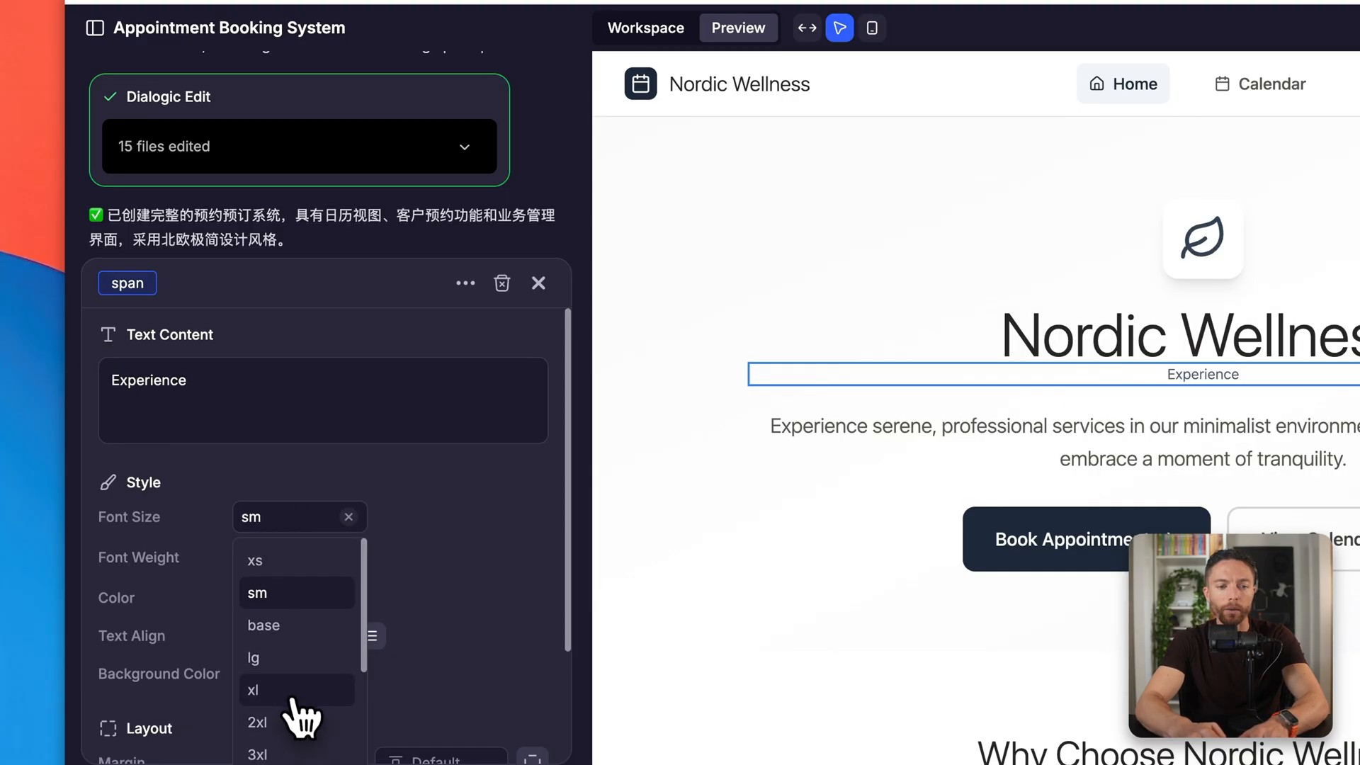
left_click(252, 690)
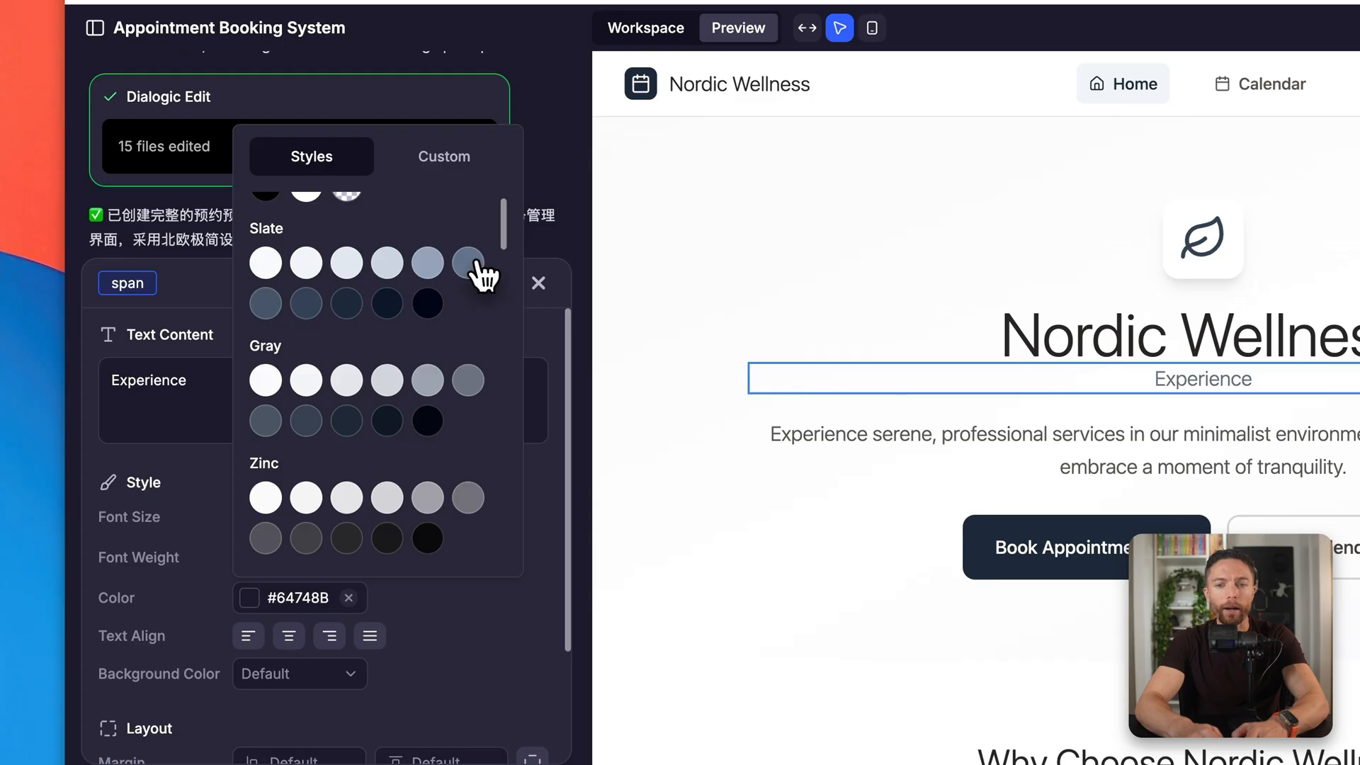
scroll("down", 3)
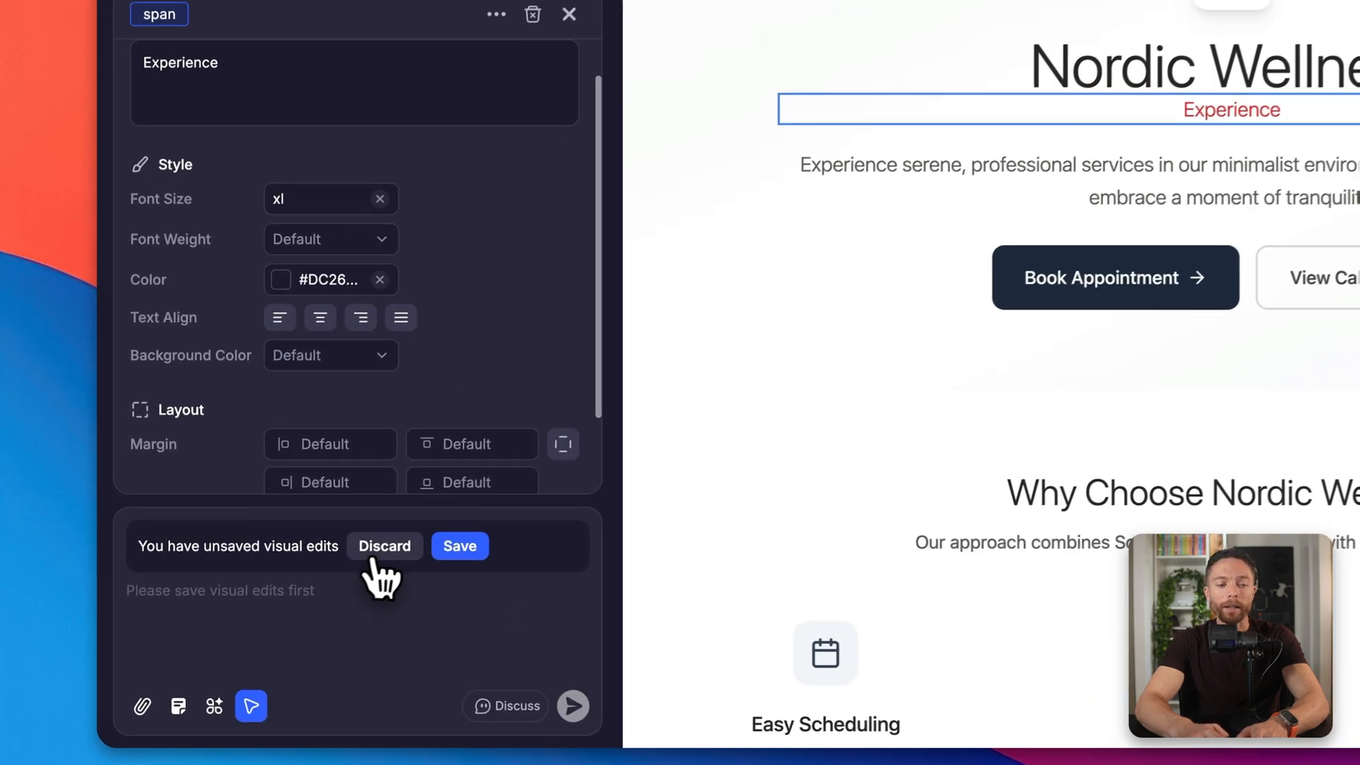
left_click(383, 545)
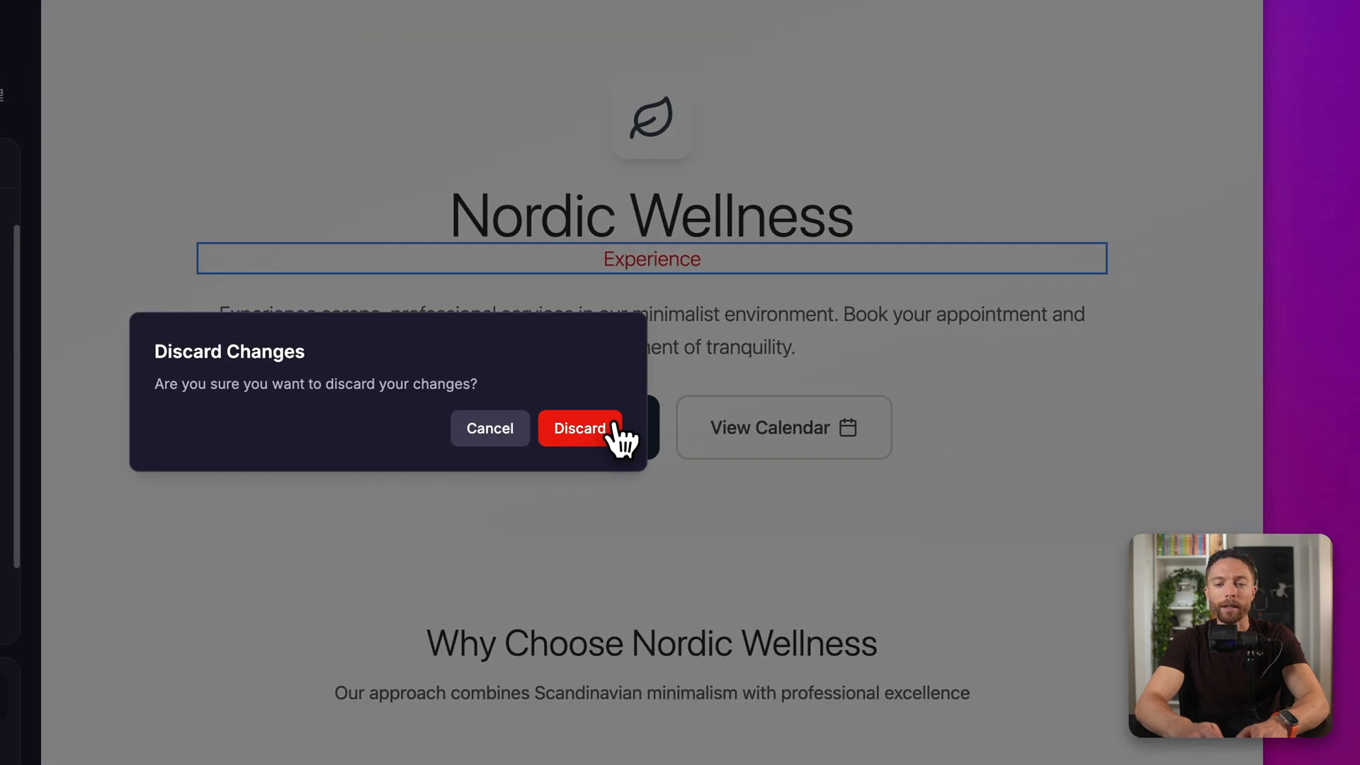
left_click(579, 428)
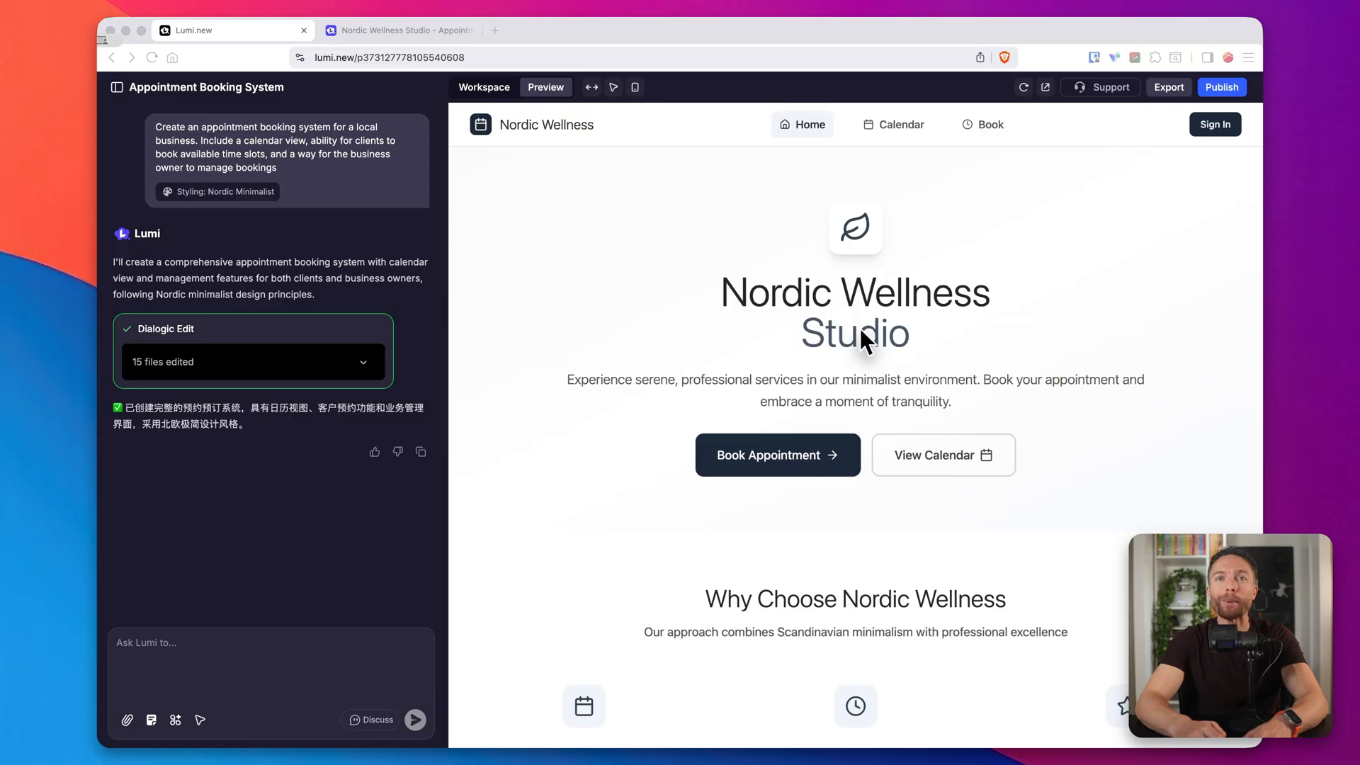
mouse_move(1044, 234)
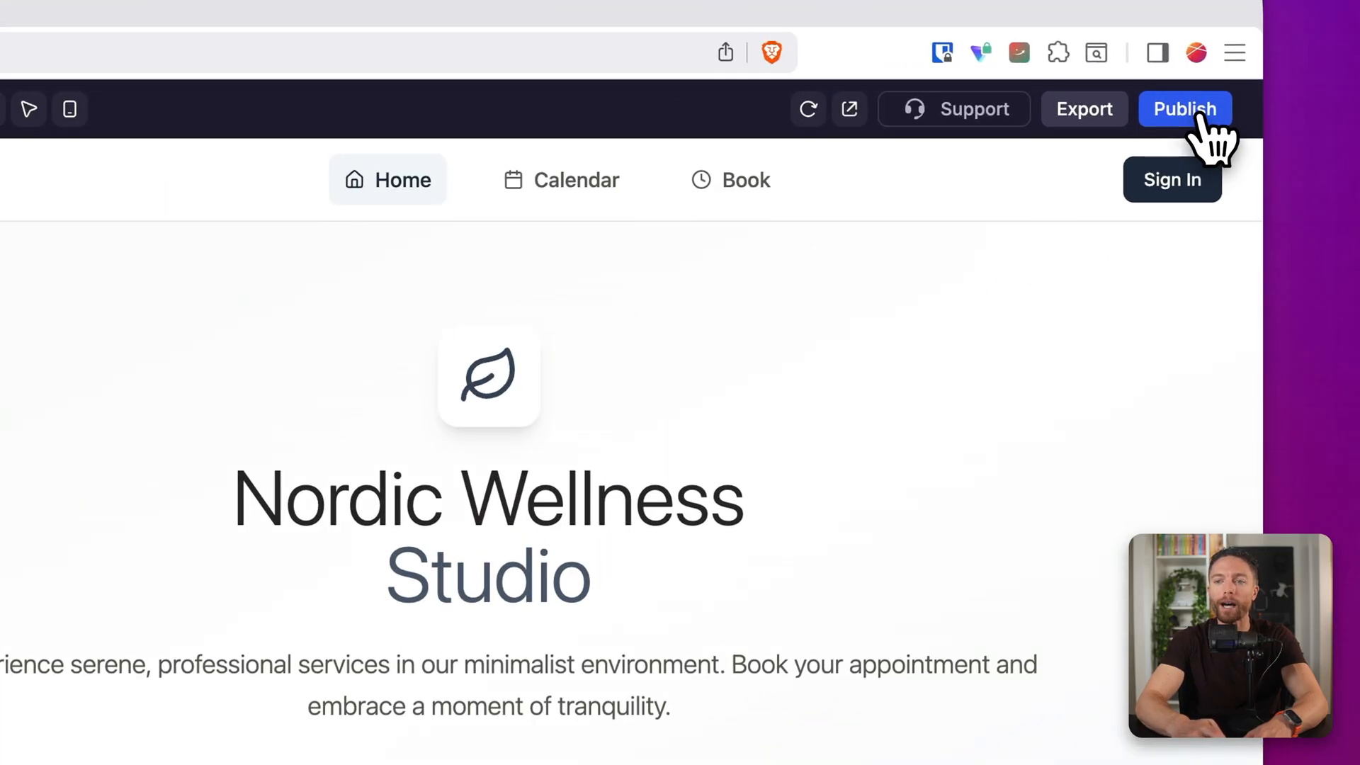
- Publish the Nordic Wellness Studio app to its lumi.ing subdomain from the Publish popover
left_click(1185, 108)
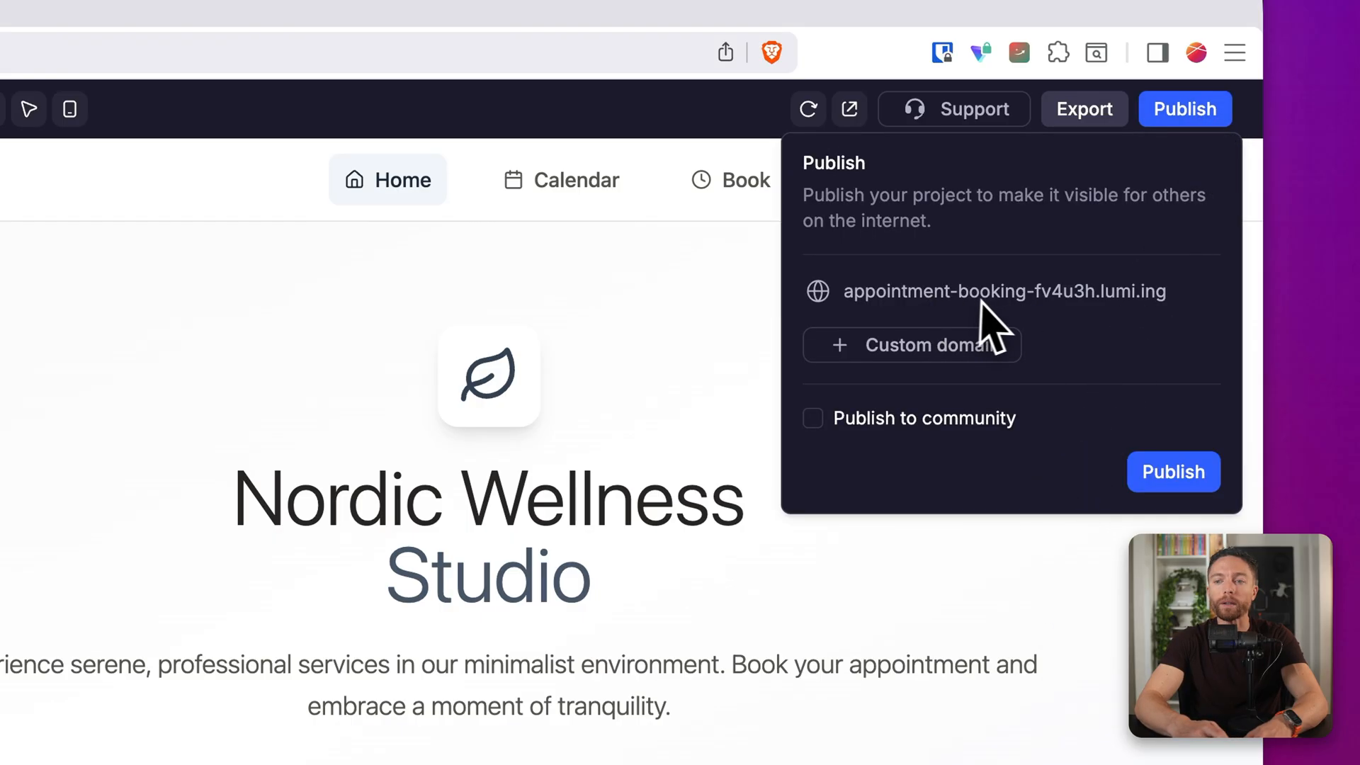
mouse_move(1110, 333)
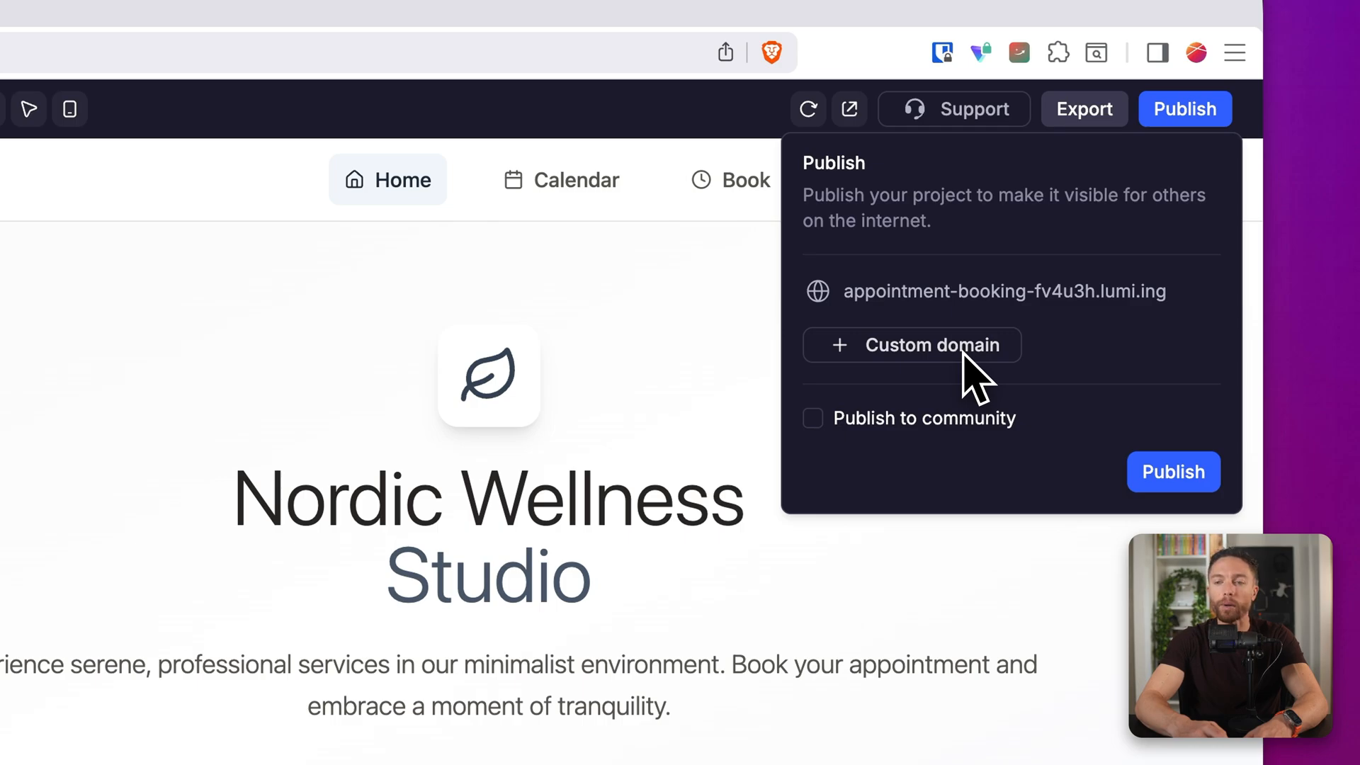
mouse_move(1075, 326)
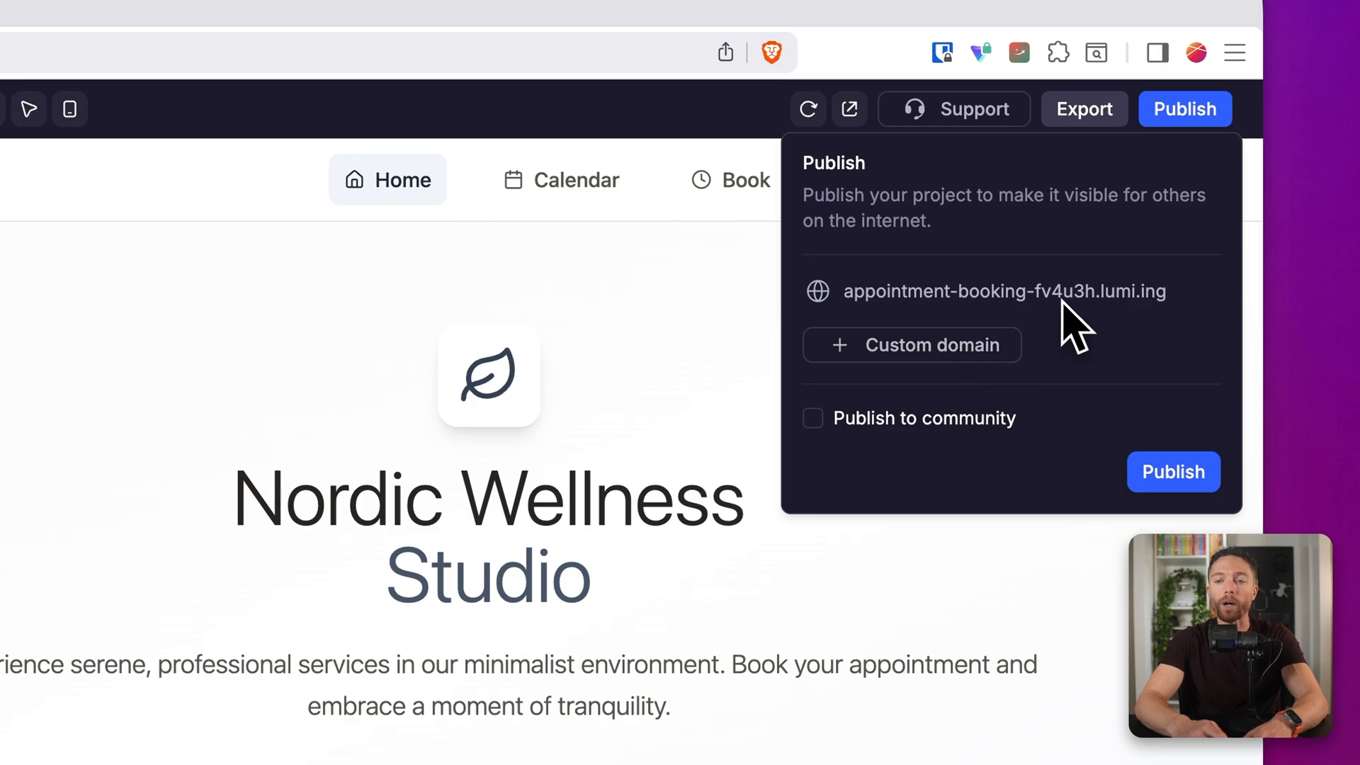
left_click(1173, 472)
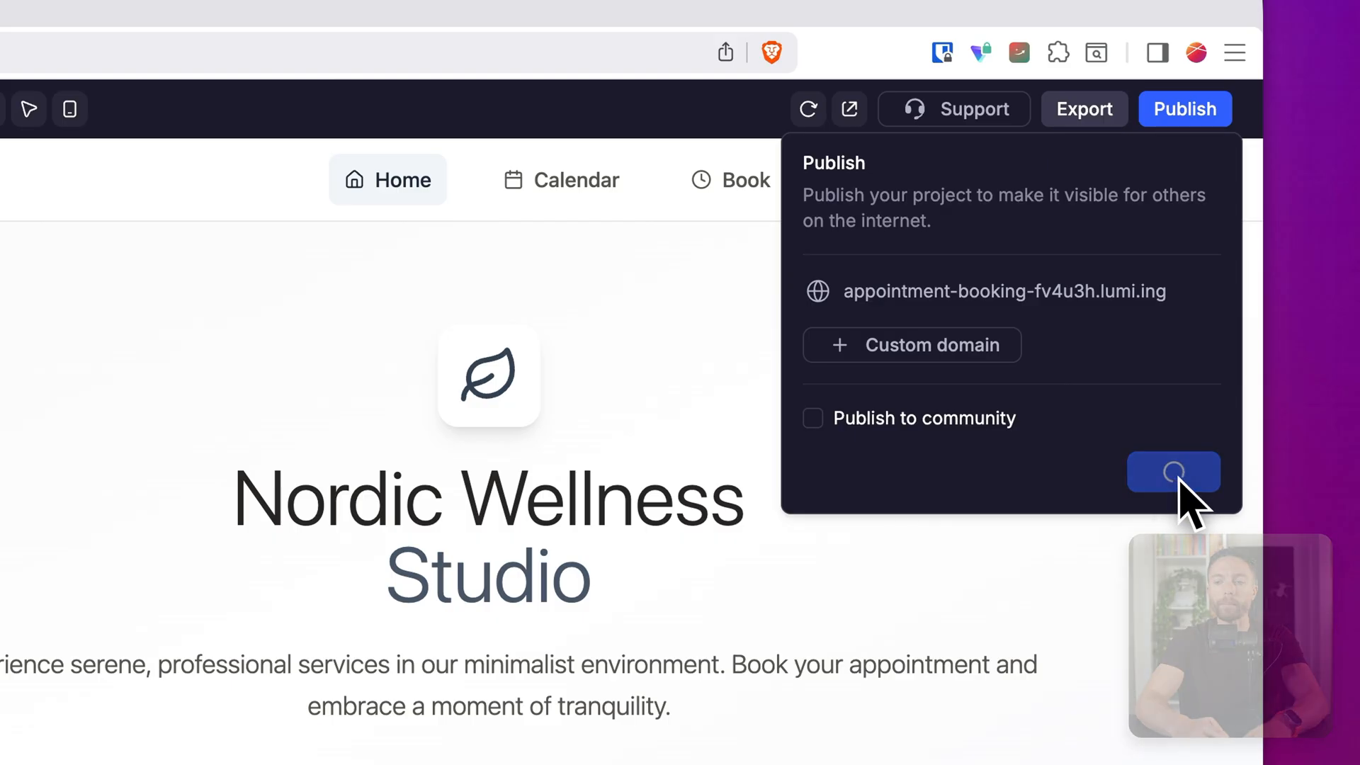
left_click(1173, 472)
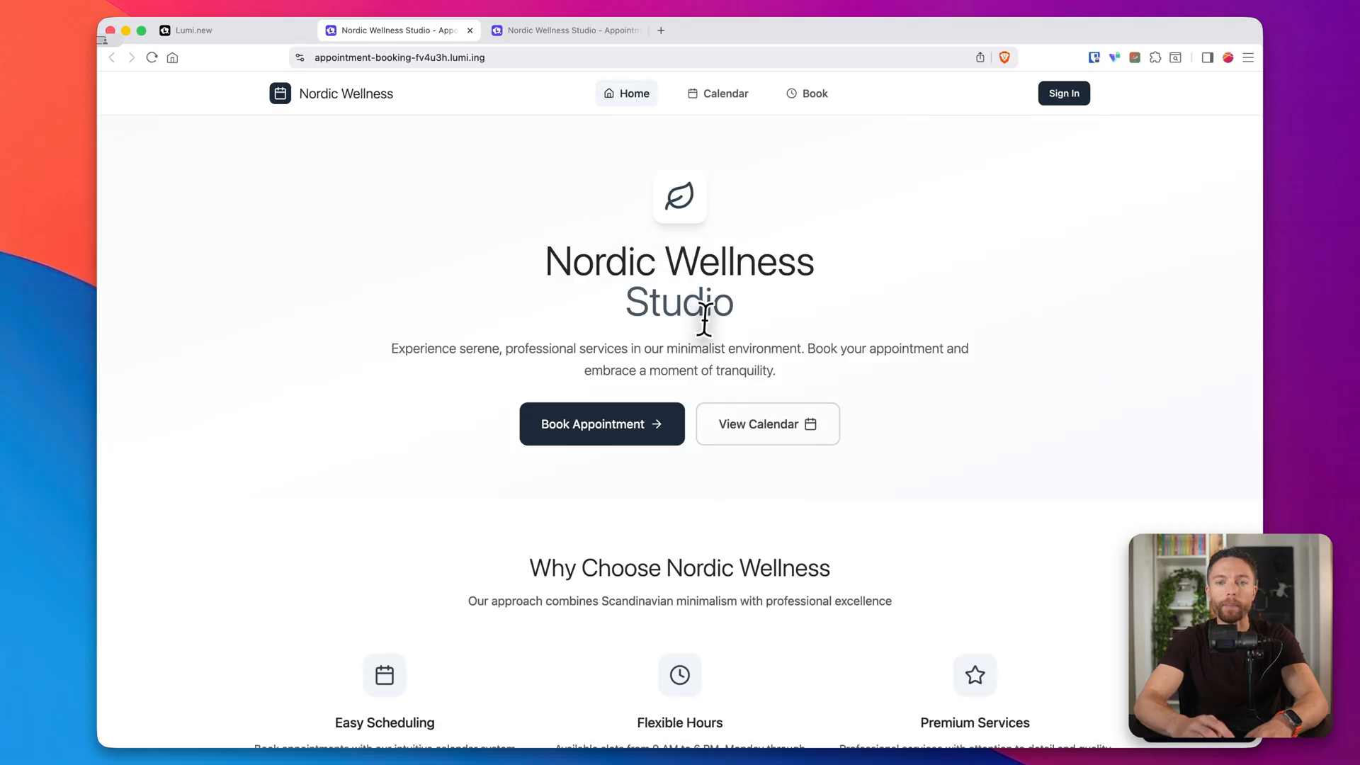
mouse_move(532, 78)
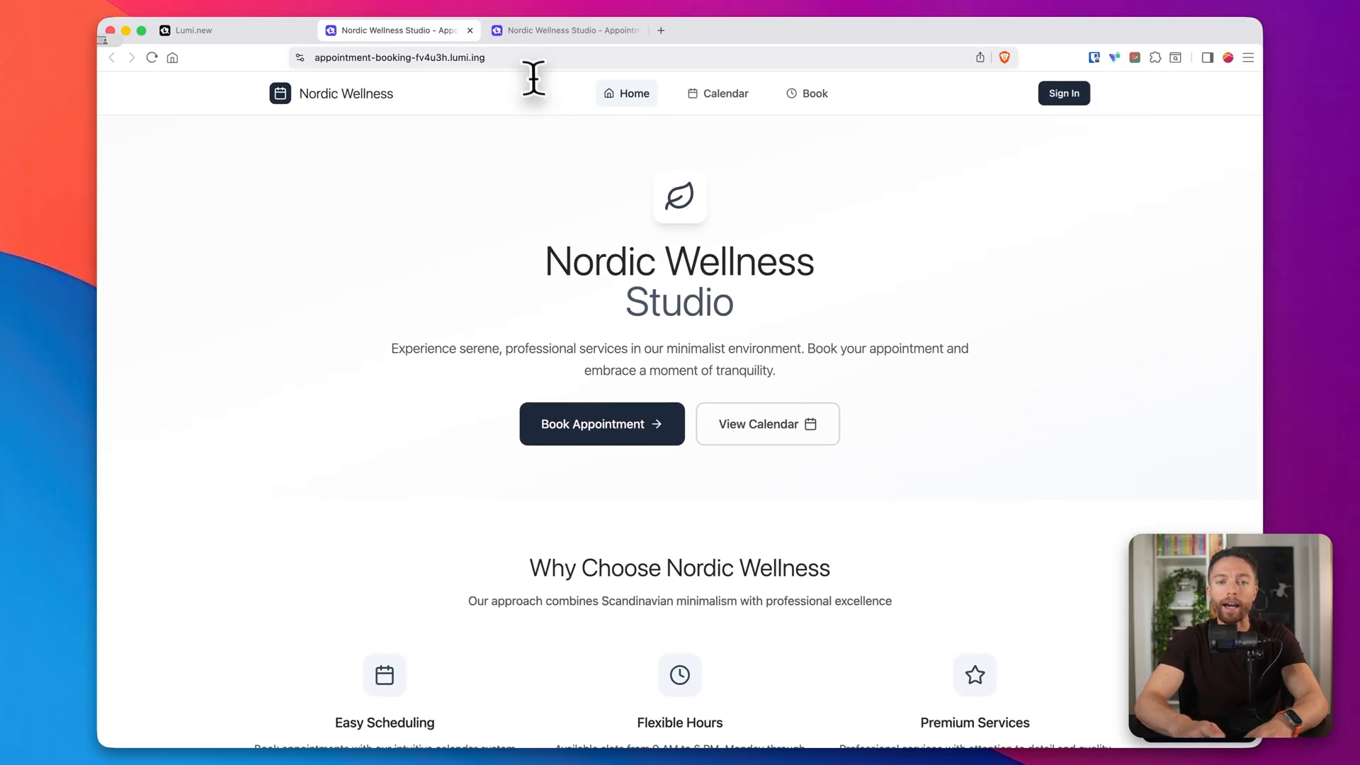
- Scroll the live Nordic Wellness site down to its Our Services section and prices
scroll("down", 3)
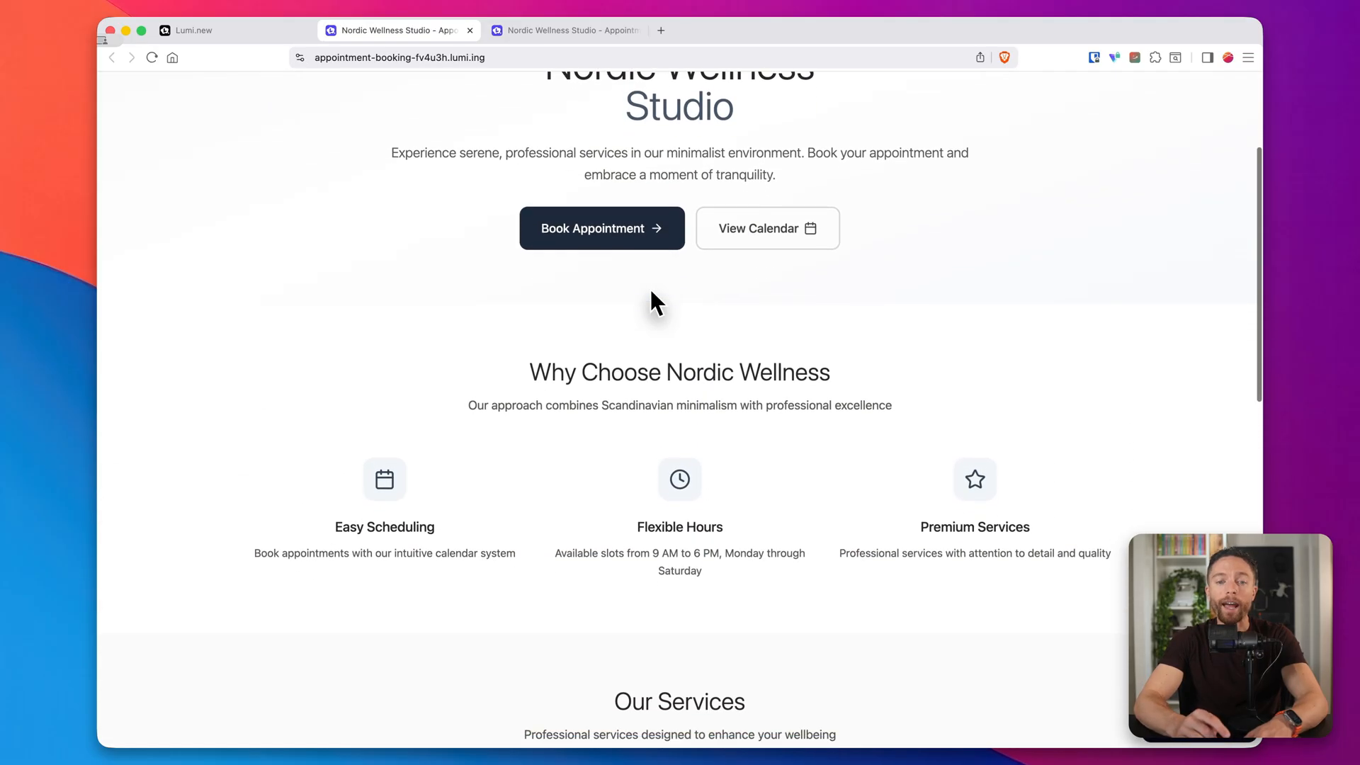
scroll("down", 3)
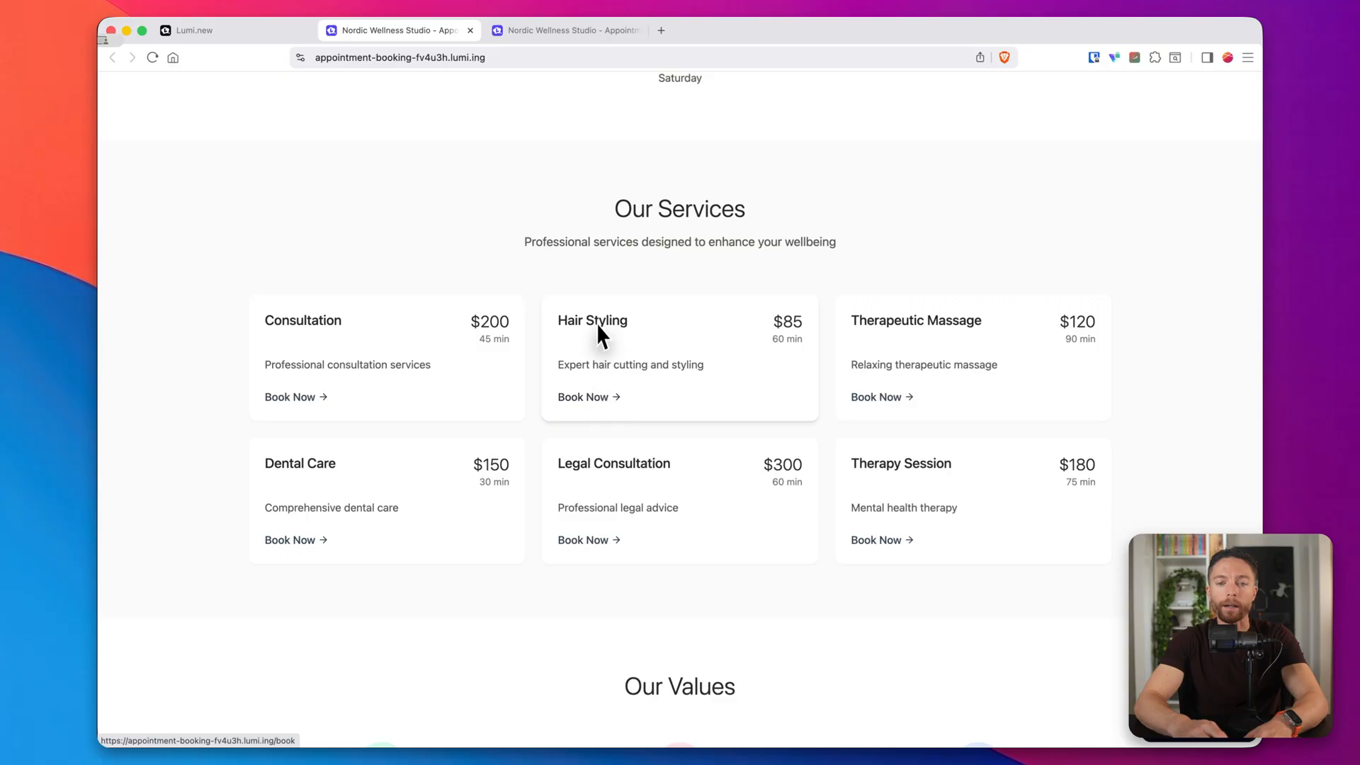
left_click(583, 396)
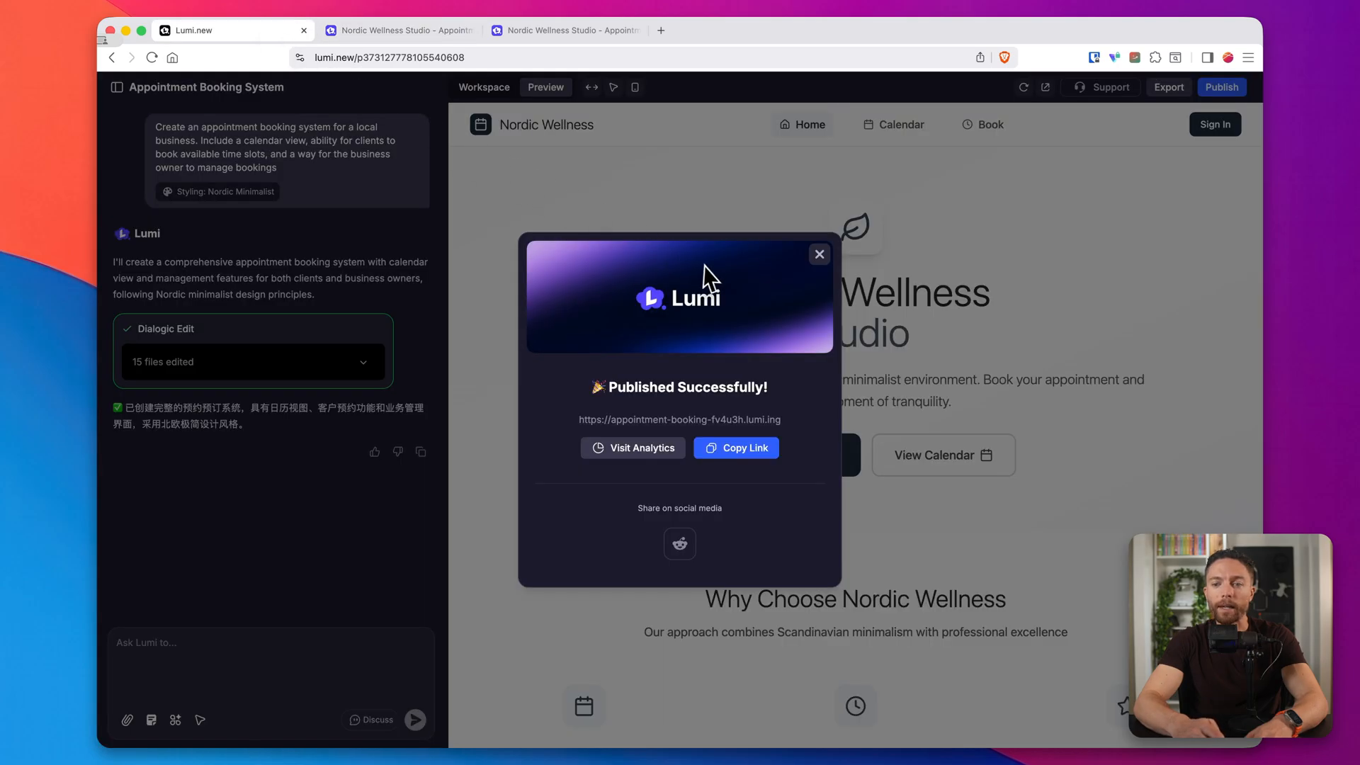
mouse_move(714, 315)
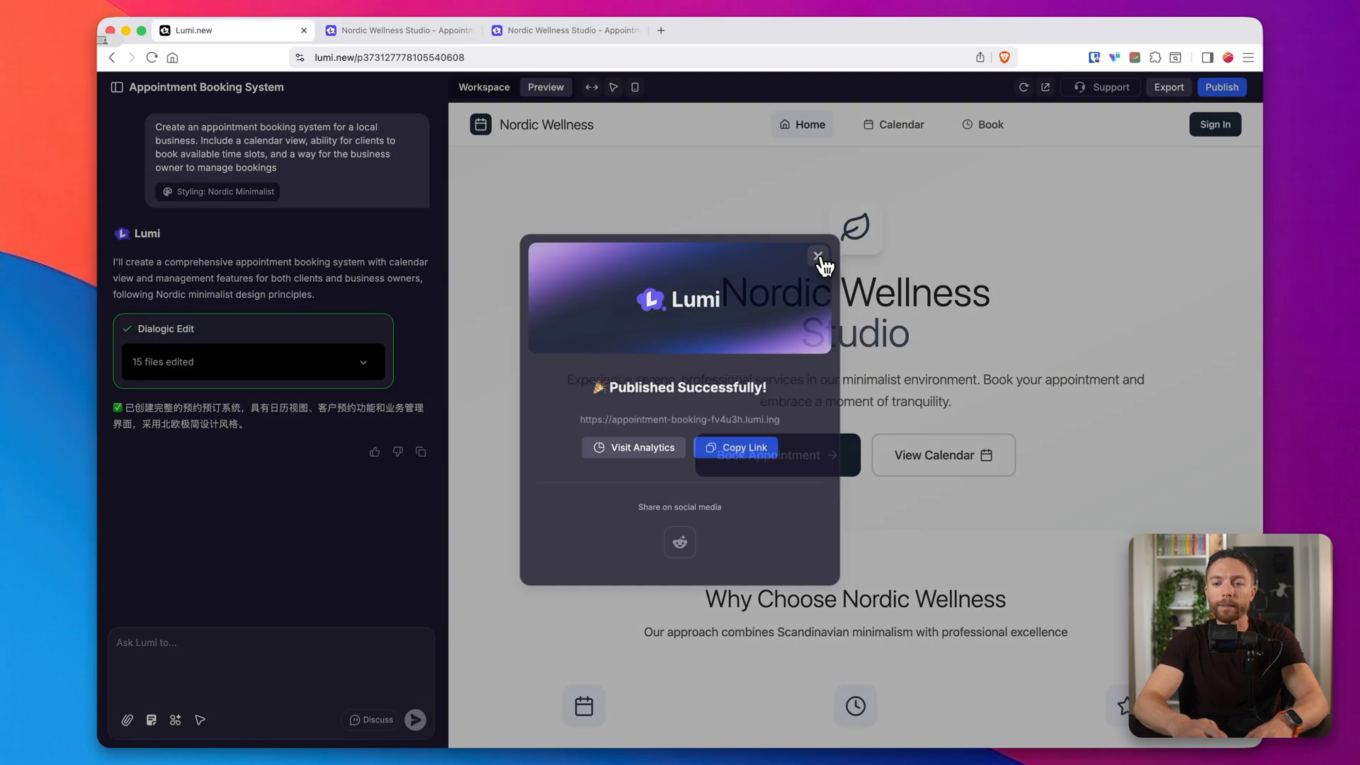
- Close the Published Successfully notice, start Export, and cancel the save dialog
left_click(816, 256)
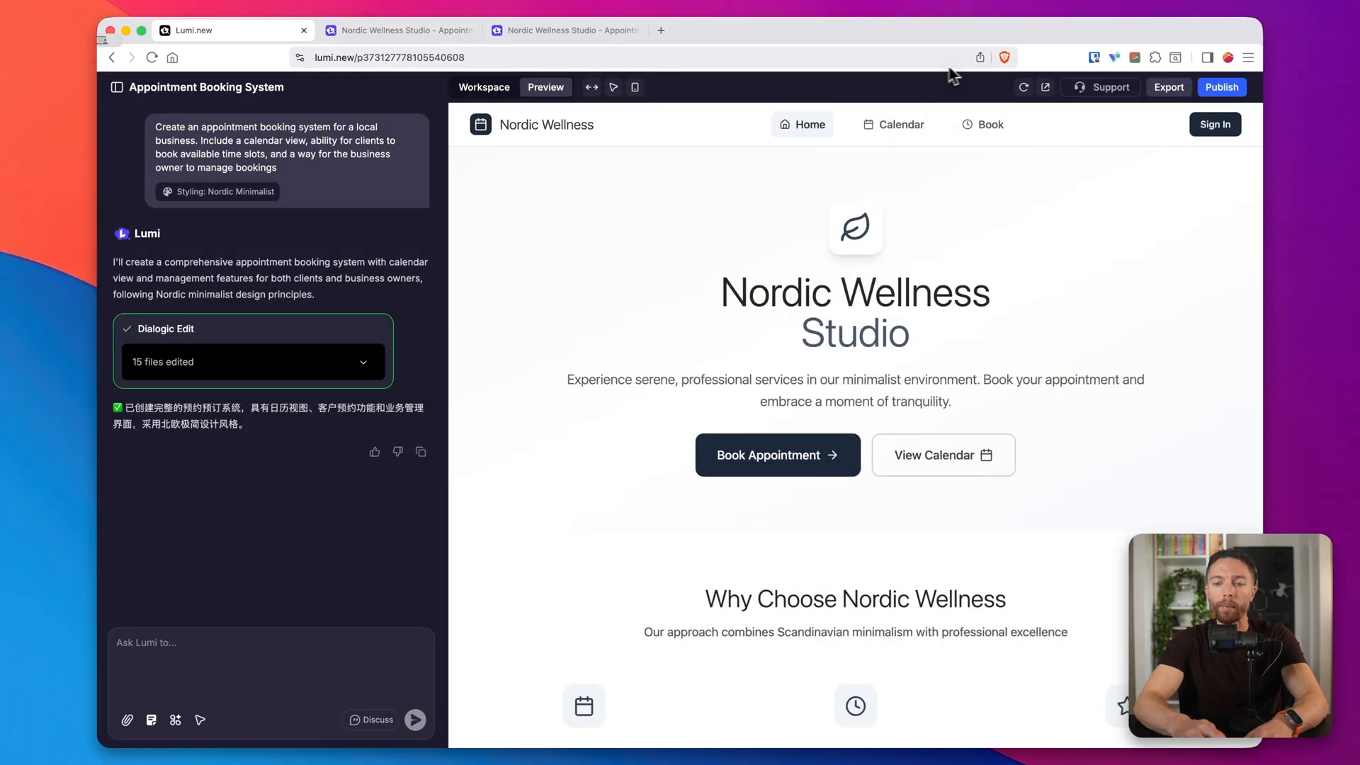
mouse_move(759, 82)
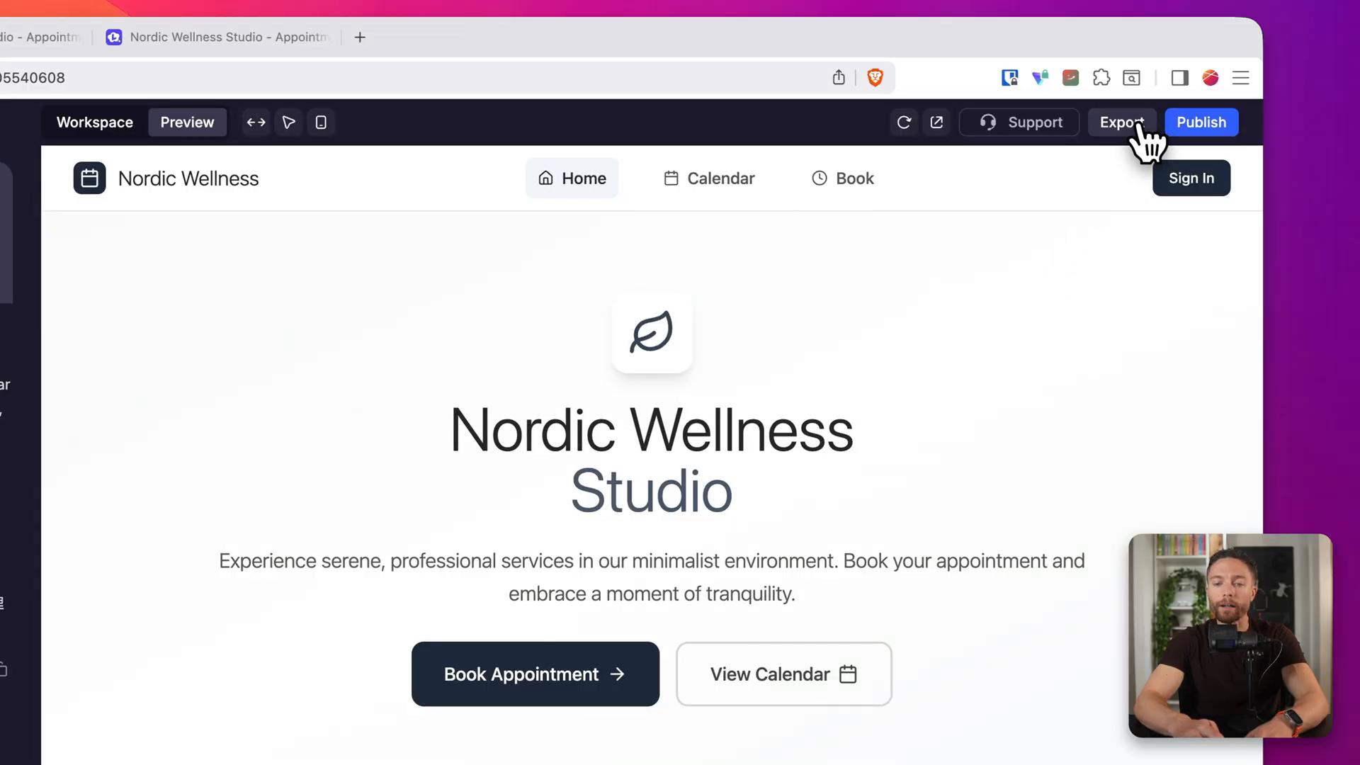
left_click(1120, 122)
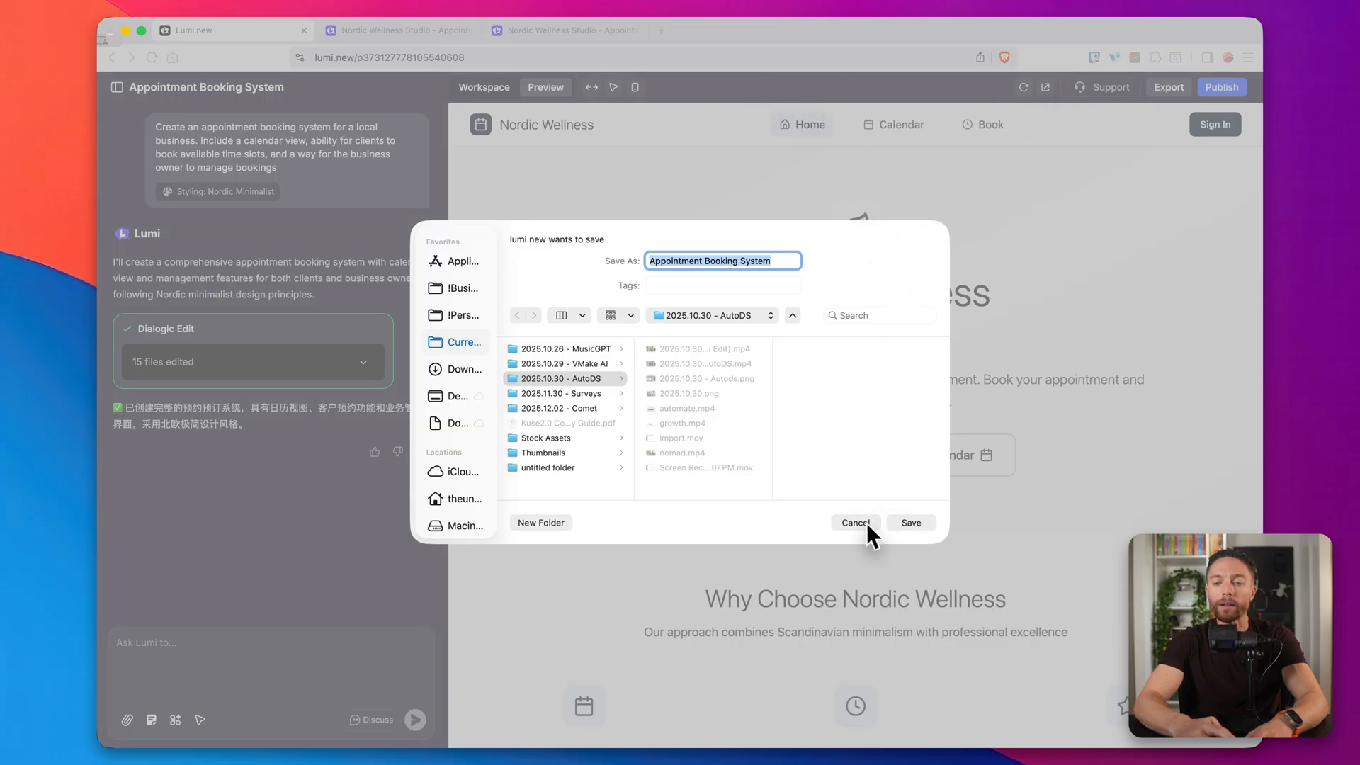
left_click(855, 522)
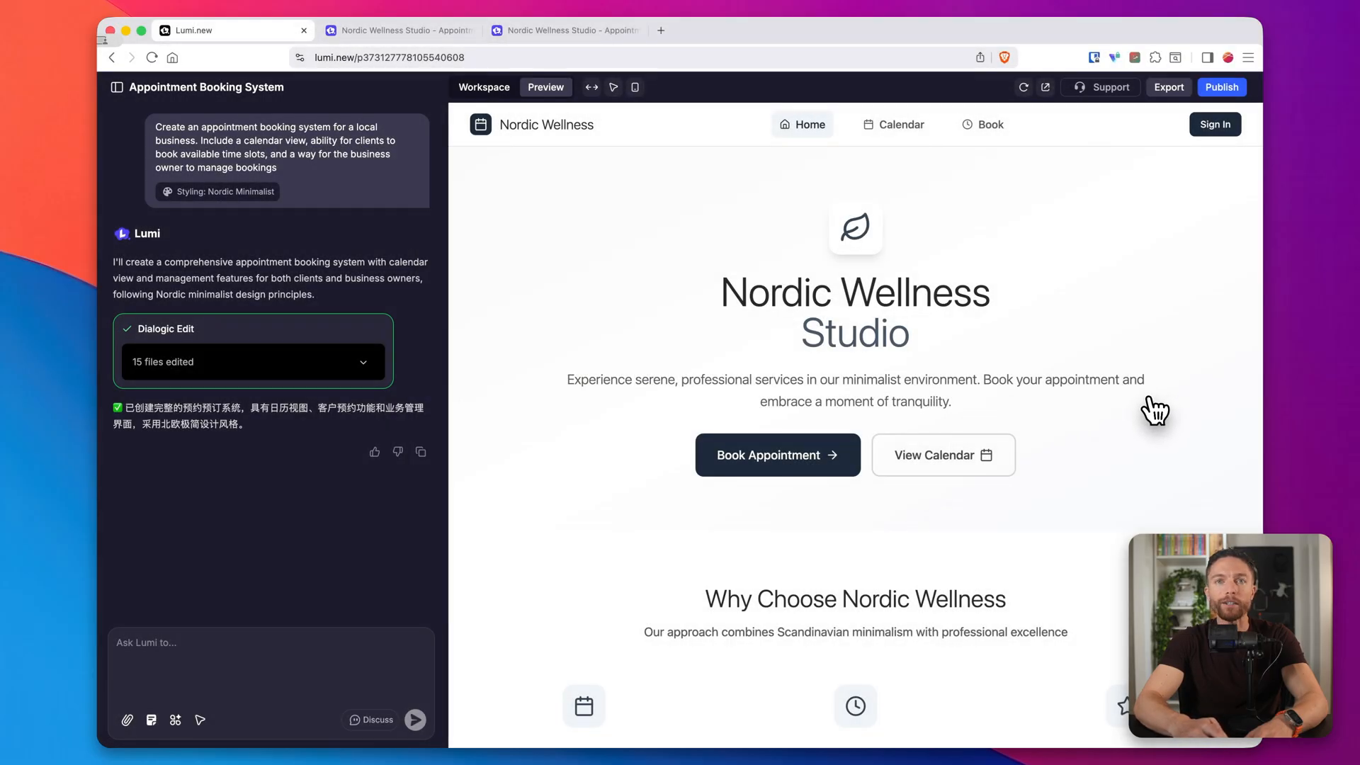
mouse_move(1154, 445)
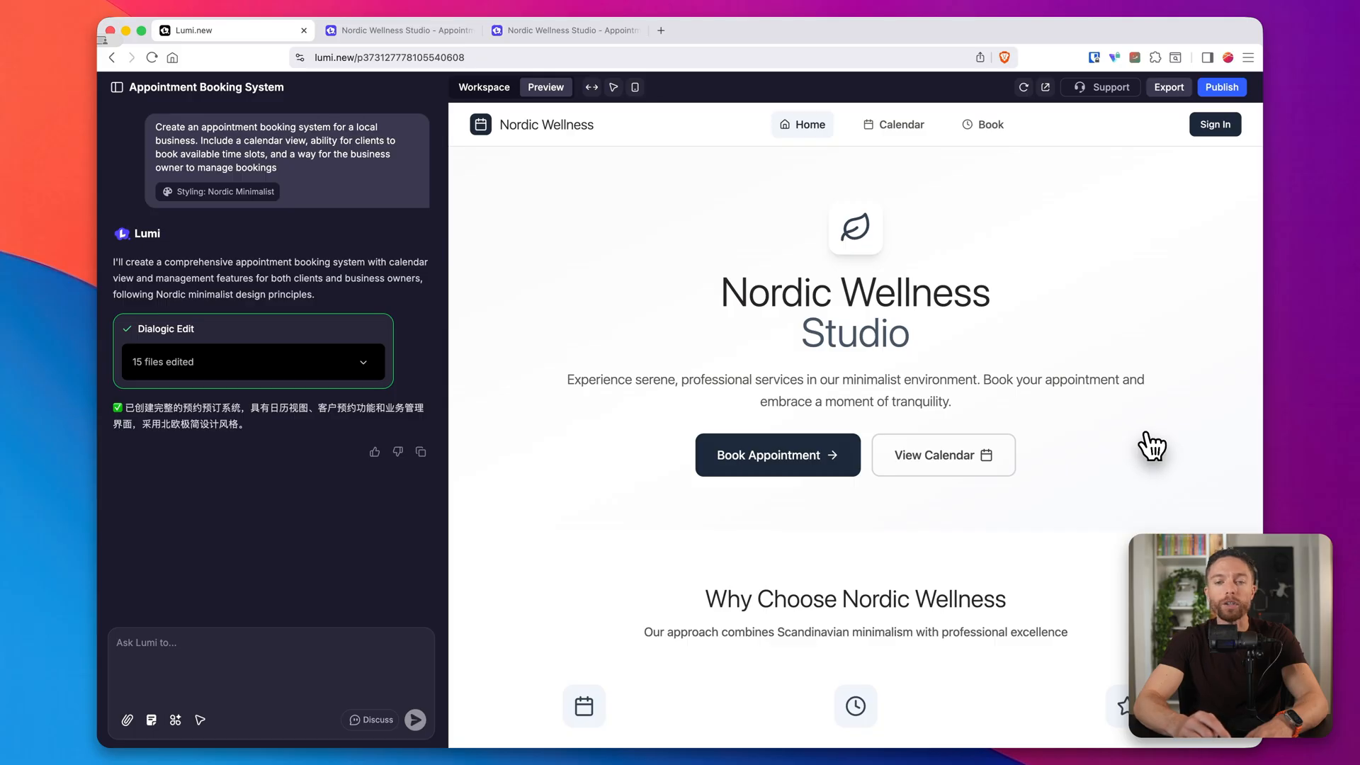
mouse_move(894, 568)
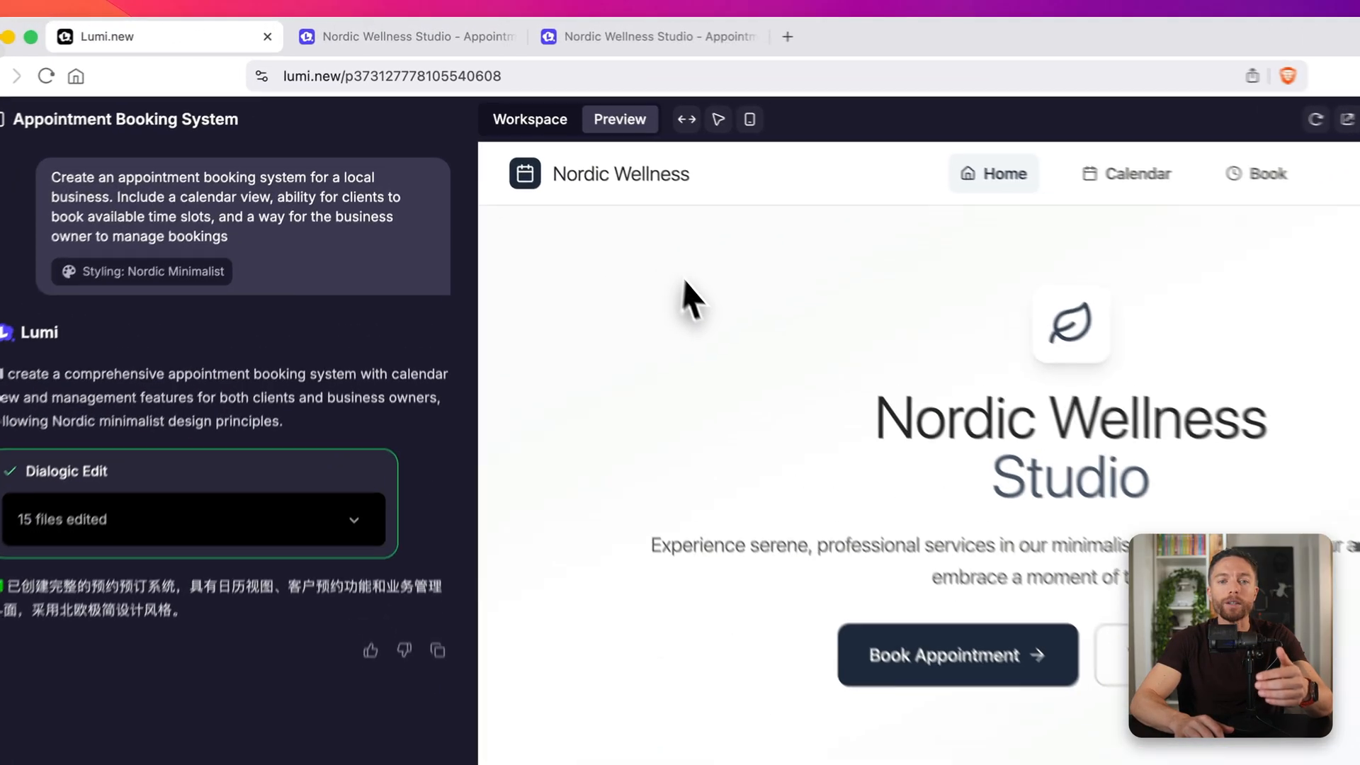
- Open the Workspace Overview, scroll to the Analytics chart, and open its time-range dropdown
left_click(529, 119)
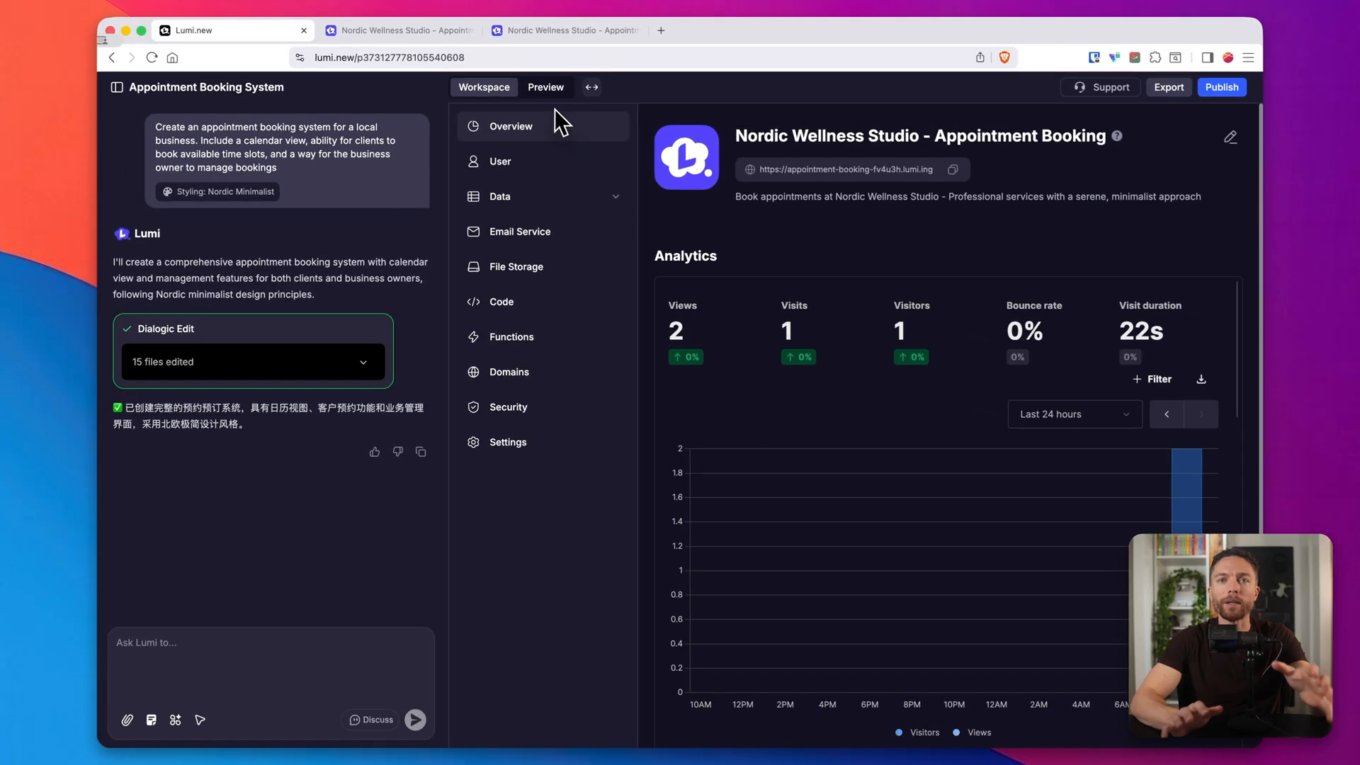
mouse_move(785, 235)
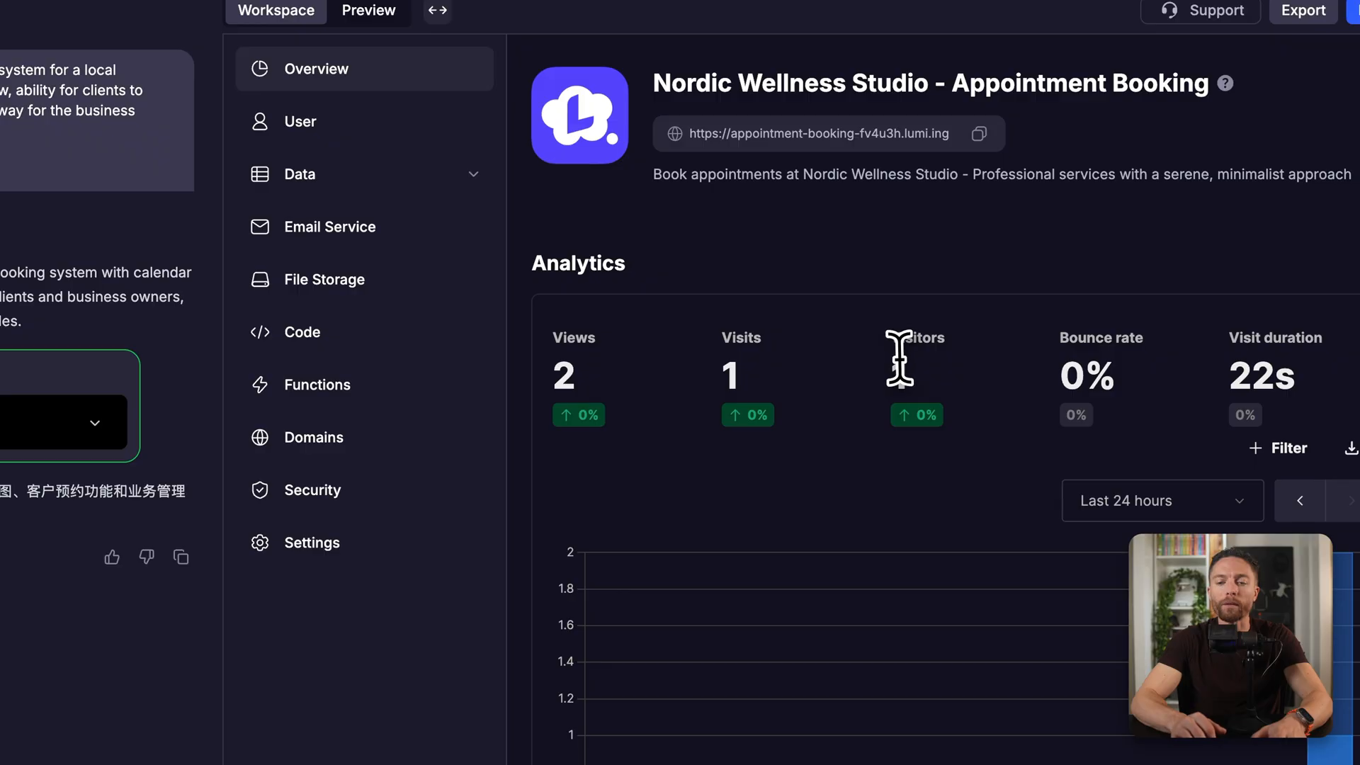
mouse_move(750, 338)
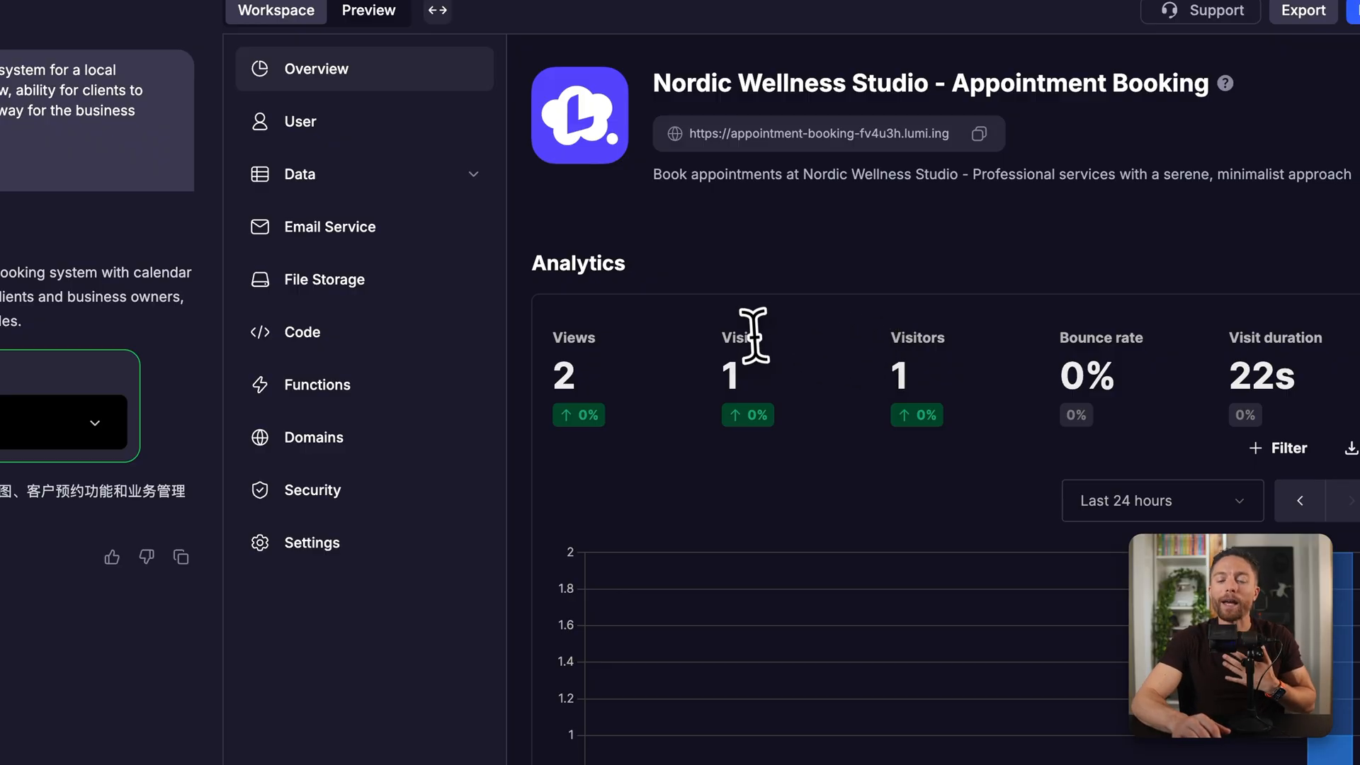
mouse_move(724, 408)
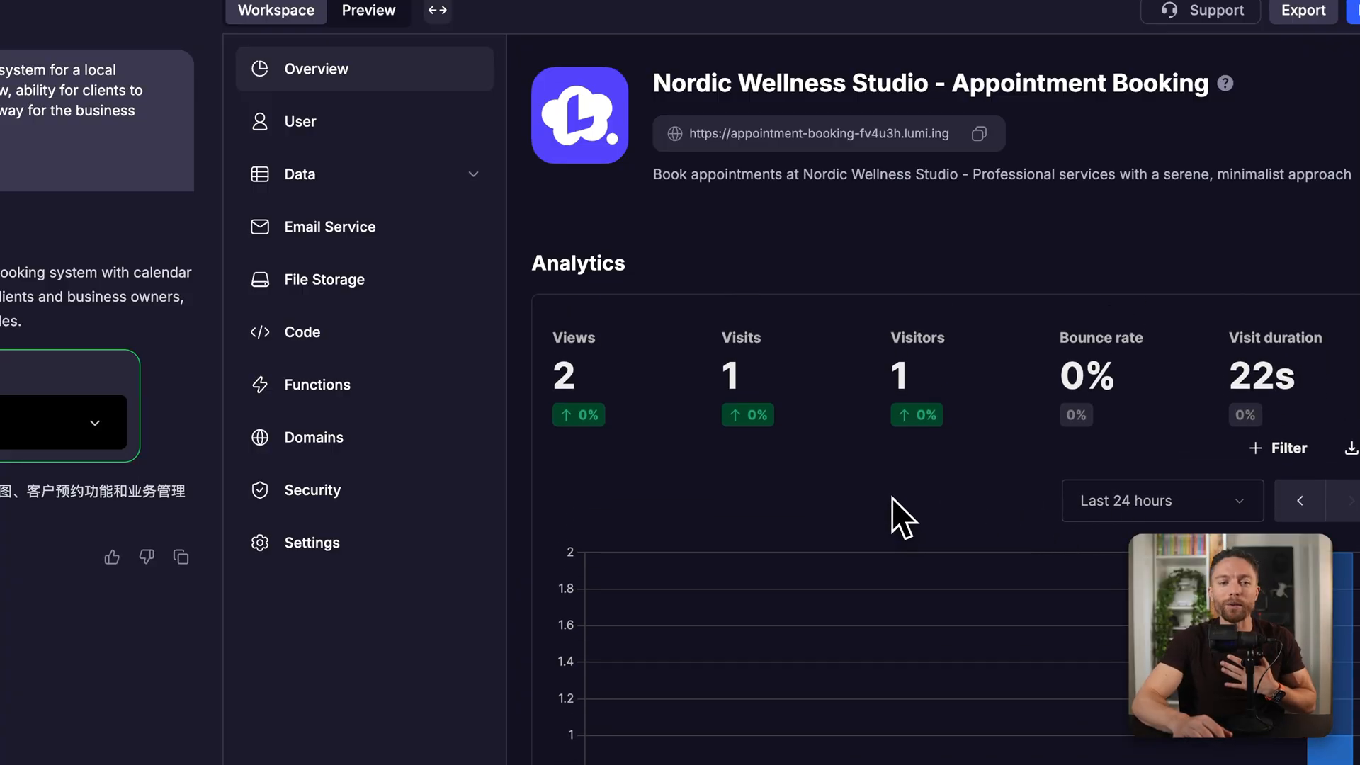
mouse_move(917, 429)
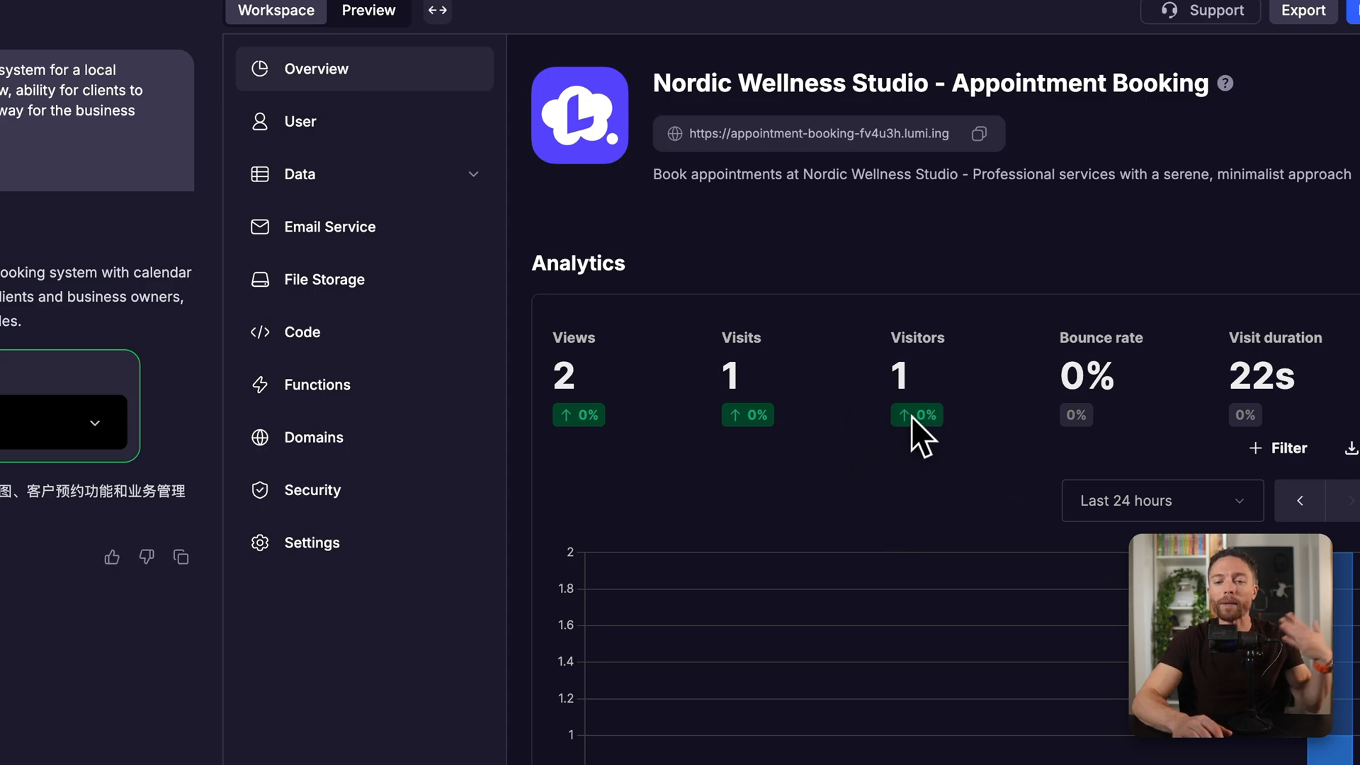
scroll("down", 3)
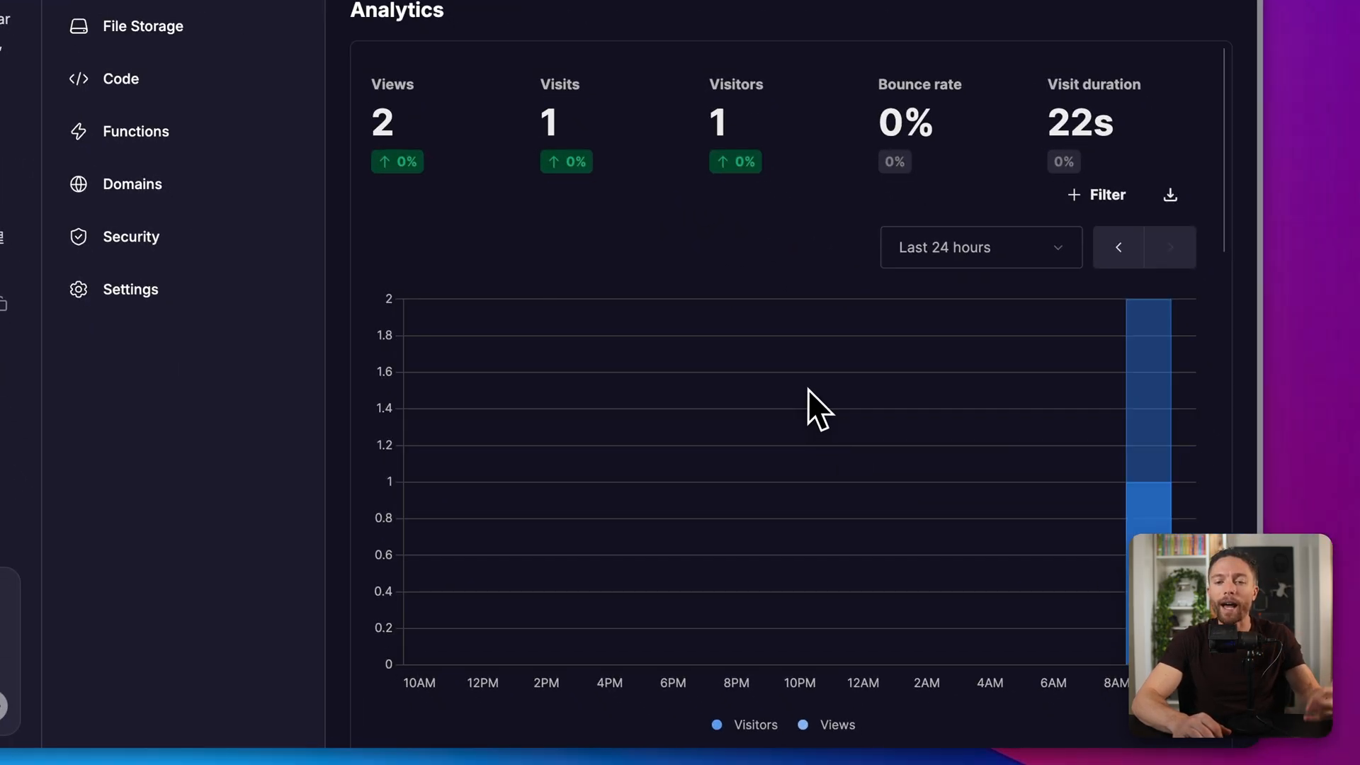
mouse_move(748, 299)
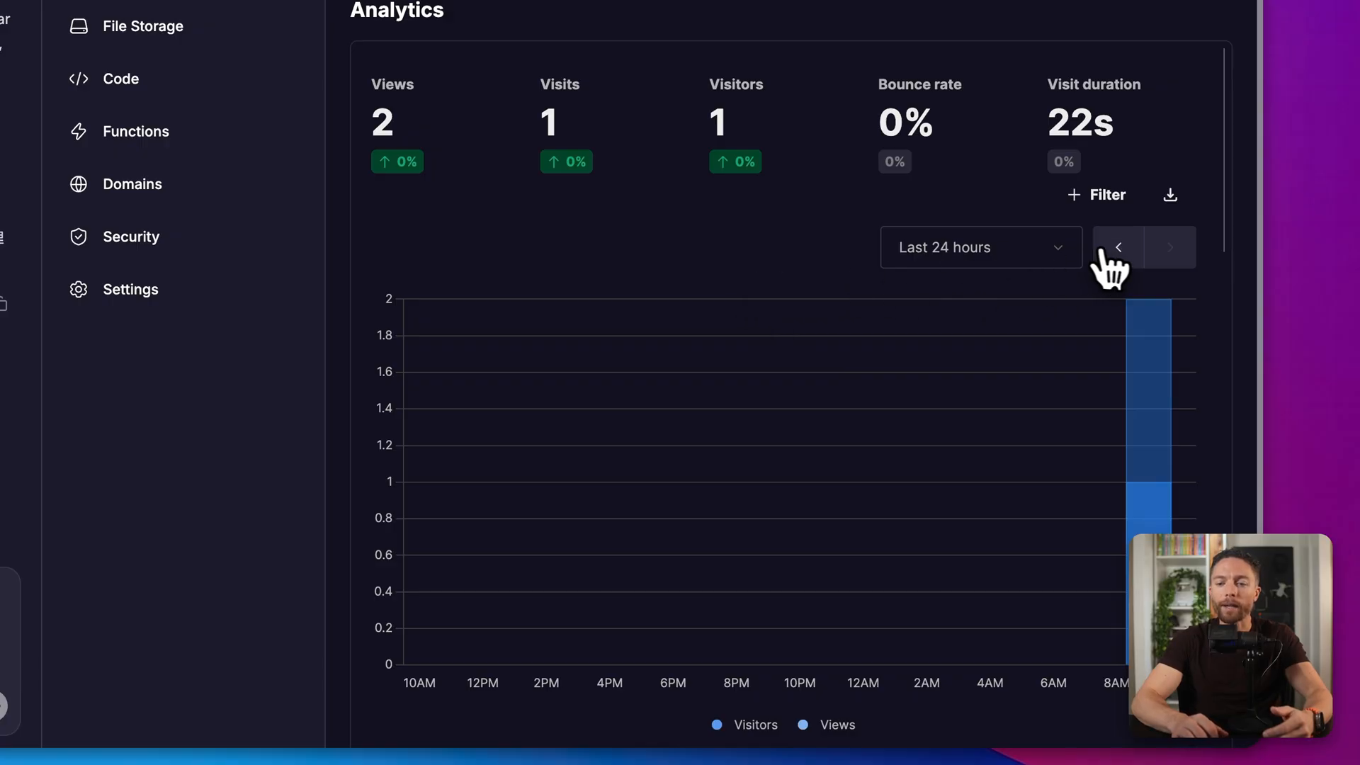
left_click(981, 248)
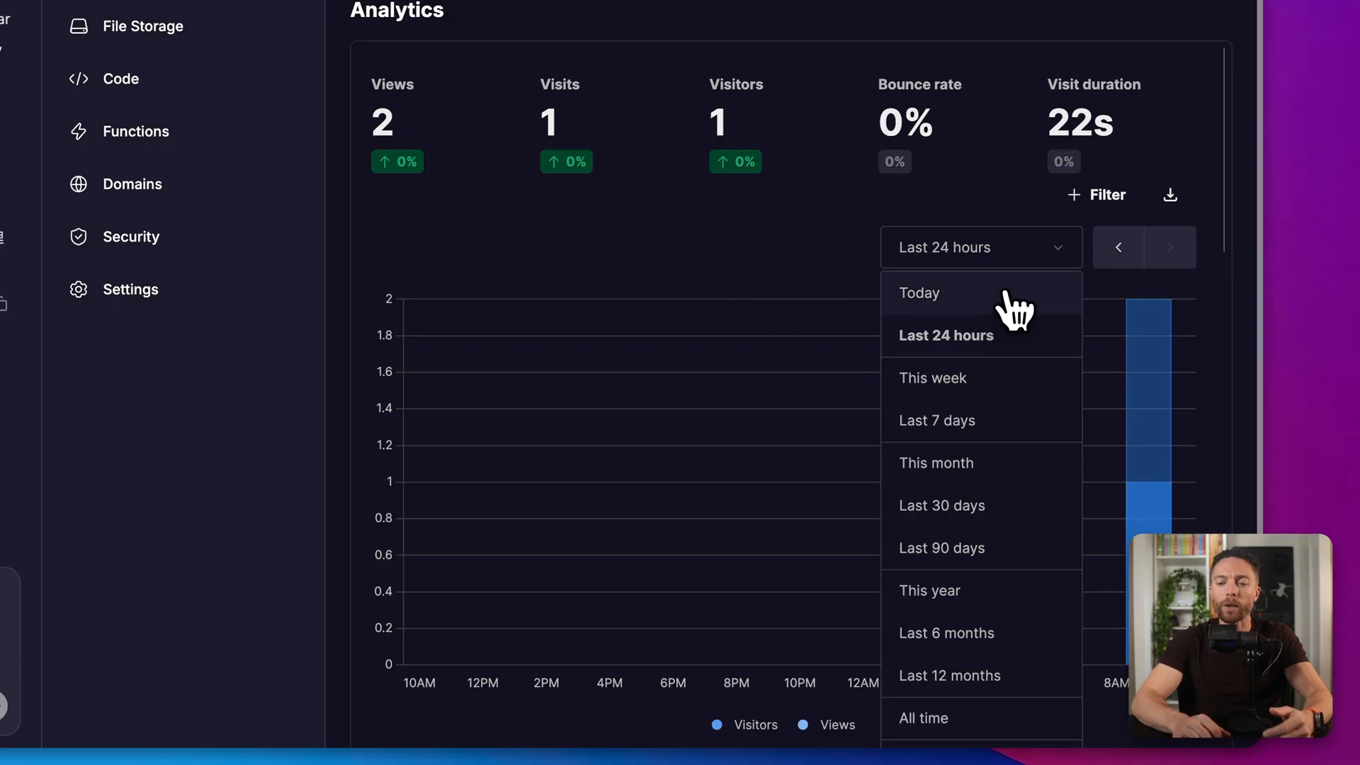
mouse_move(1015, 455)
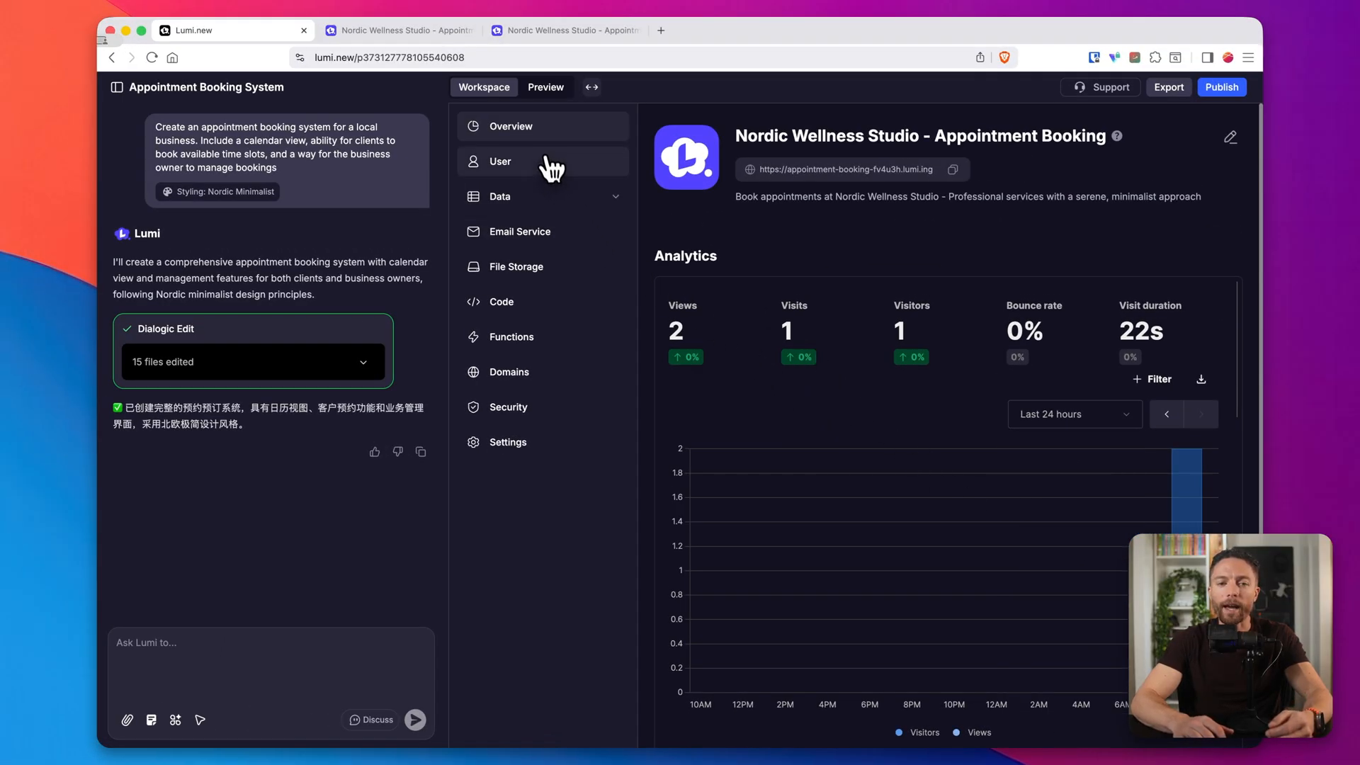
left_click(499, 162)
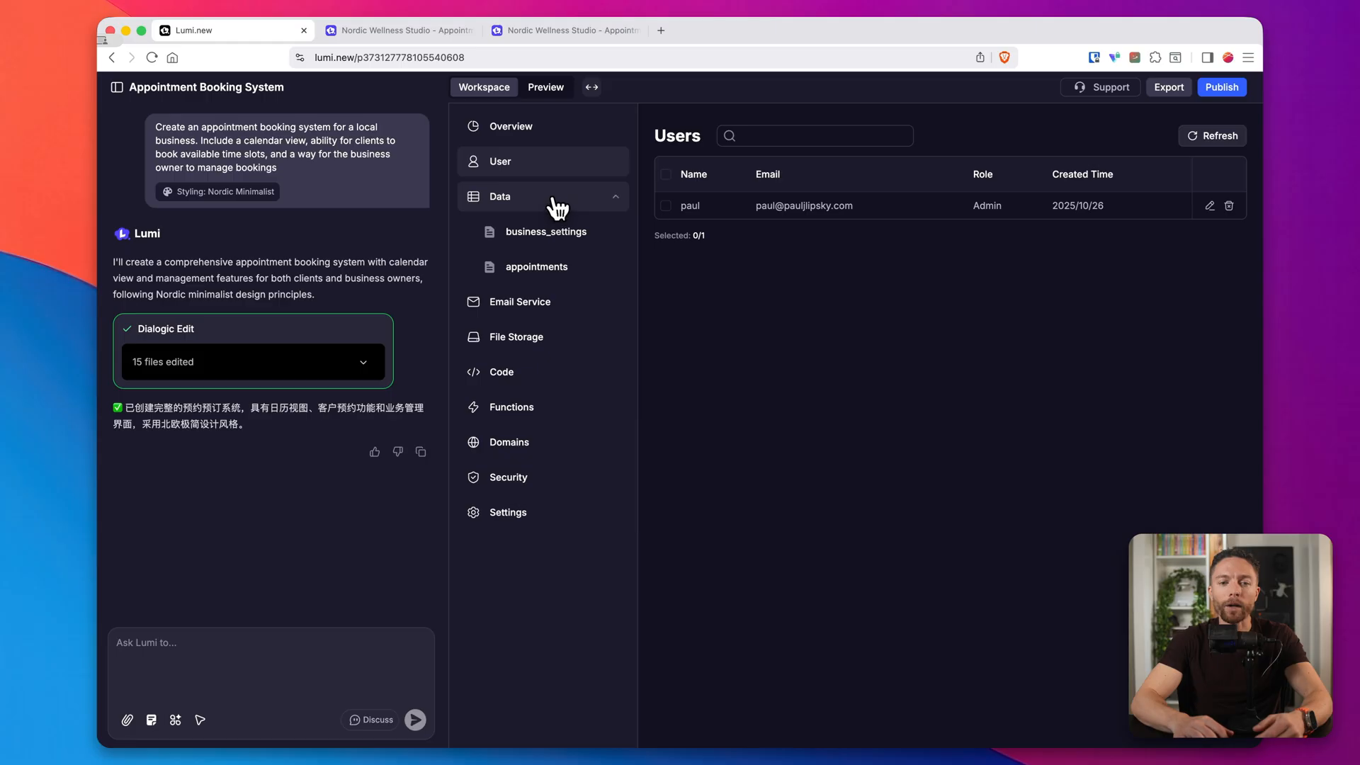
left_click(536, 267)
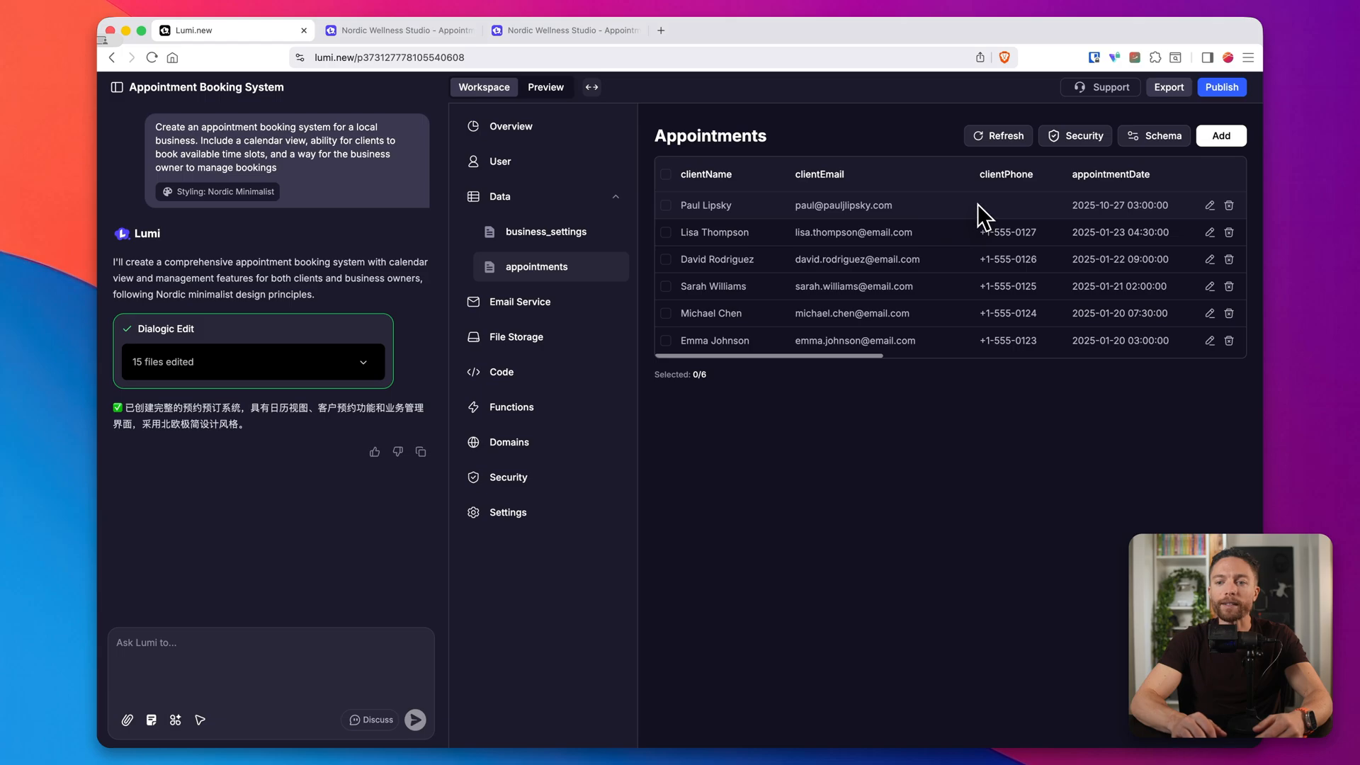
mouse_move(1118, 206)
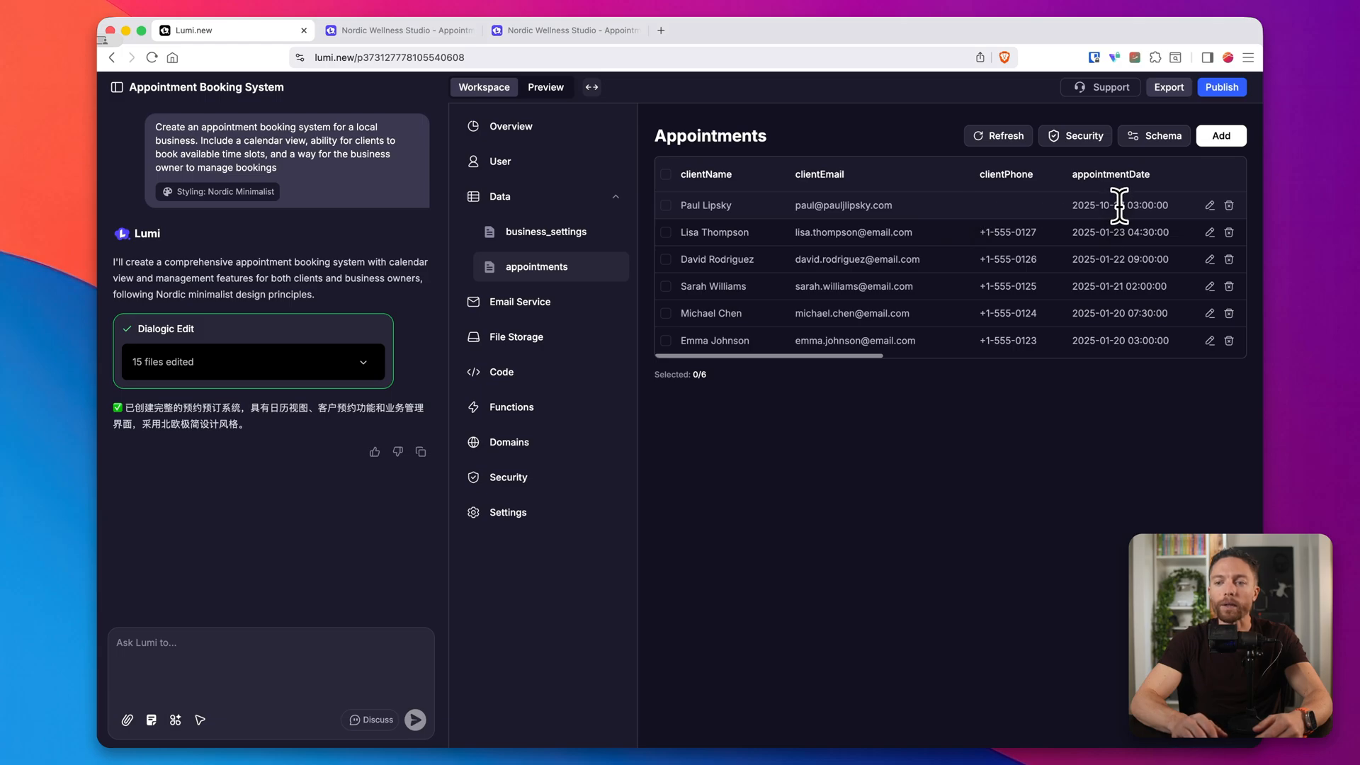
mouse_move(1117, 286)
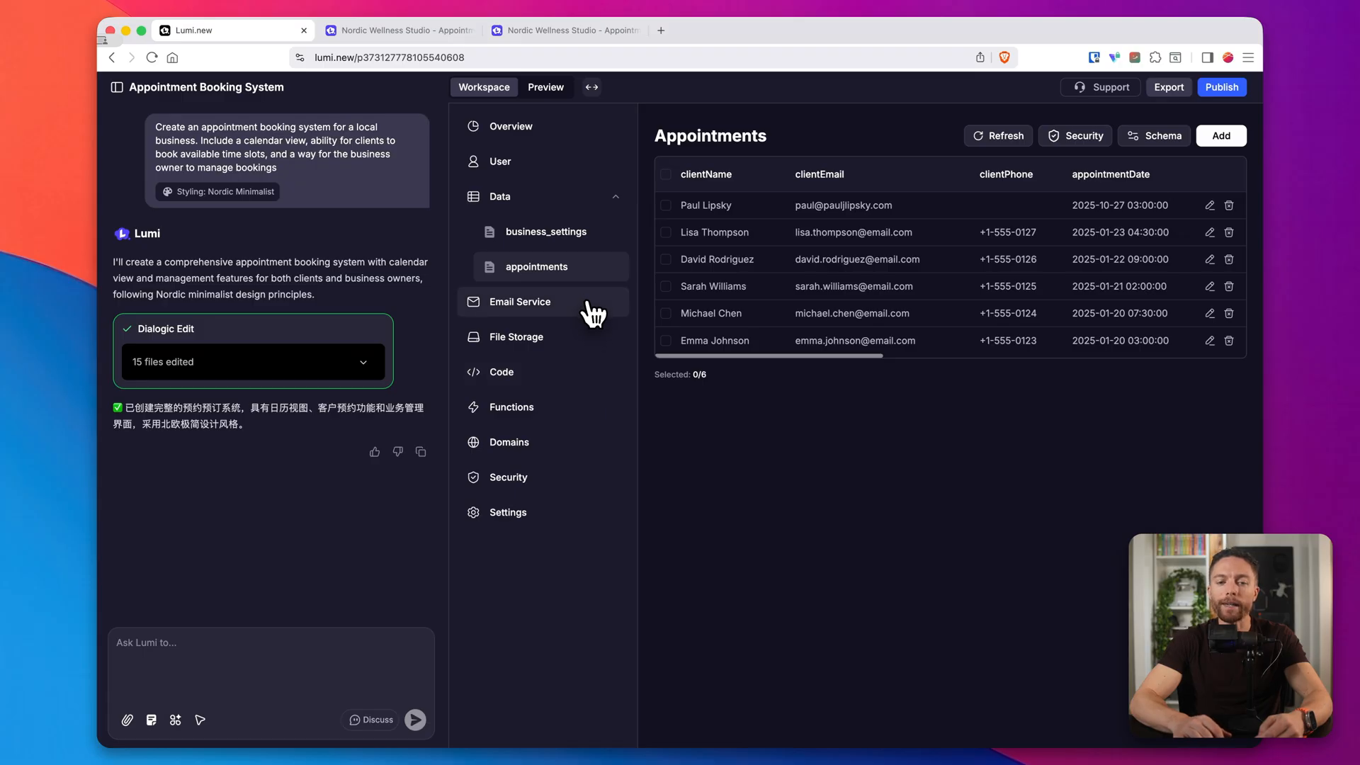
- Open the booking app's Code file tree, then return to Lumi's home page
left_click(502, 371)
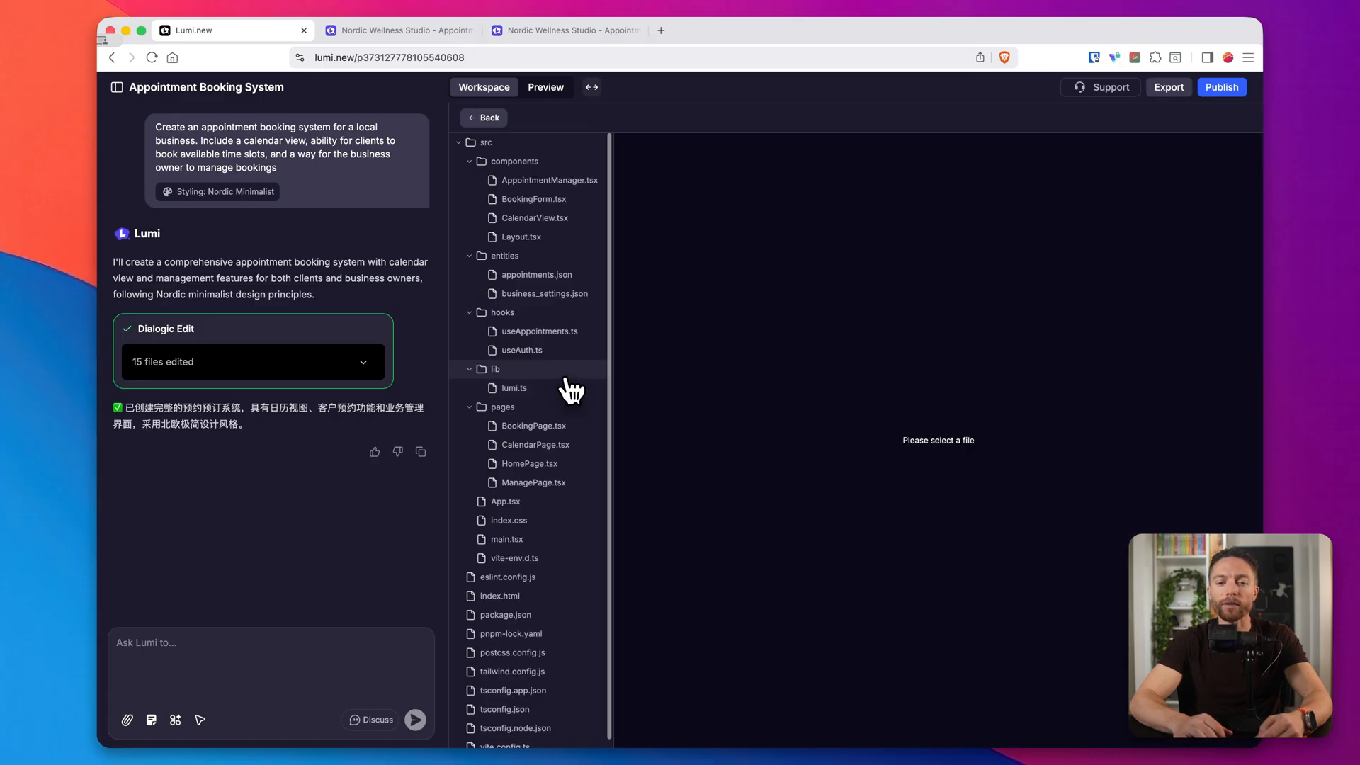
left_click(482, 117)
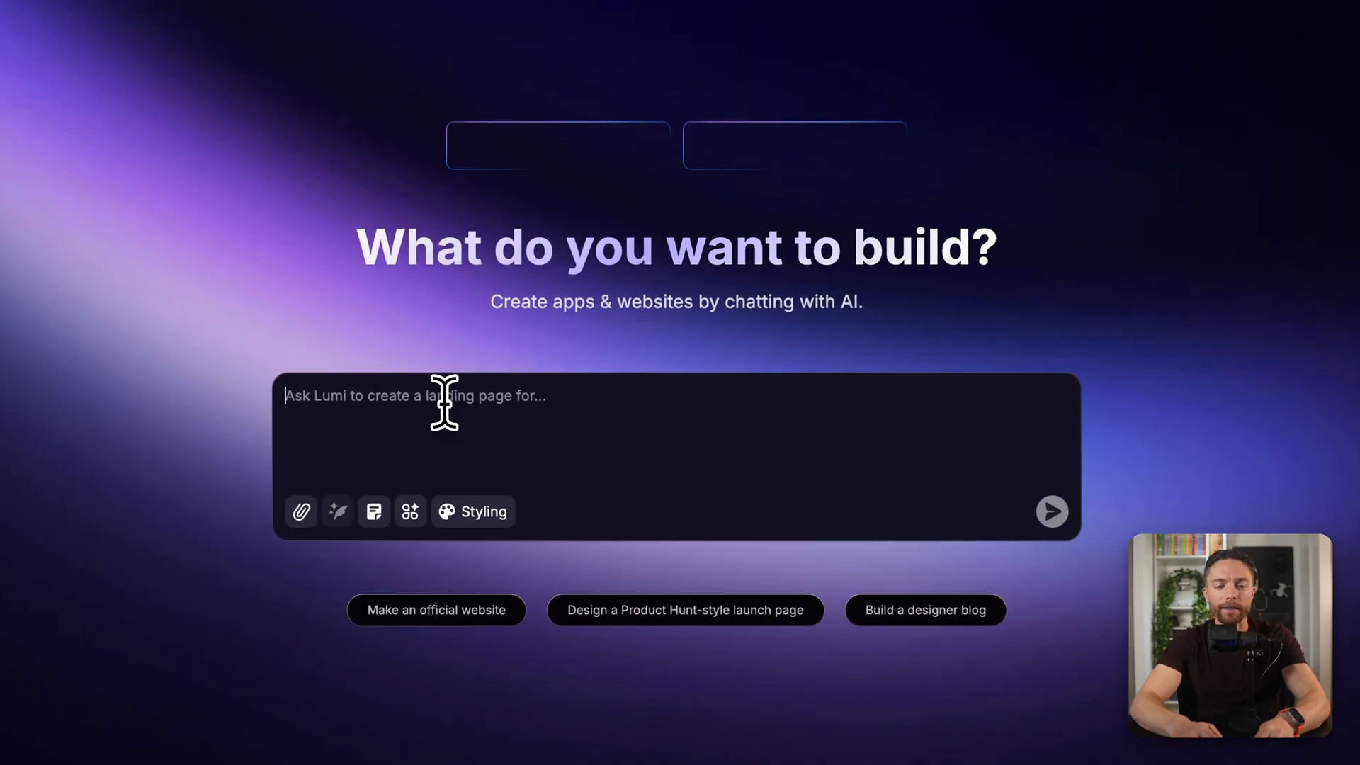
- Describe a team task app with assignments, 10-task free plan, premium plan and pricing page
type("Create a task management app where team members can add tasks, assign them to people, set due dates, and mark them as complete. It should be called The Task App. Users can create up to 10 tasks per day on the free plan, but then will need to pay for the premium plan to use more tasks. Add a page that goes over pricing as well.")
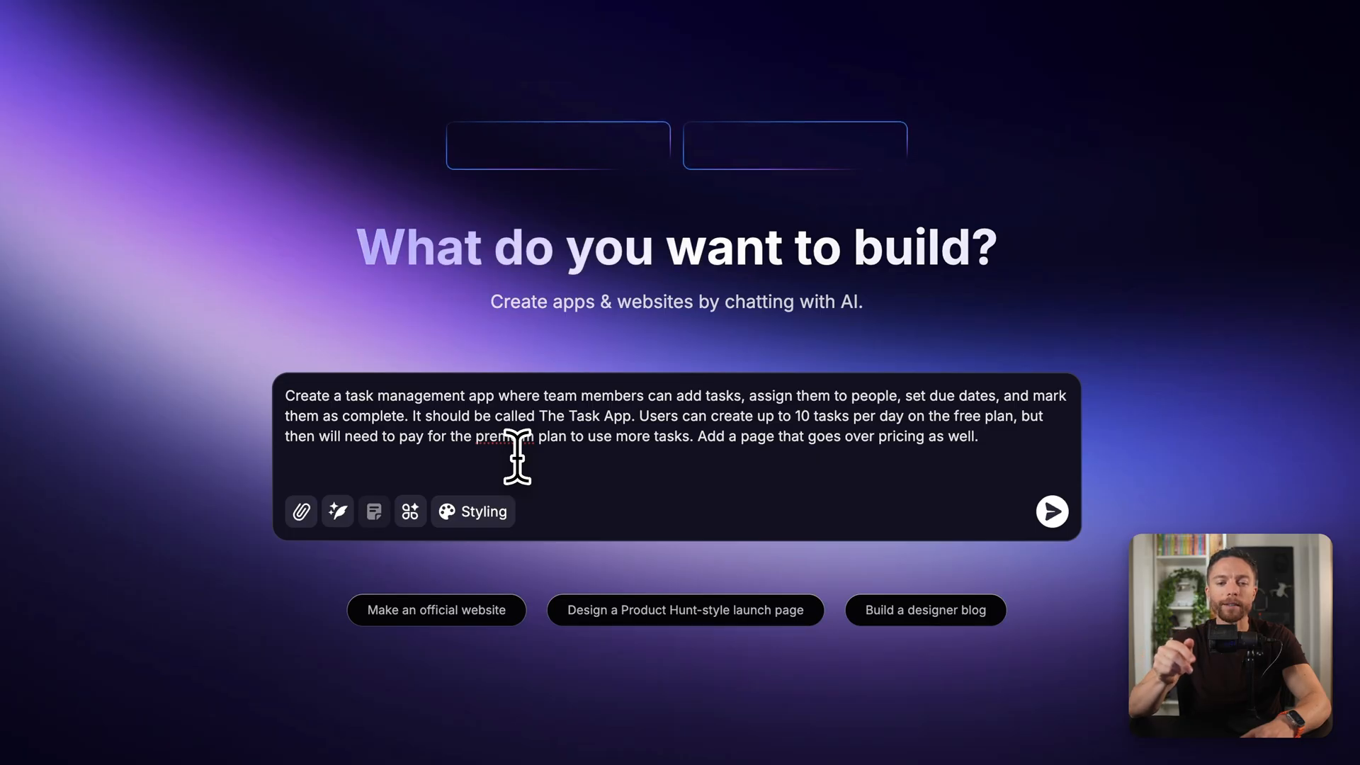
mouse_move(583, 432)
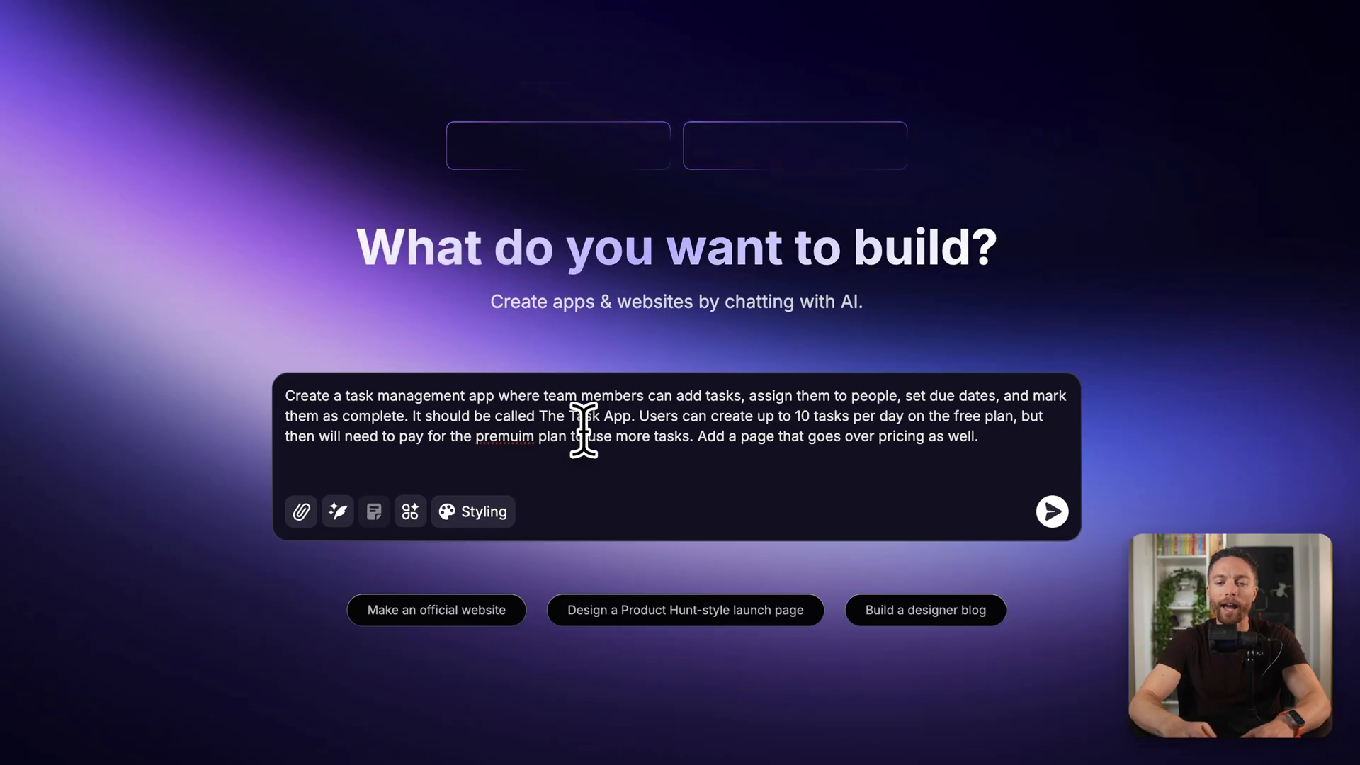
mouse_move(824, 417)
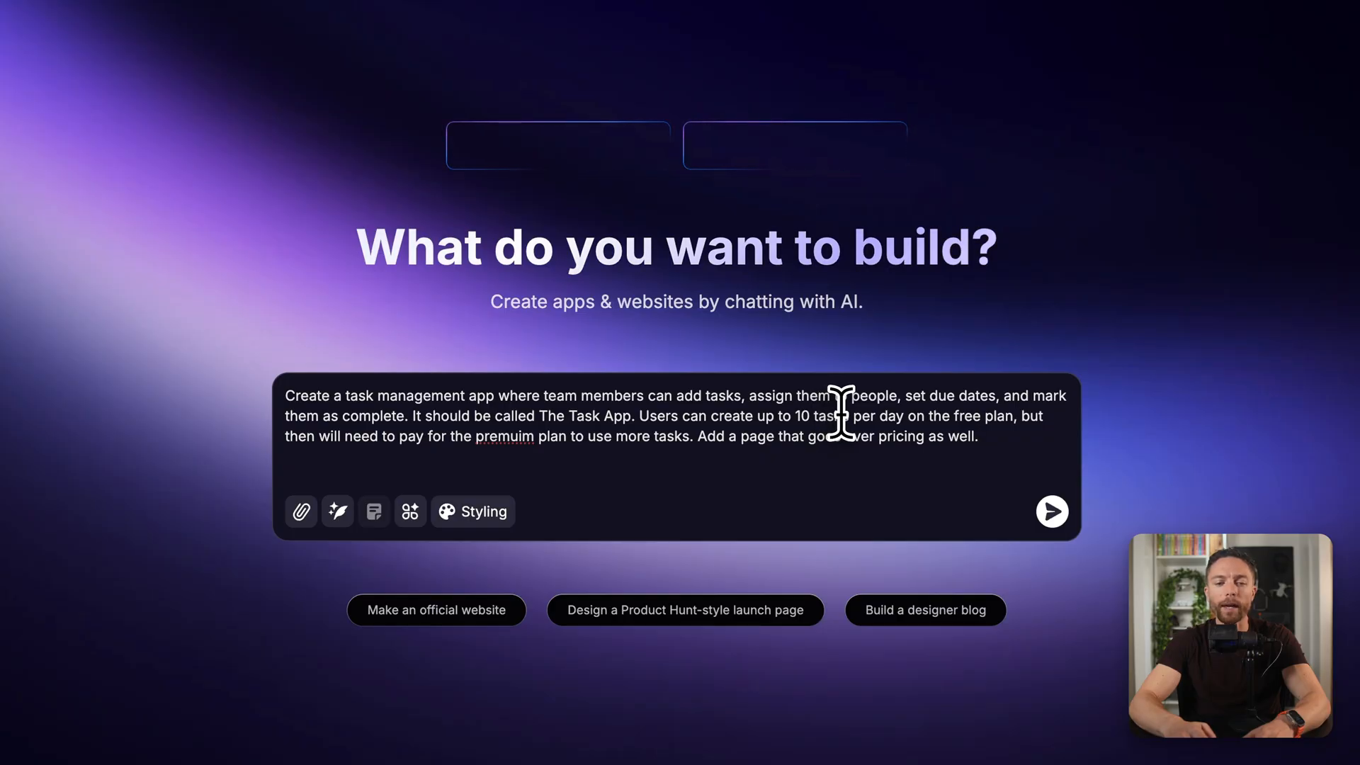
mouse_move(538, 434)
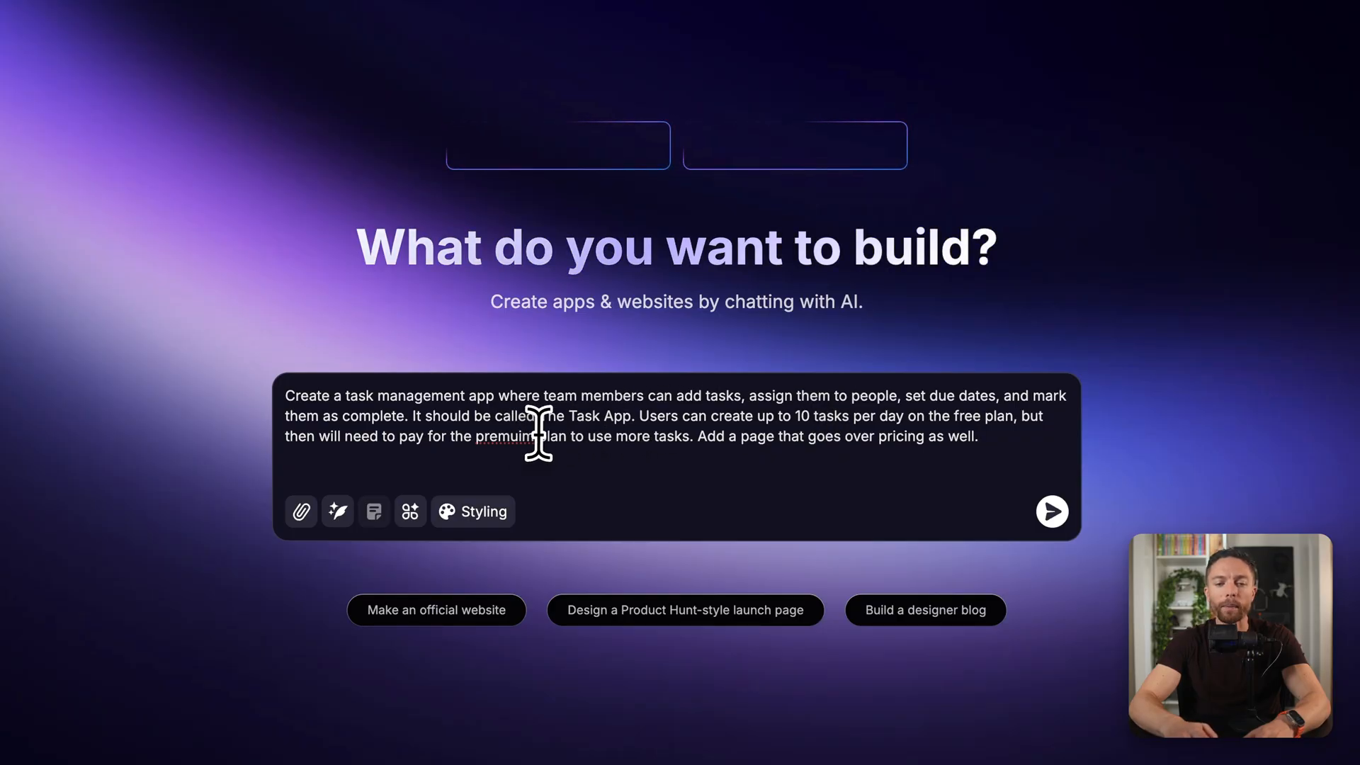
mouse_move(664, 429)
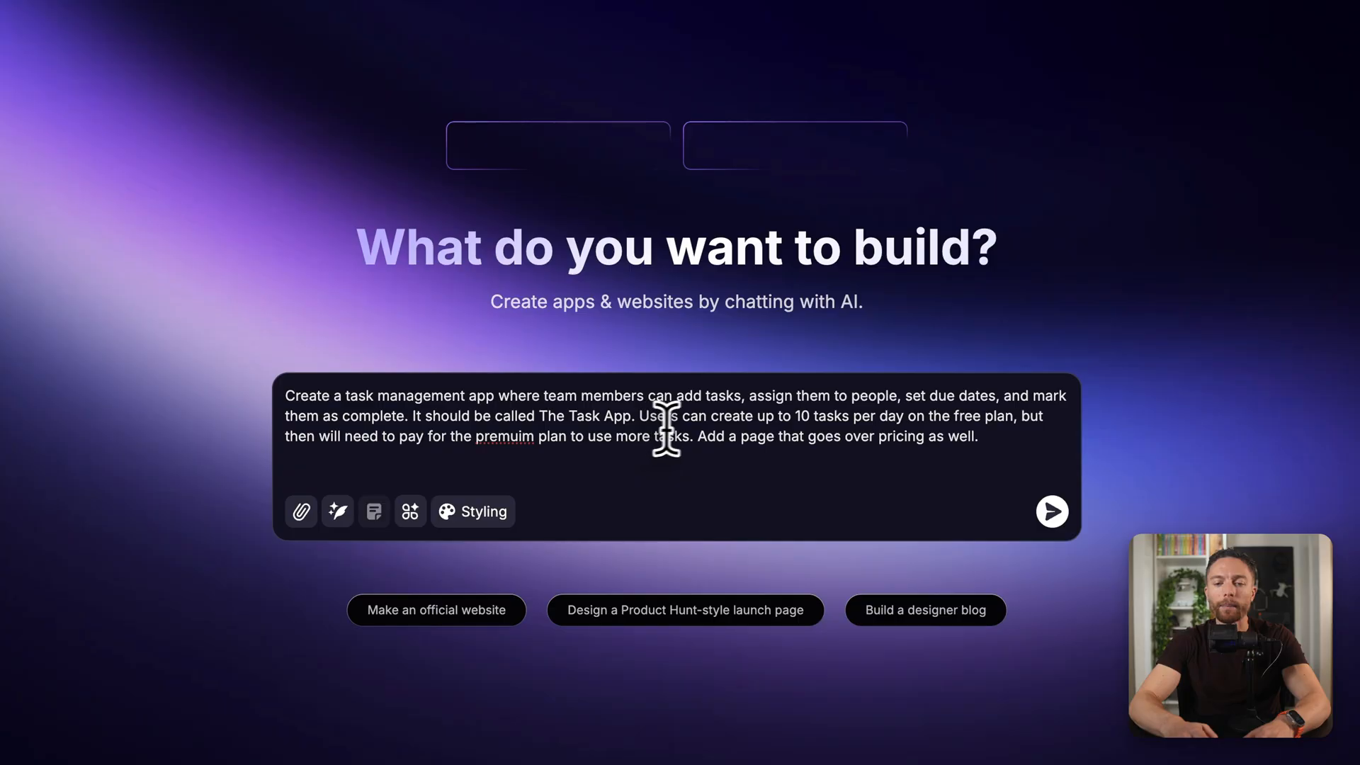
mouse_move(488, 560)
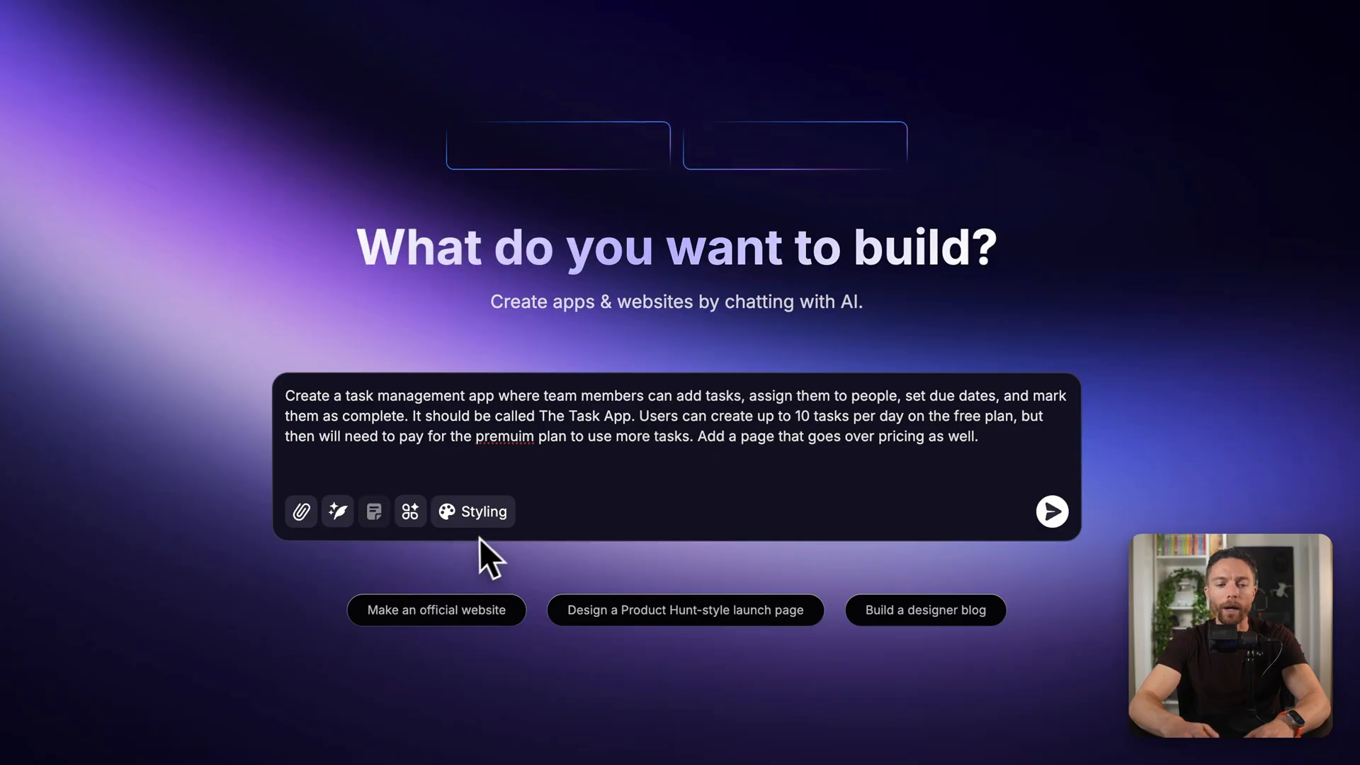
left_click(410, 511)
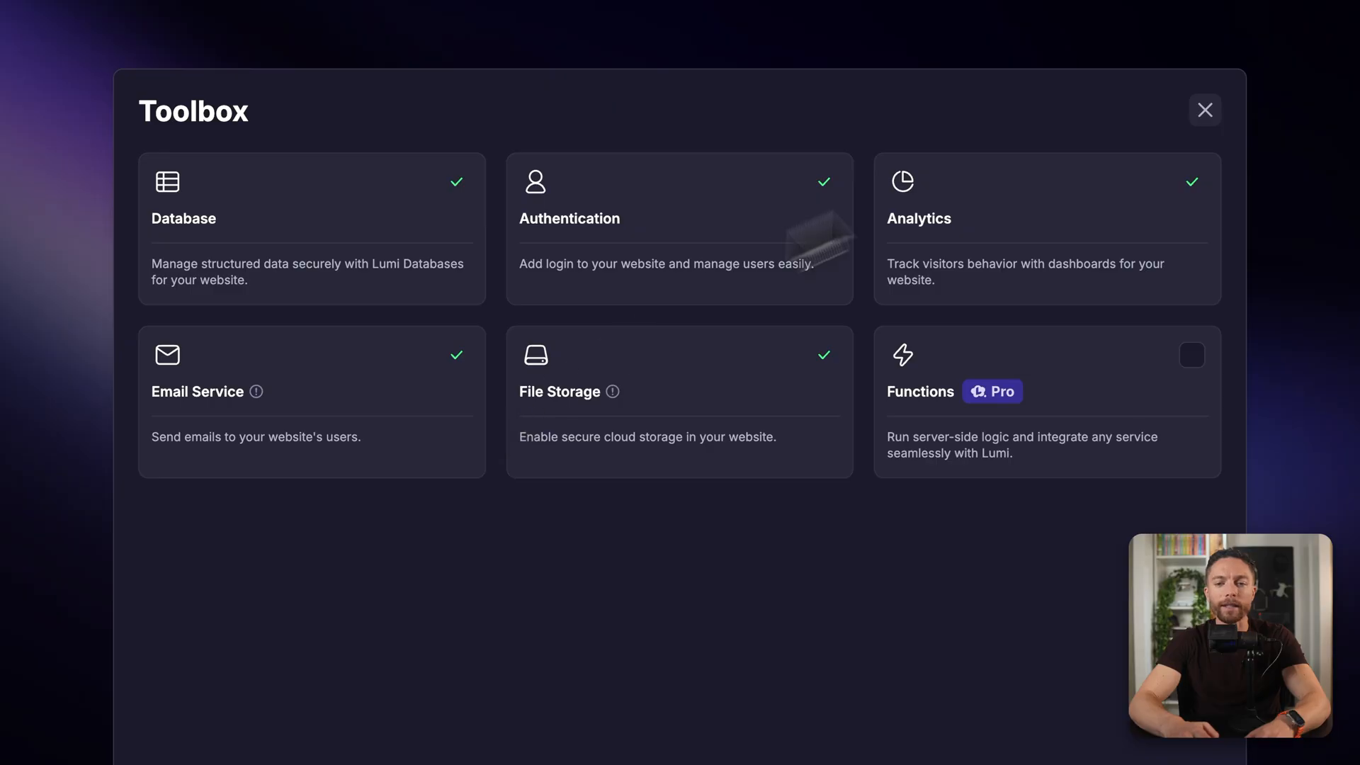
mouse_move(648, 286)
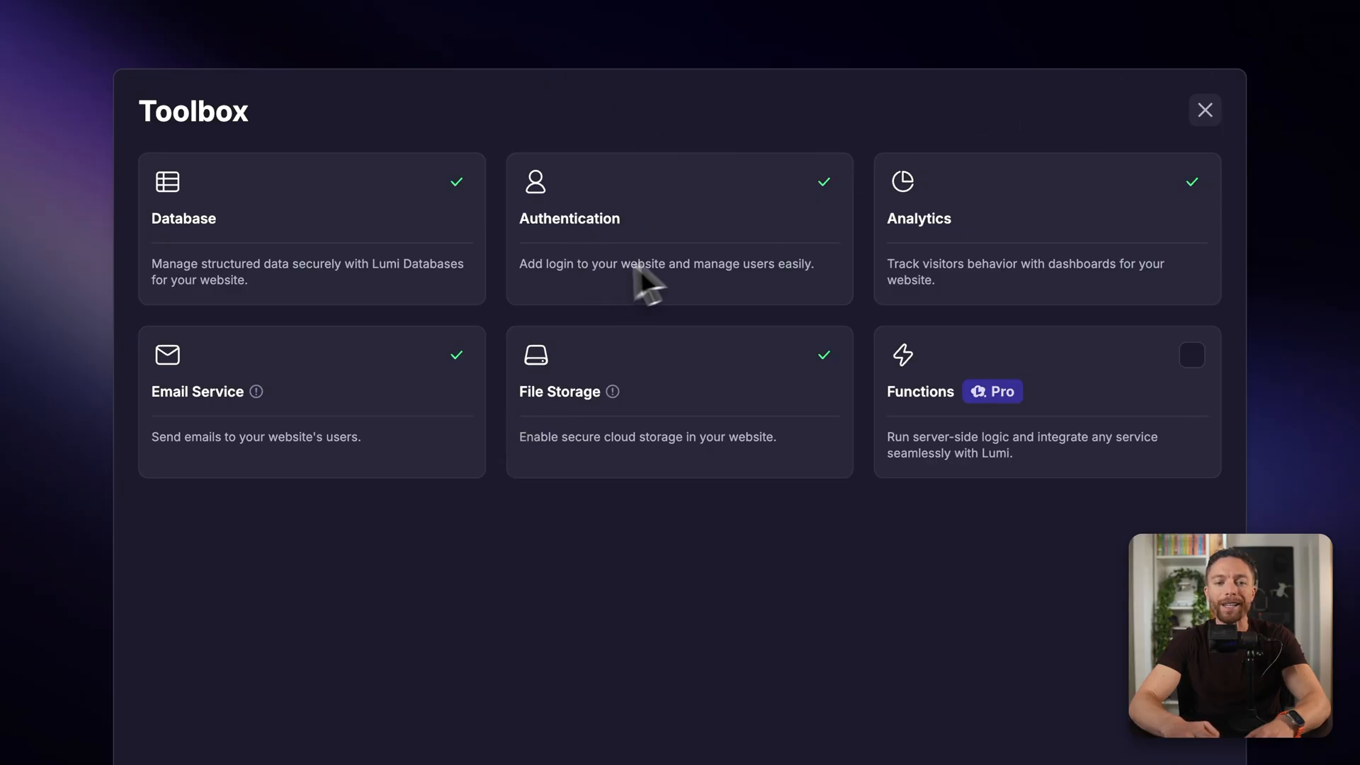
mouse_move(857, 289)
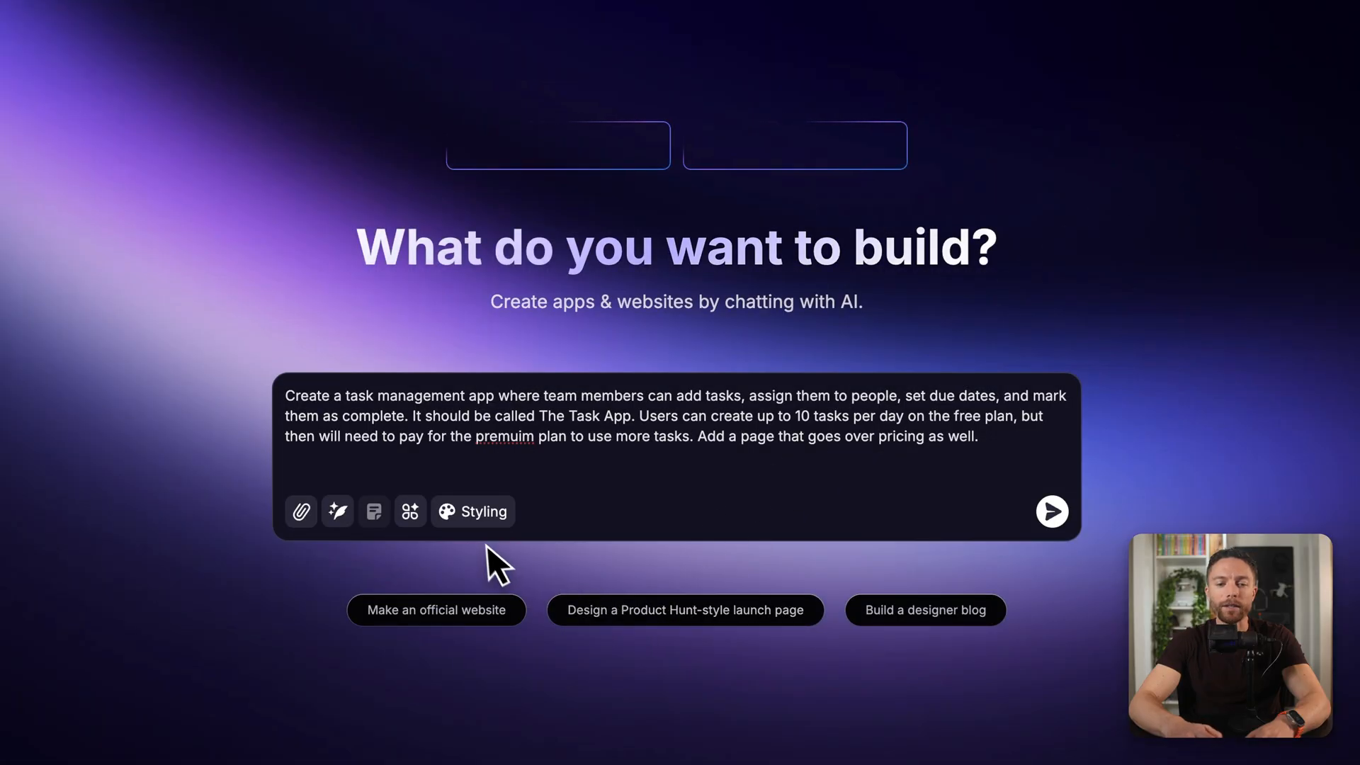
- Preview the Sketch style, apply it to The Task App request, and send it
left_click(472, 510)
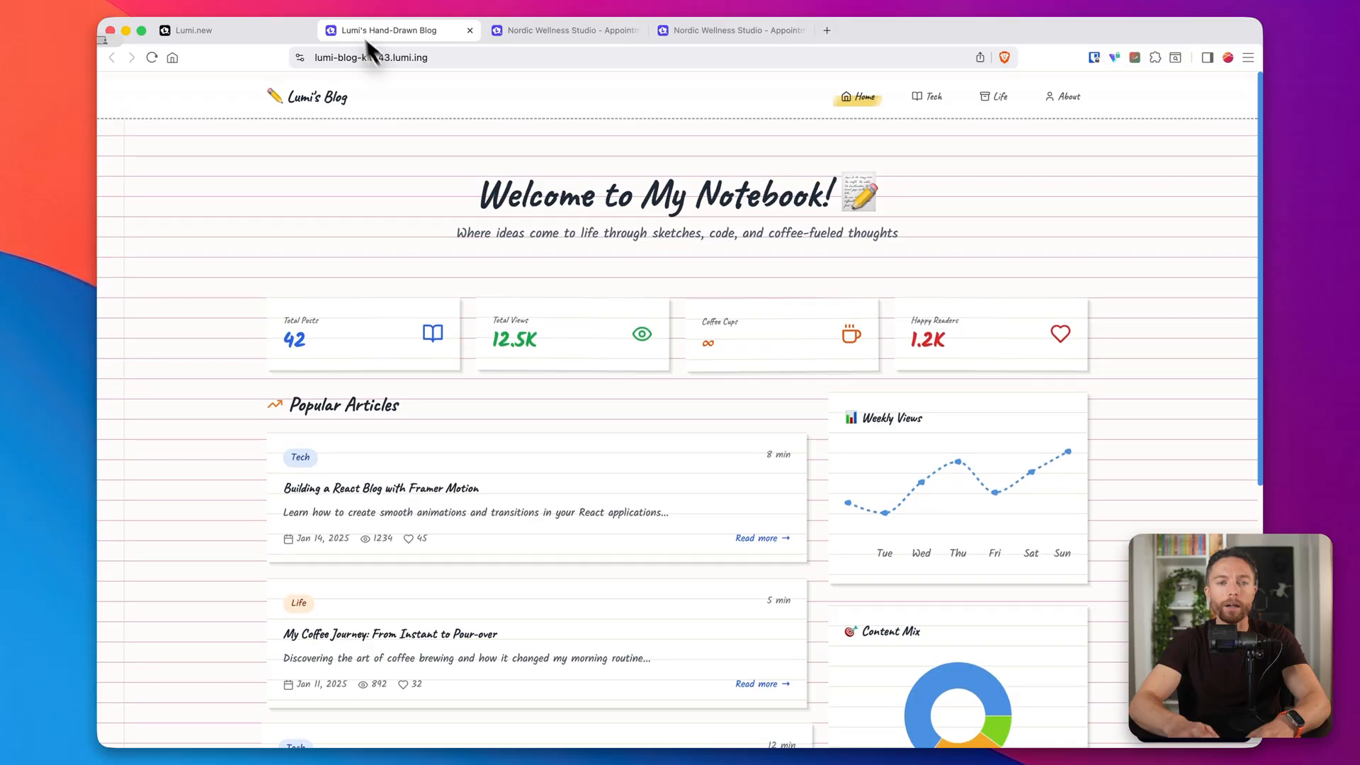
left_click(190, 30)
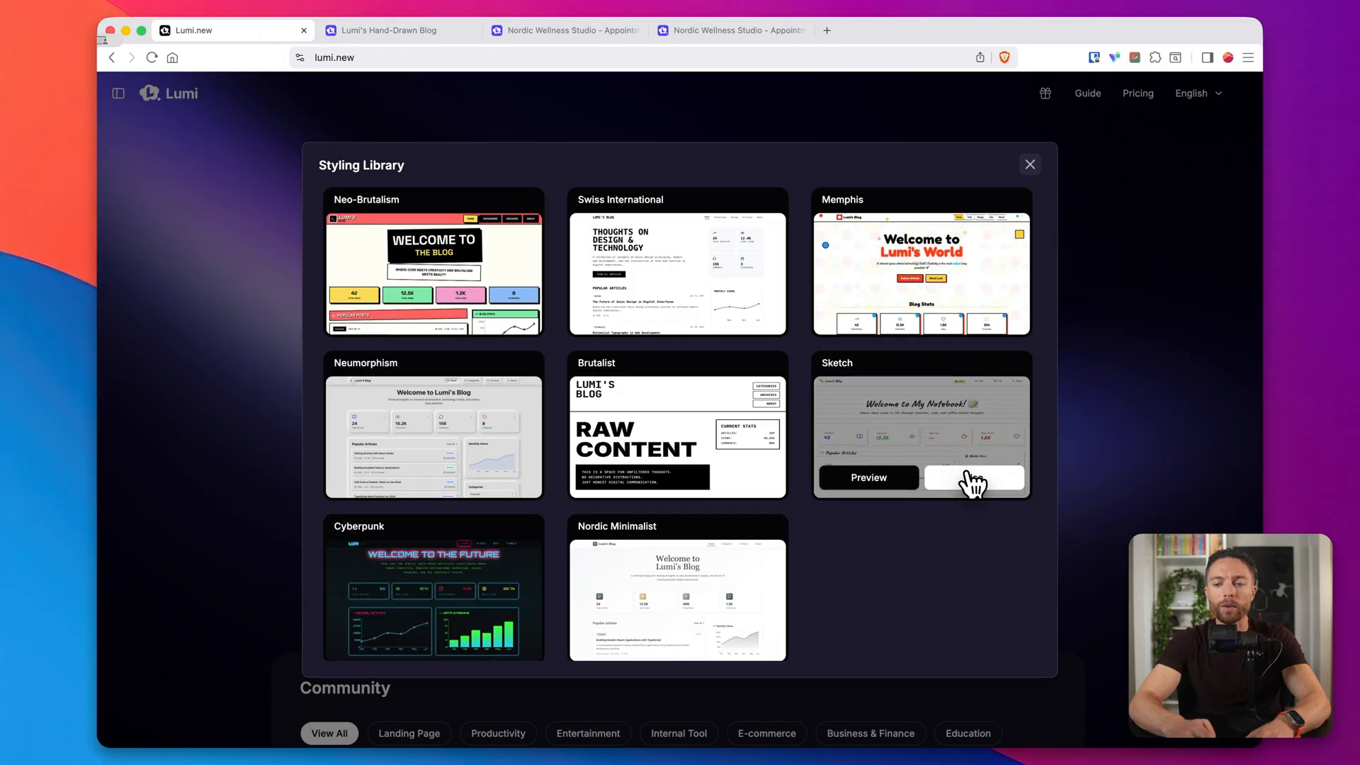
left_click(973, 477)
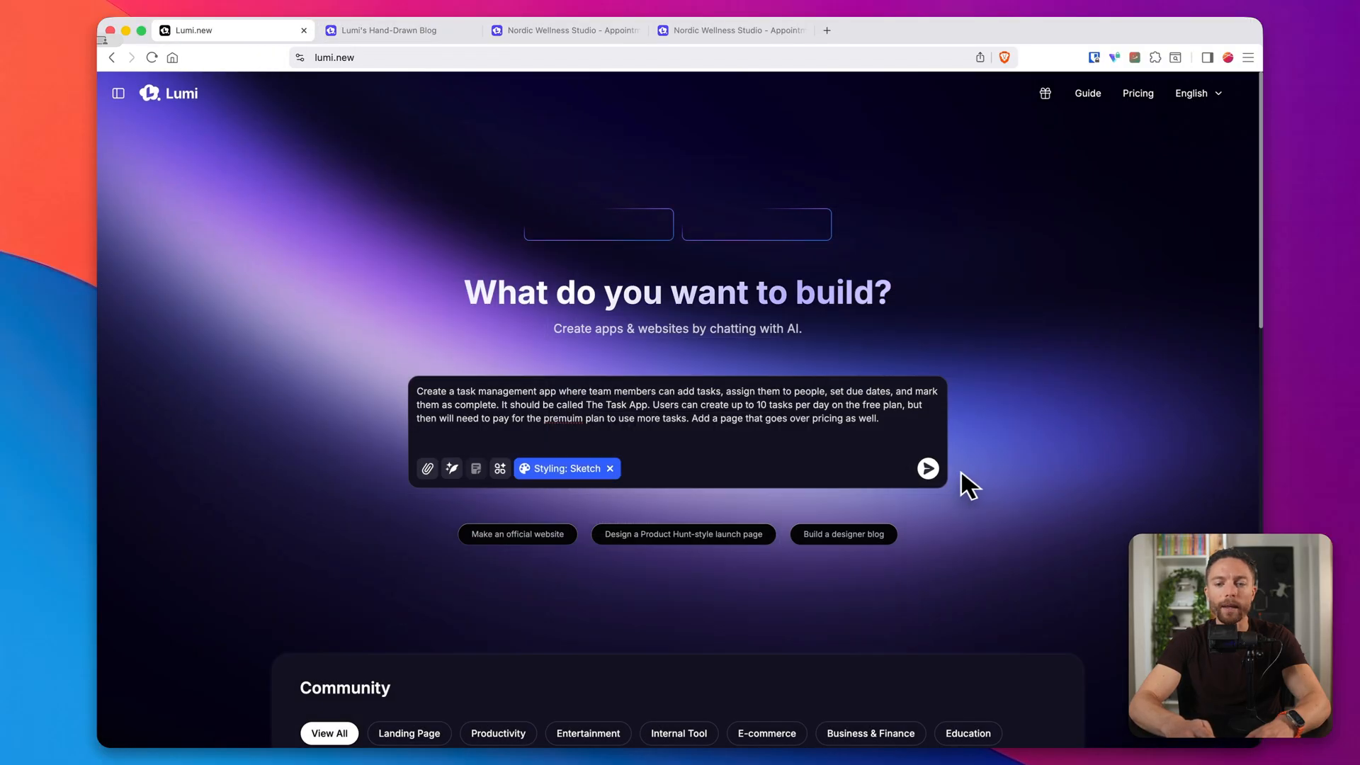
left_click(928, 468)
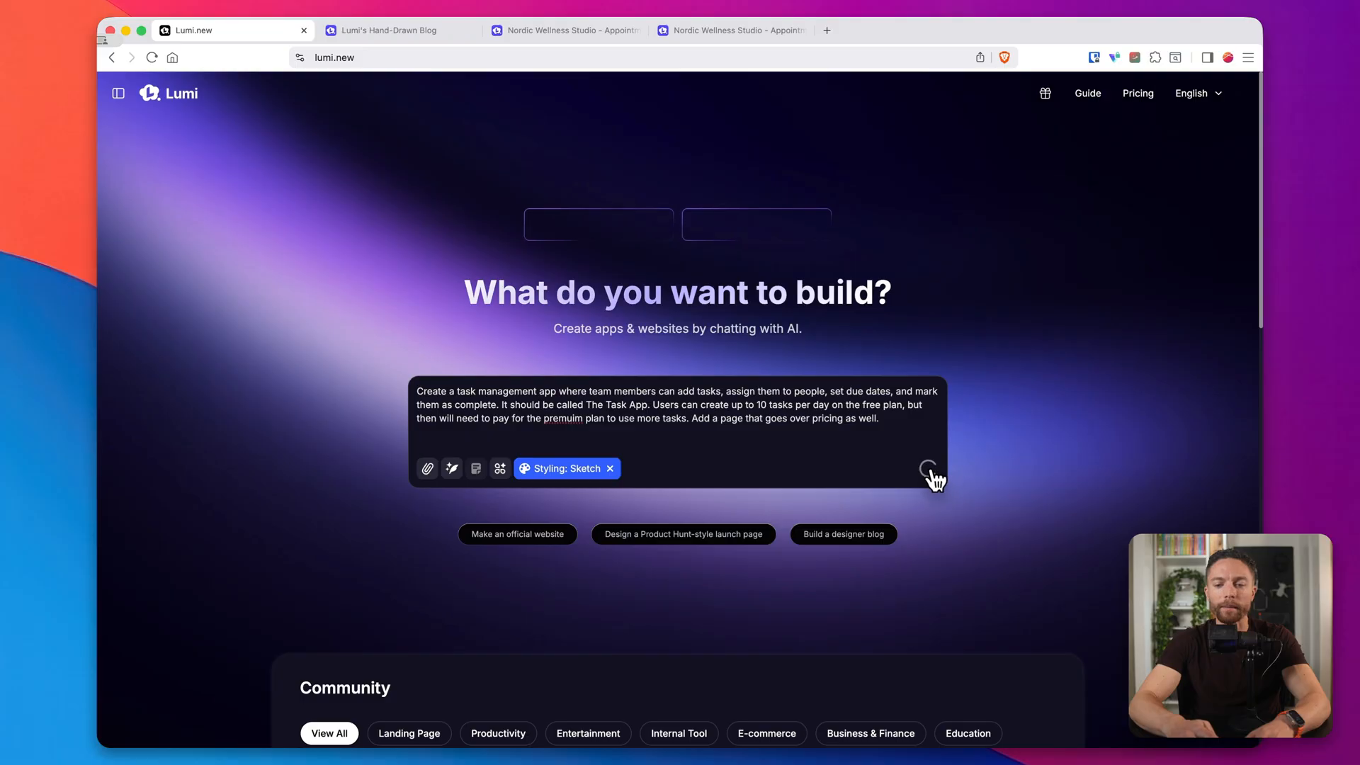
- Let The Task App generate, then scroll through its hand-drawn welcome page preview
left_click(929, 468)
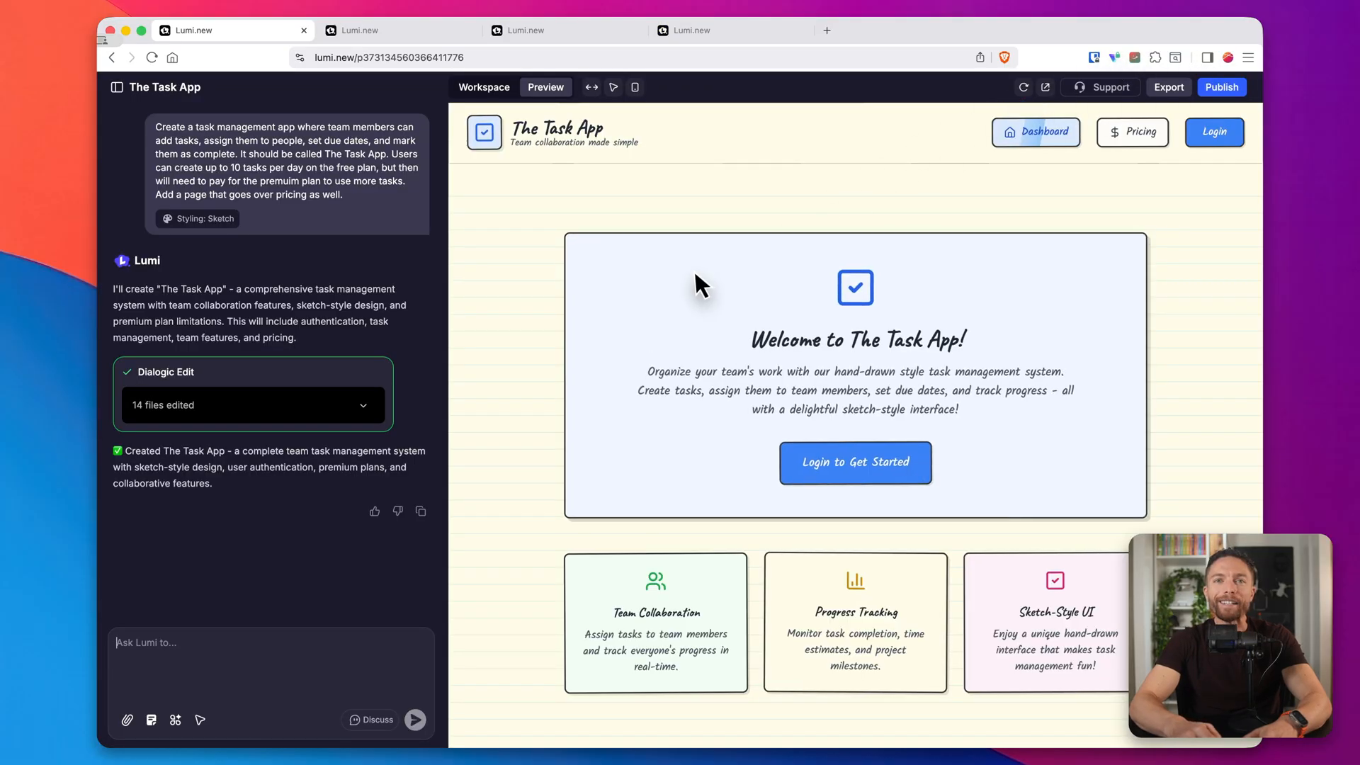
scroll("down", 3)
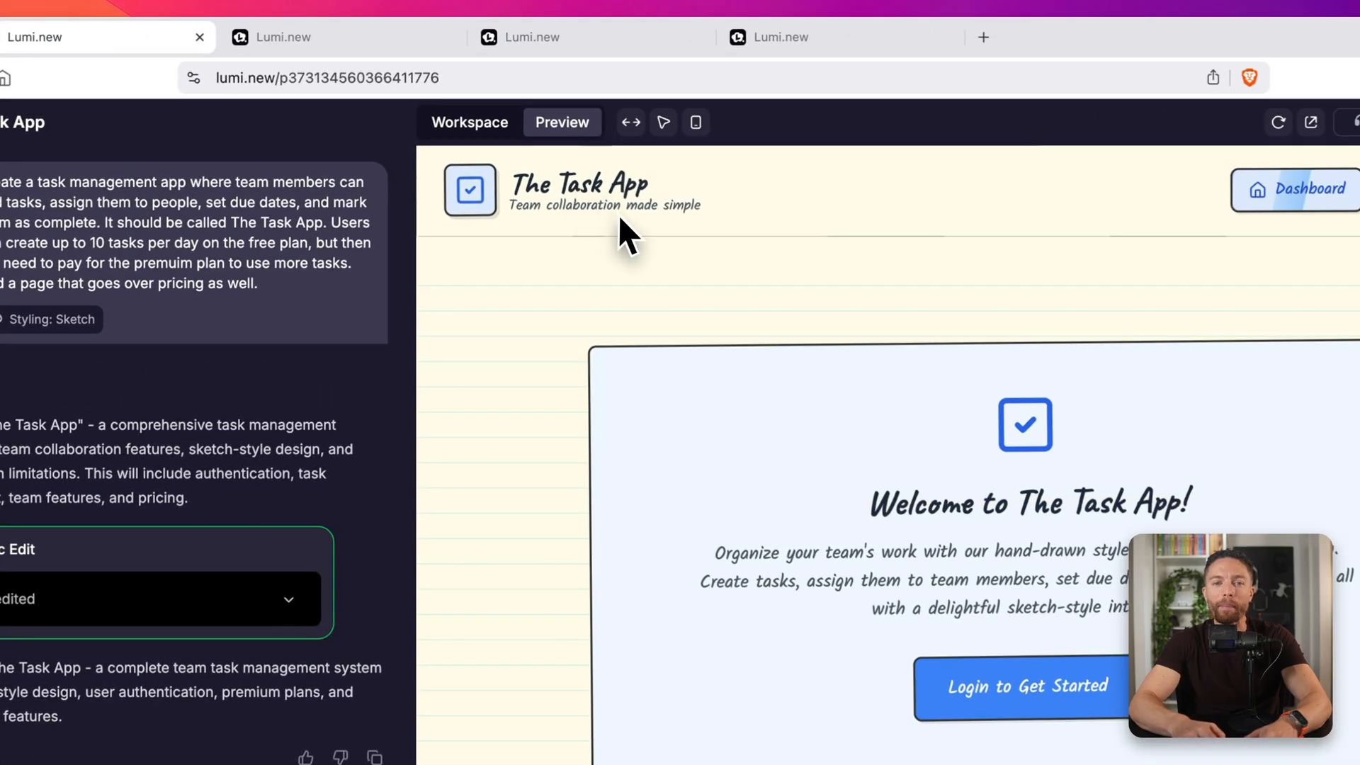
mouse_move(650, 239)
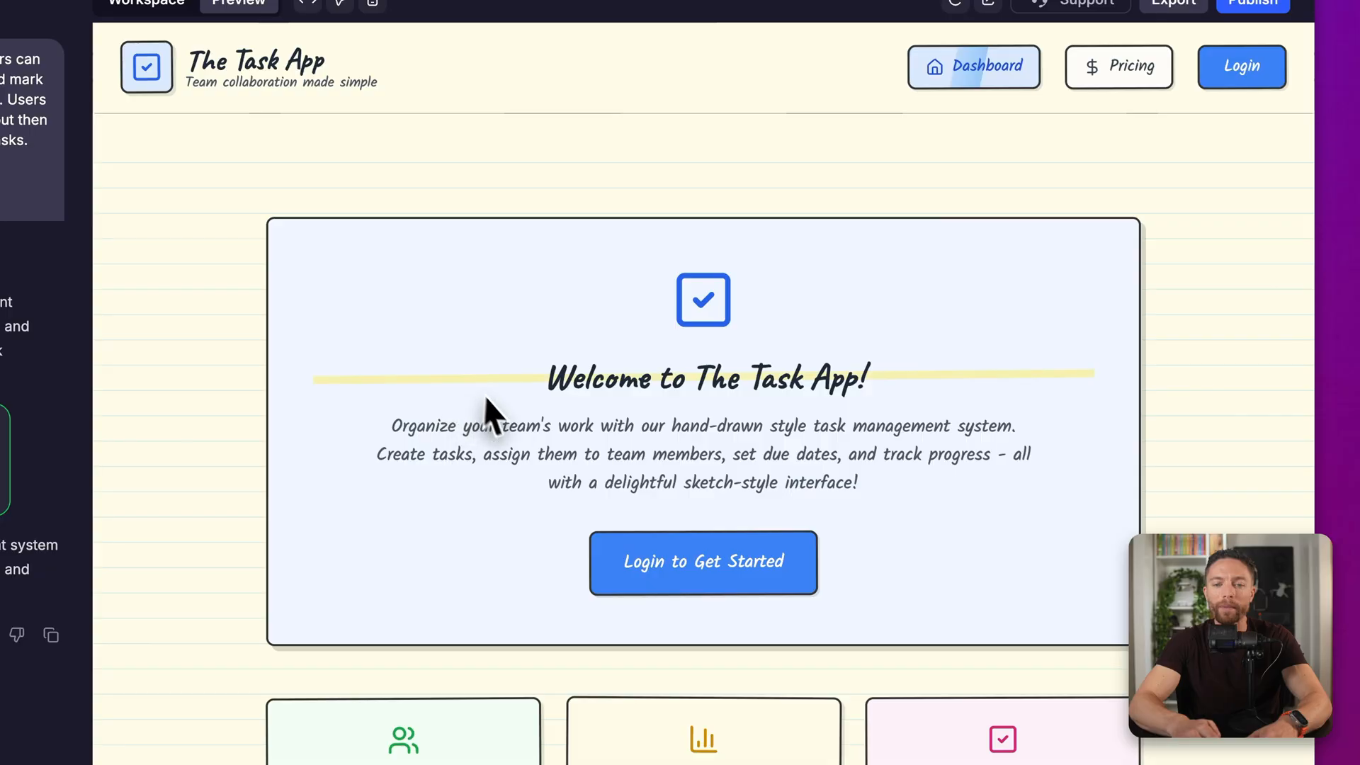
mouse_move(785, 451)
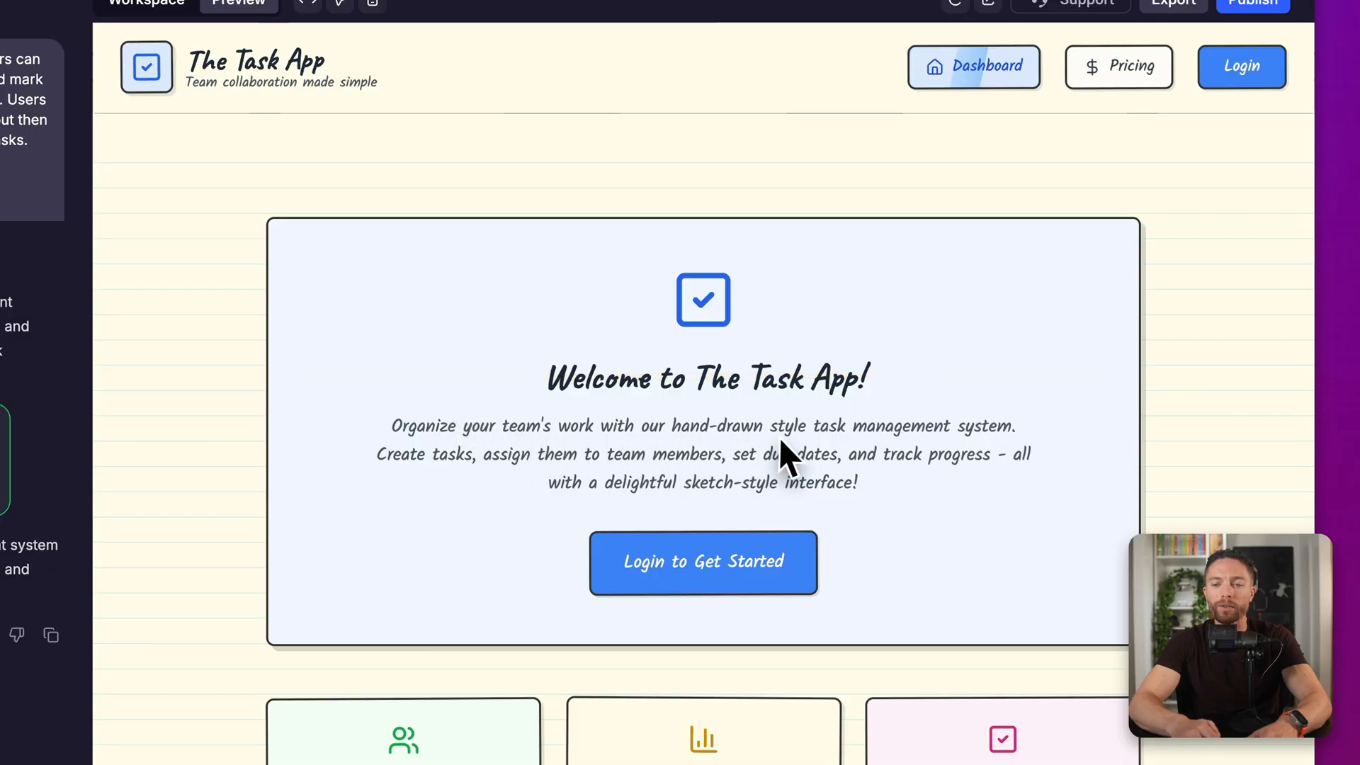
mouse_move(957, 457)
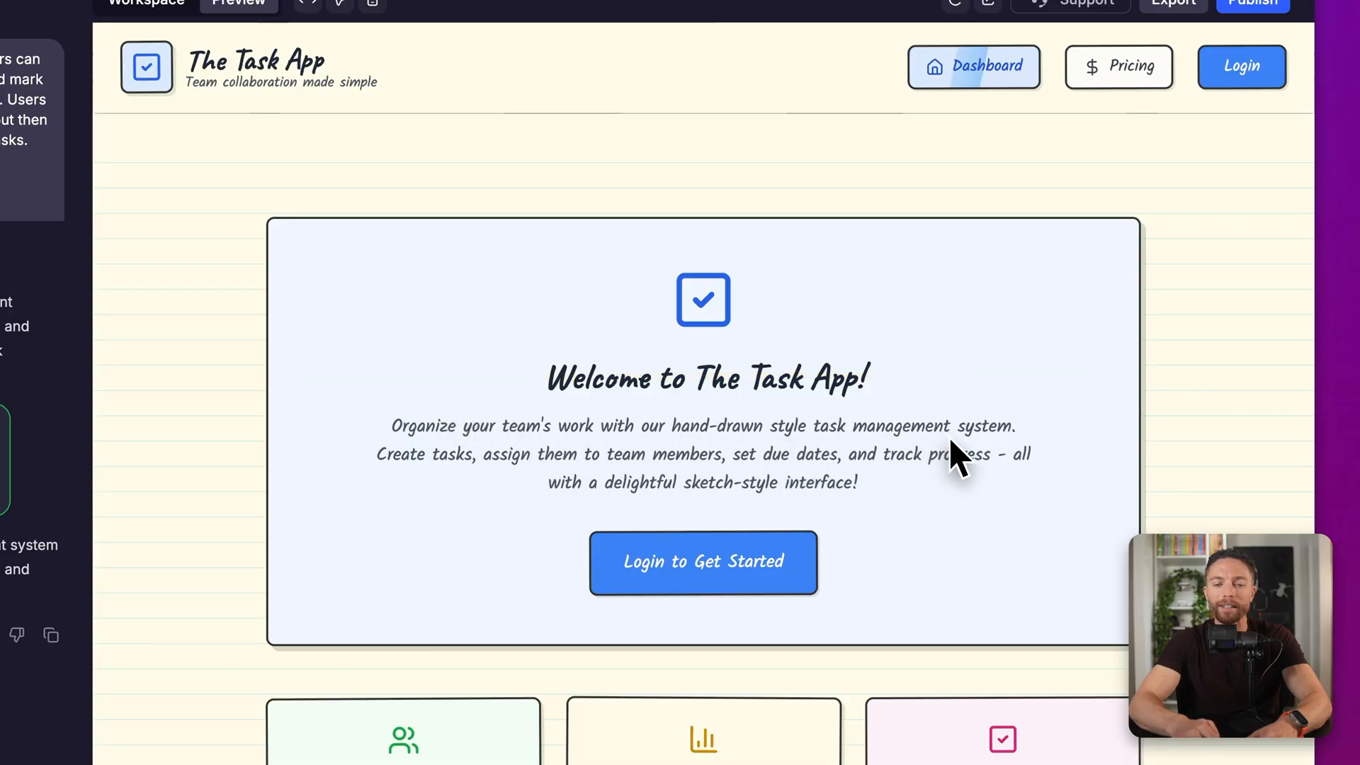
mouse_move(672, 494)
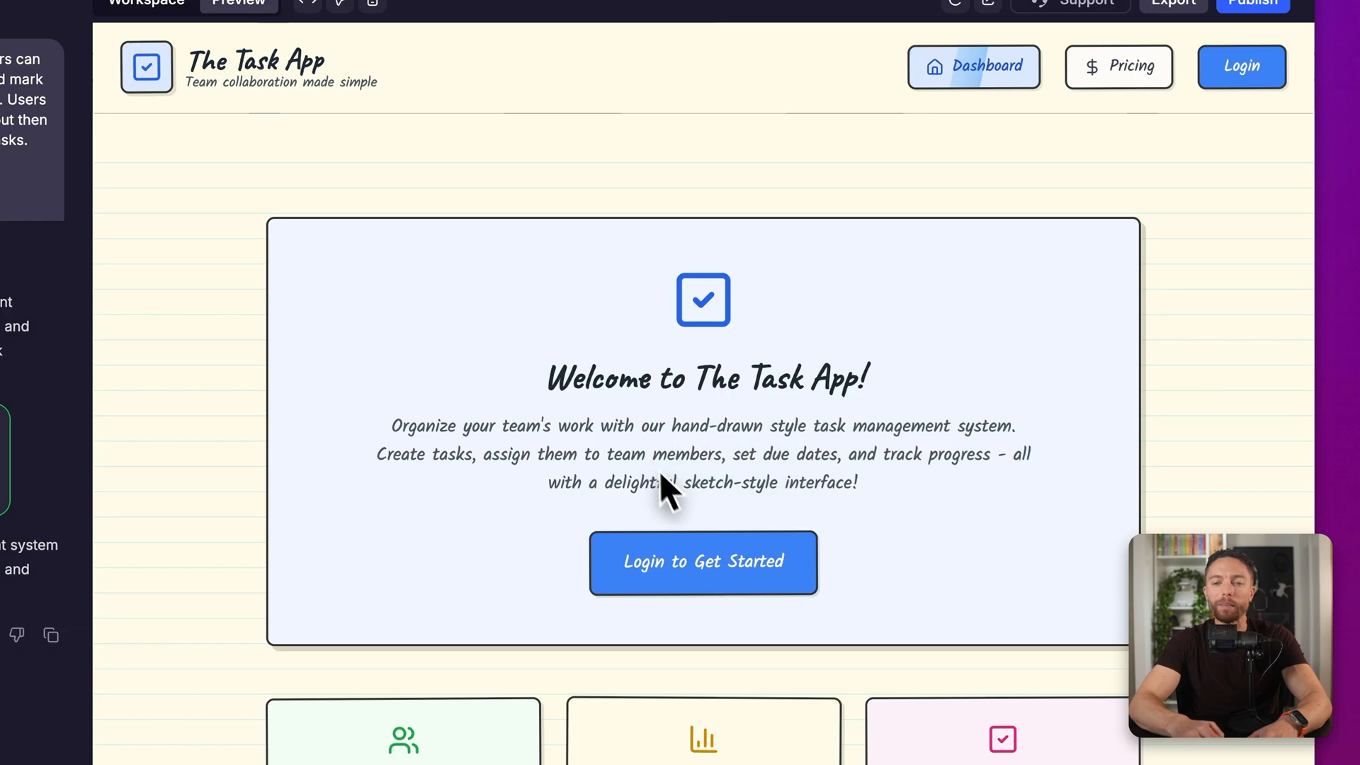
scroll("down", 3)
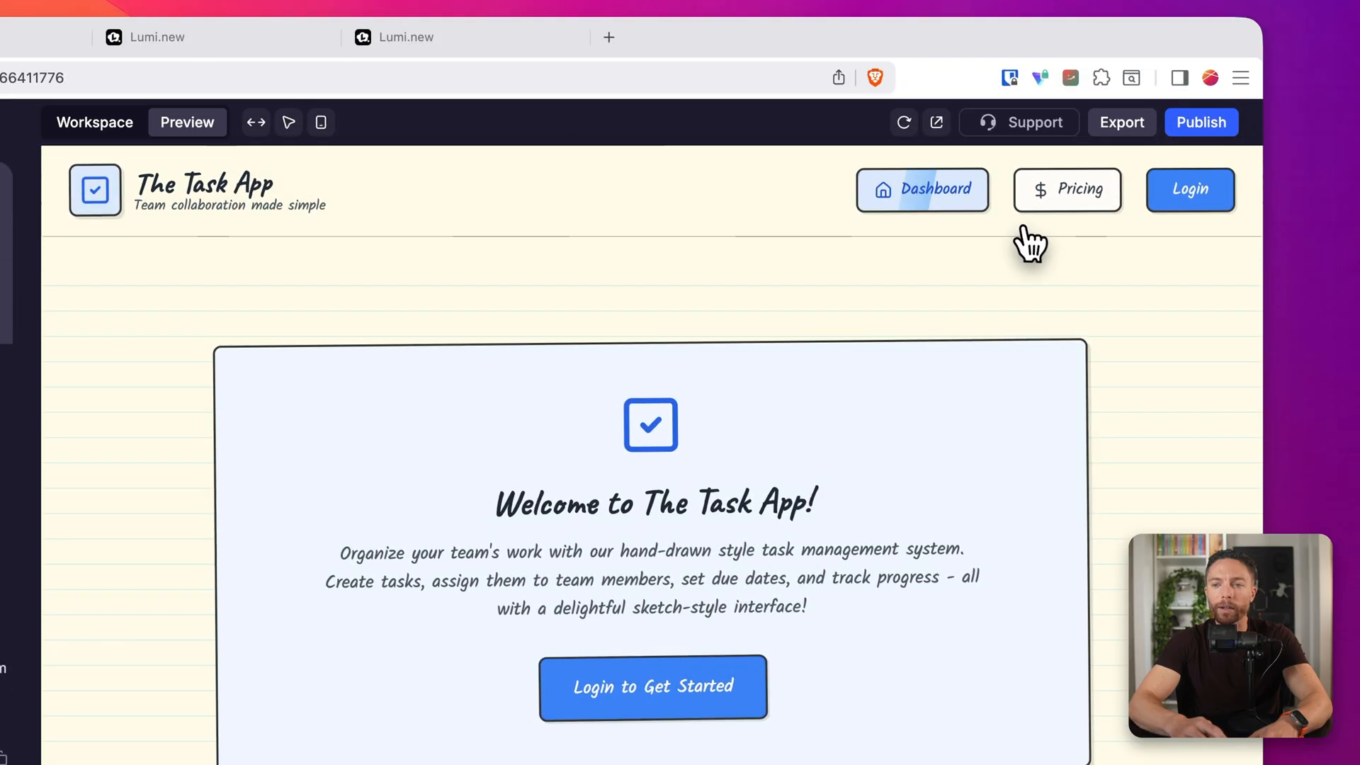
left_click(1067, 189)
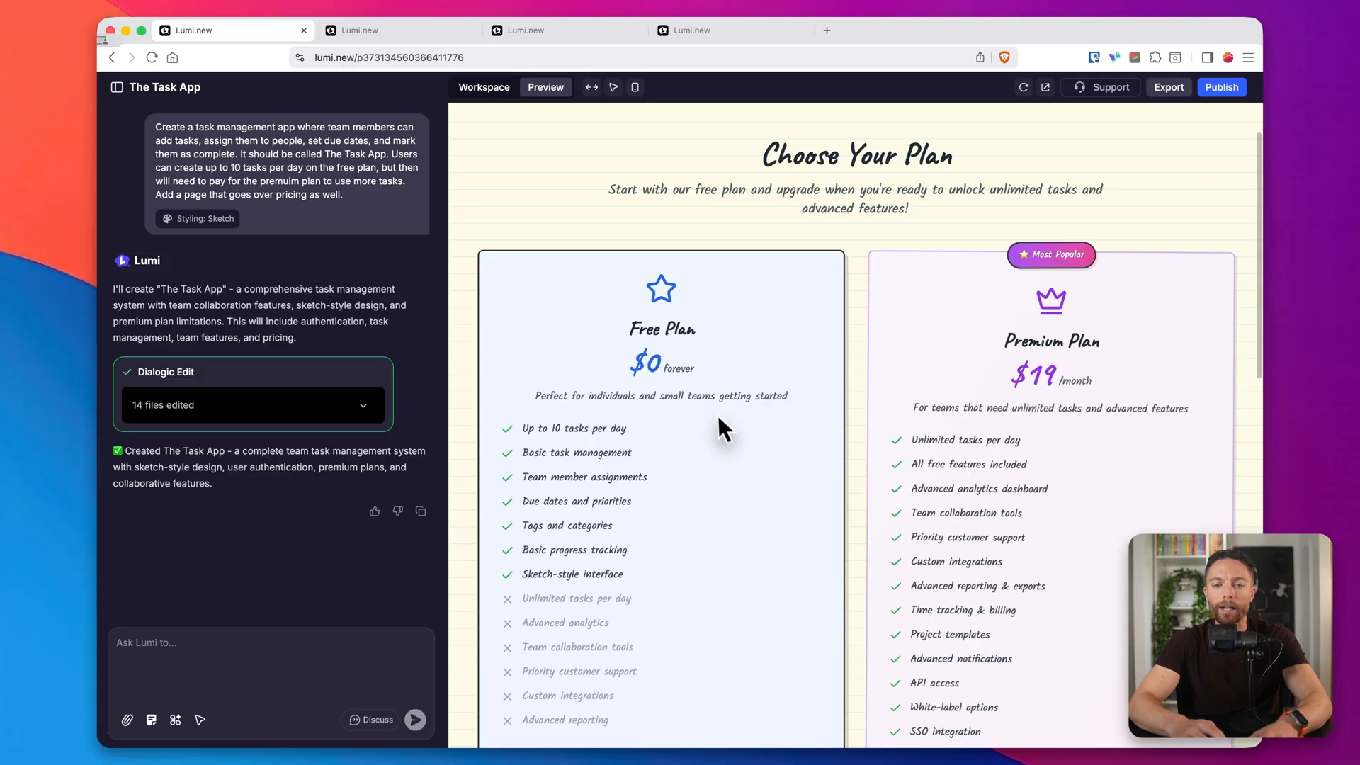
scroll("down", 3)
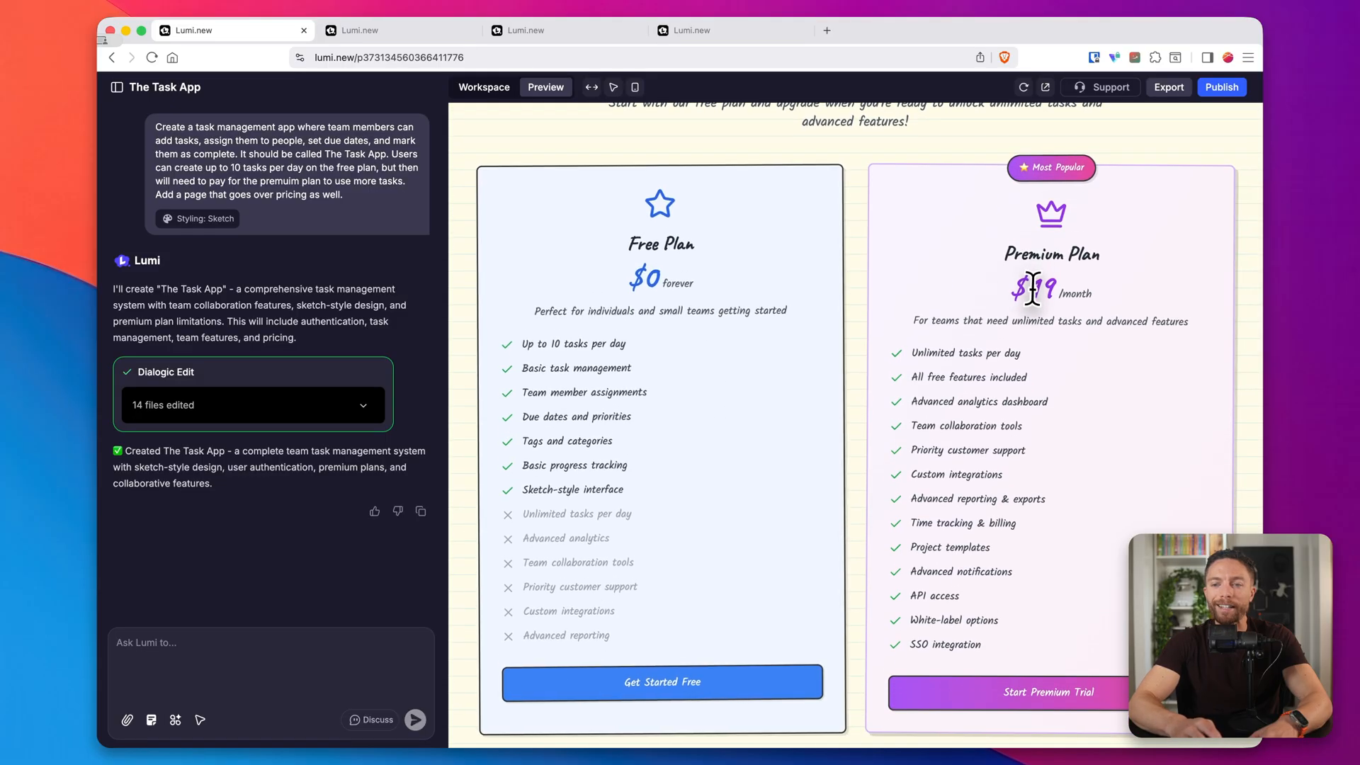
scroll("down", 3)
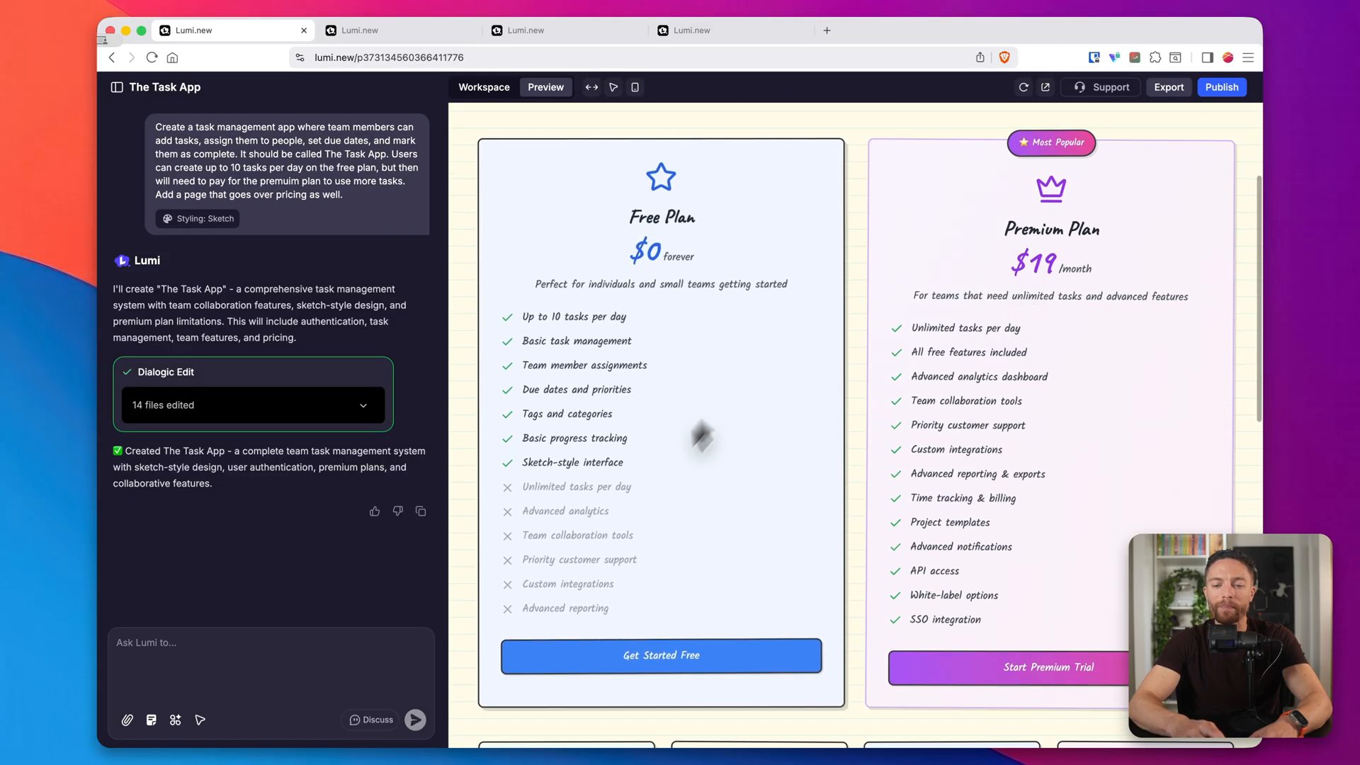
scroll("down", 3)
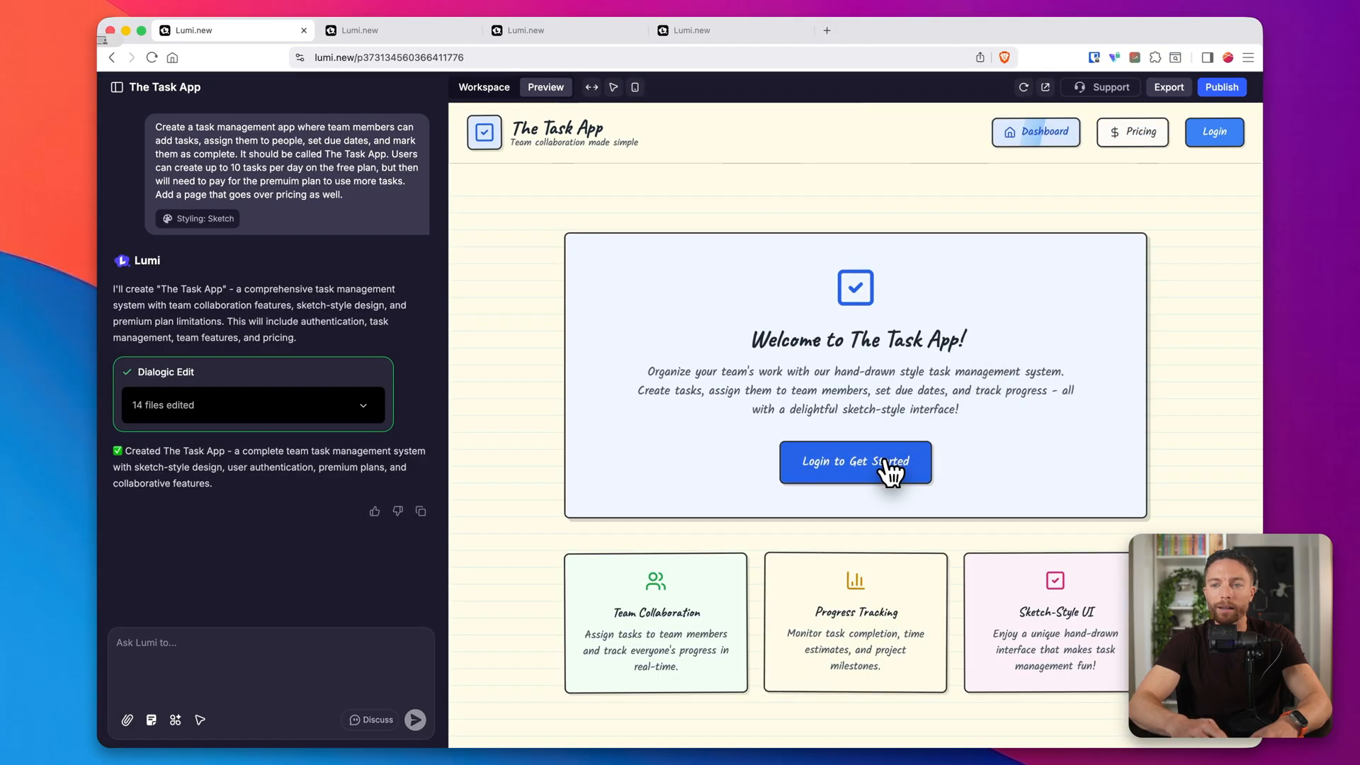
left_click(855, 461)
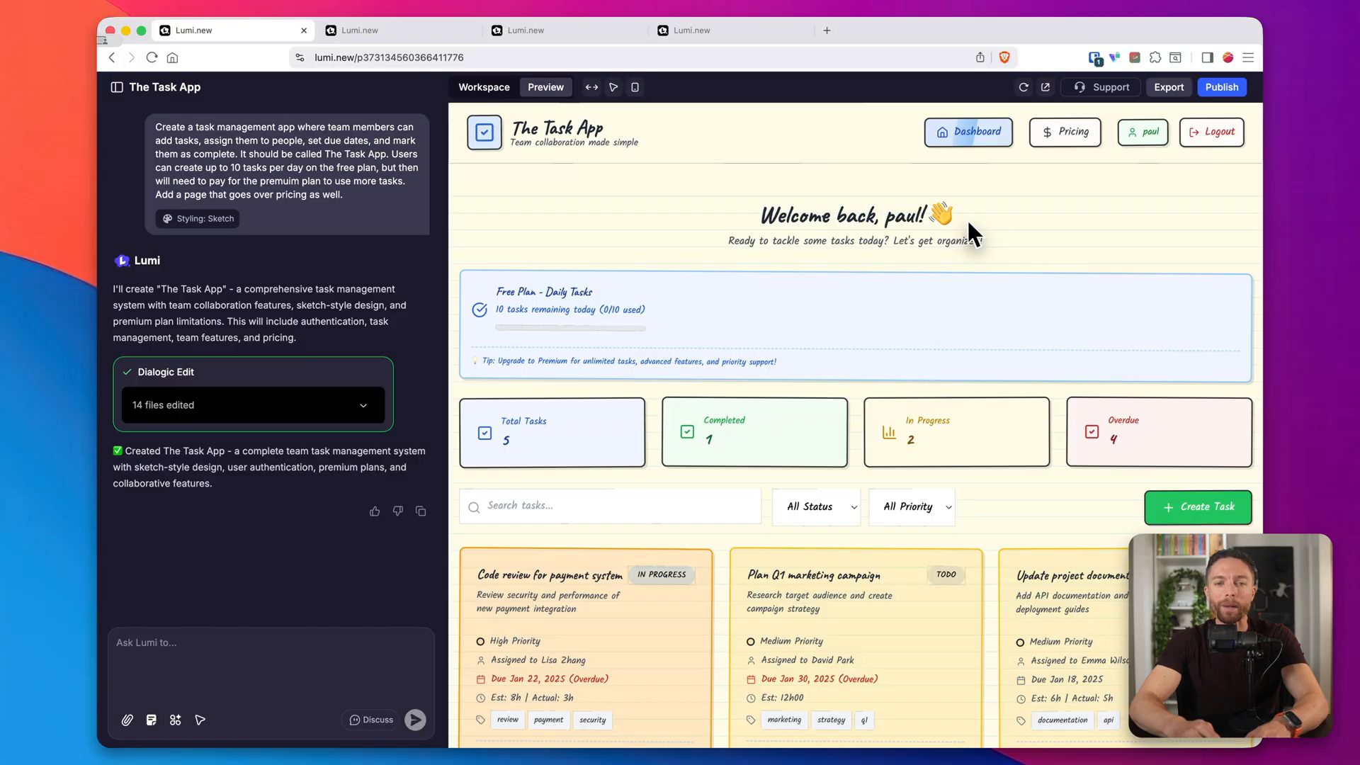
mouse_move(661, 194)
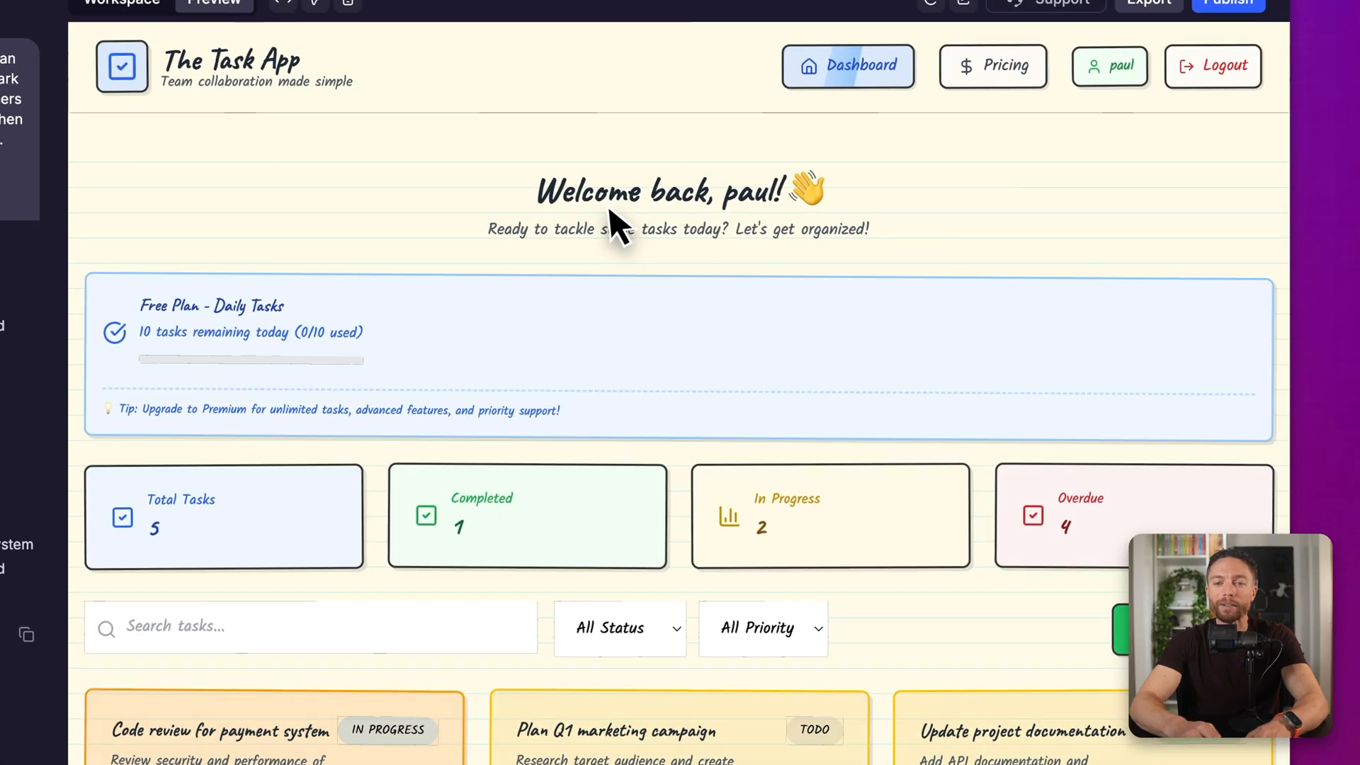
mouse_move(659, 225)
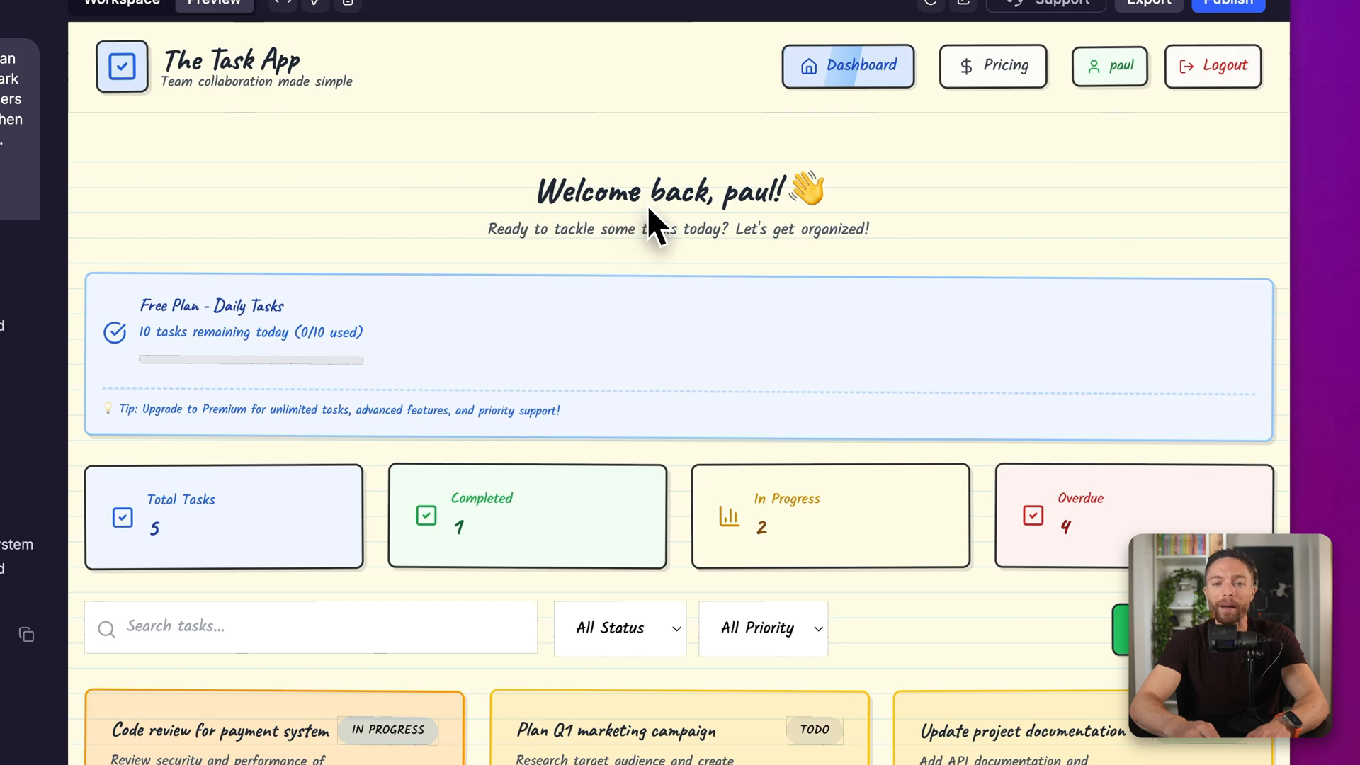
mouse_move(170, 352)
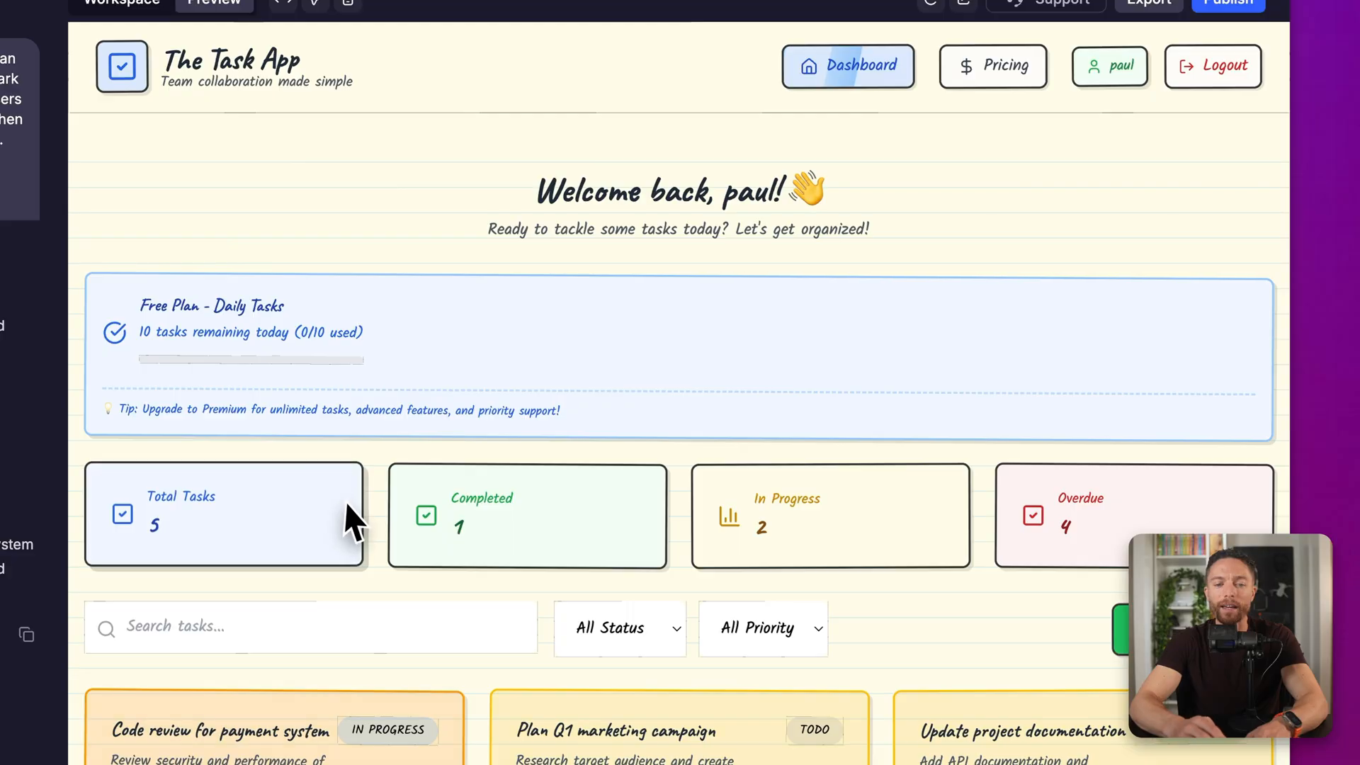
scroll("down", 3)
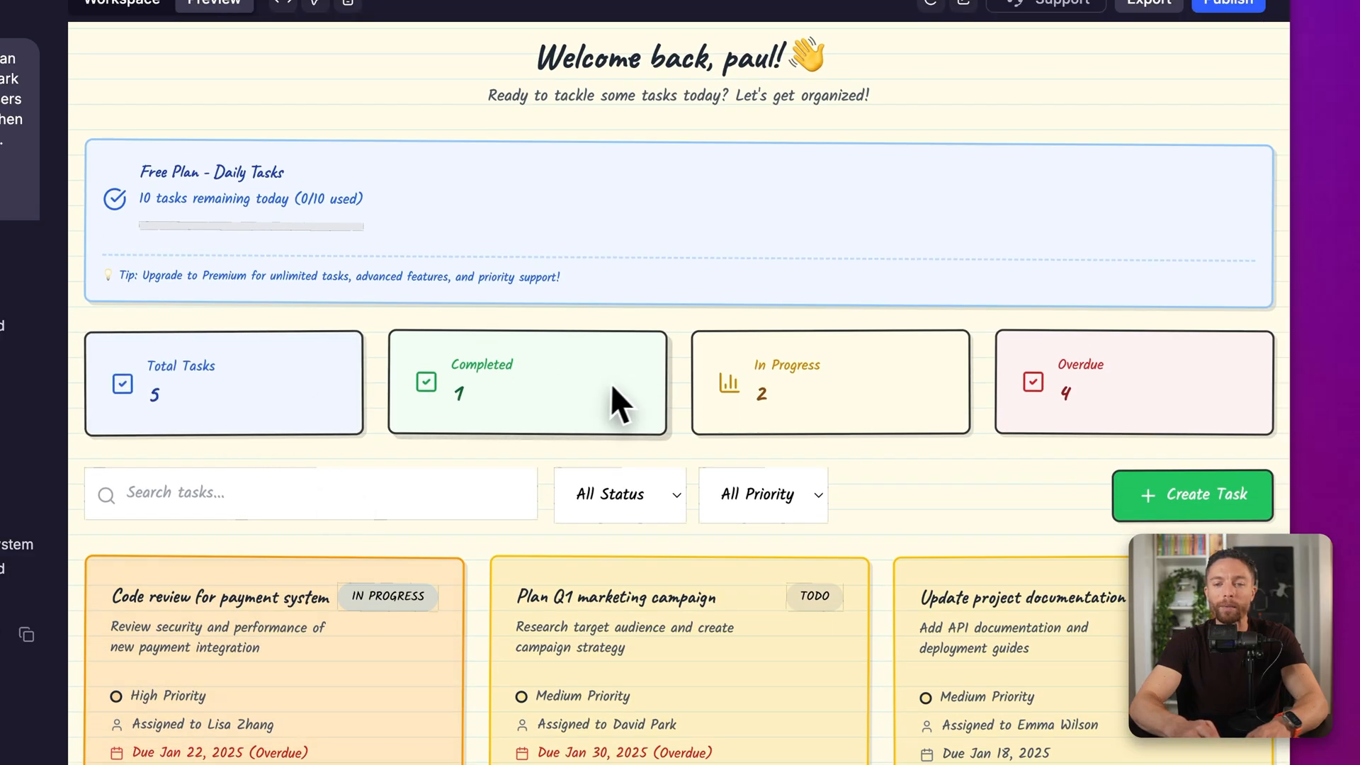
mouse_move(1039, 464)
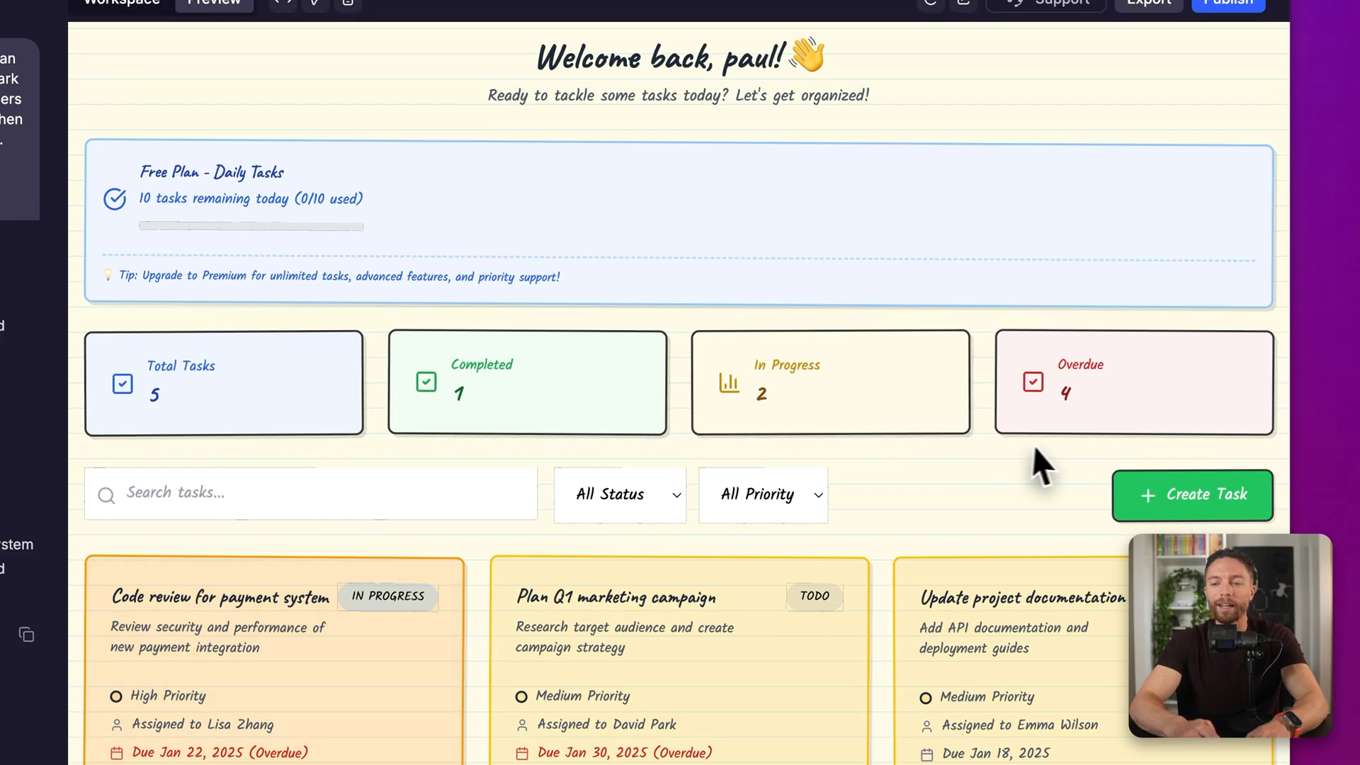
mouse_move(889, 559)
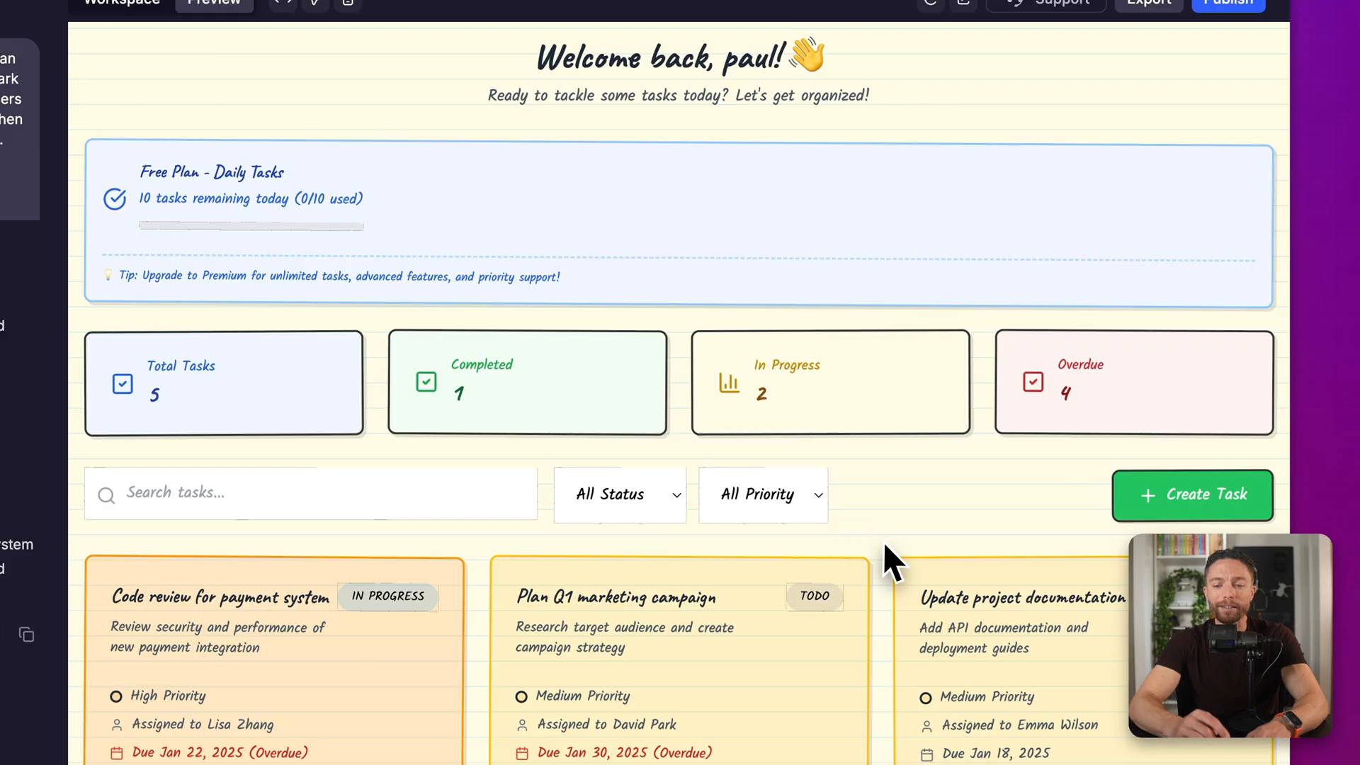
scroll("down", 3)
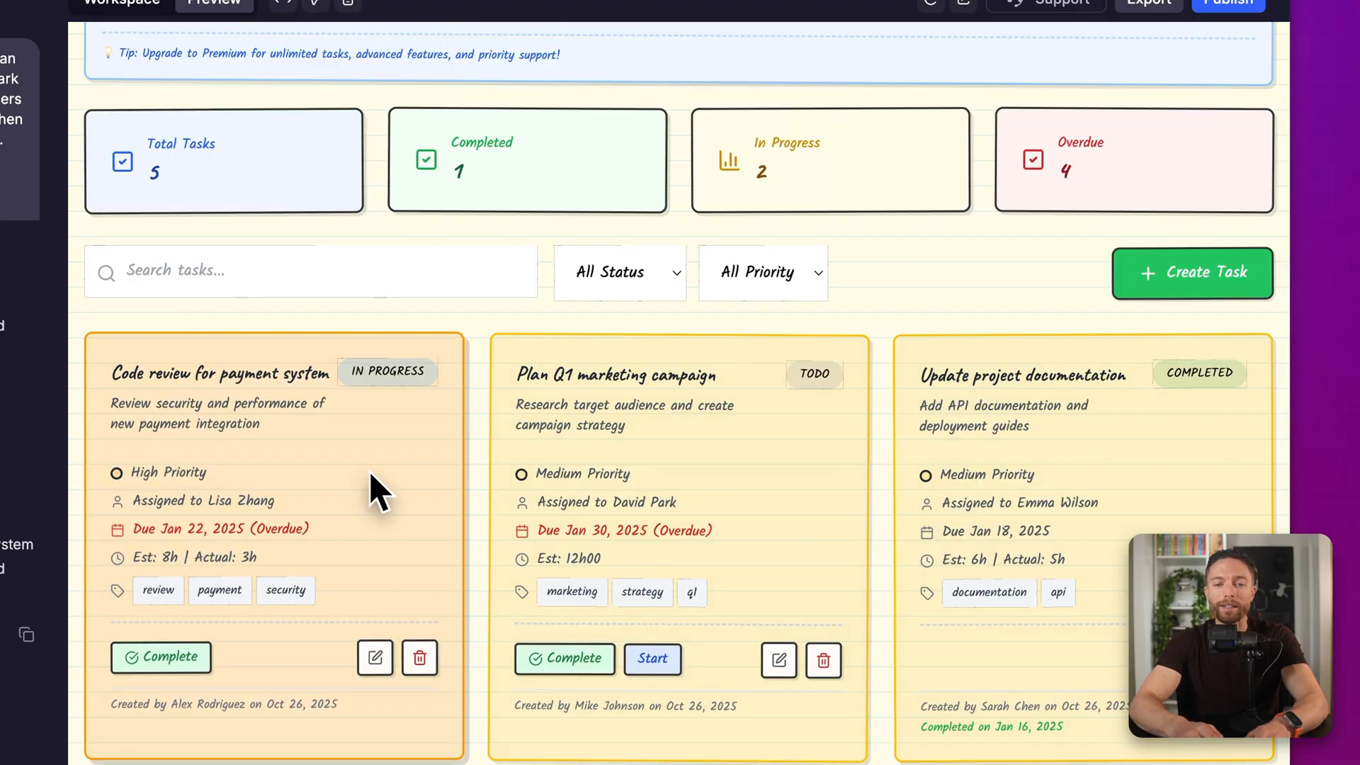
- Complete the payment system code review task and delete the Plan Q1 marketing campaign task
left_click(161, 658)
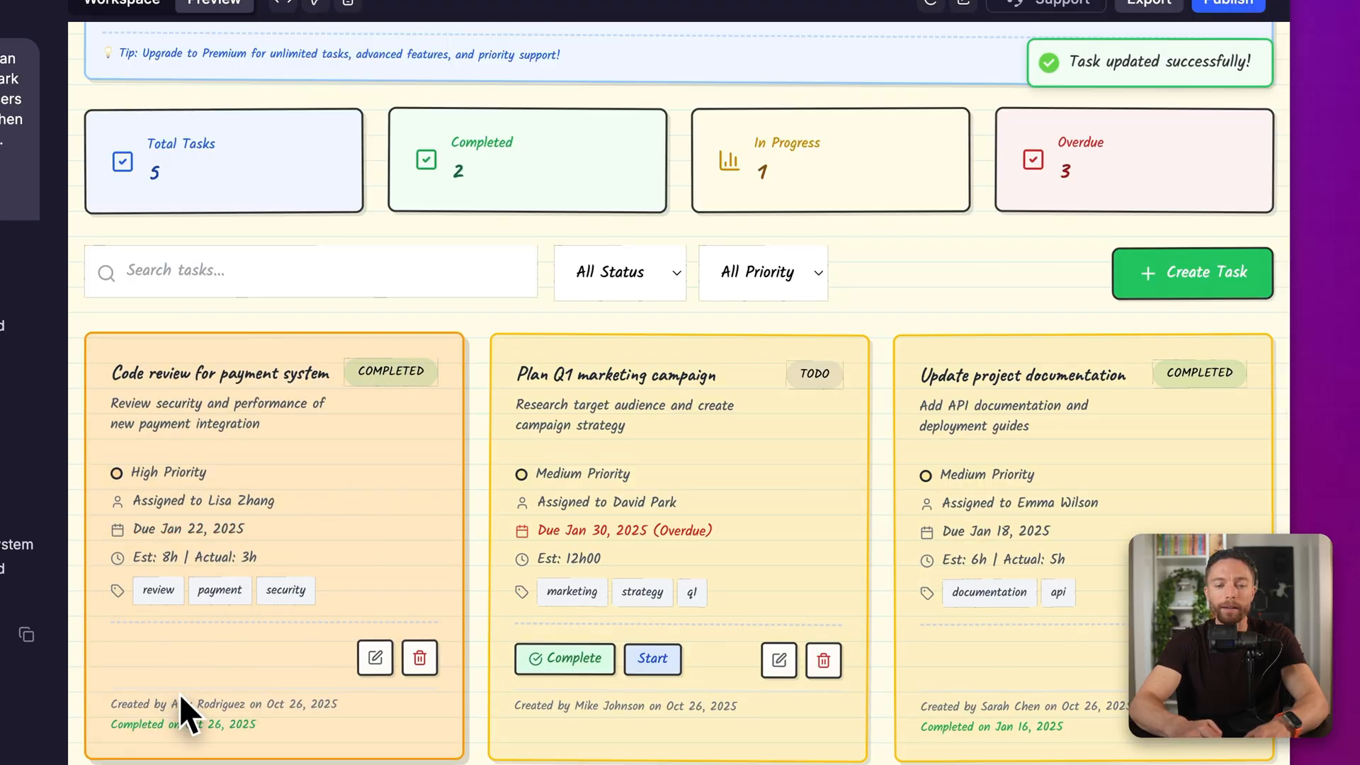
left_click(777, 661)
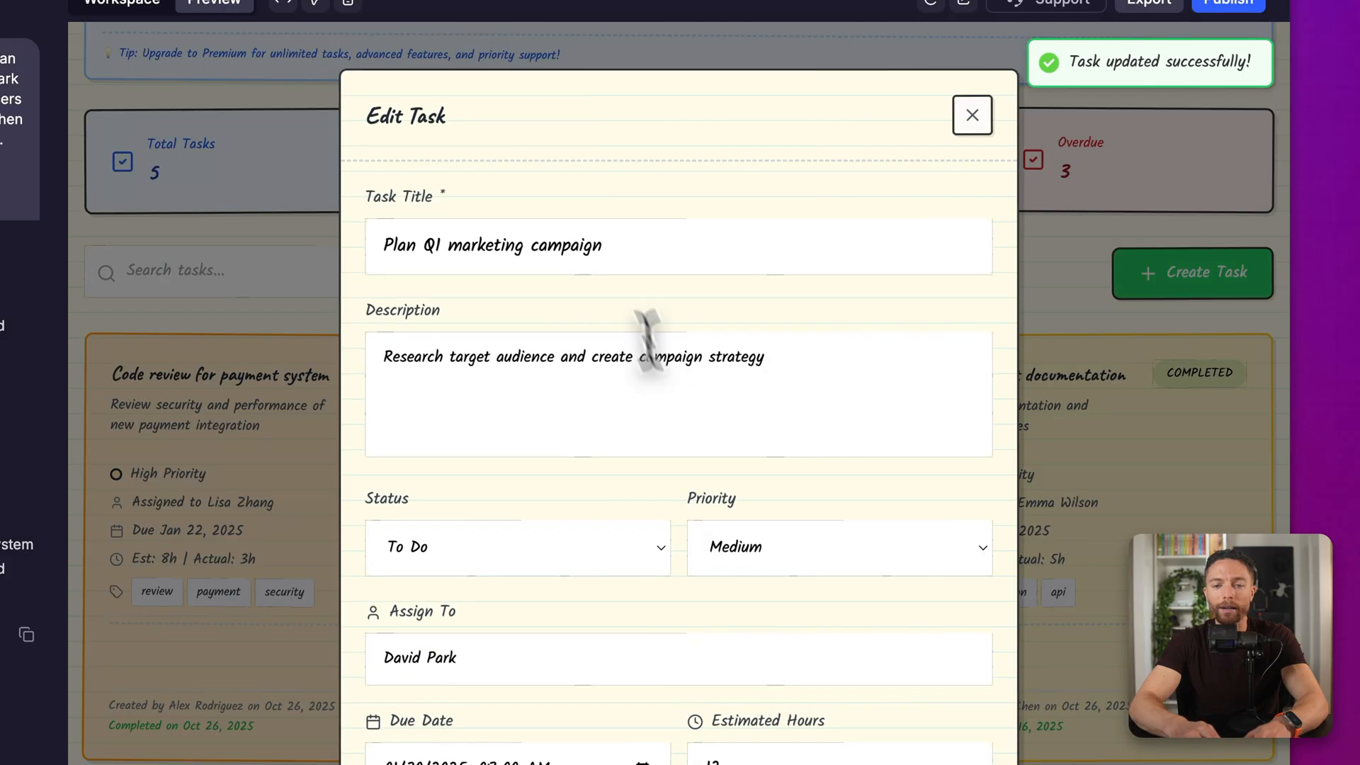
left_click(972, 115)
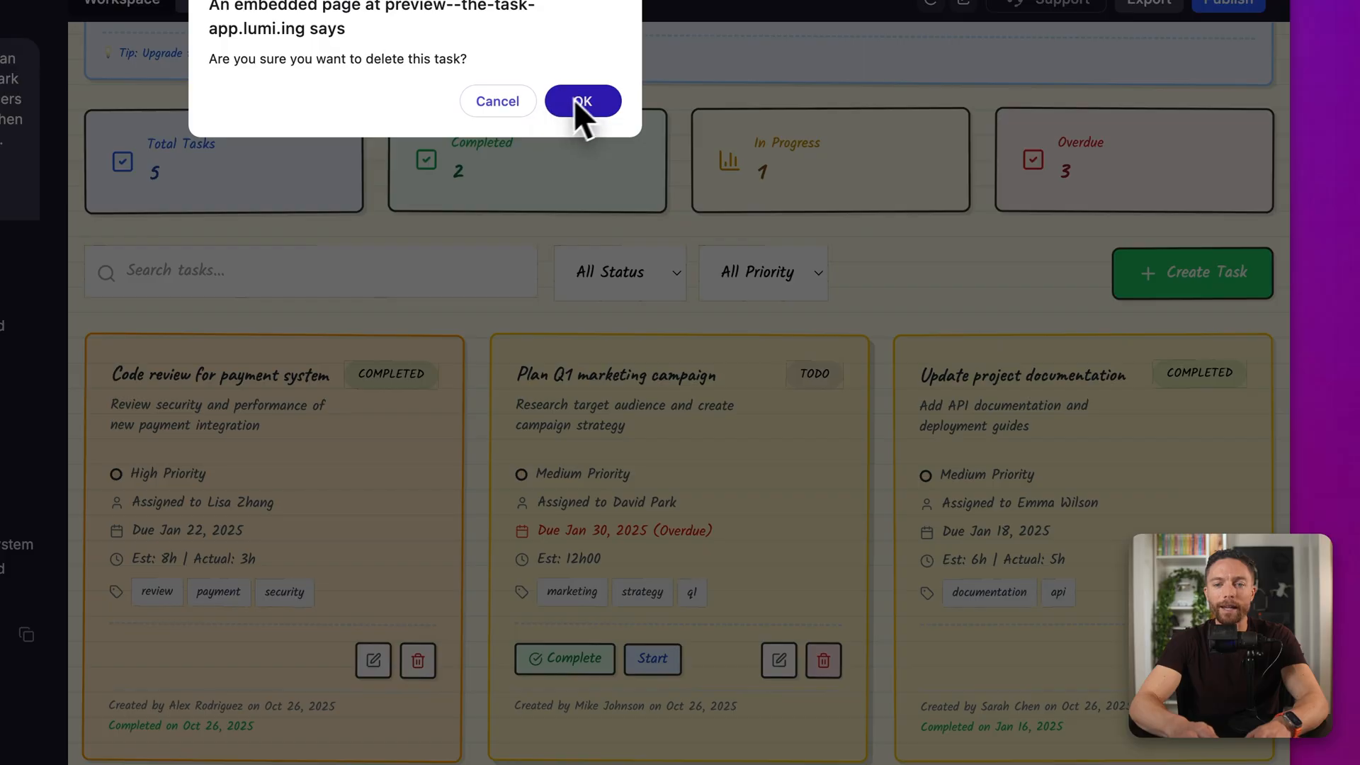
left_click(582, 101)
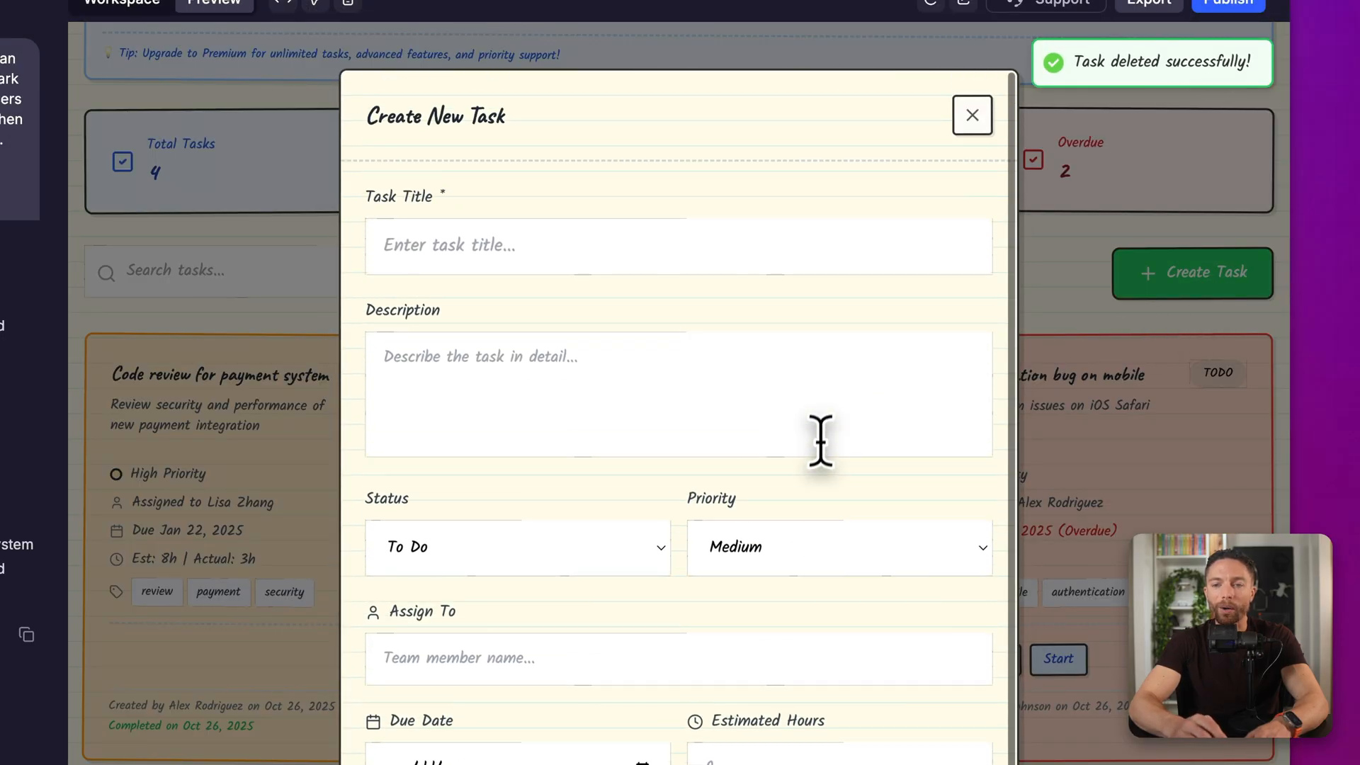
left_click(971, 115)
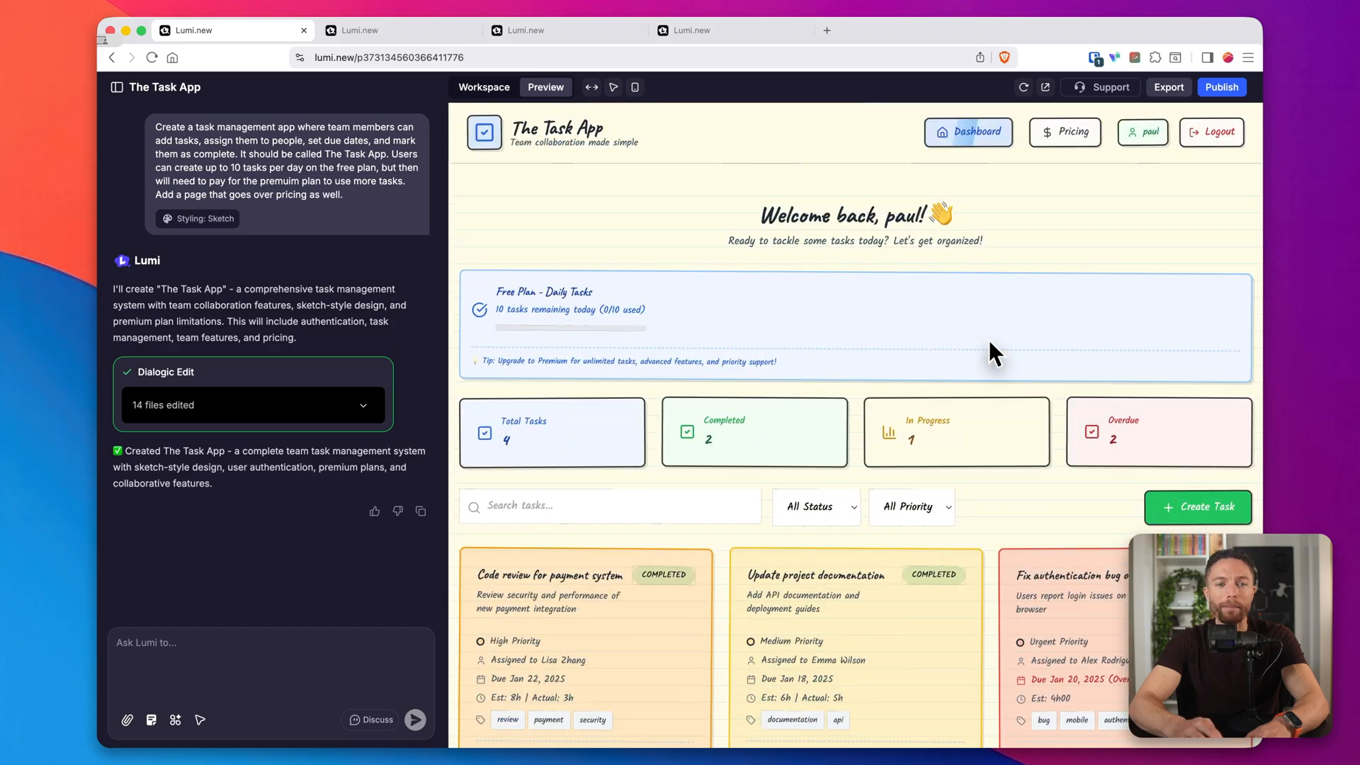
mouse_move(896, 144)
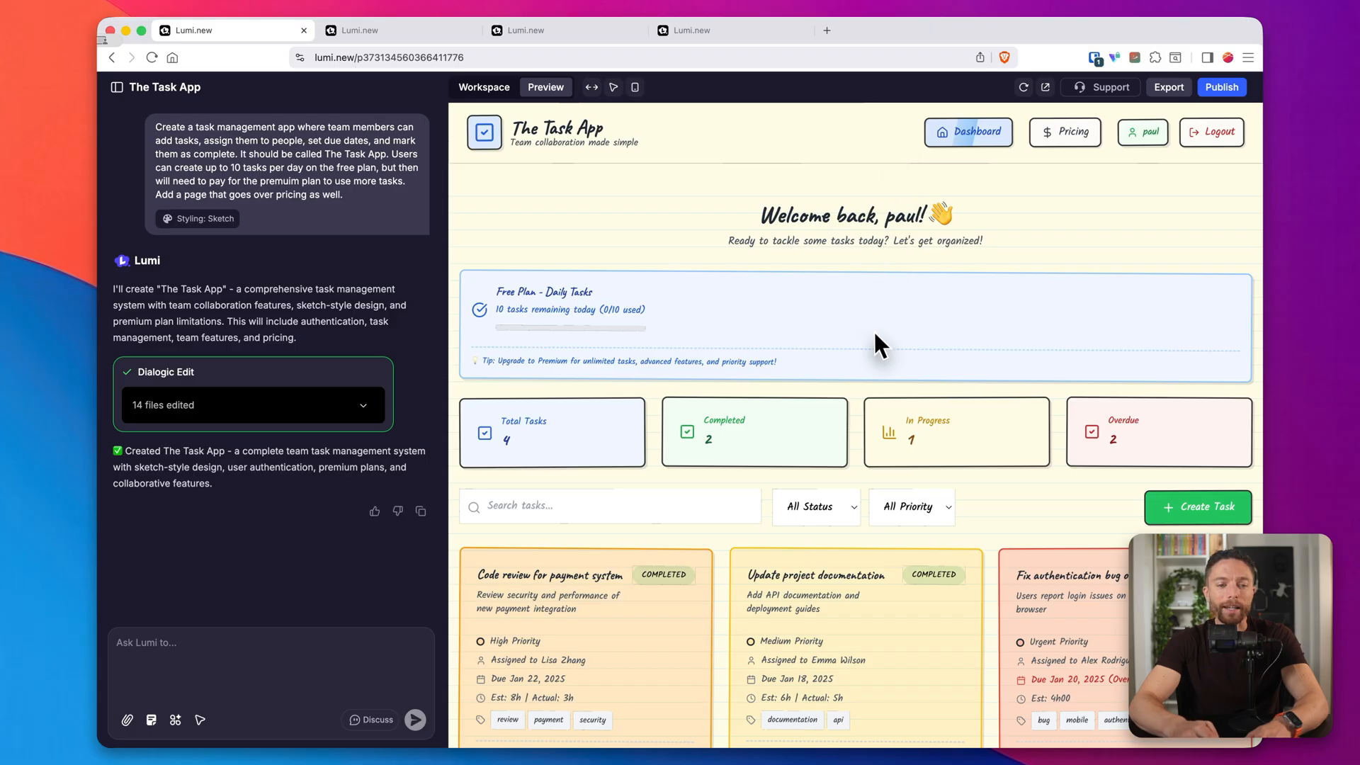
mouse_move(874, 113)
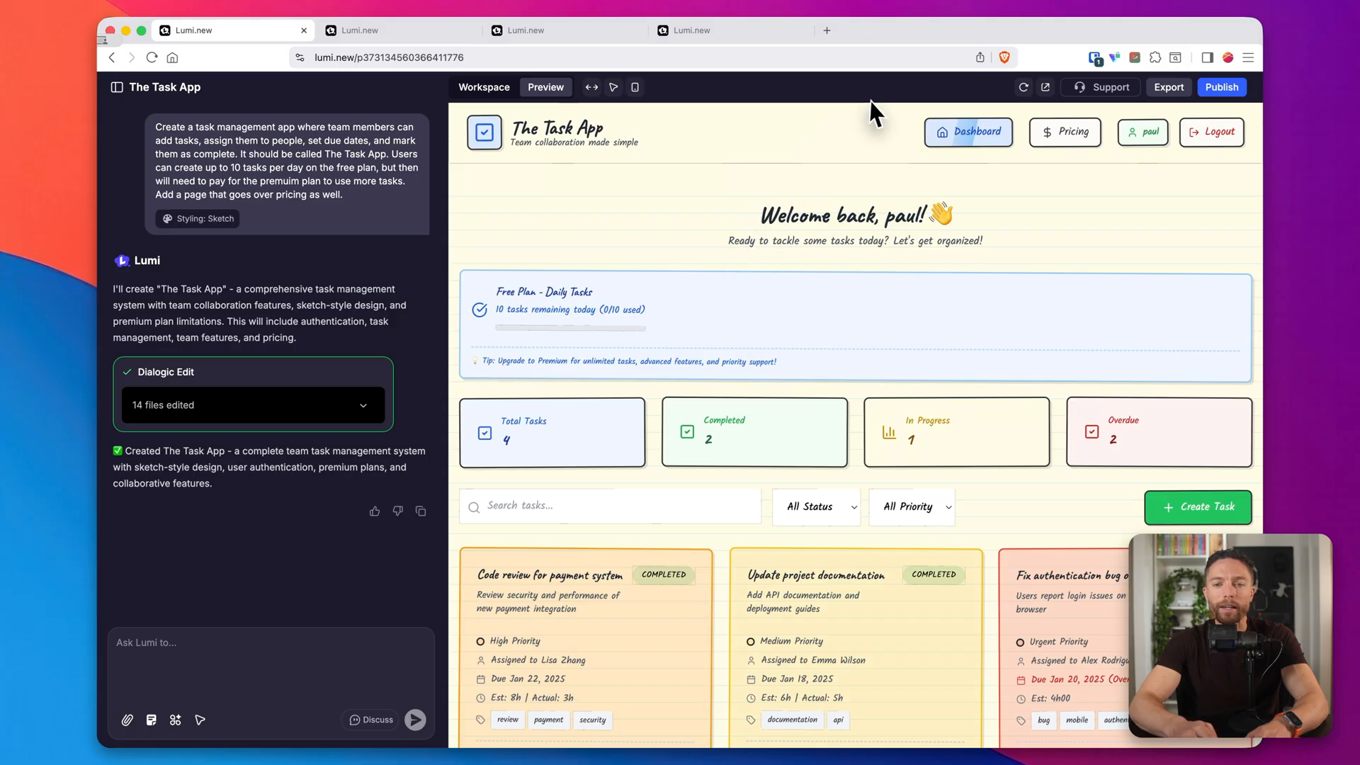
- Ask Lumi to make the selected Create Task button red and send the request
scroll("down", 3)
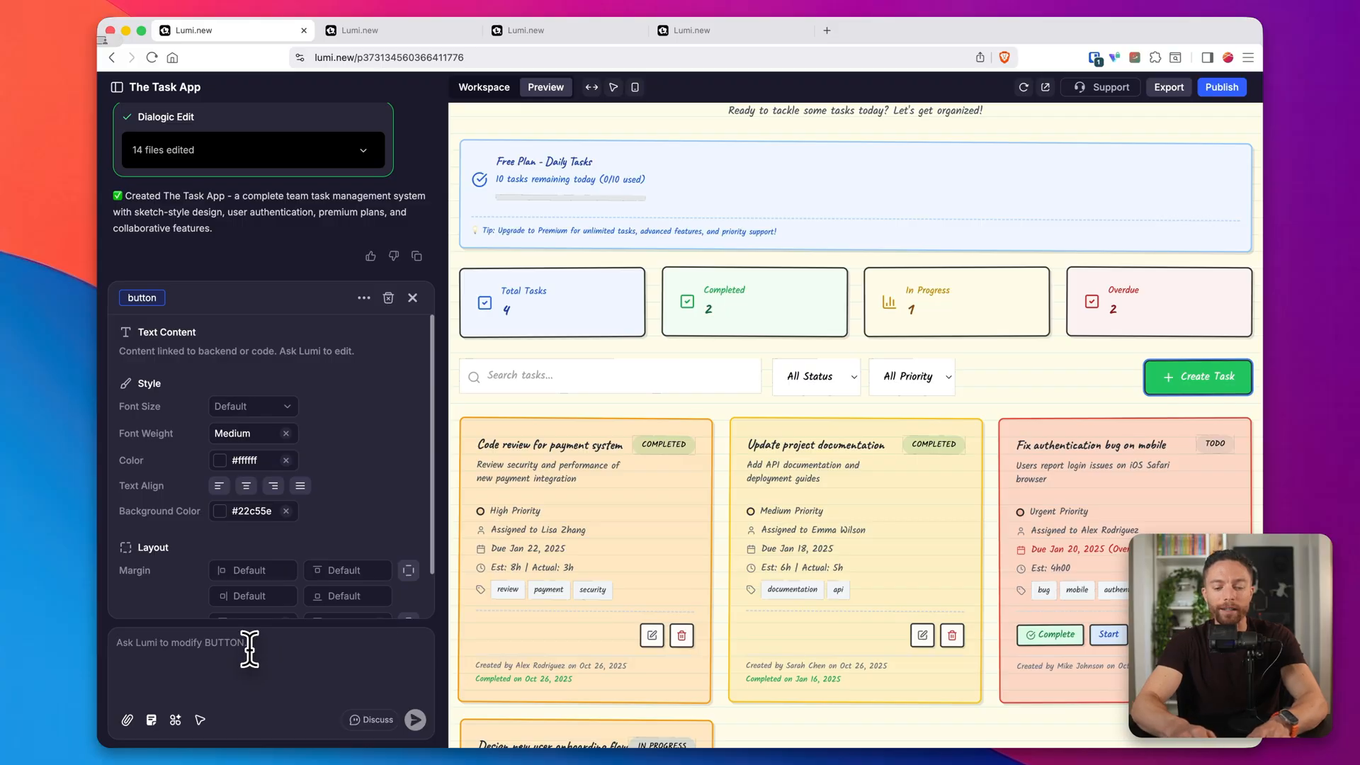
type("Change this button to red")
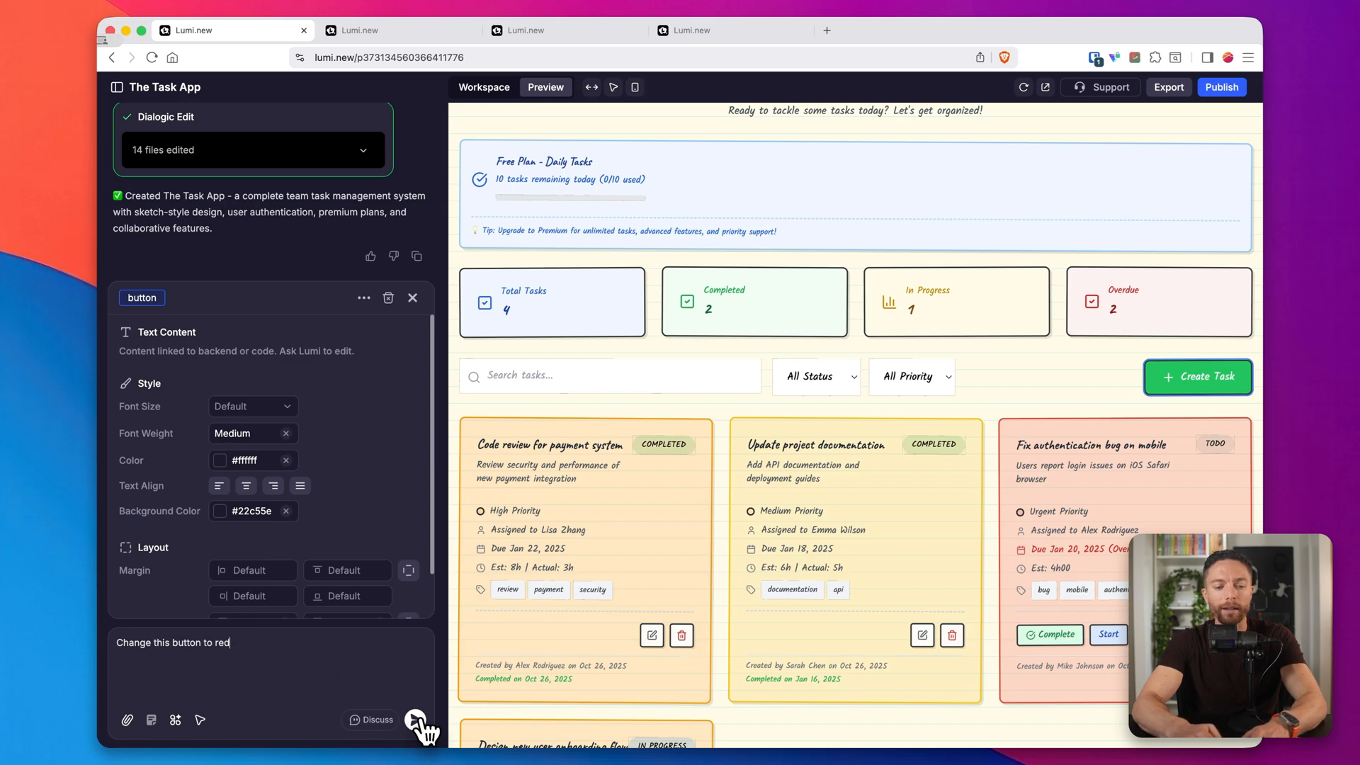
left_click(417, 719)
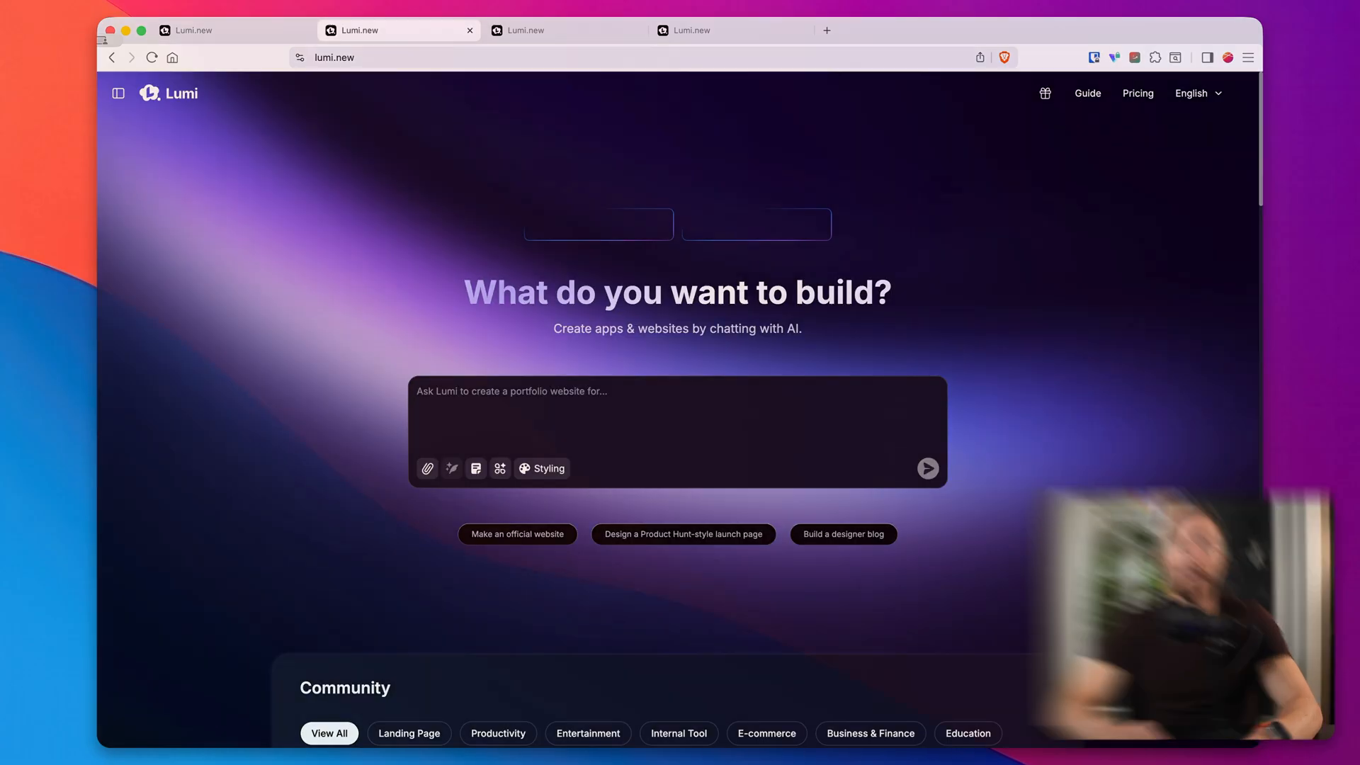
- From the Lumi home page, scroll to Community and open the Professional website construction project
type("Ask Lumi to create a w")
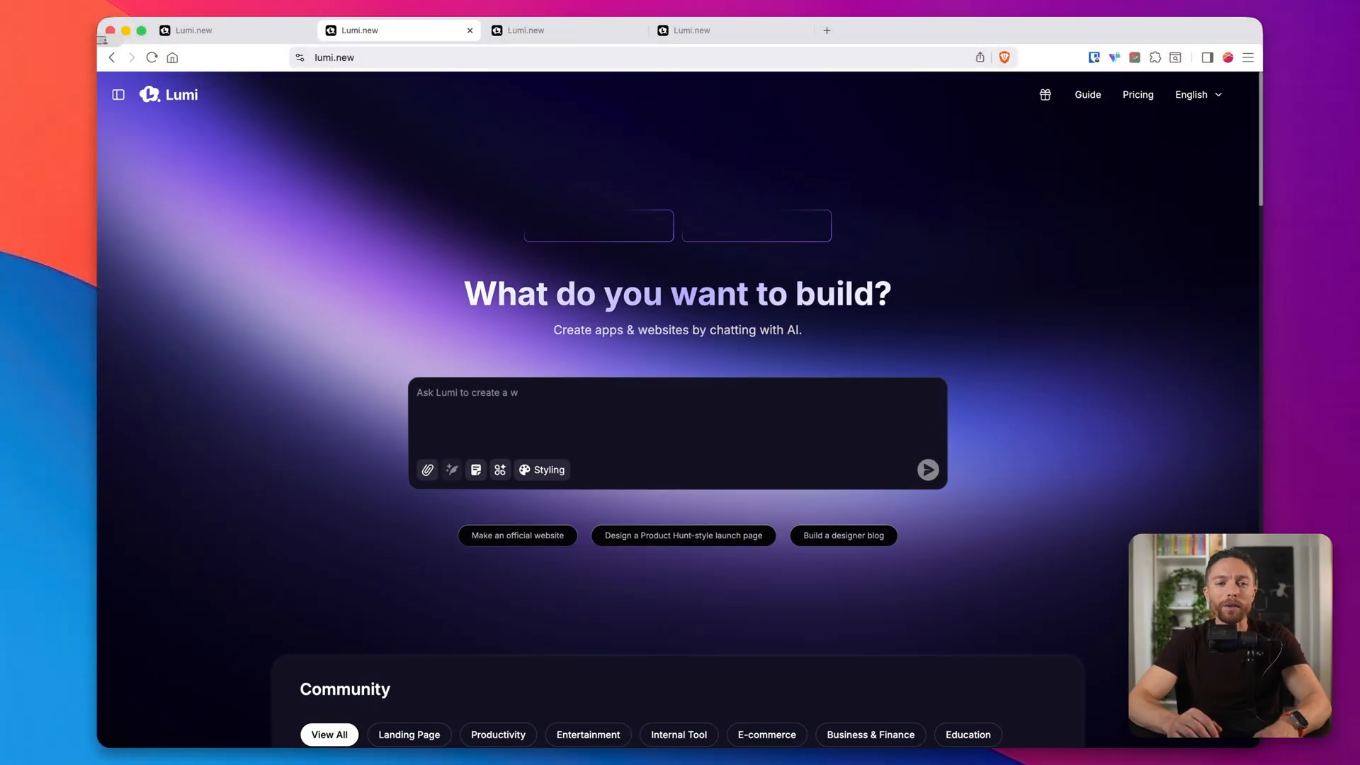
scroll("down", 3)
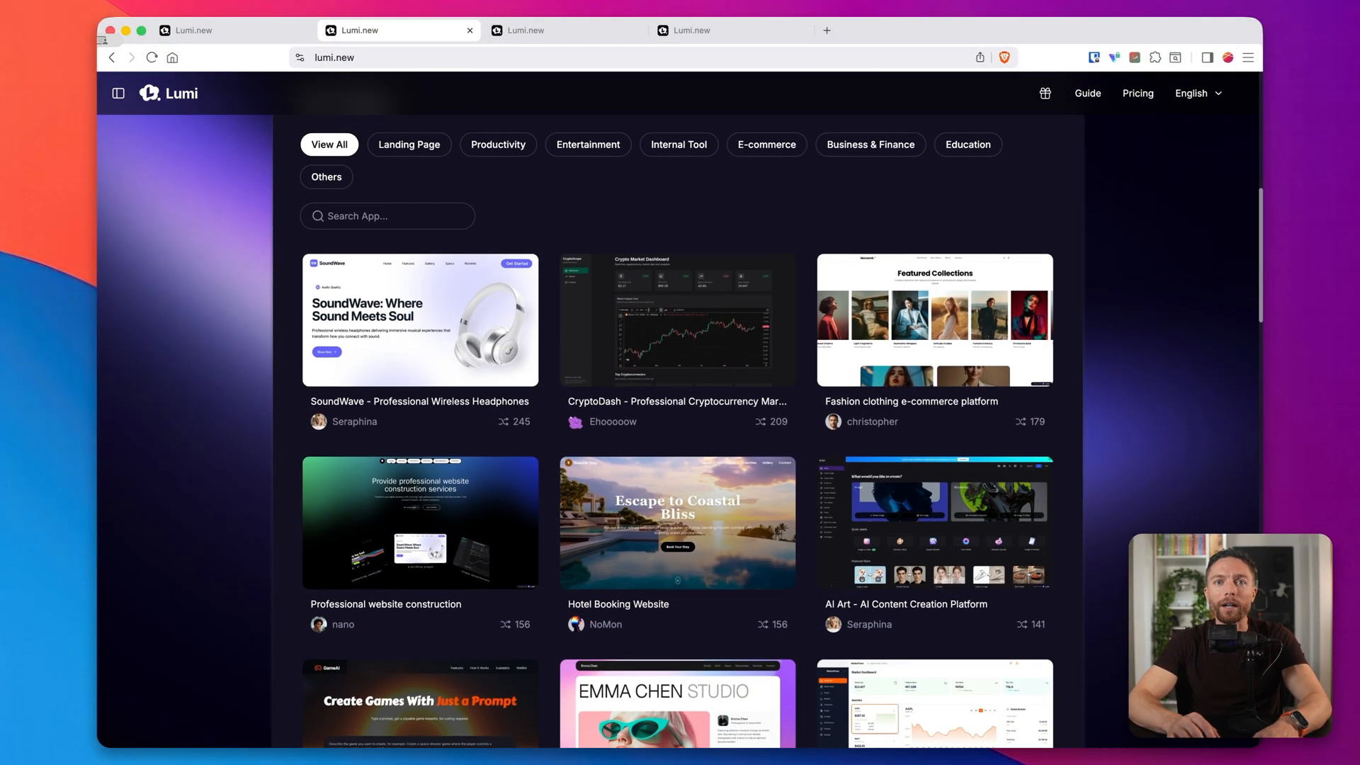
scroll("down", 3)
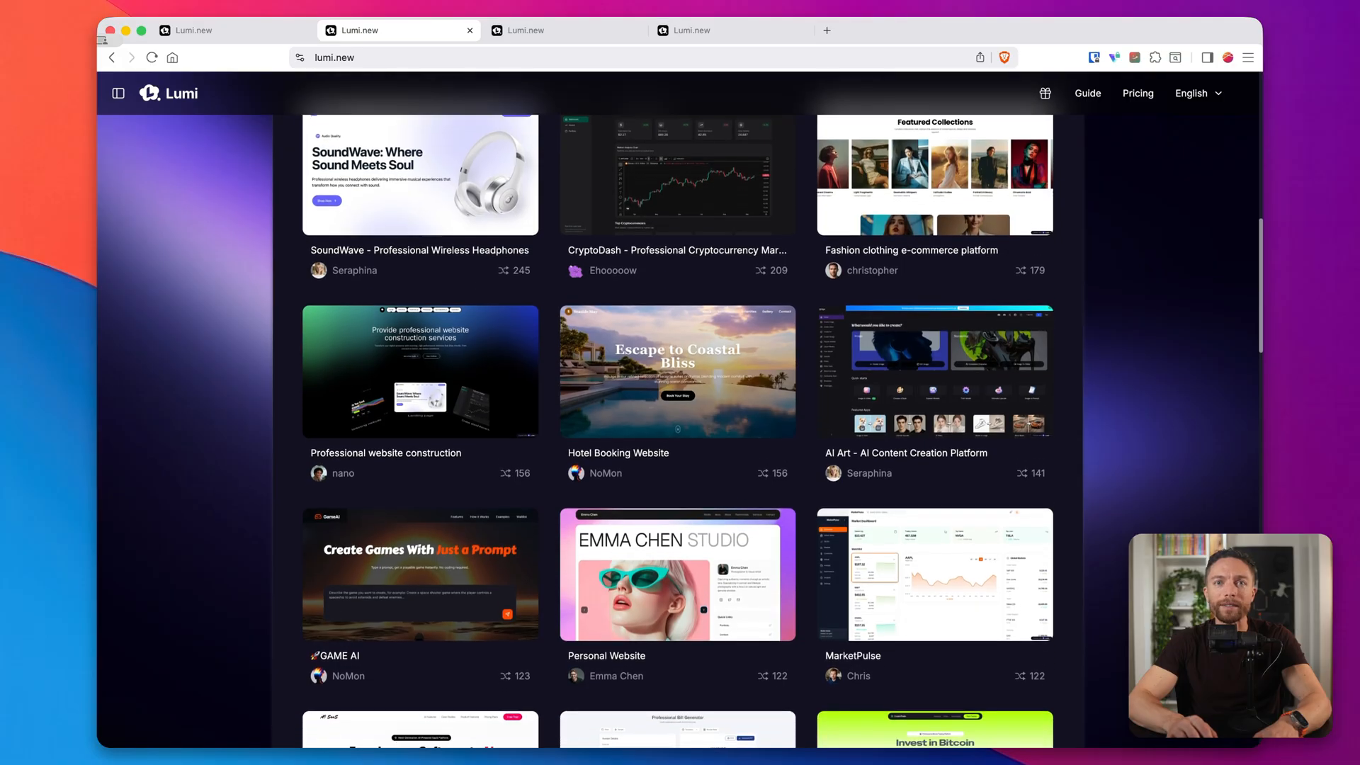
left_click(420, 372)
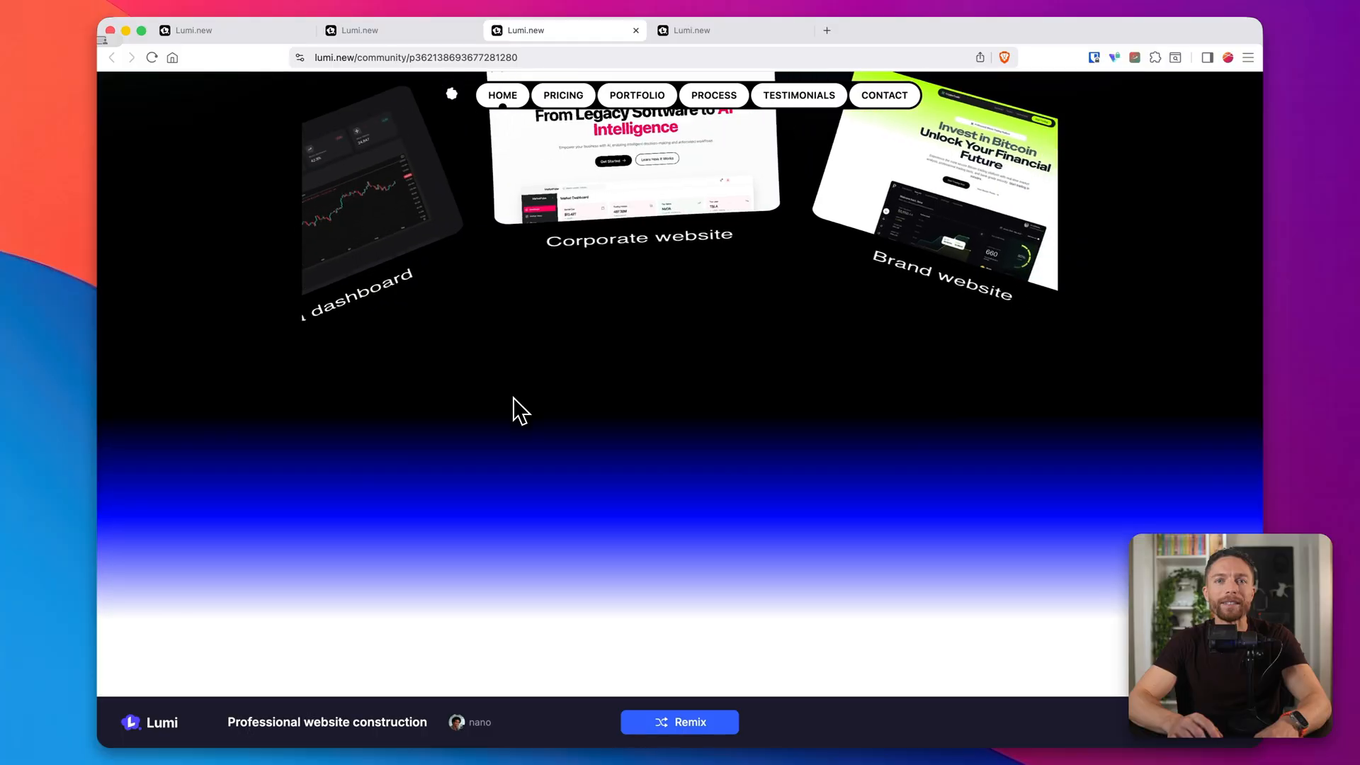
- Scroll through the project preview to tour its services and DevCraft sections
scroll("down", 3)
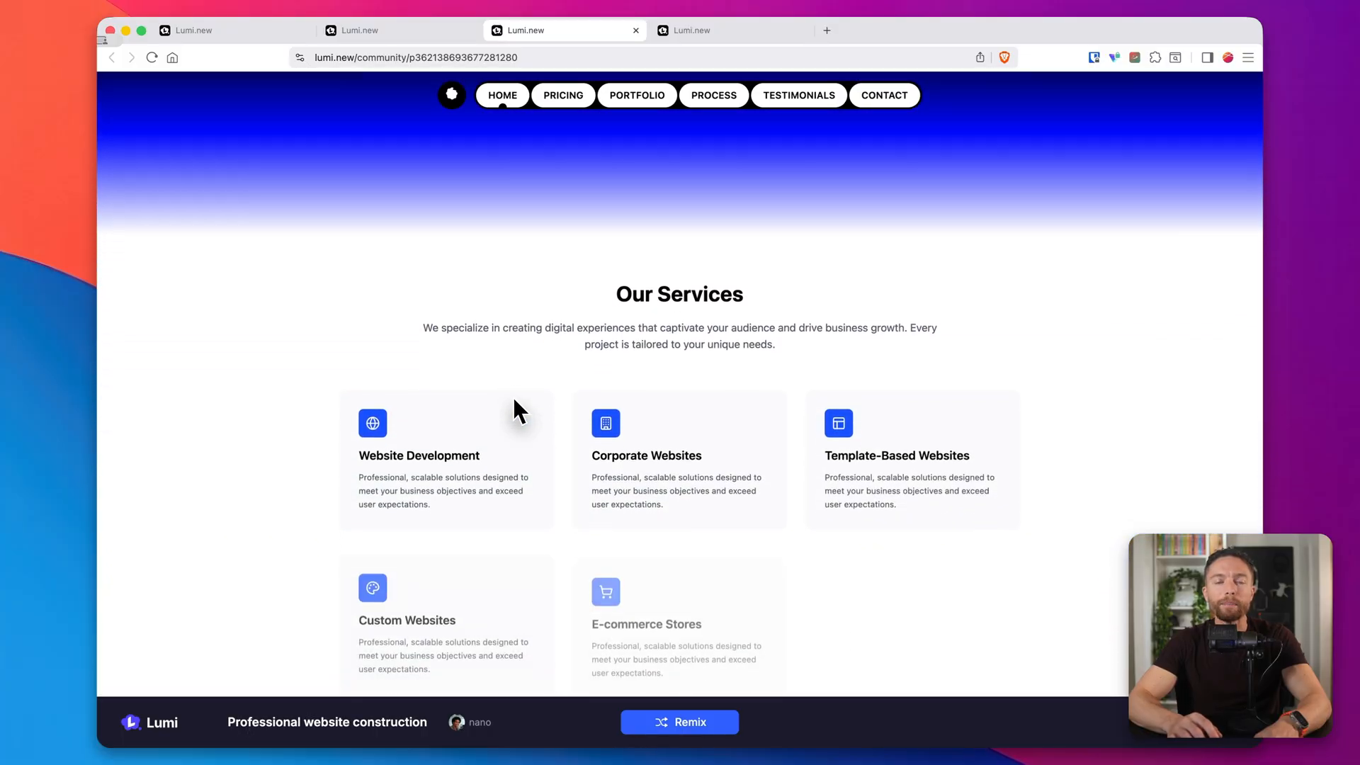
scroll("down", 3)
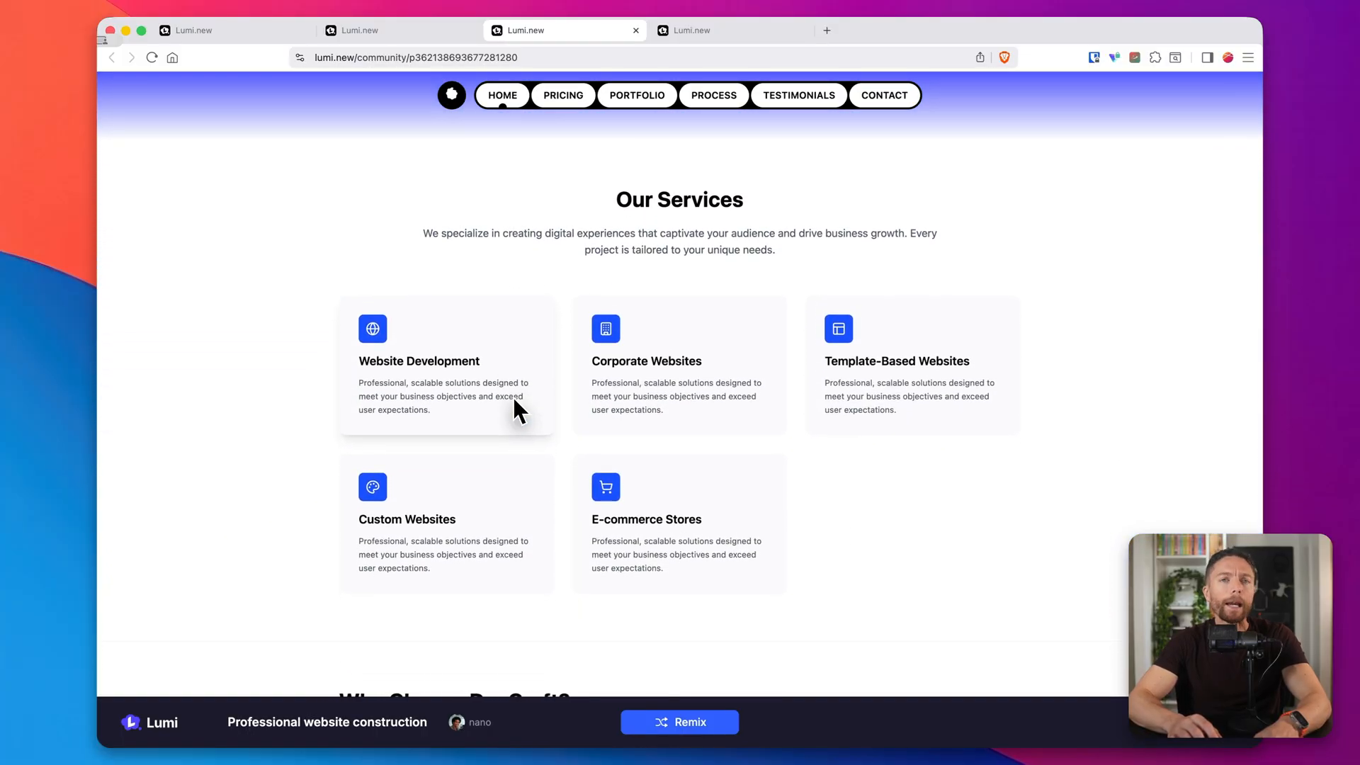
scroll("down", 3)
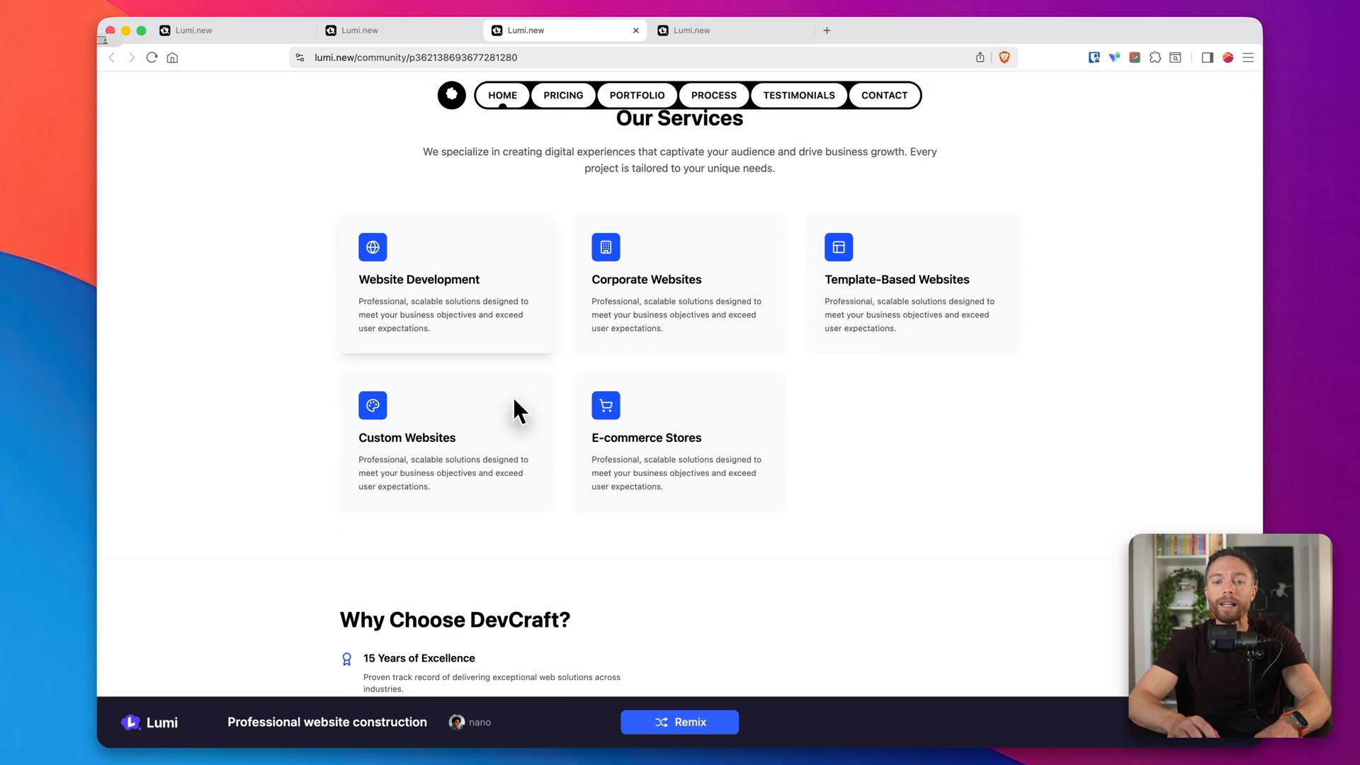
scroll("down", 3)
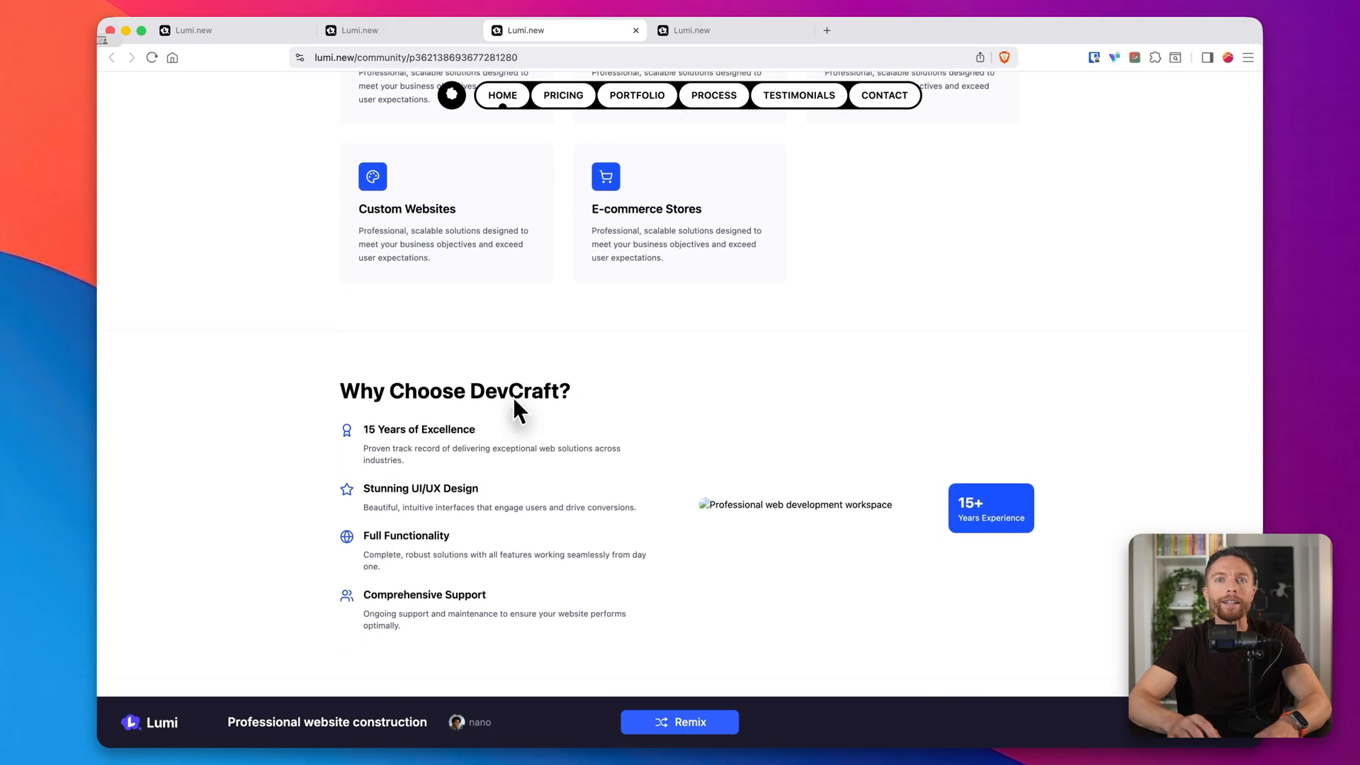
scroll("down", 3)
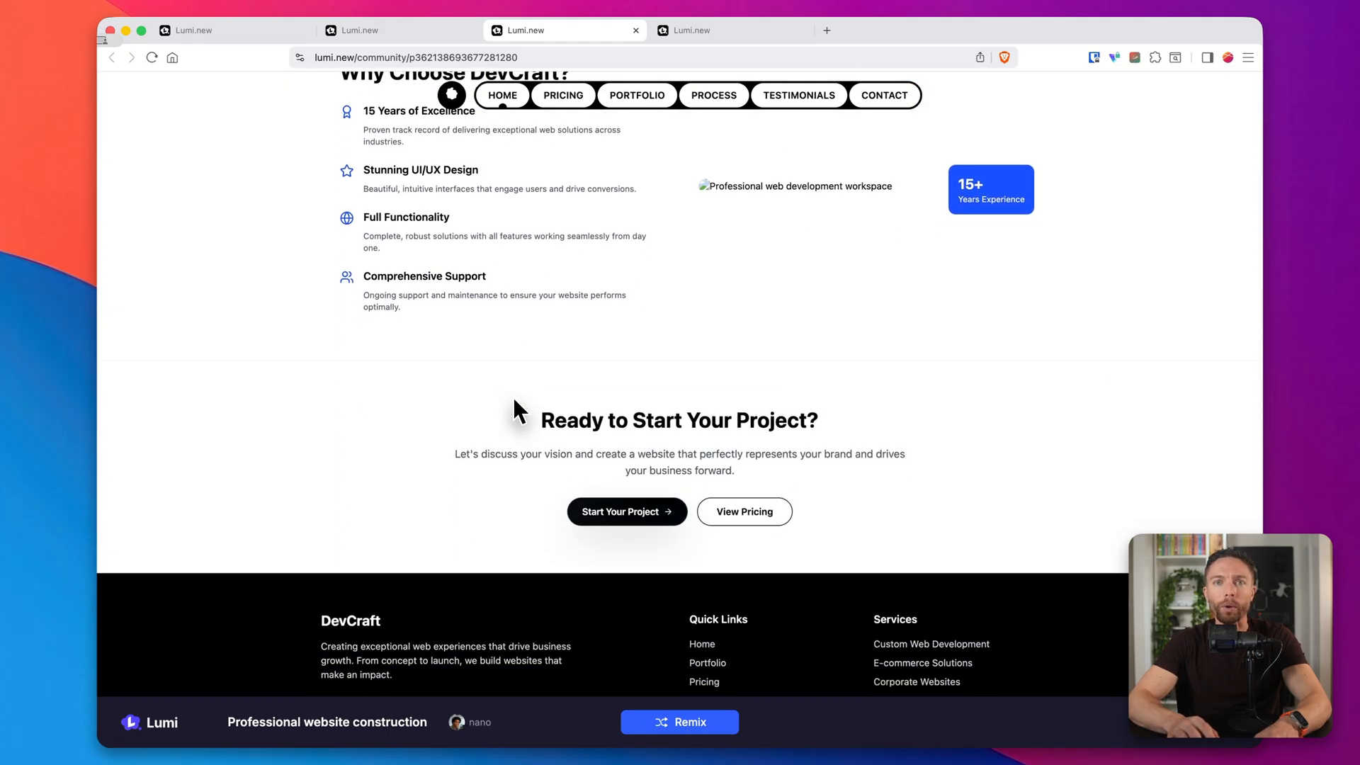
scroll("up", 3)
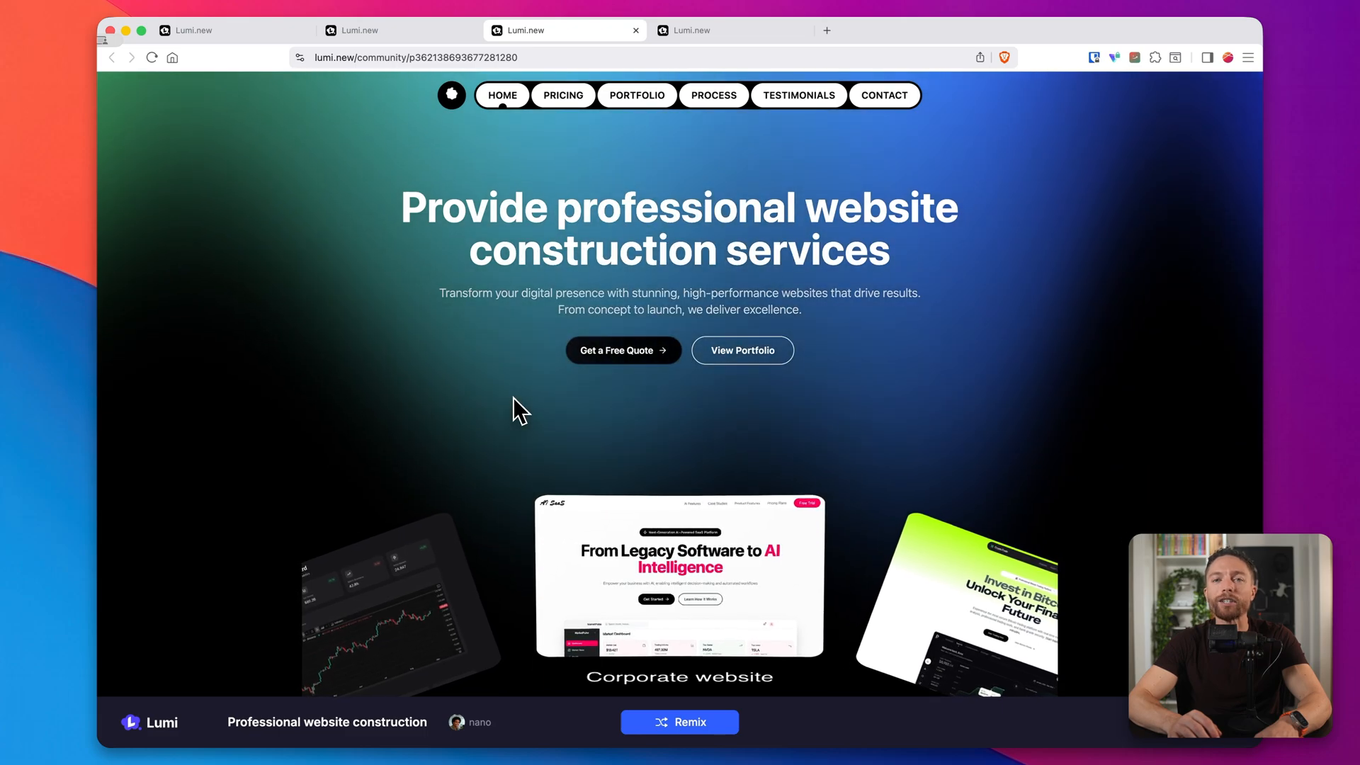
mouse_move(650, 438)
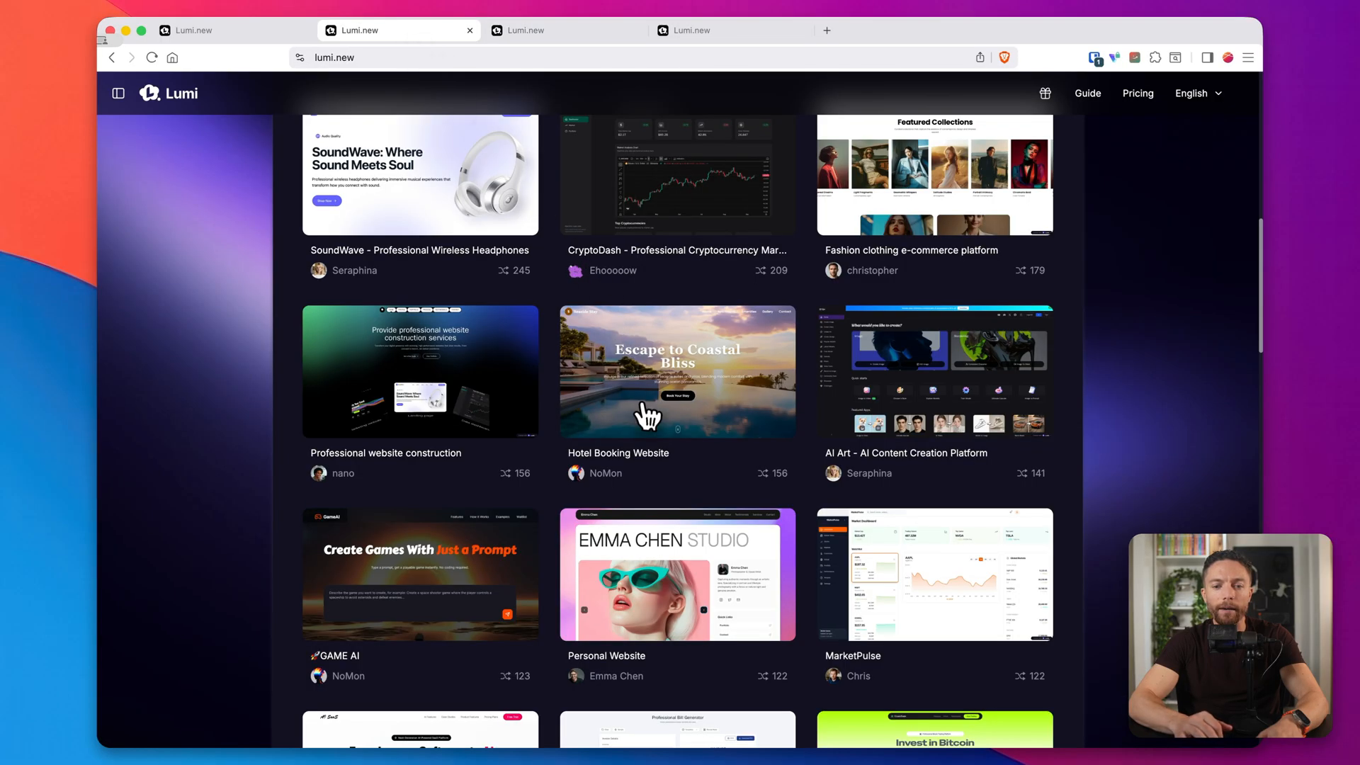
- Open RealEstate Pro and browse its featured properties, services and call-to-action sections
scroll("down", 3)
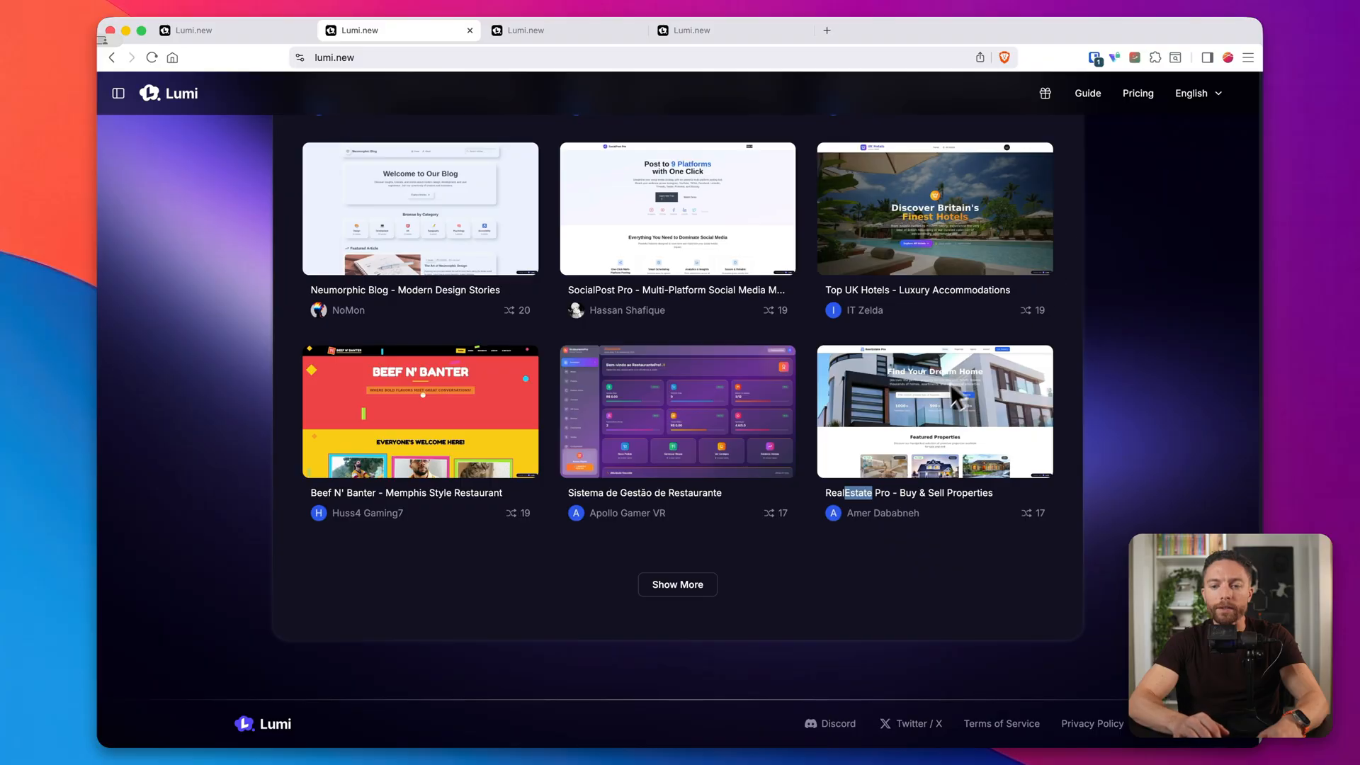
left_click(934, 411)
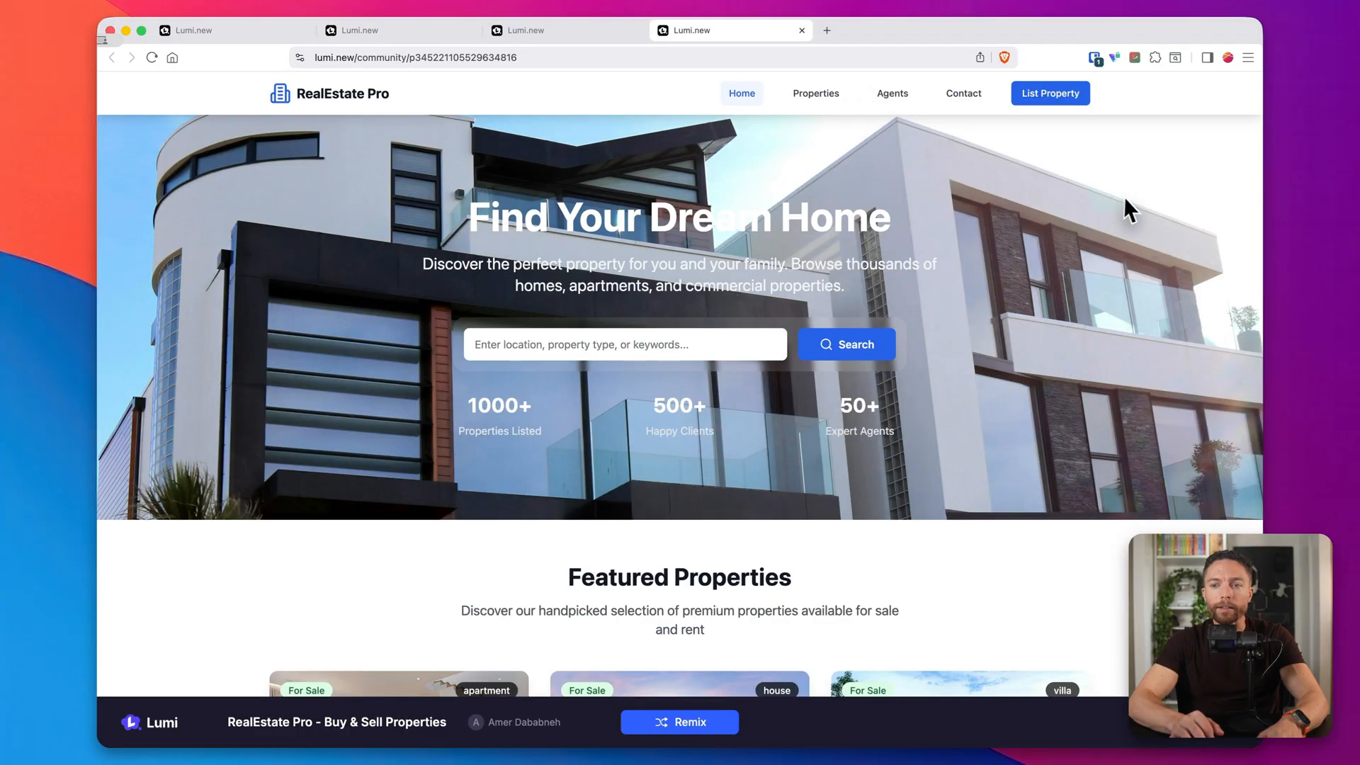
mouse_move(885, 343)
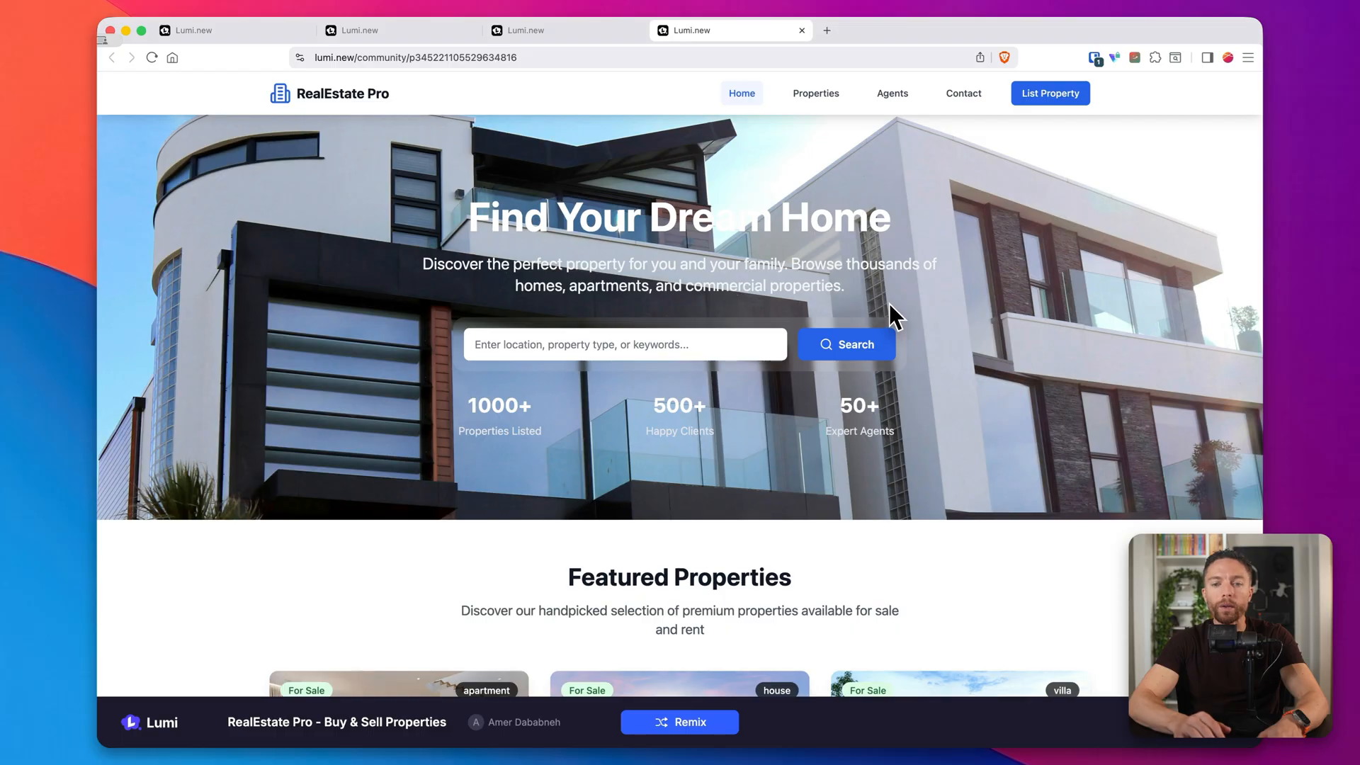
scroll("down", 3)
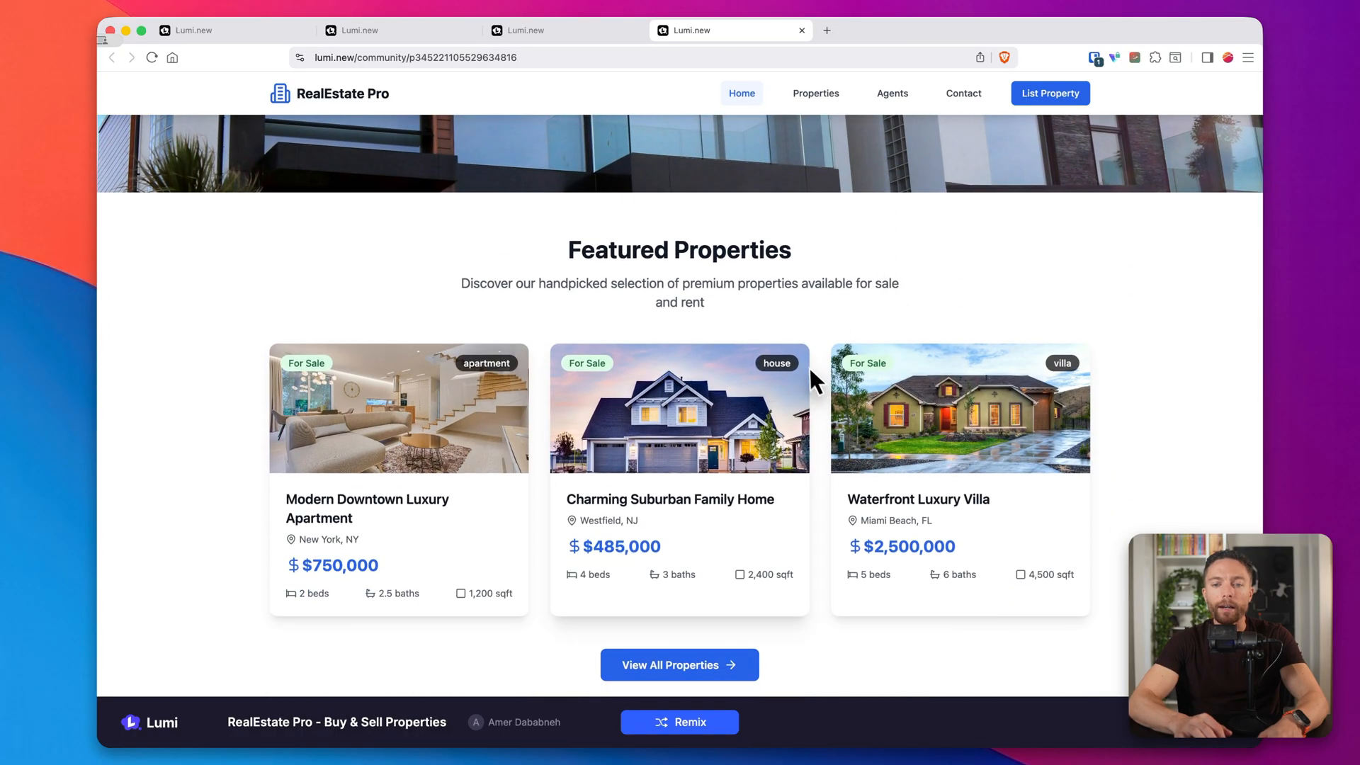
scroll("down", 3)
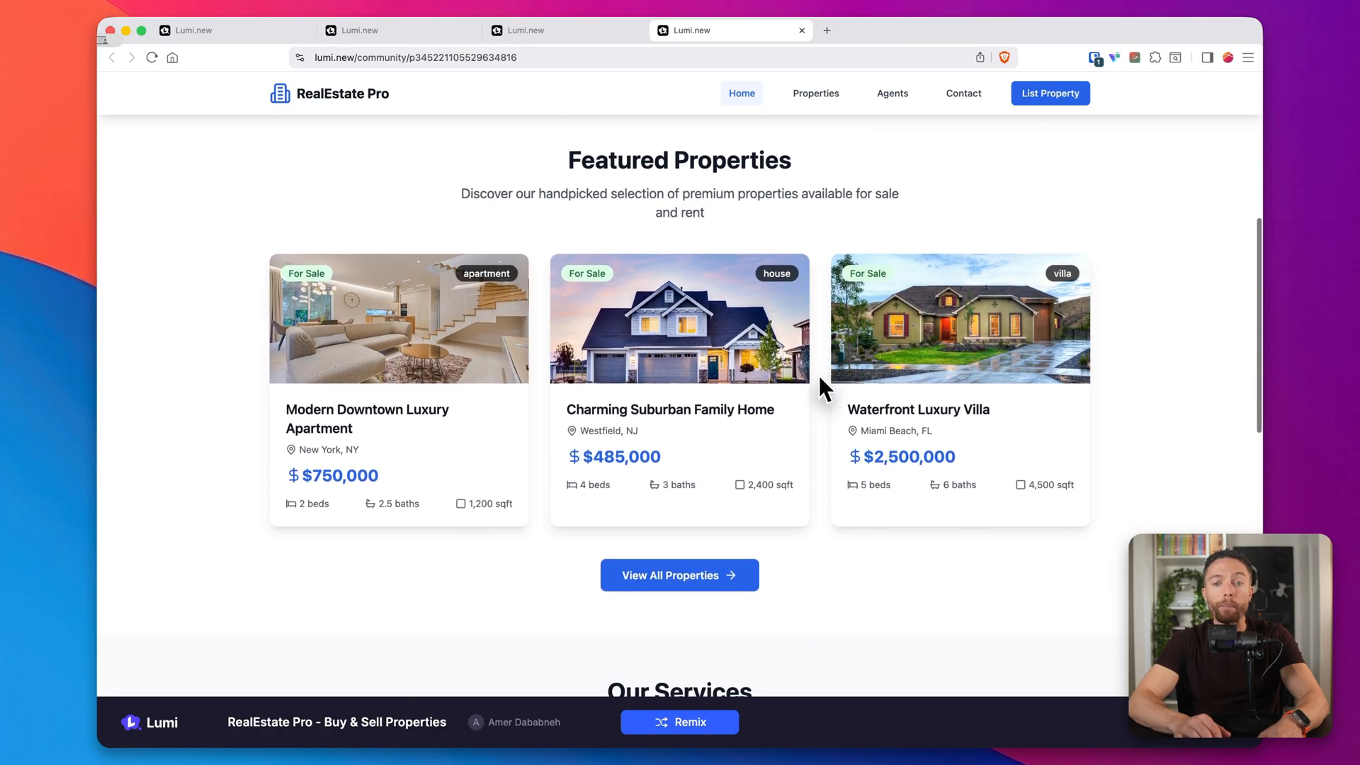
scroll("down", 3)
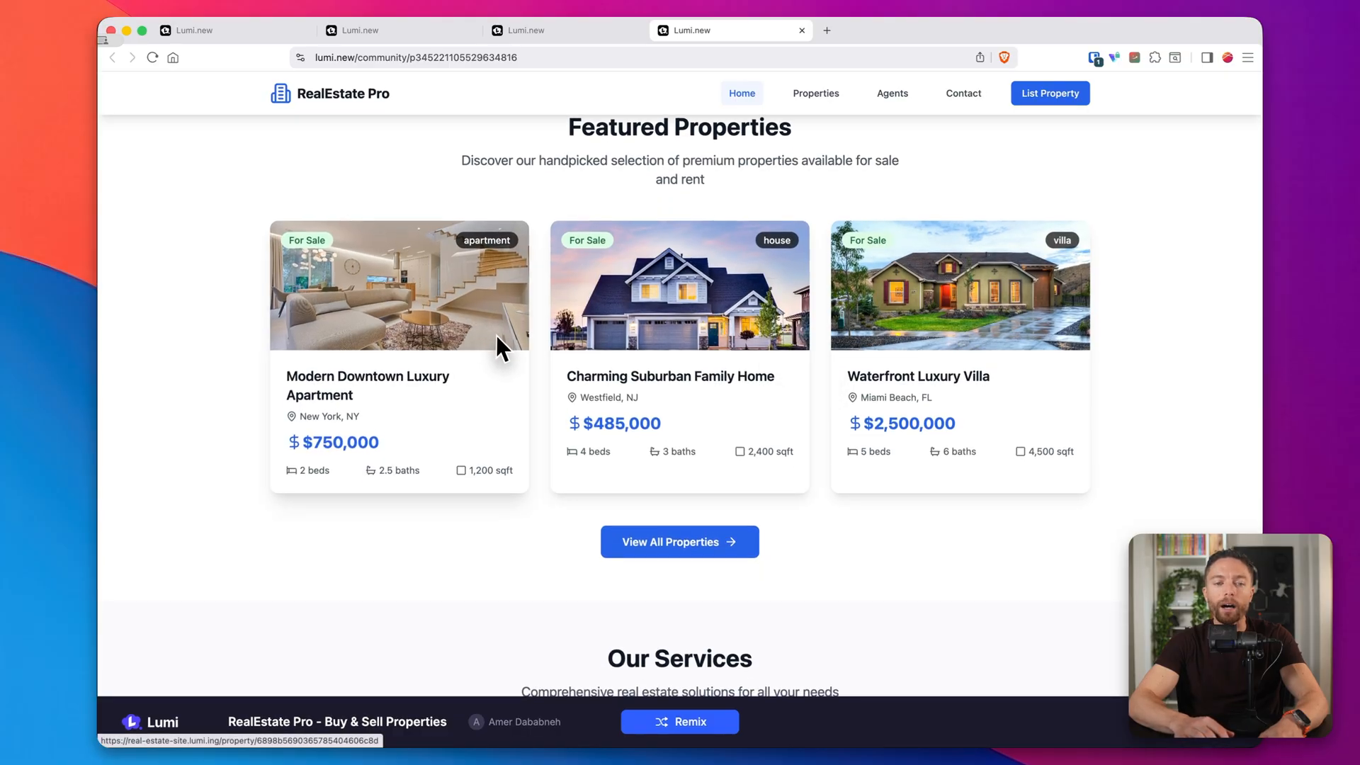
scroll("down", 3)
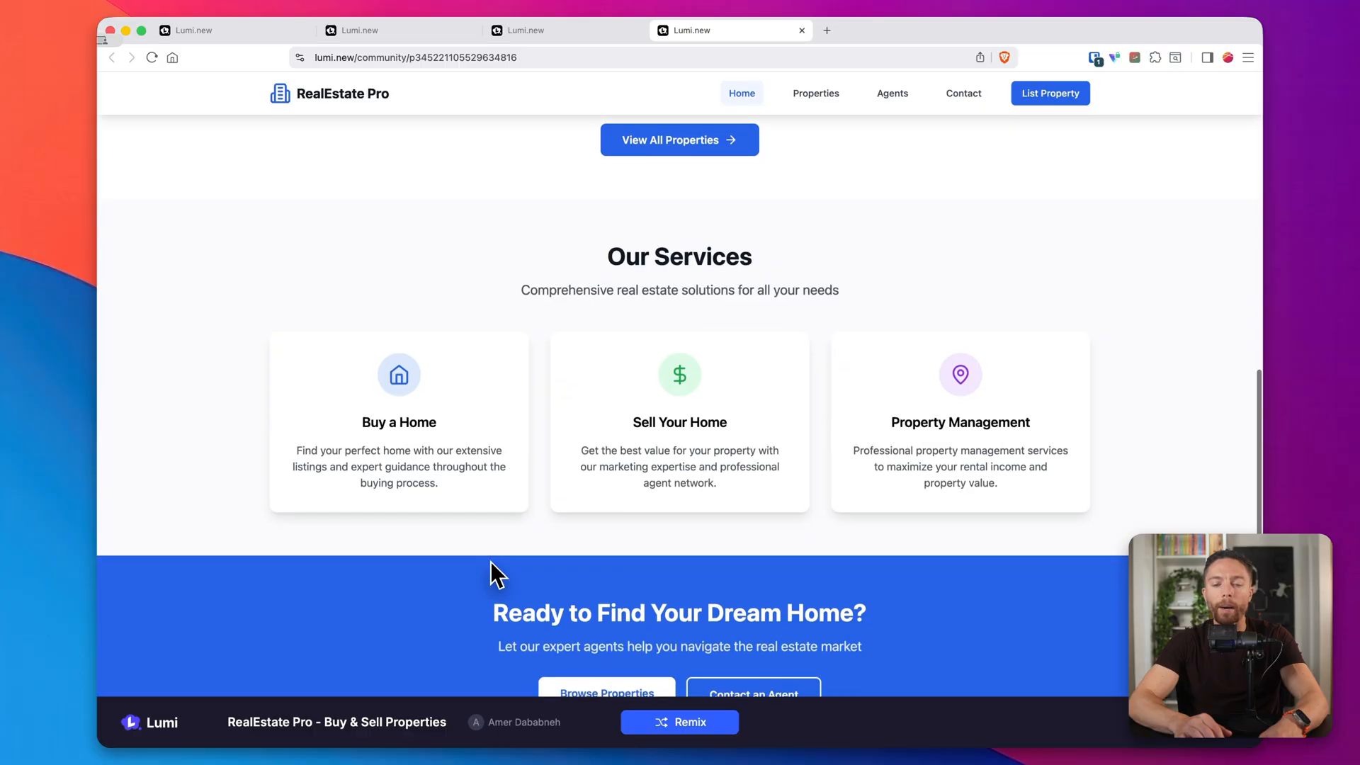
scroll("down", 3)
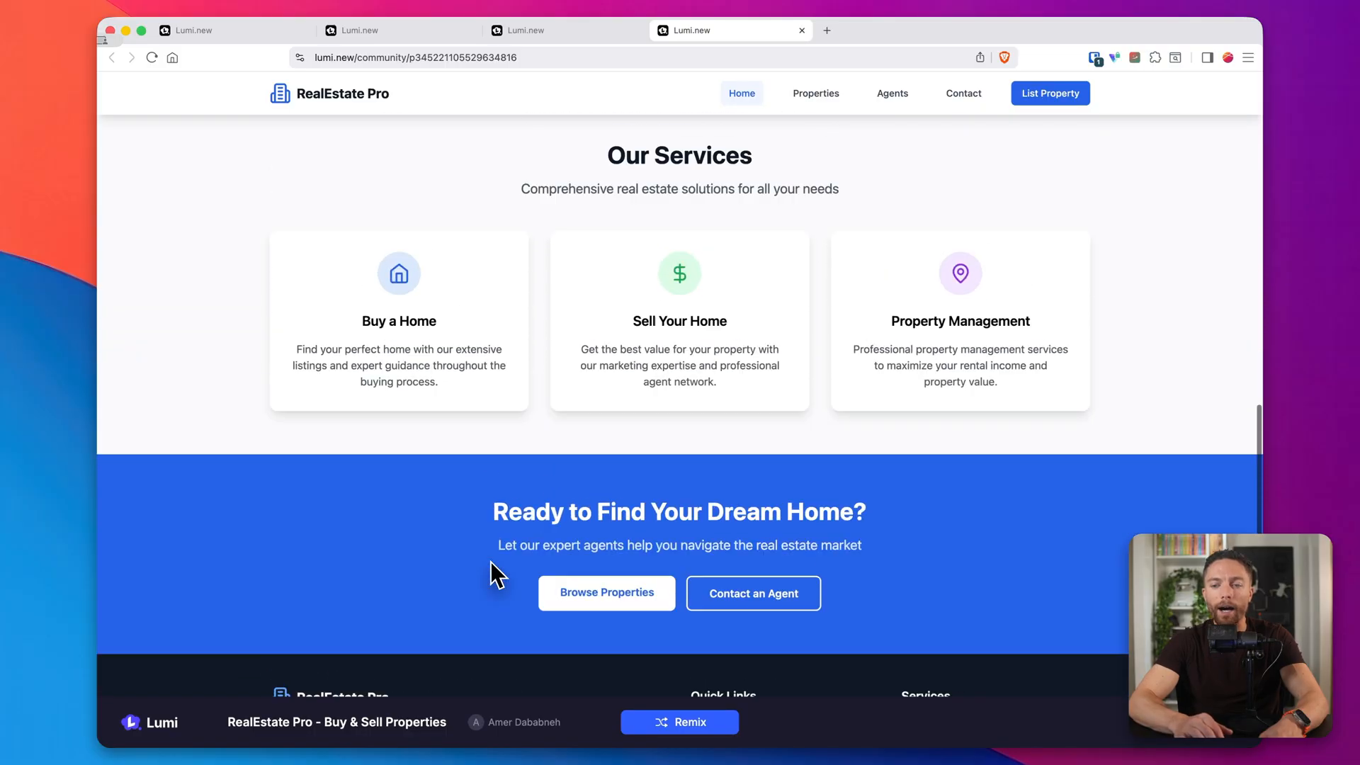
scroll("up", 3)
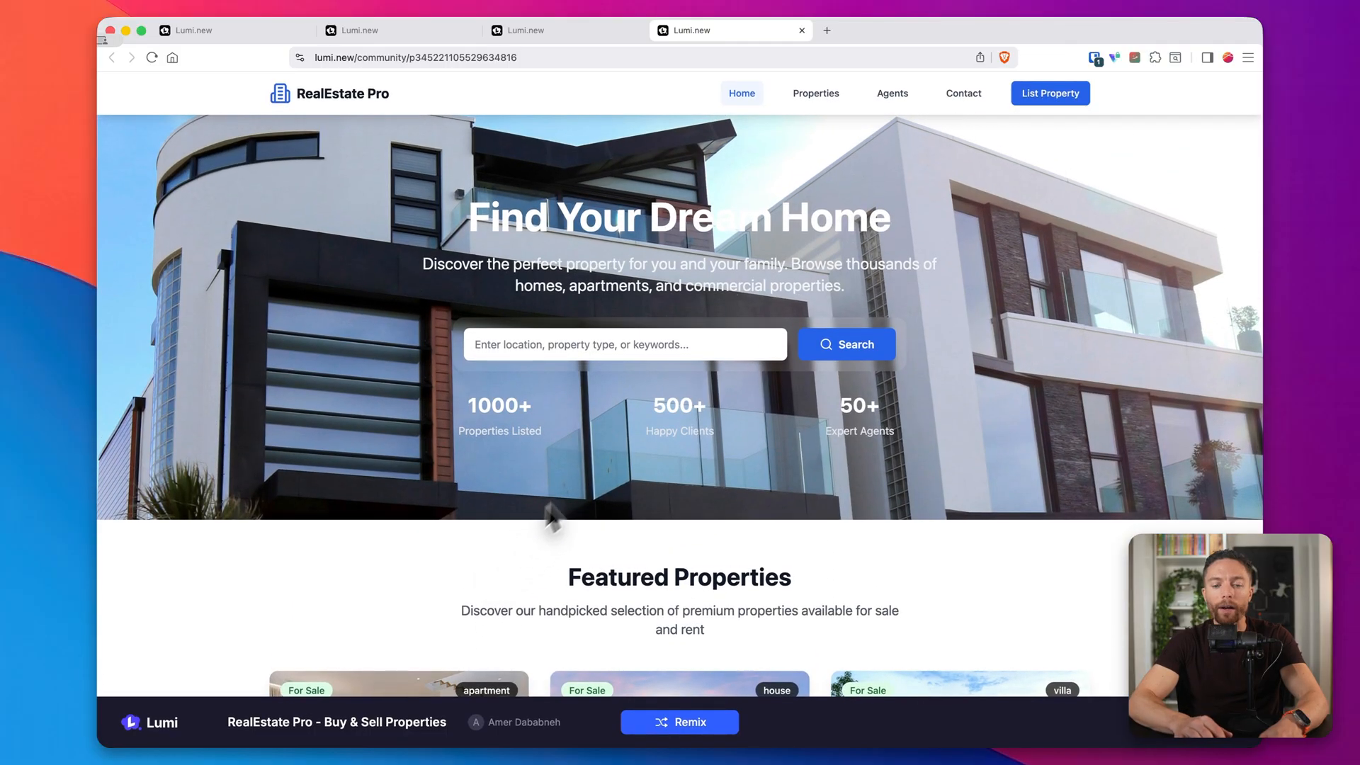
scroll("down", 3)
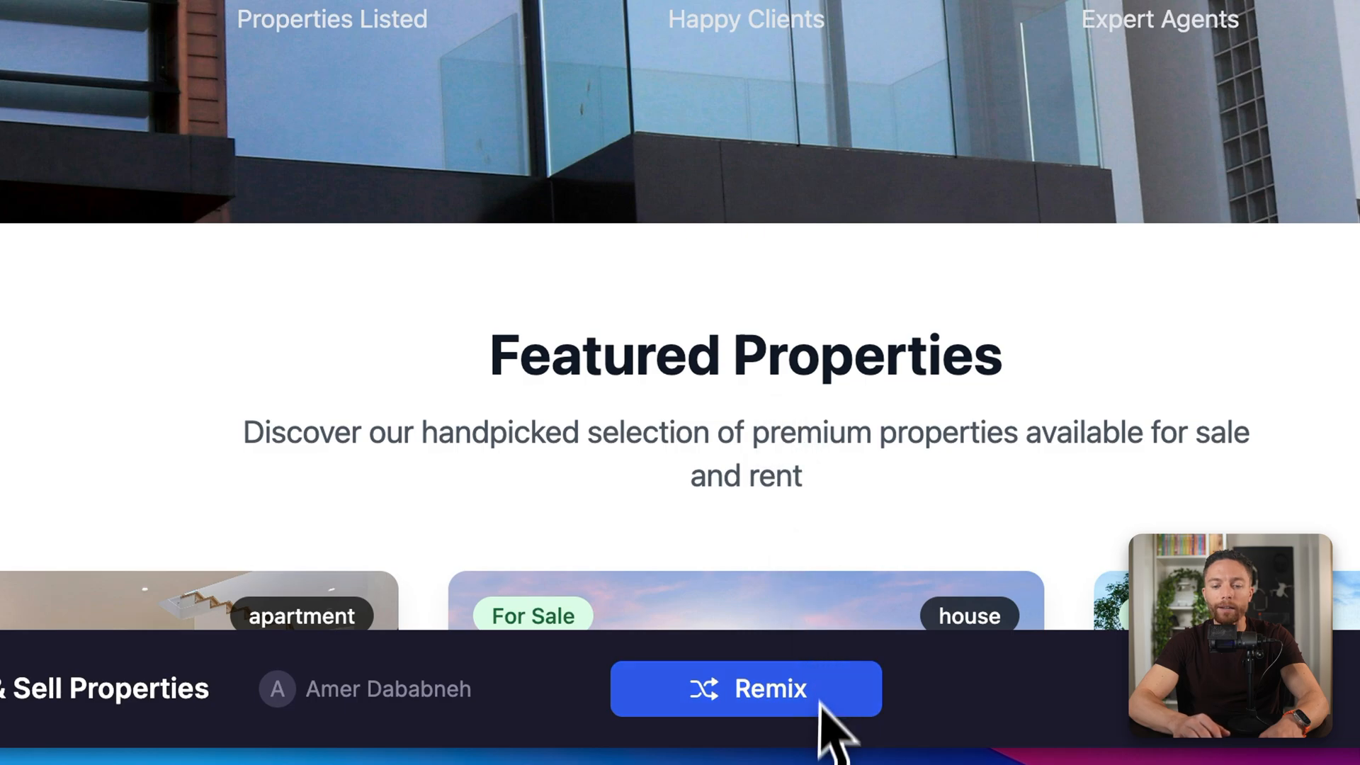
- Remix RealEstate Pro, then scroll the copy's services and return to its home hero
left_click(745, 688)
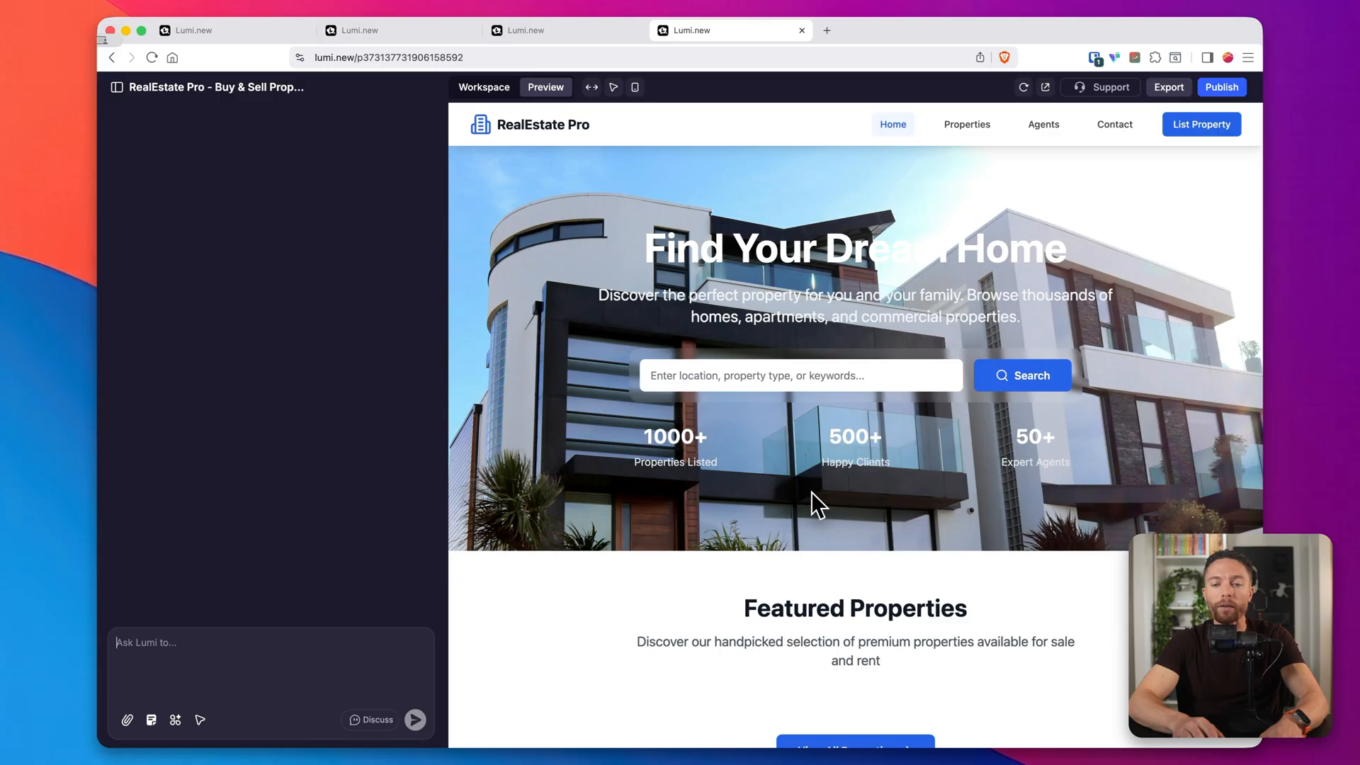
mouse_move(703, 438)
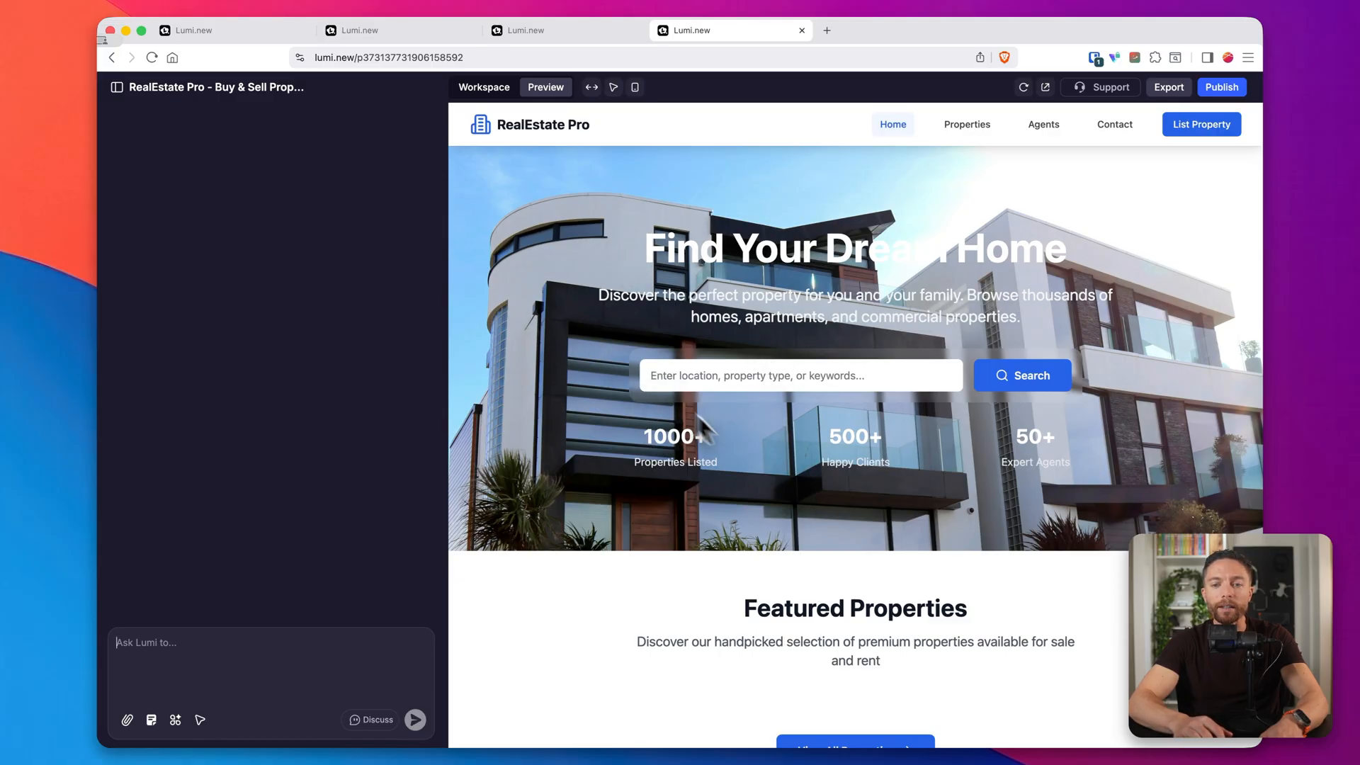
scroll("down", 3)
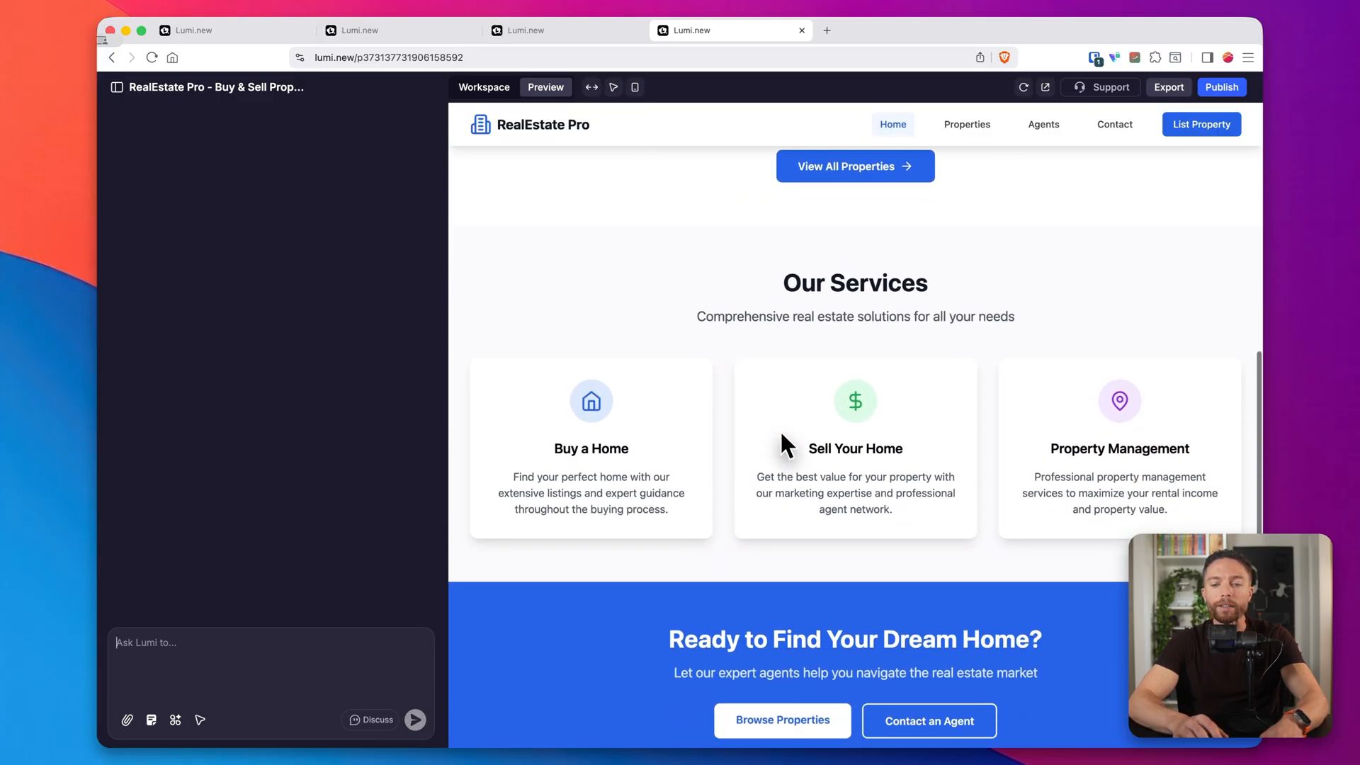
scroll("down", 3)
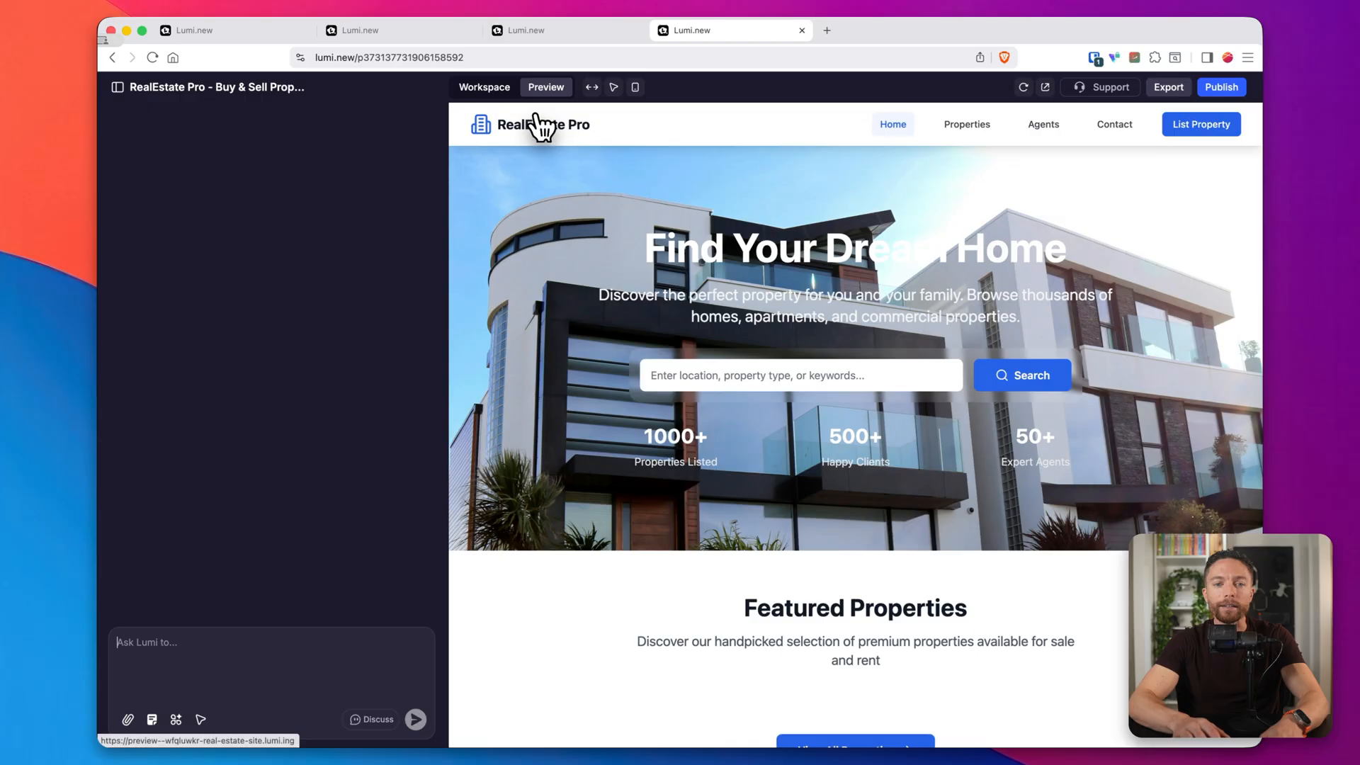
mouse_move(208, 651)
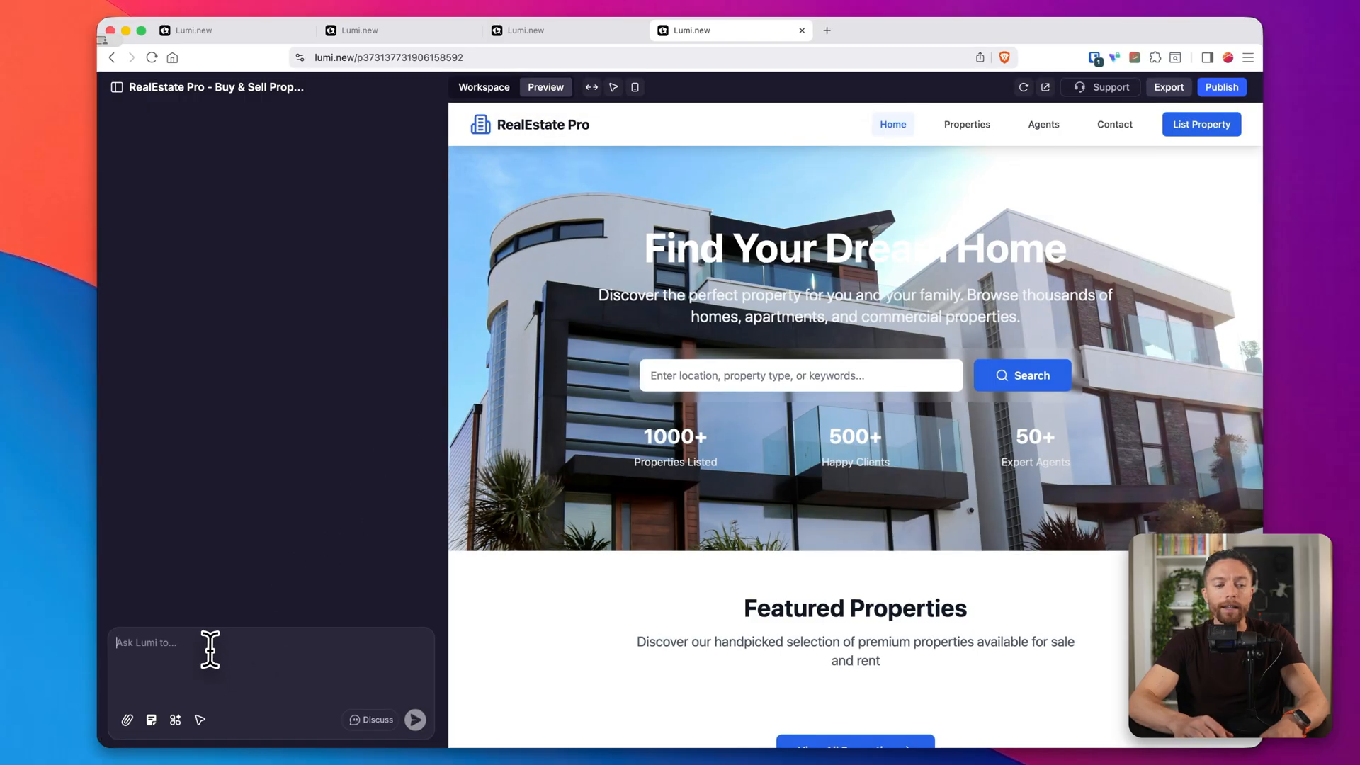
mouse_move(559, 161)
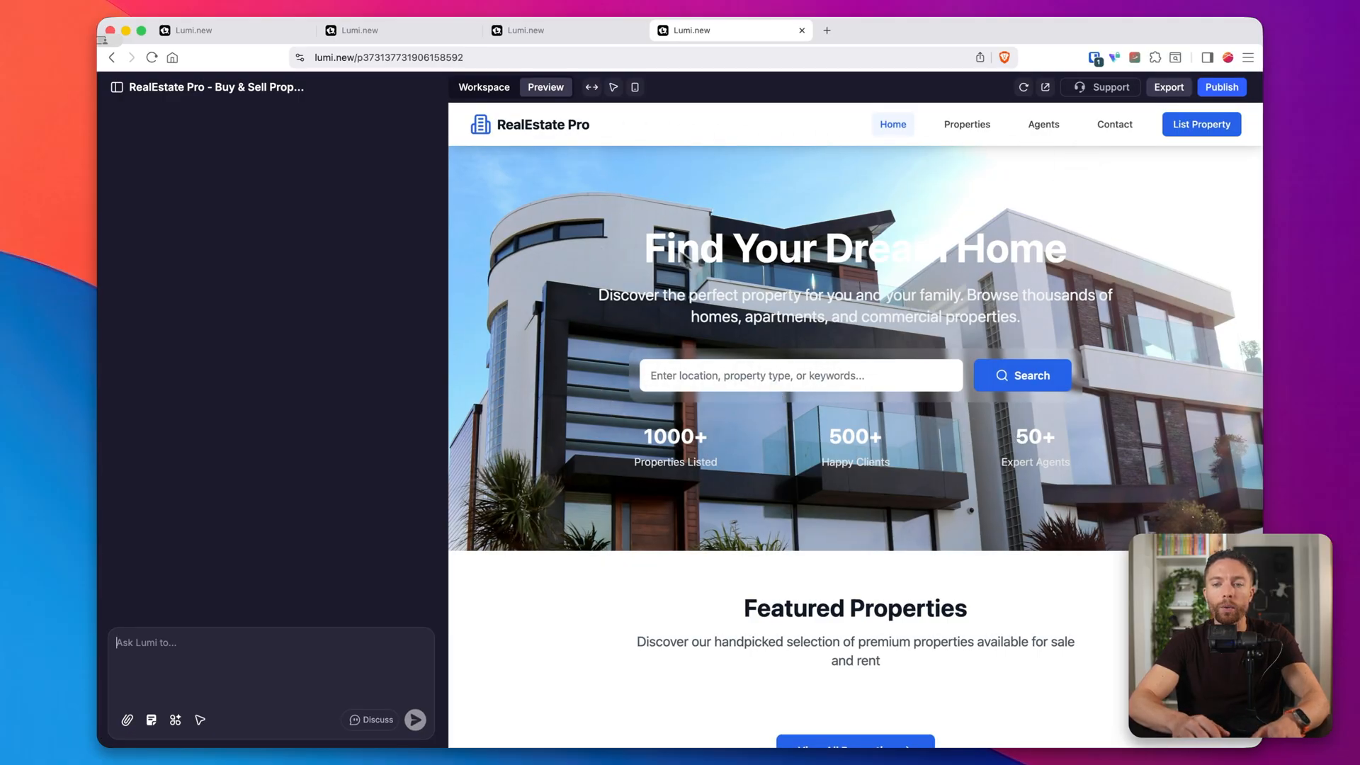
scroll("down", 3)
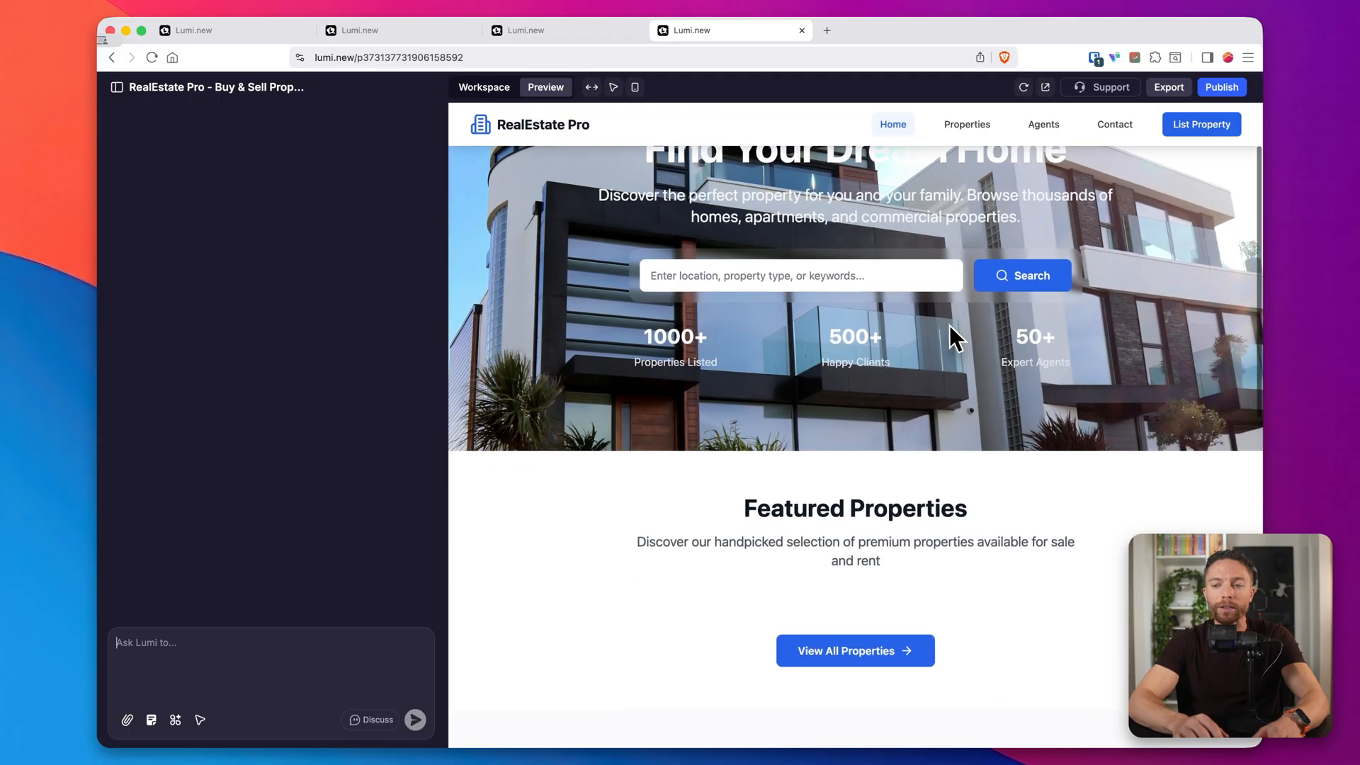
scroll("down", 3)
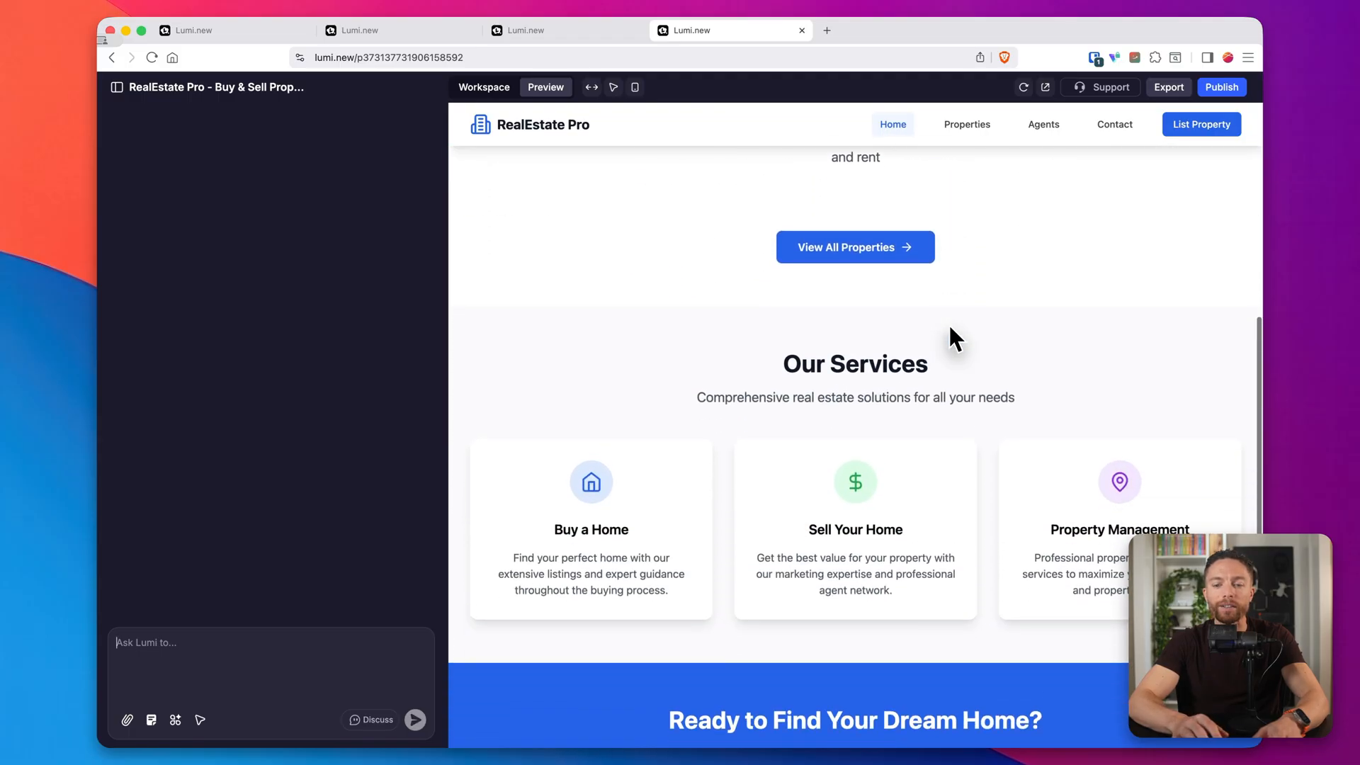
scroll("down", 3)
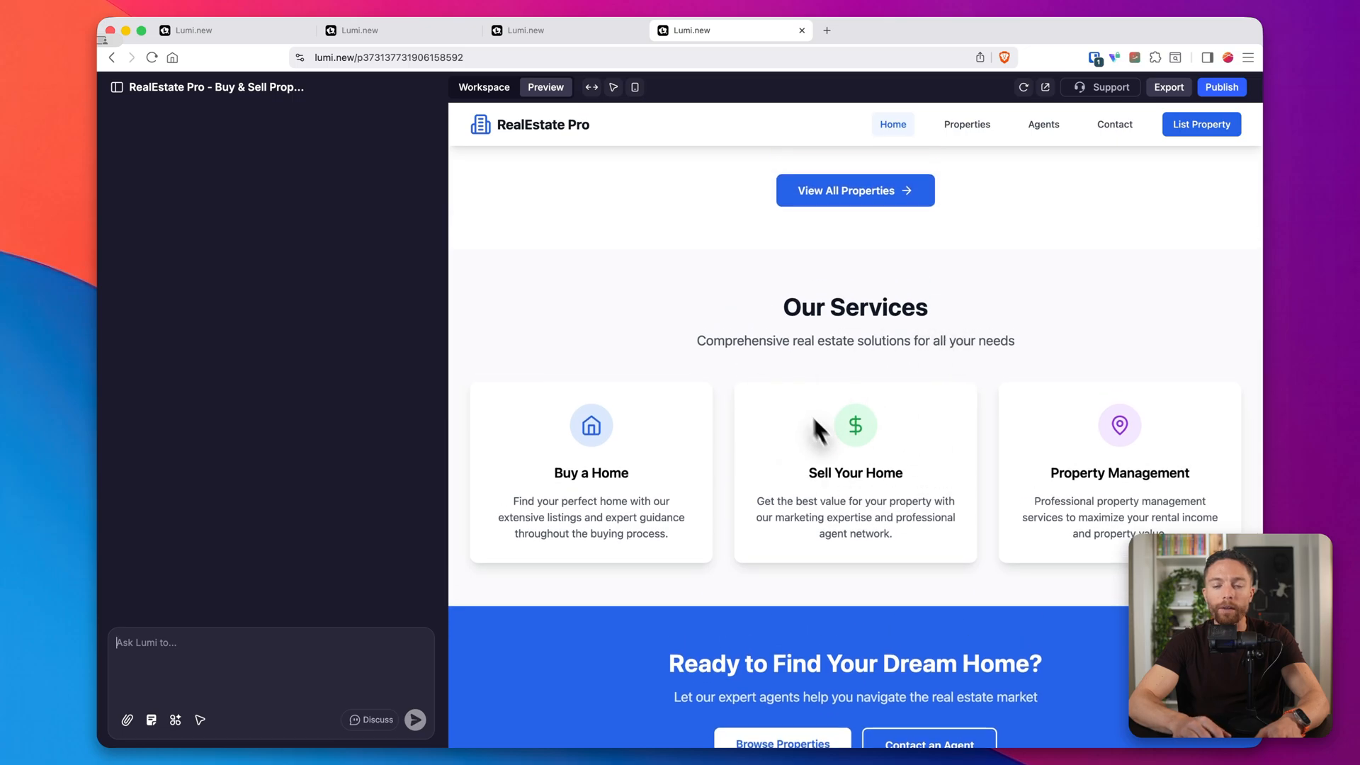
scroll("up", 3)
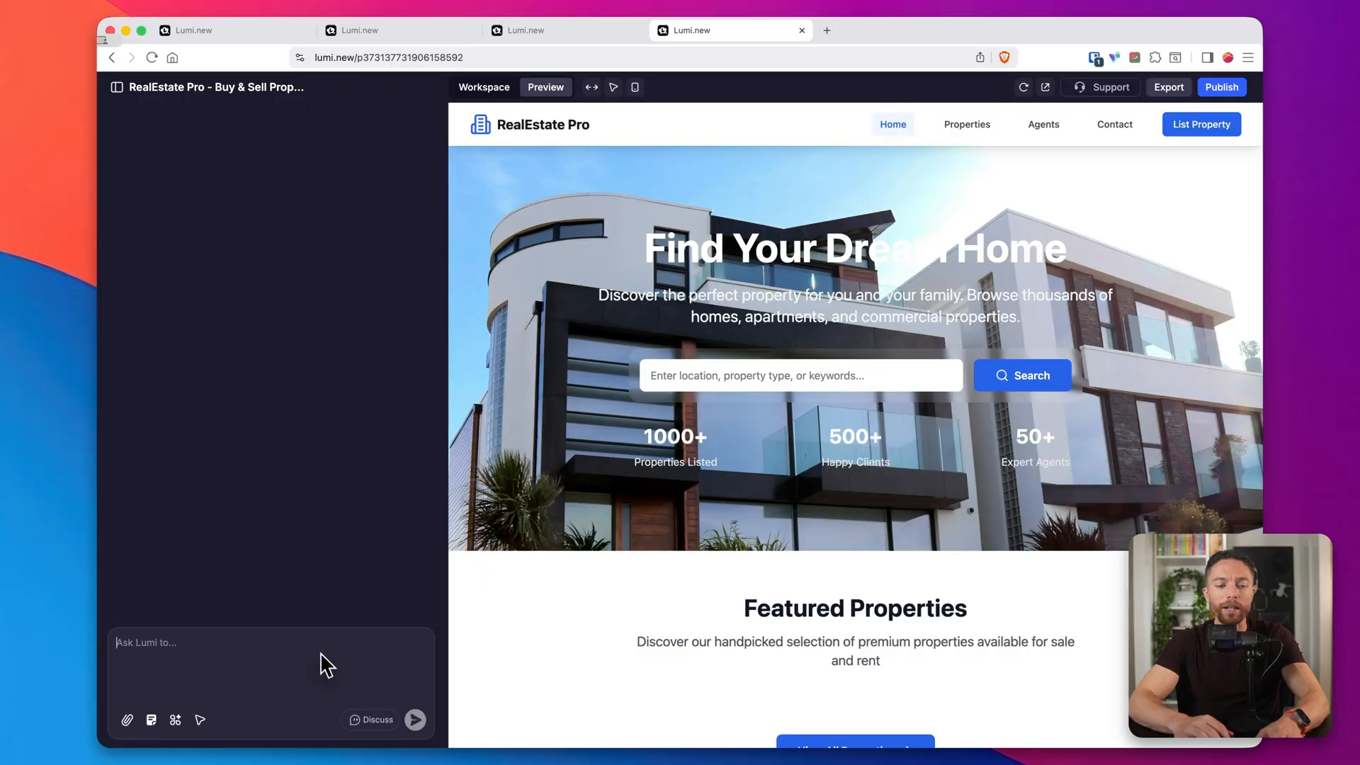
mouse_move(311, 670)
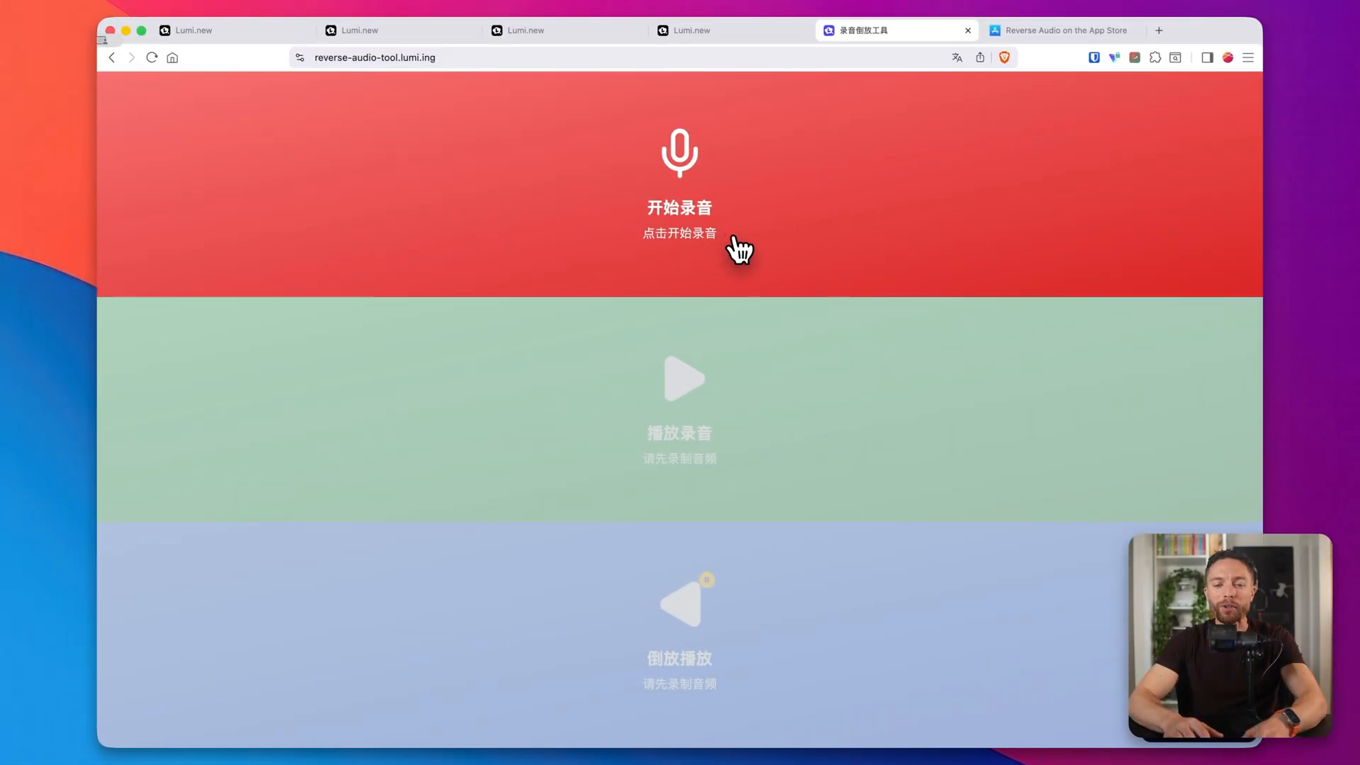
mouse_move(769, 220)
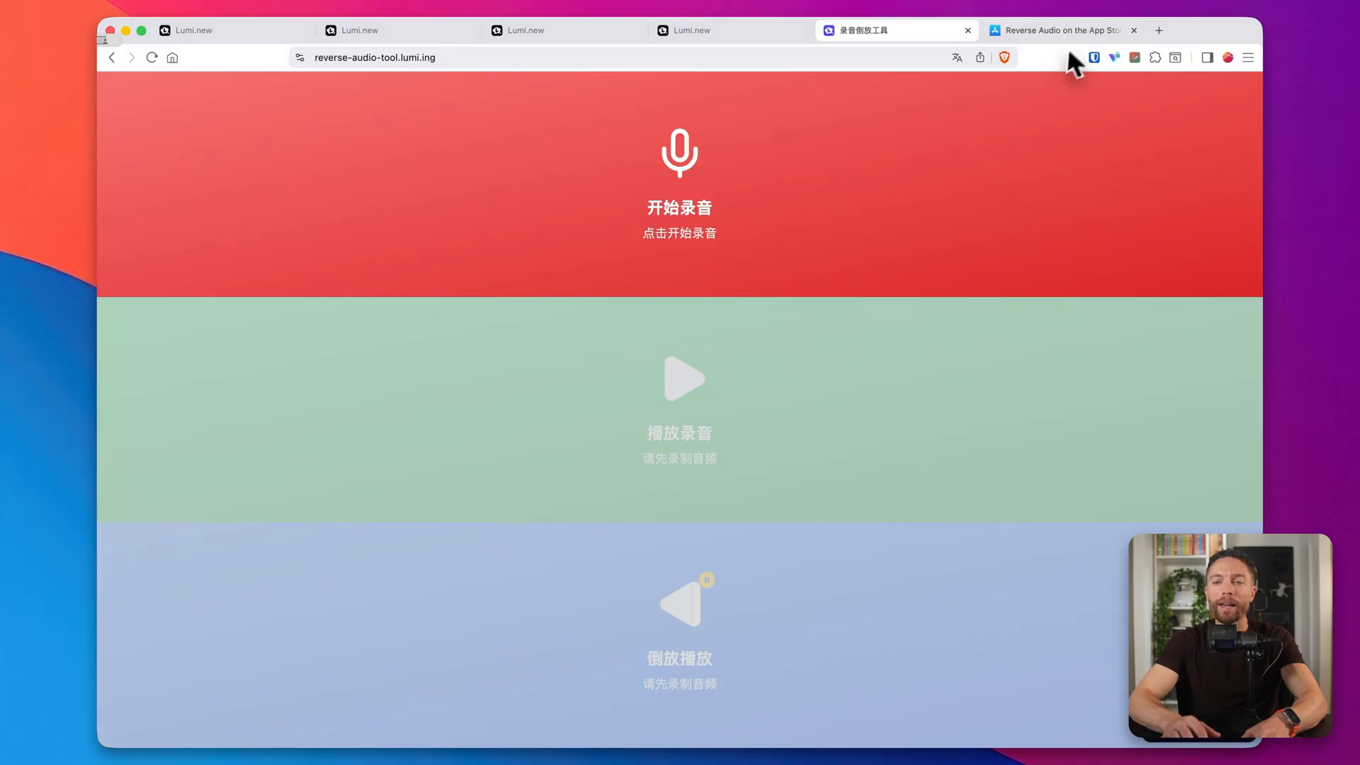
- Show the Reverse Audio App Store listing, scrolled to its screenshots and description
left_click(1060, 31)
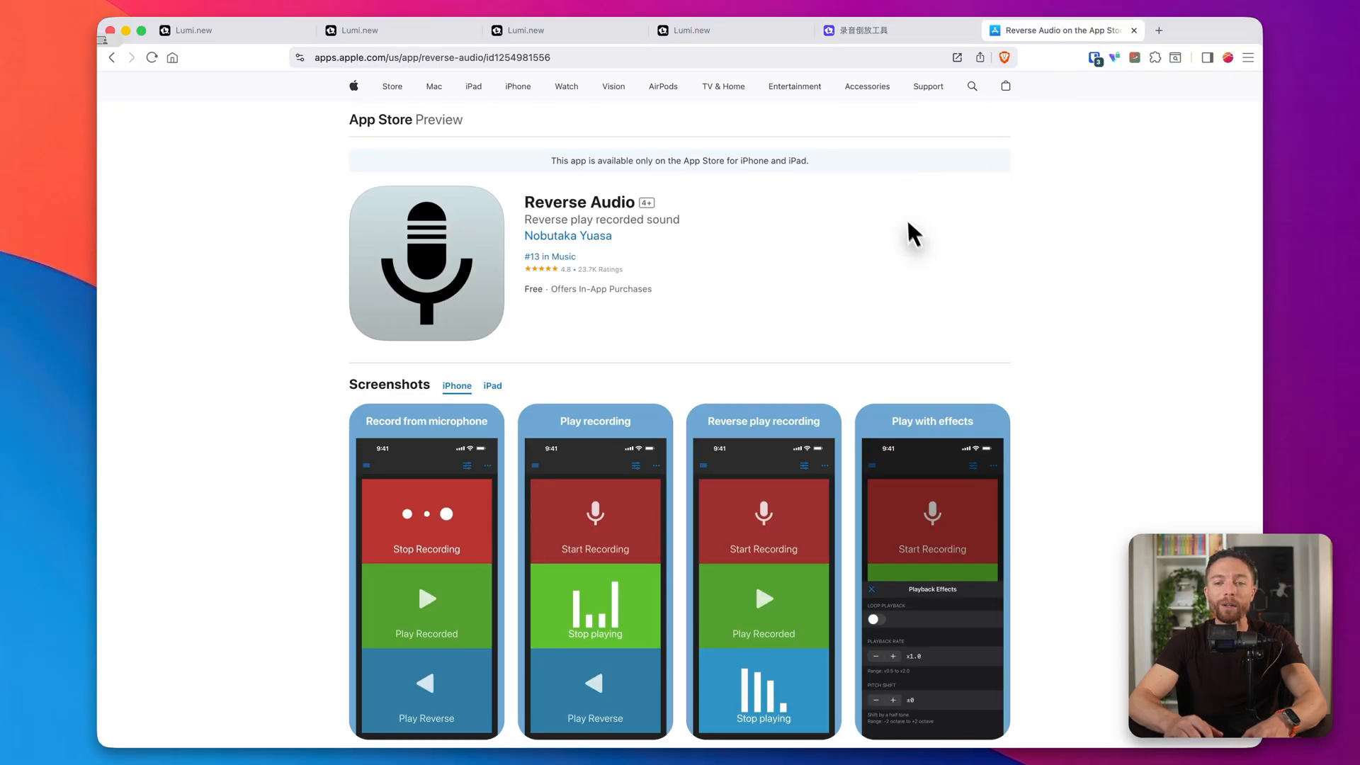
scroll("down", 3)
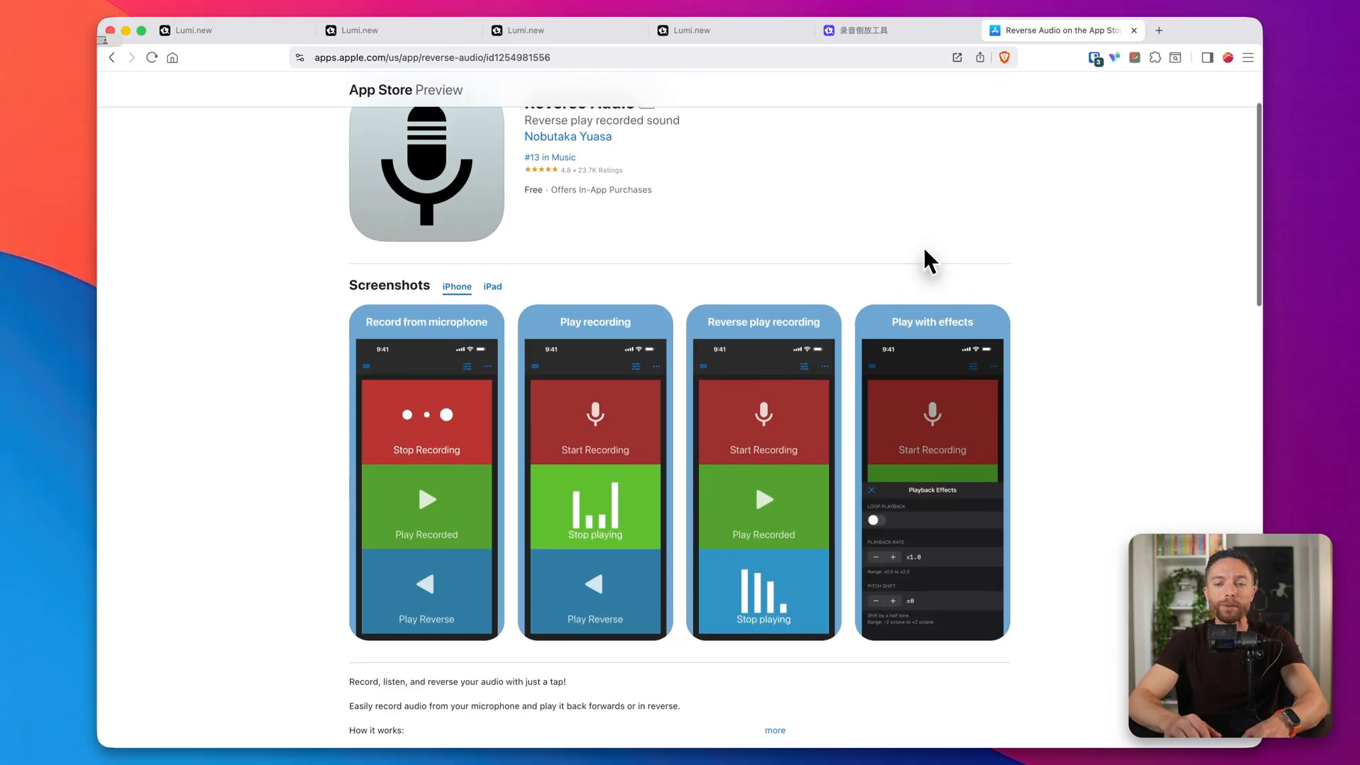
scroll("down", 3)
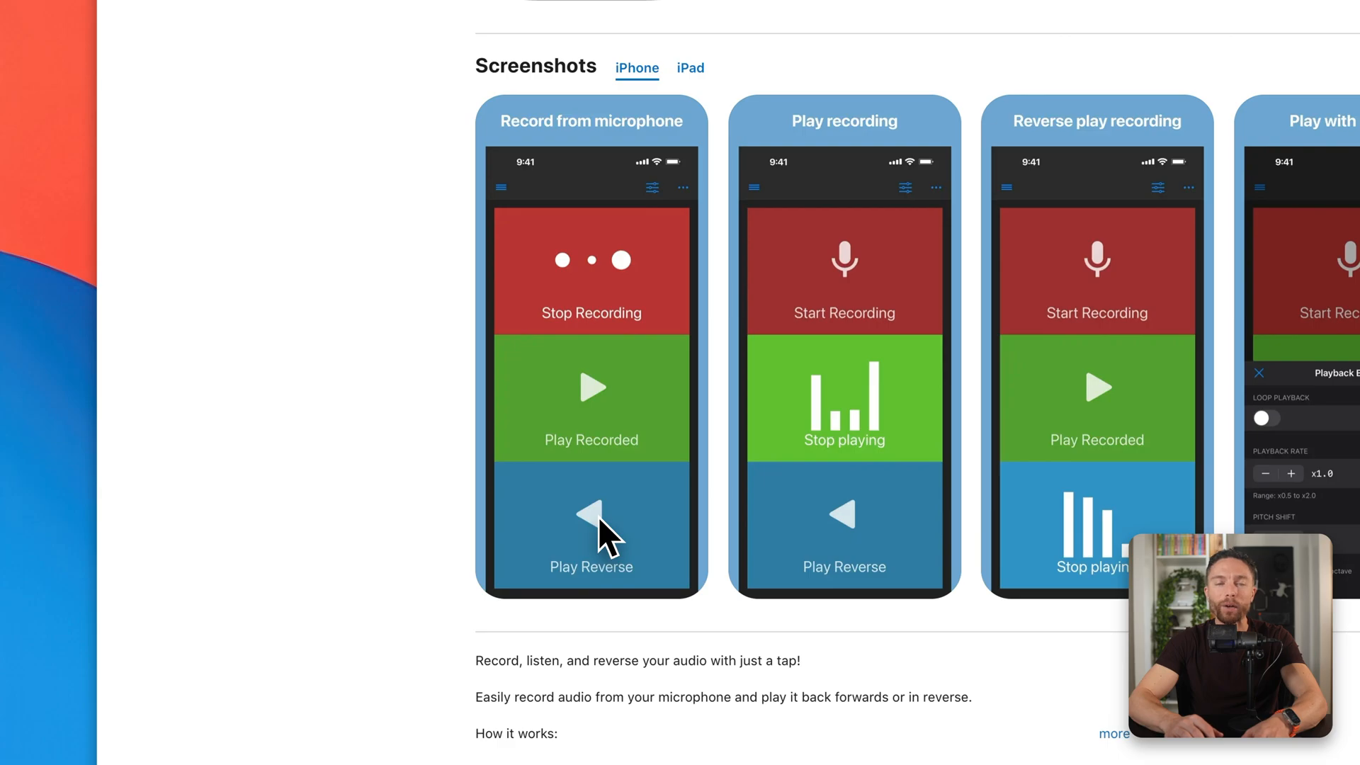
mouse_move(718, 417)
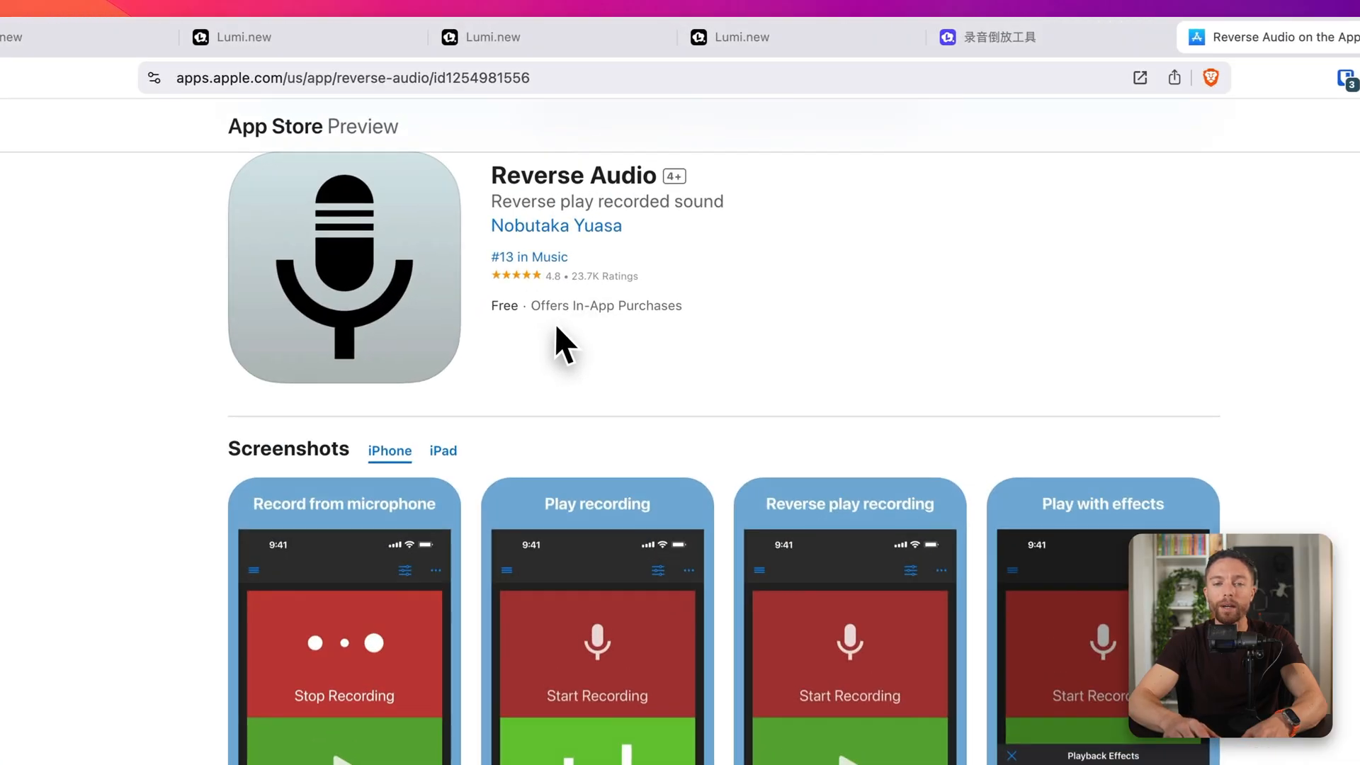
mouse_move(623, 338)
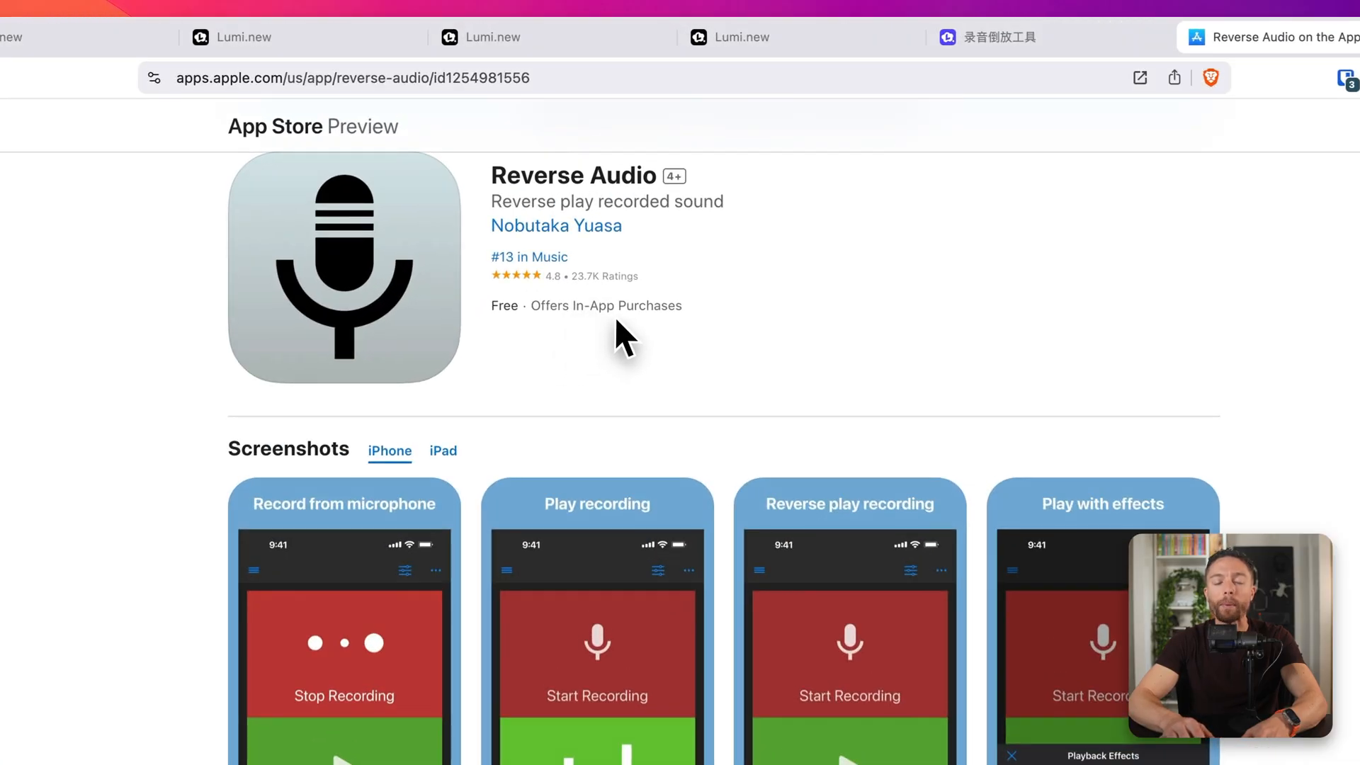